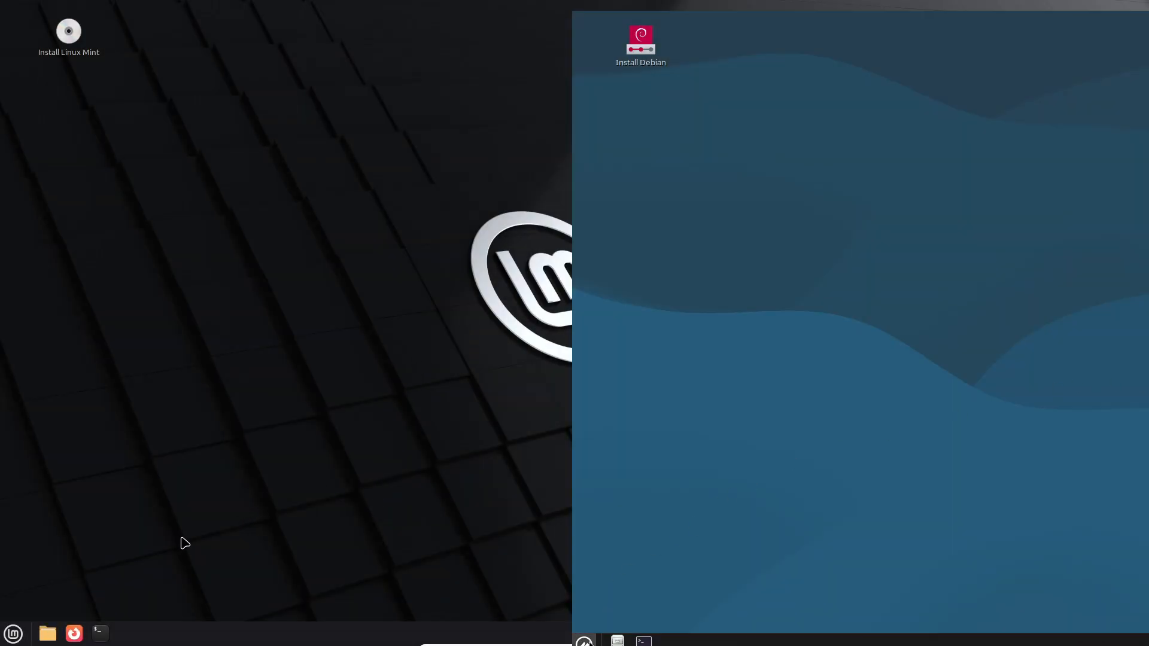
# Launch System Info on both systems and compare Linux Mint 22.2 with Debian 13 details.
pyautogui.click(12, 633)
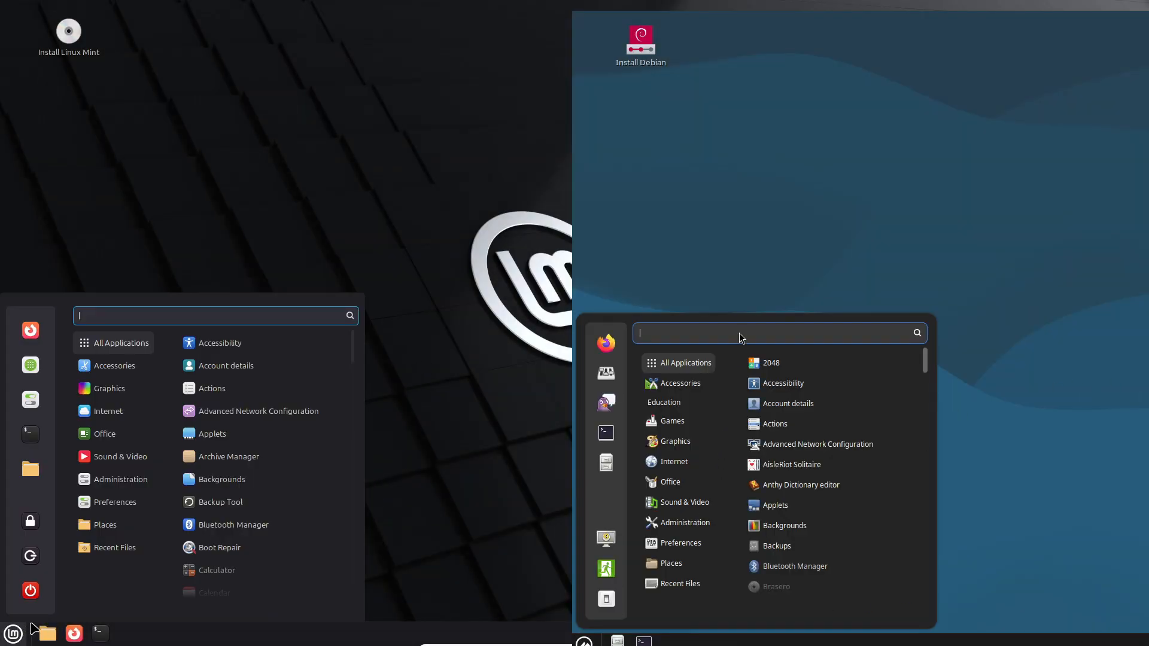
pyautogui.write('info')
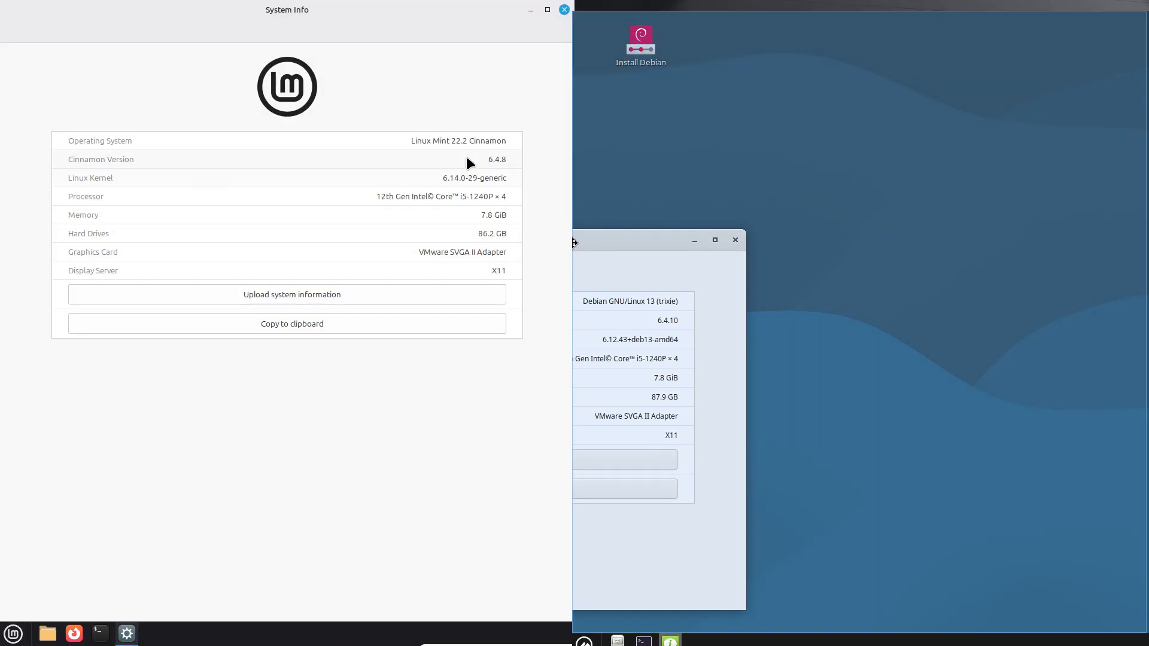
pyautogui.click(715, 240)
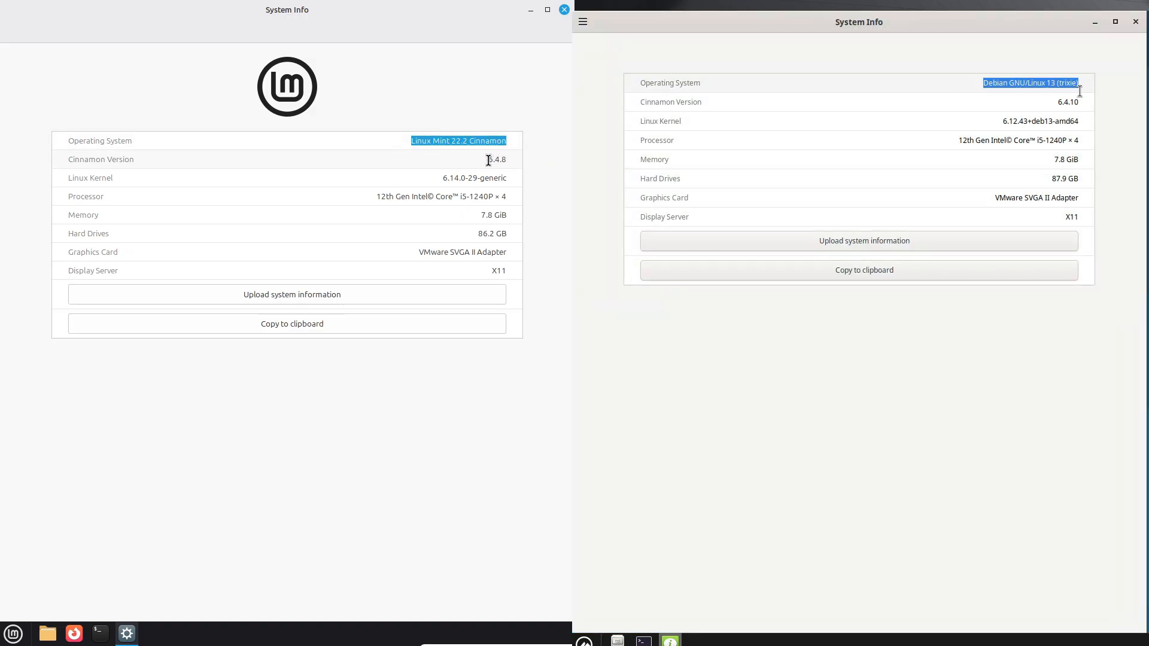
pyautogui.doubleClick(474, 177)
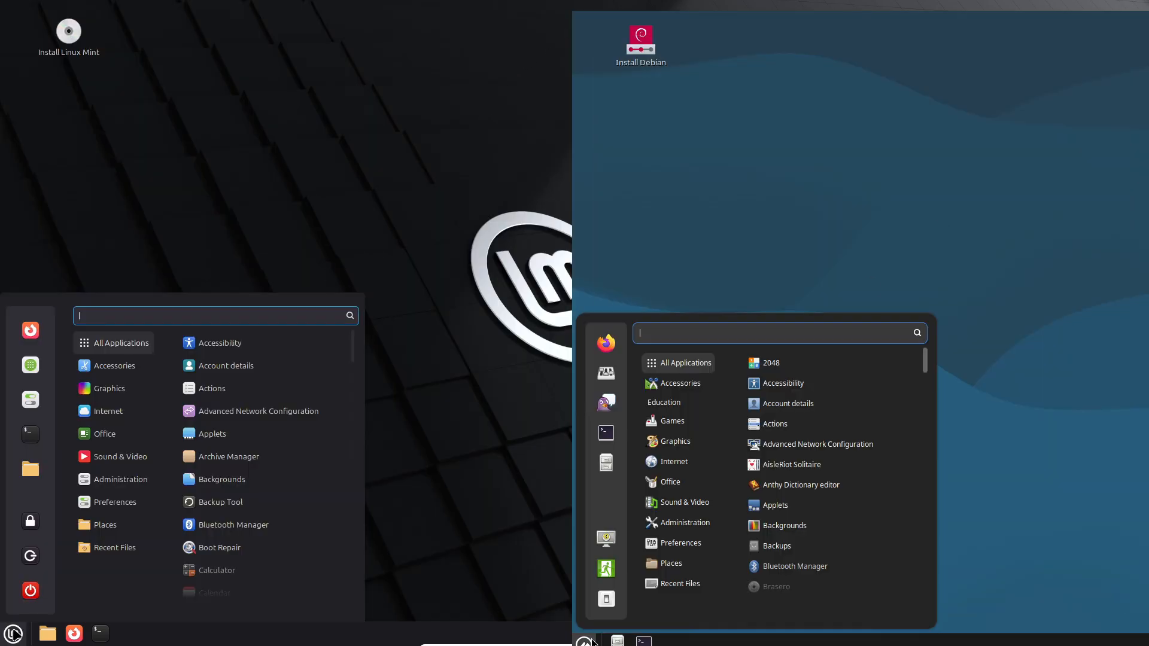
# Launch System Monitor on both systems and view version details and resource graphs.
pyautogui.write('sys')
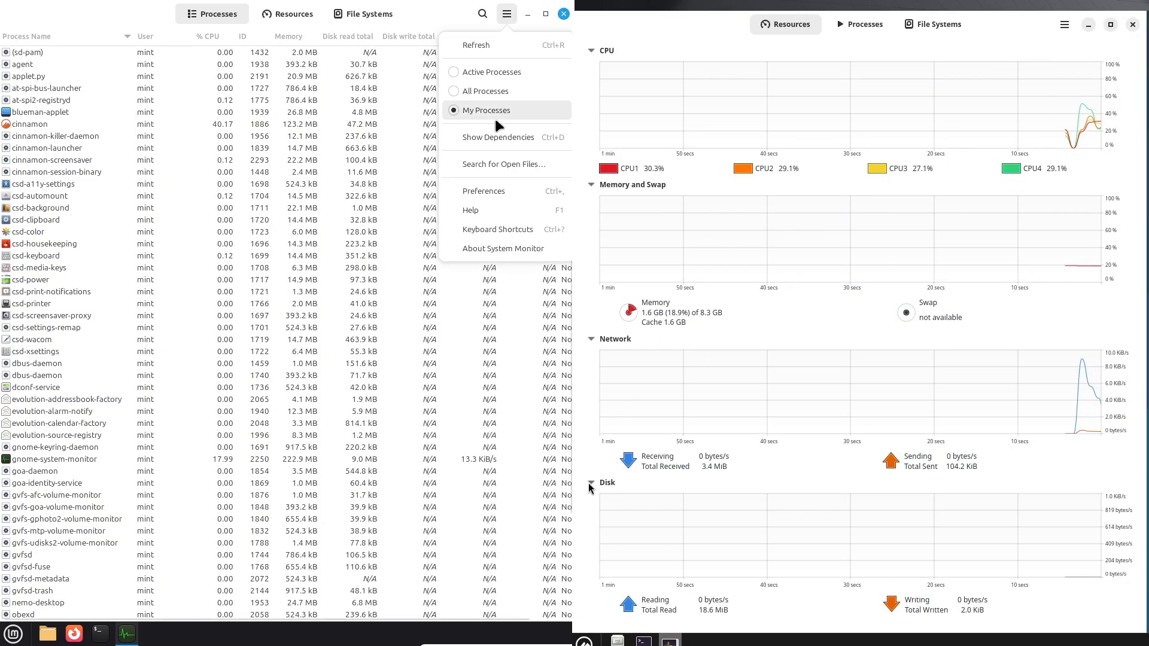
pyautogui.click(503, 248)
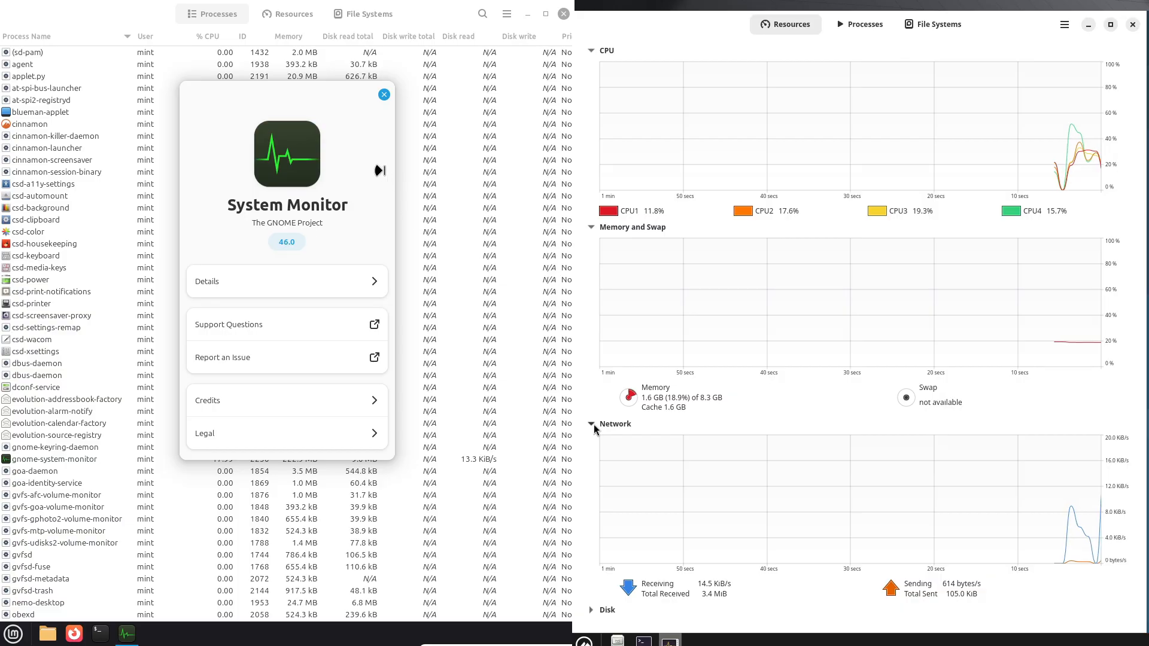
pyautogui.click(385, 93)
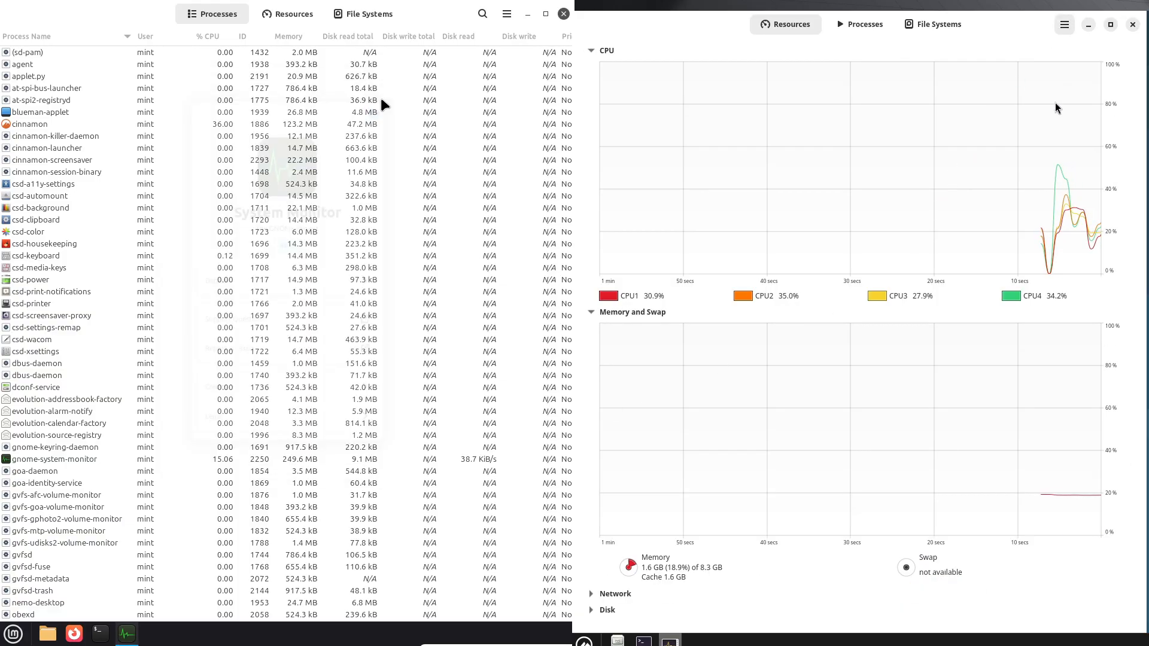
pyautogui.scroll(-3)
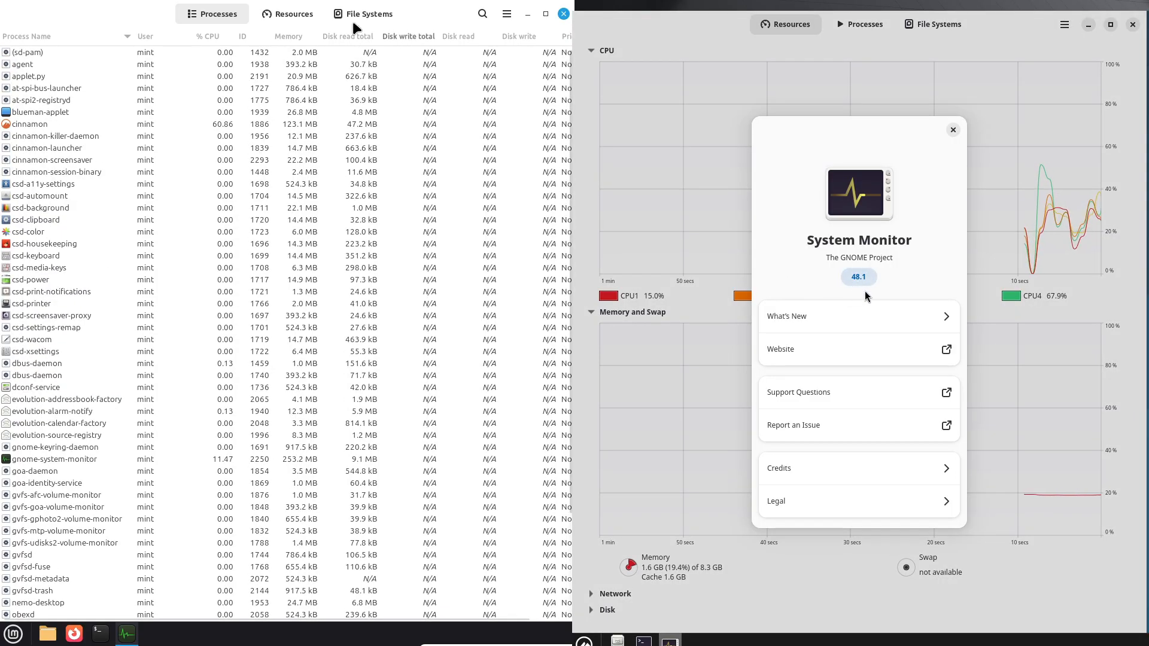
pyautogui.click(287, 14)
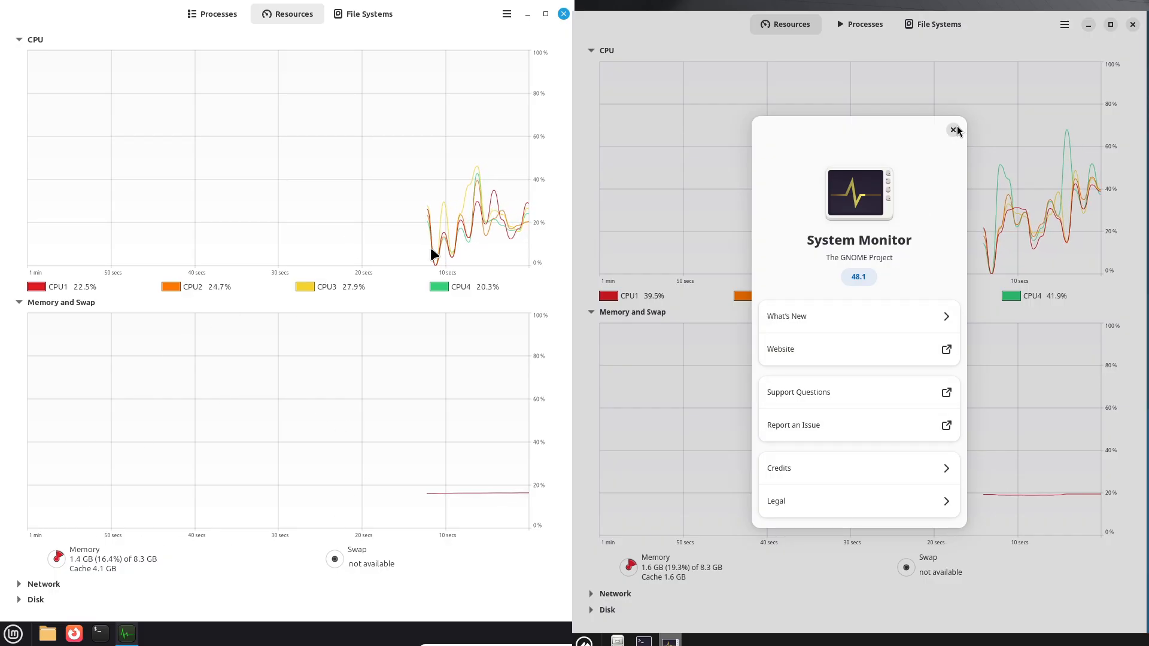
pyautogui.click(954, 130)
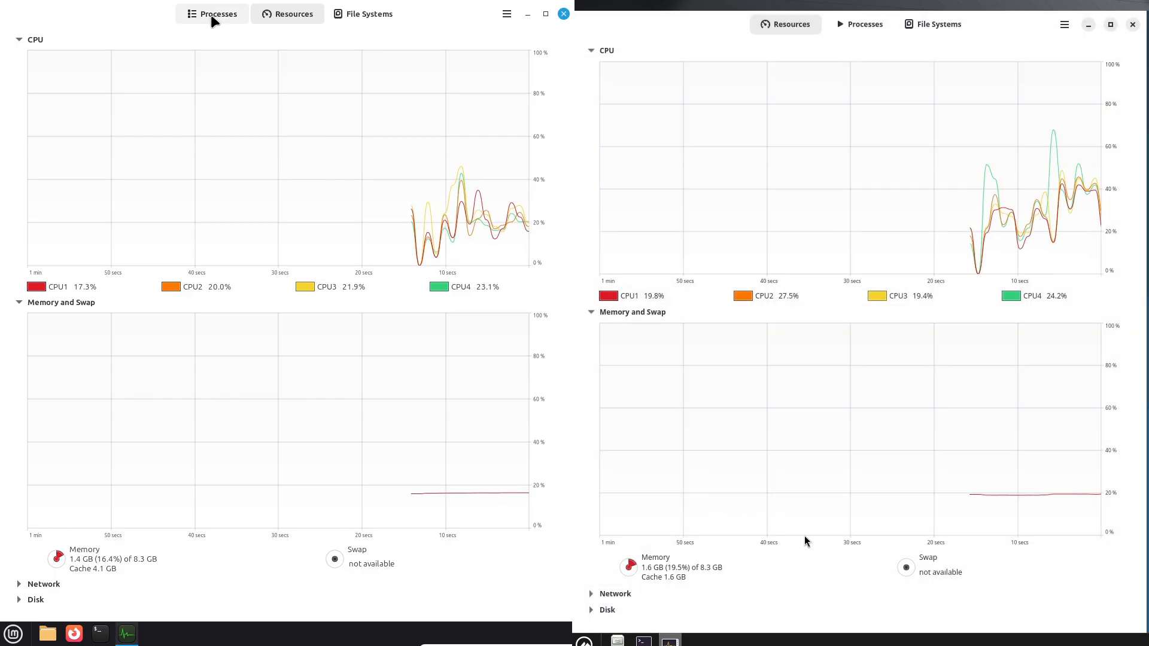
# Switch both monitors between Processes and Resources tabs to compare them.
pyautogui.click(211, 13)
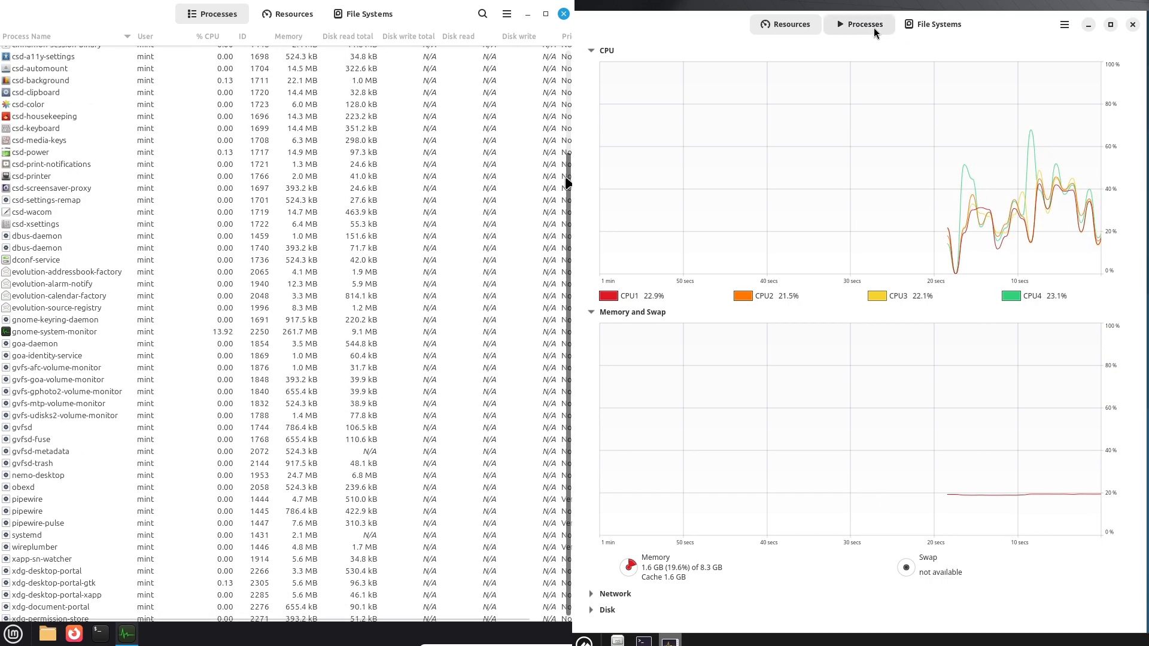
pyautogui.click(287, 13)
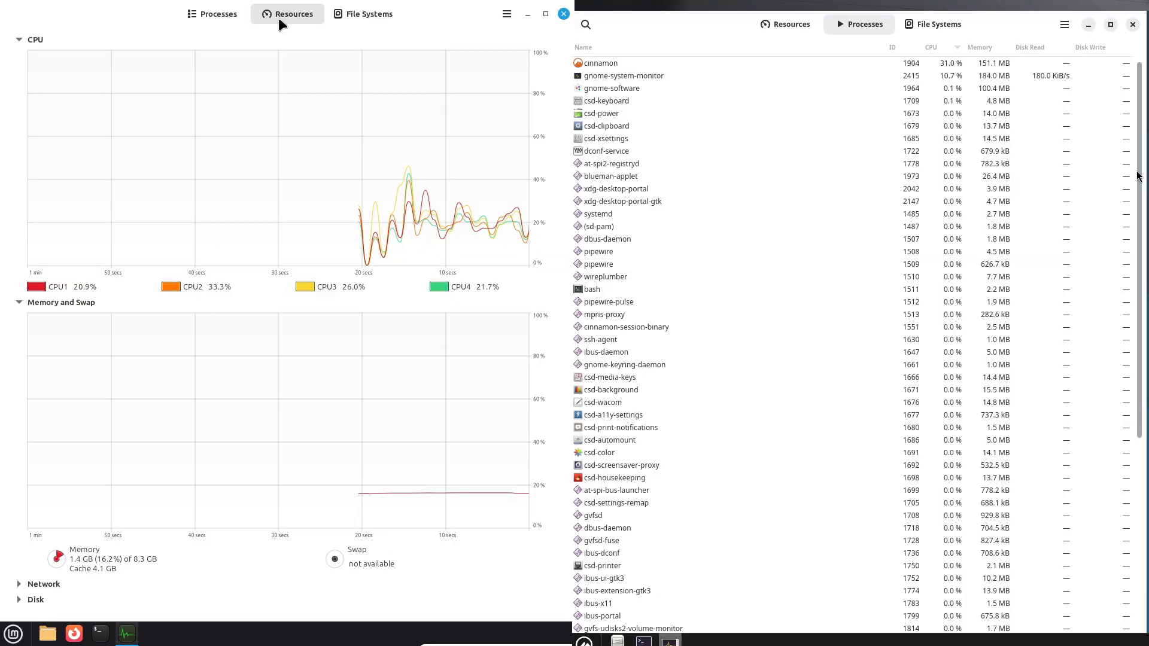
pyautogui.scroll(-3)
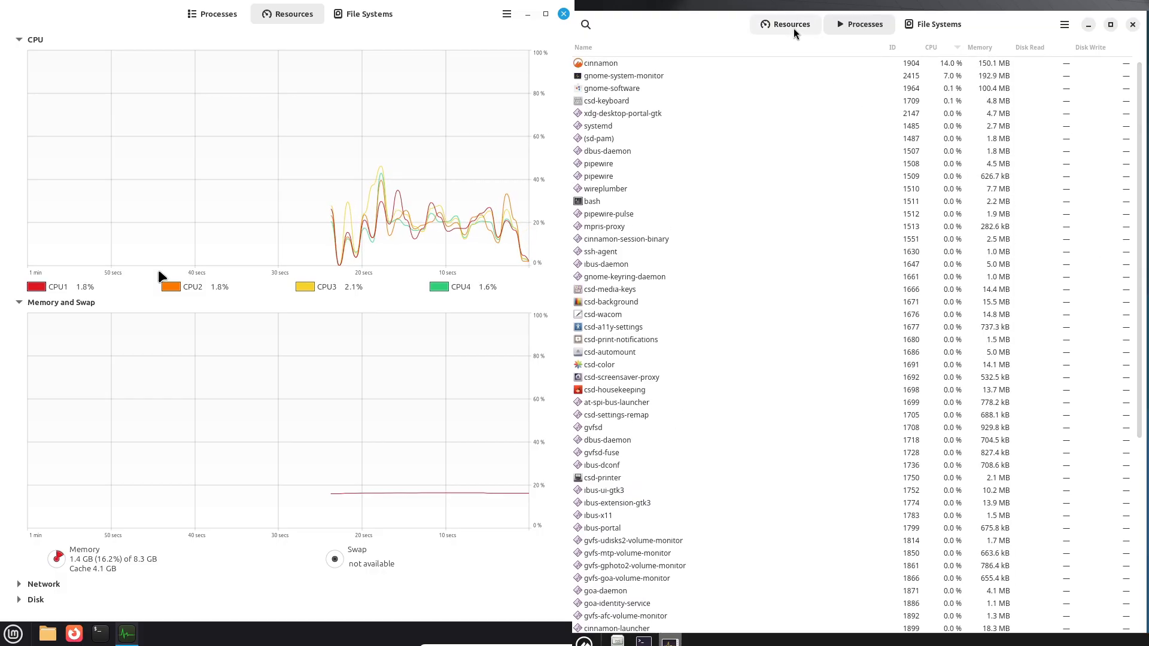
pyautogui.click(784, 24)
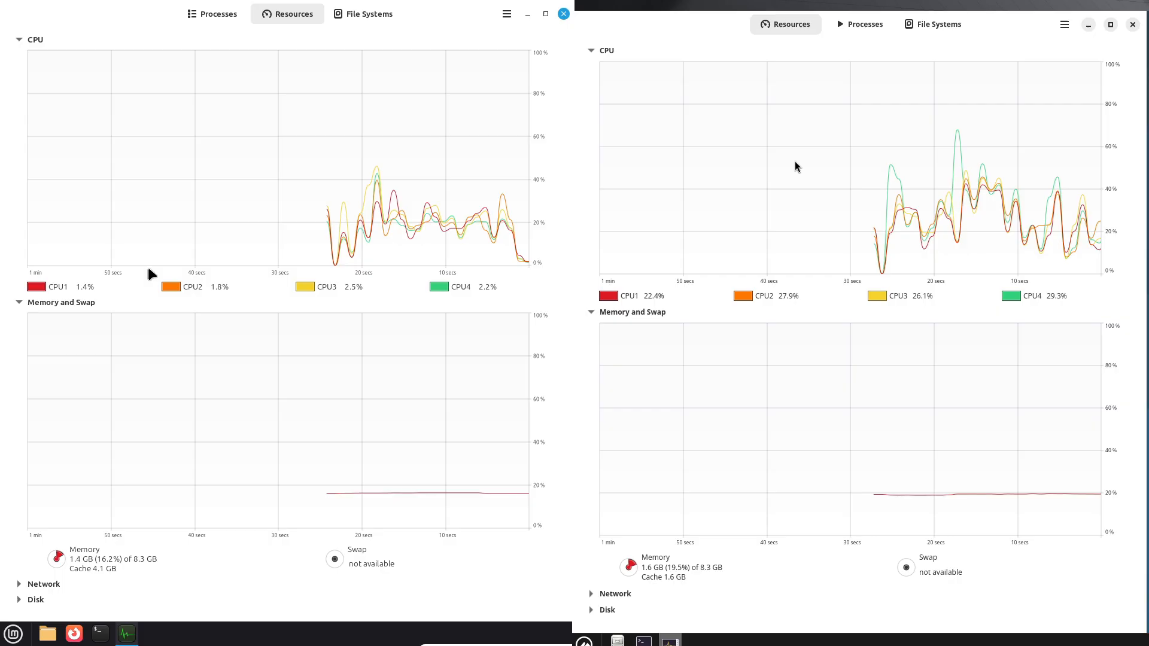
pyautogui.moveTo(858, 24)
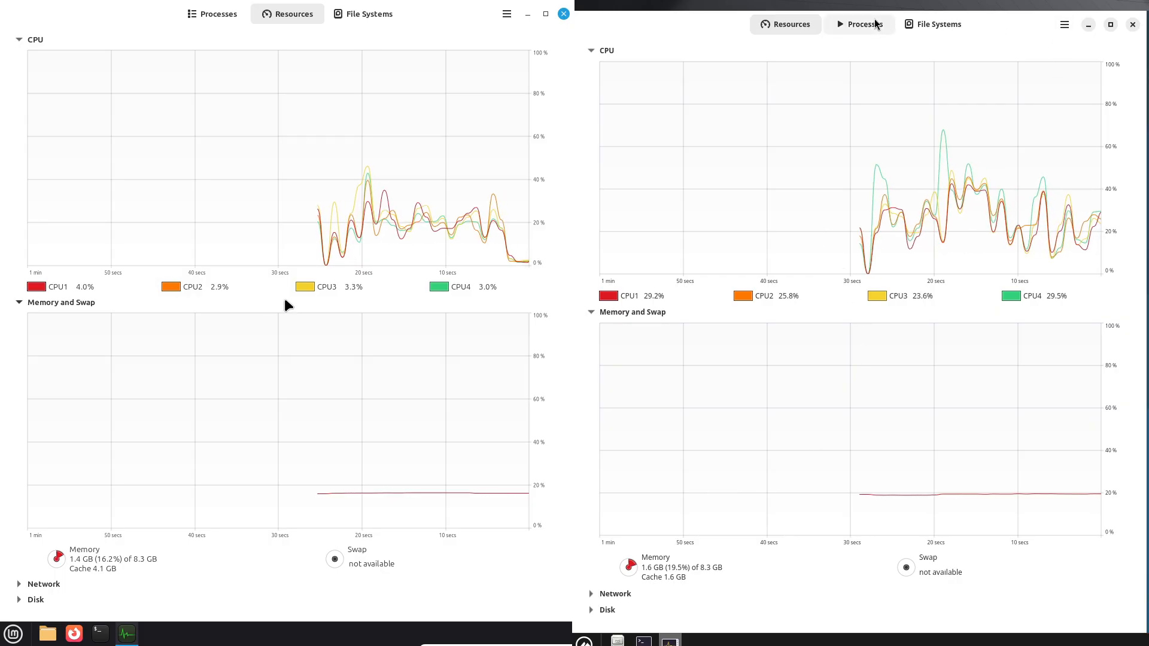
pyautogui.click(861, 23)
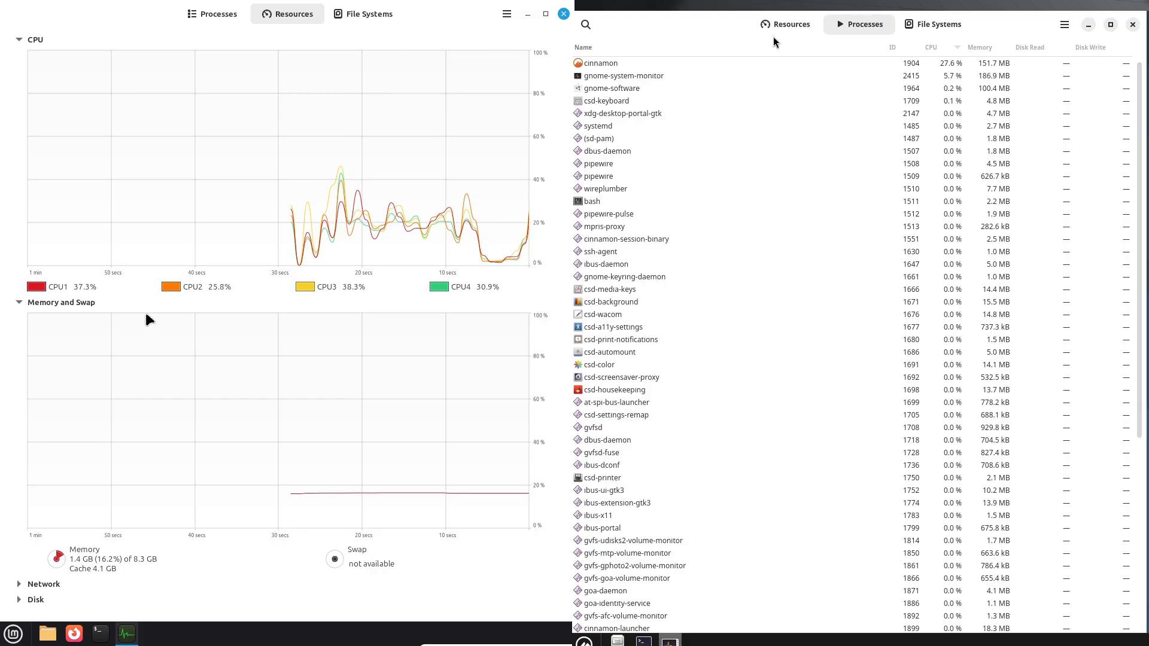
pyautogui.click(212, 13)
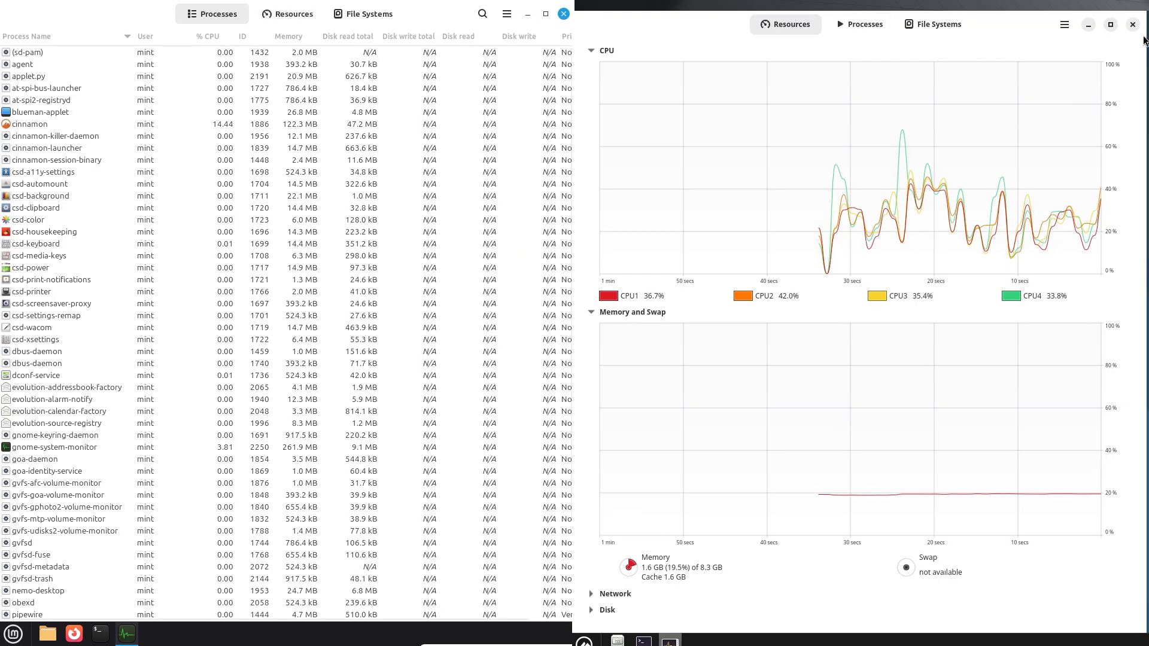
pyautogui.scroll(-3)
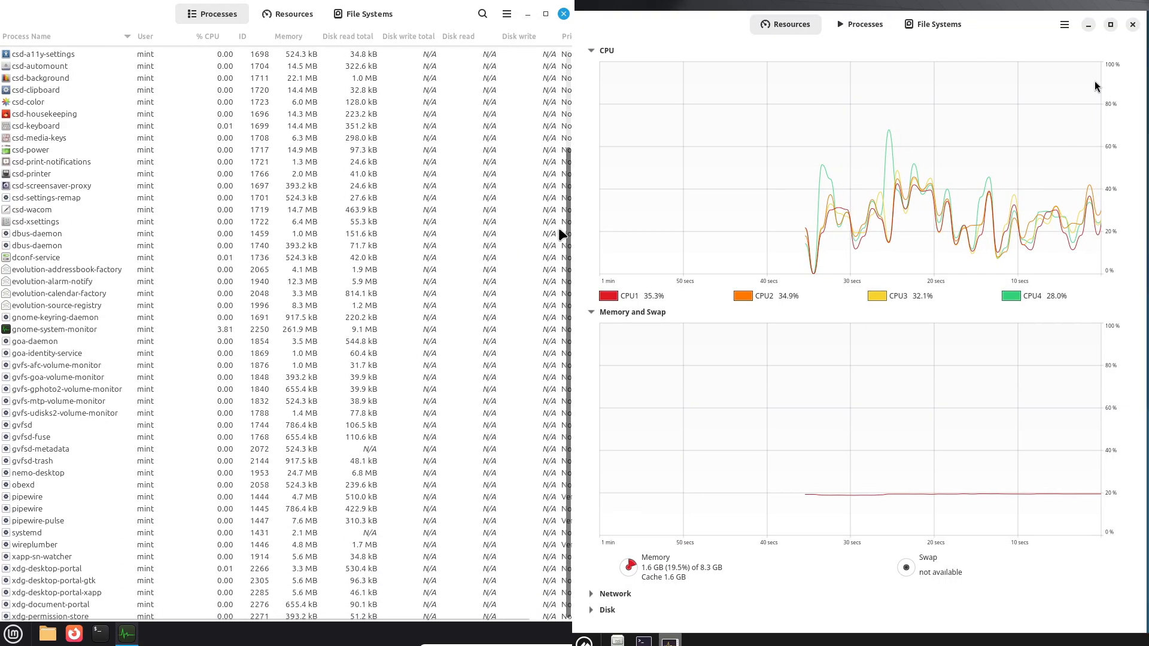
pyautogui.click(288, 13)
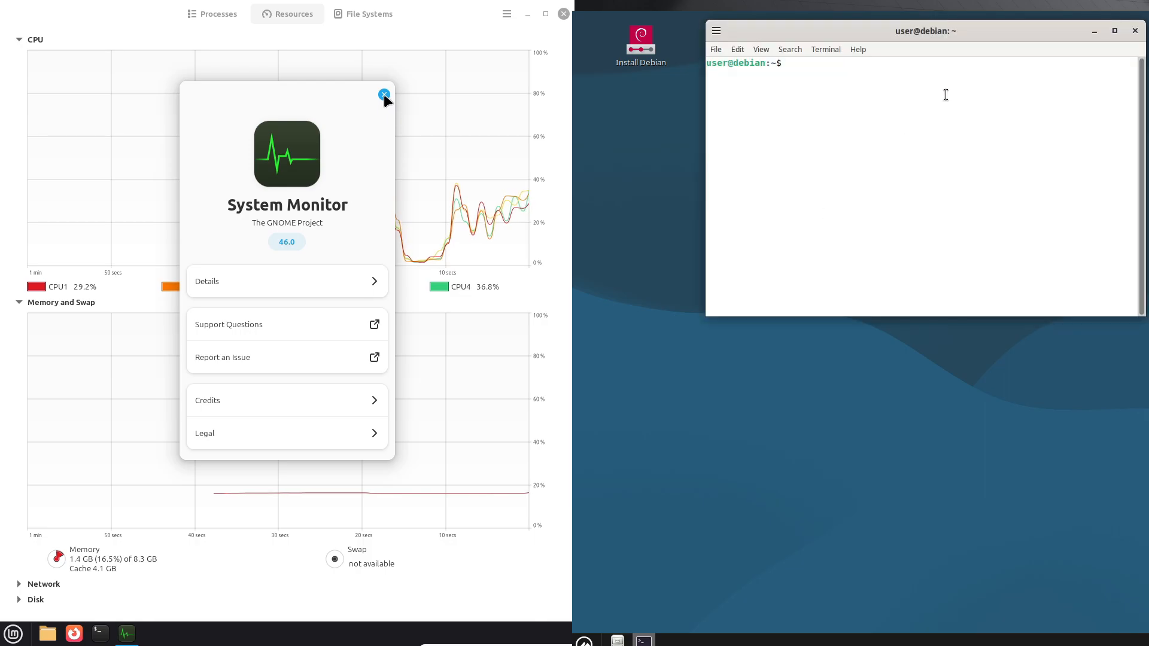
# Close the Mint System Monitor and view the Debian terminal's version details.
pyautogui.click(383, 94)
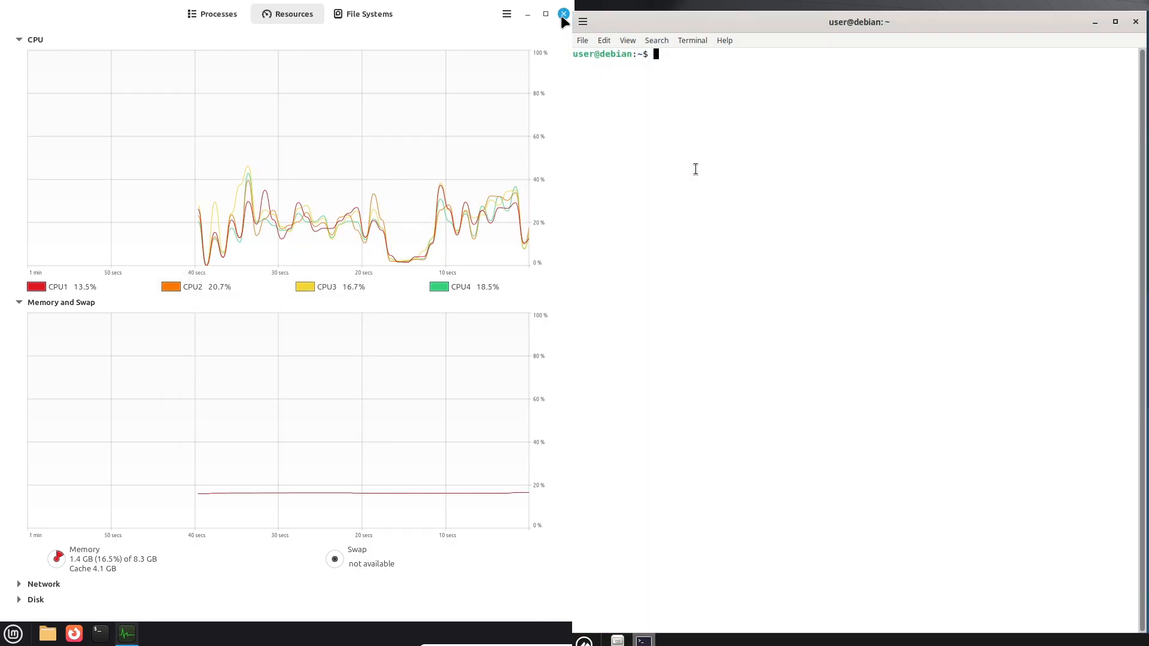
pyautogui.click(724, 40)
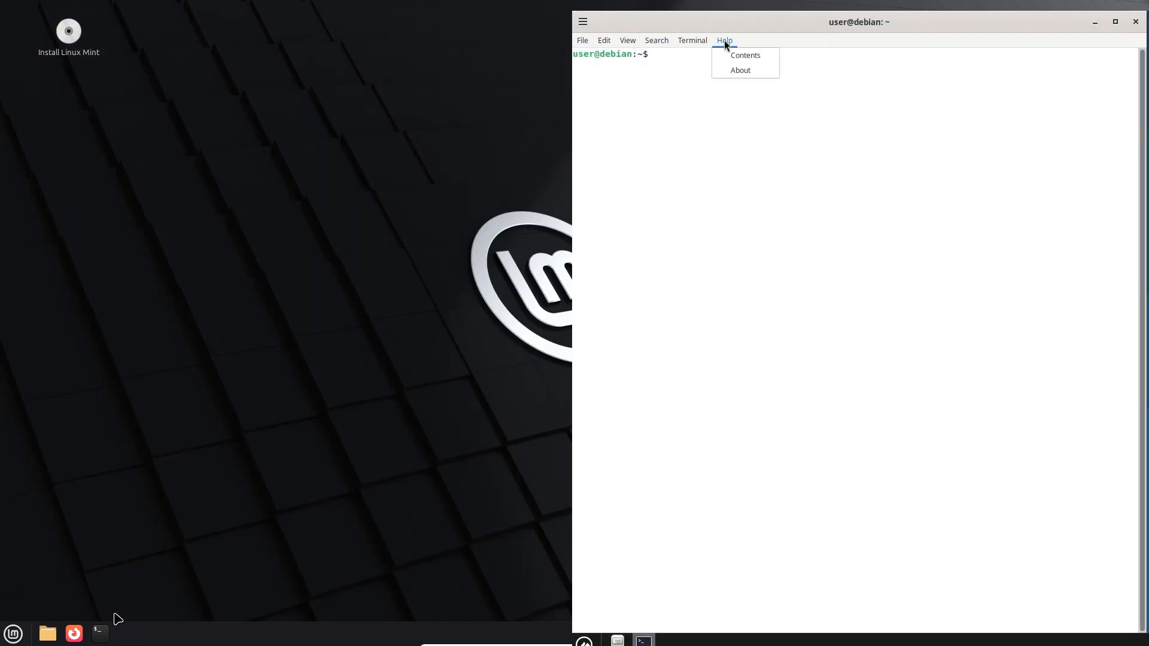
pyautogui.click(740, 70)
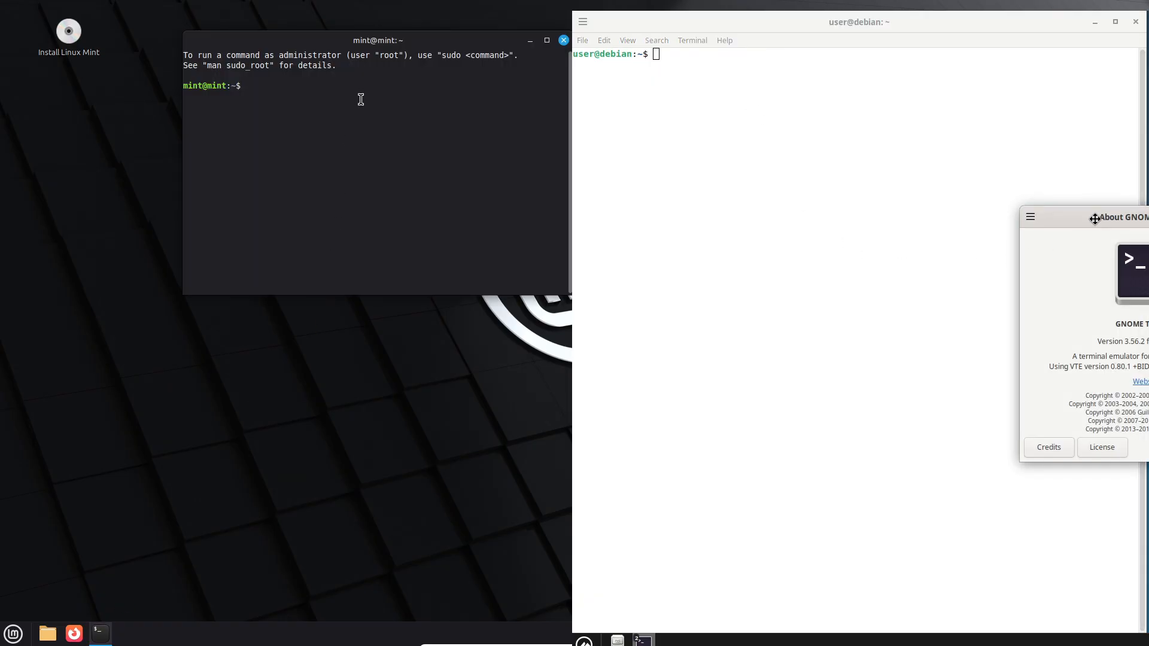
# Give the Debian terminal profile a custom Monospace font at size 16.
pyautogui.rightClick(137, 123)
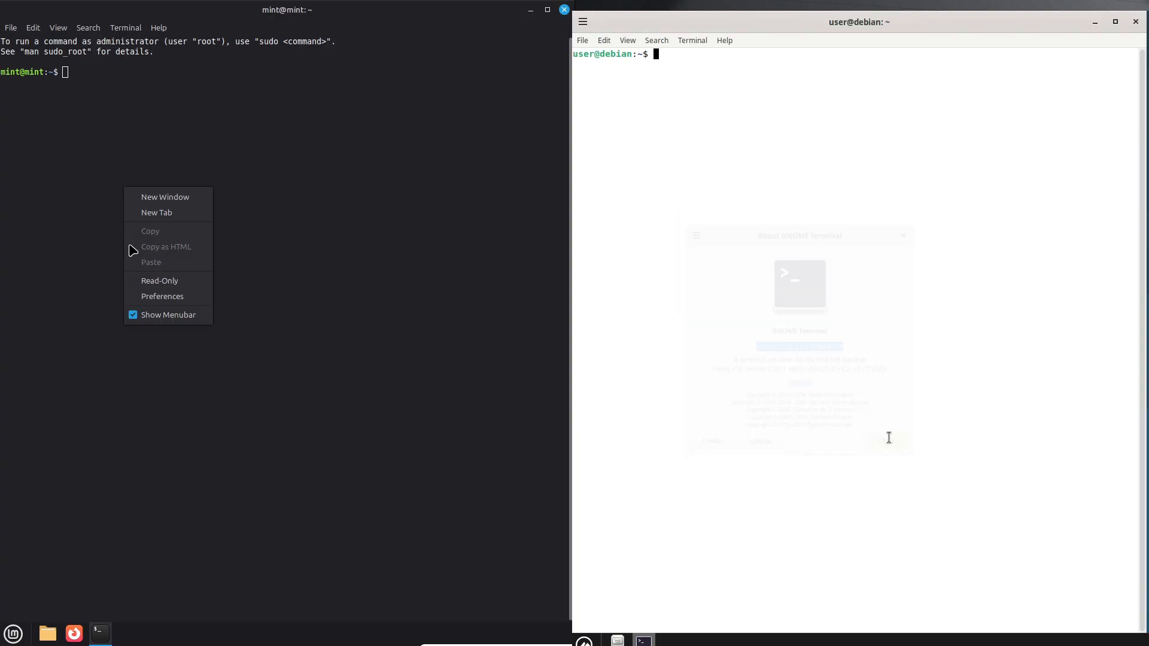
pyautogui.click(162, 296)
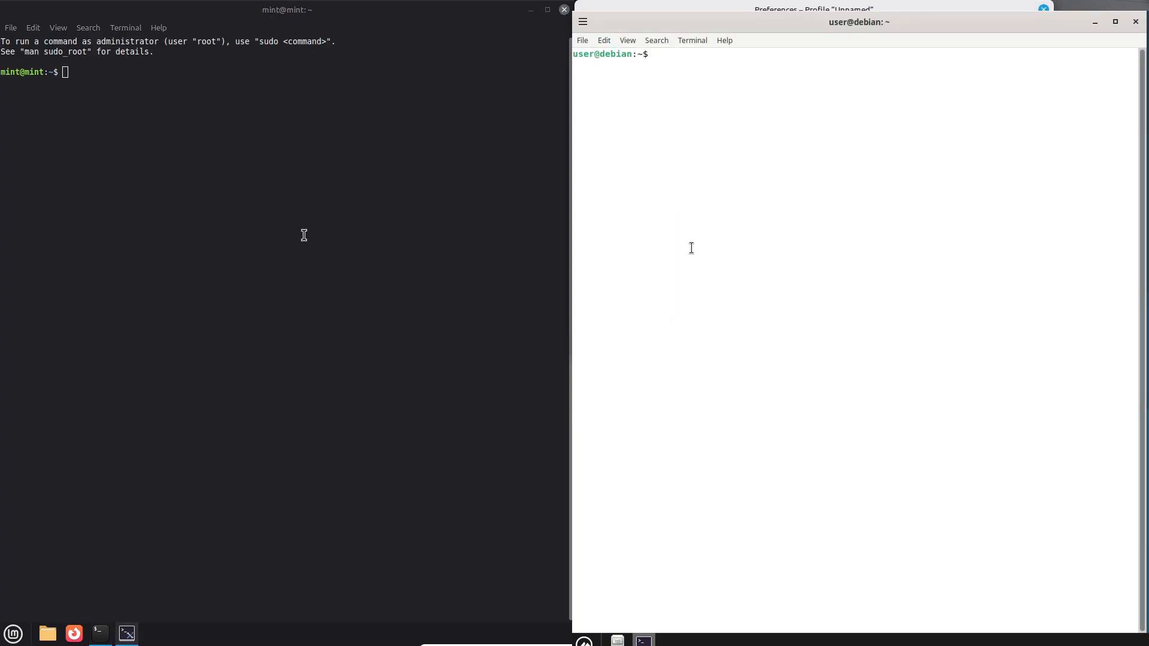
pyautogui.click(692, 40)
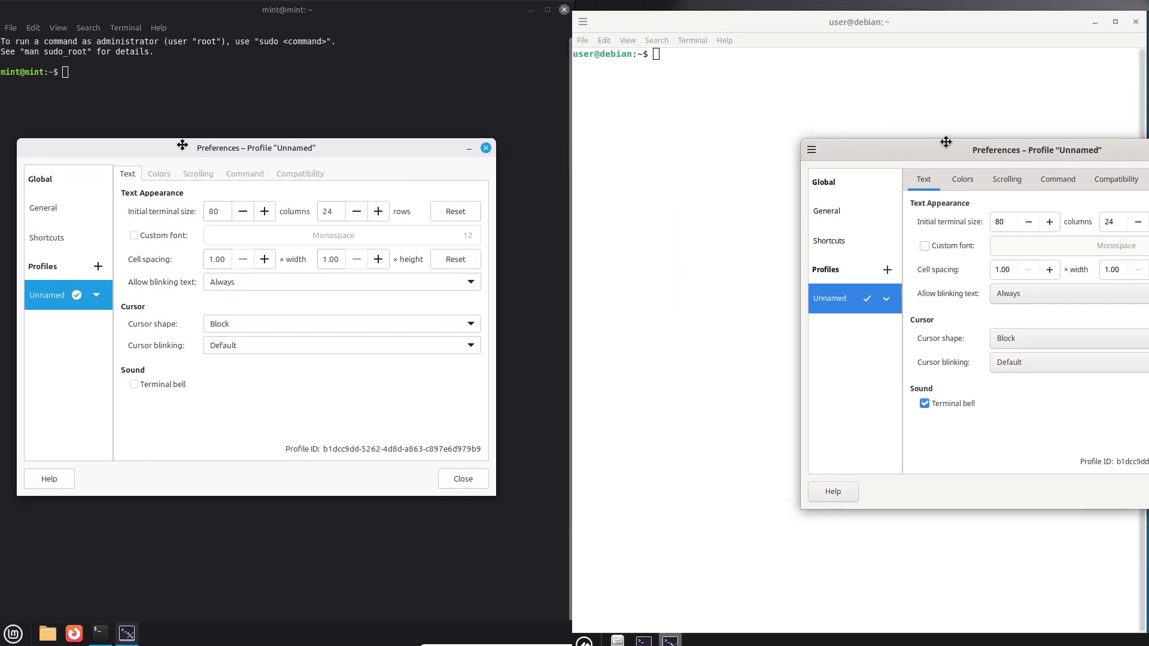
pyautogui.click(333, 235)
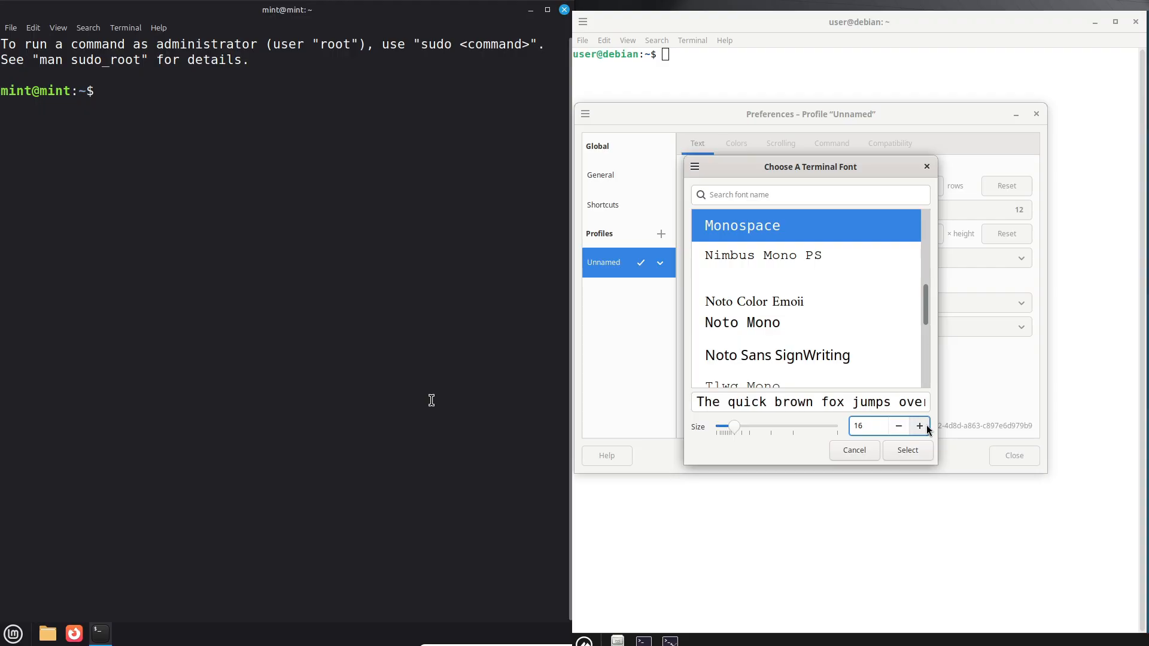
pyautogui.click(907, 450)
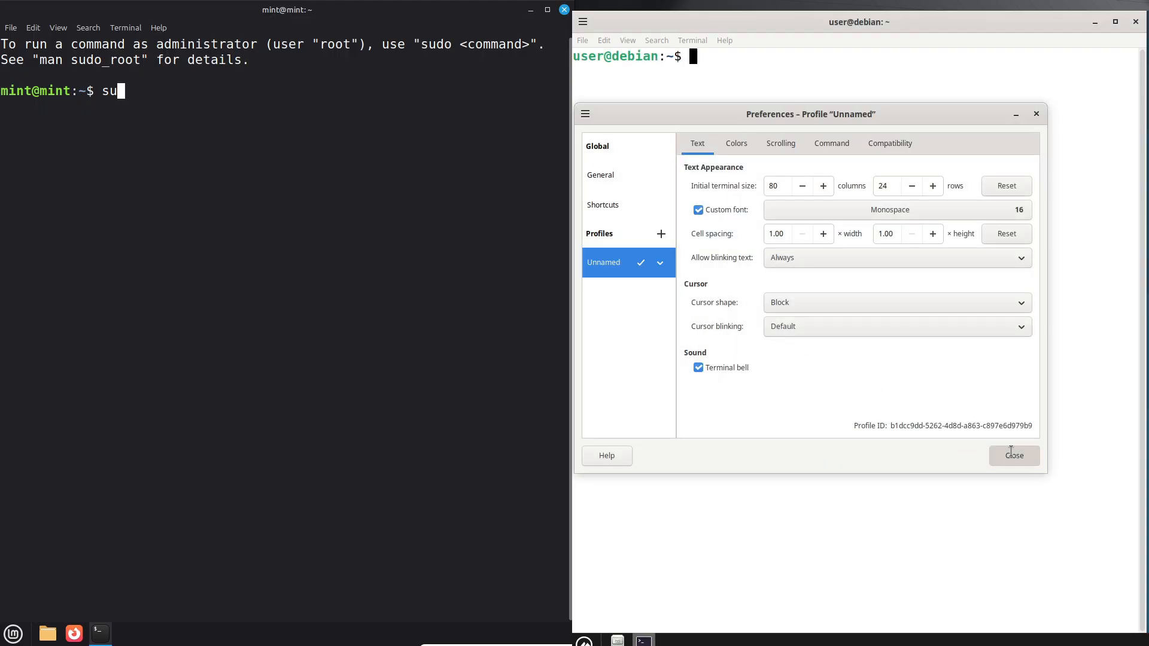
# Install fastfetch with sudo apt install, confirming with y.
pyautogui.click(1013, 454)
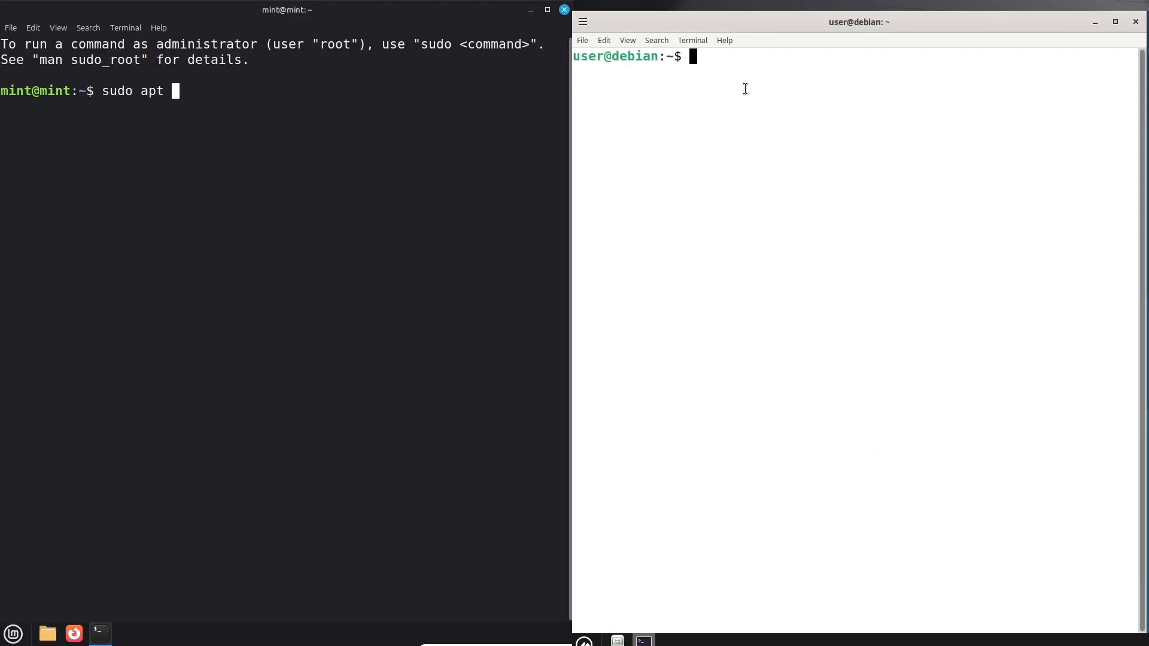
pyautogui.write('install')
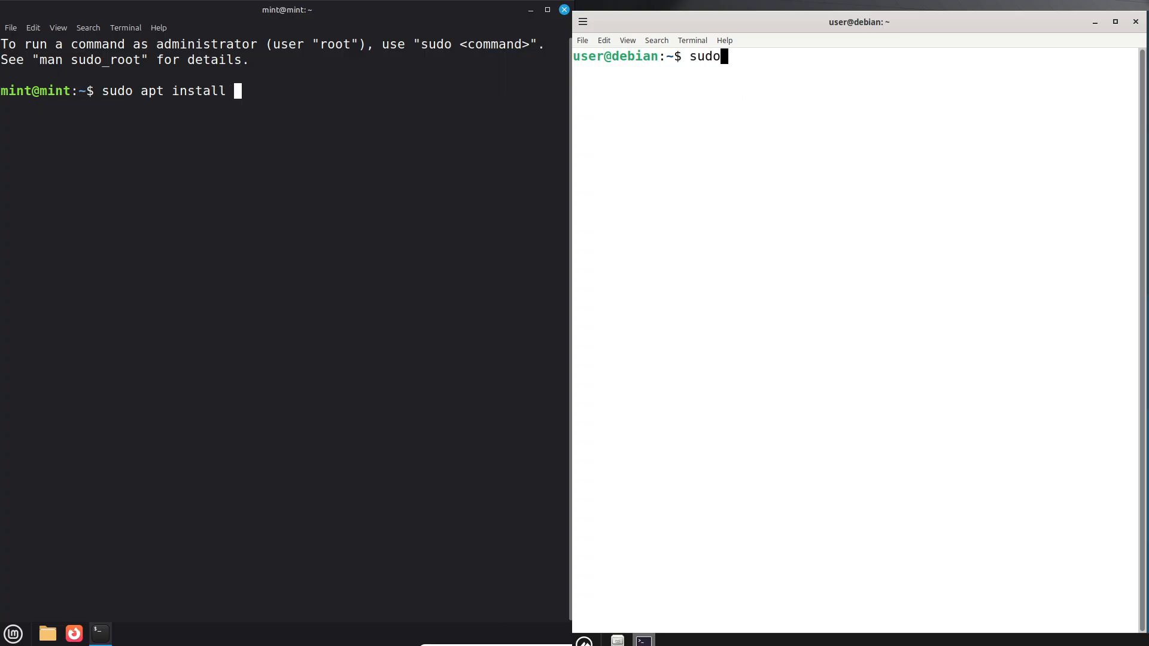
pyautogui.write('fastfetch')
pyautogui.write(' apt install')
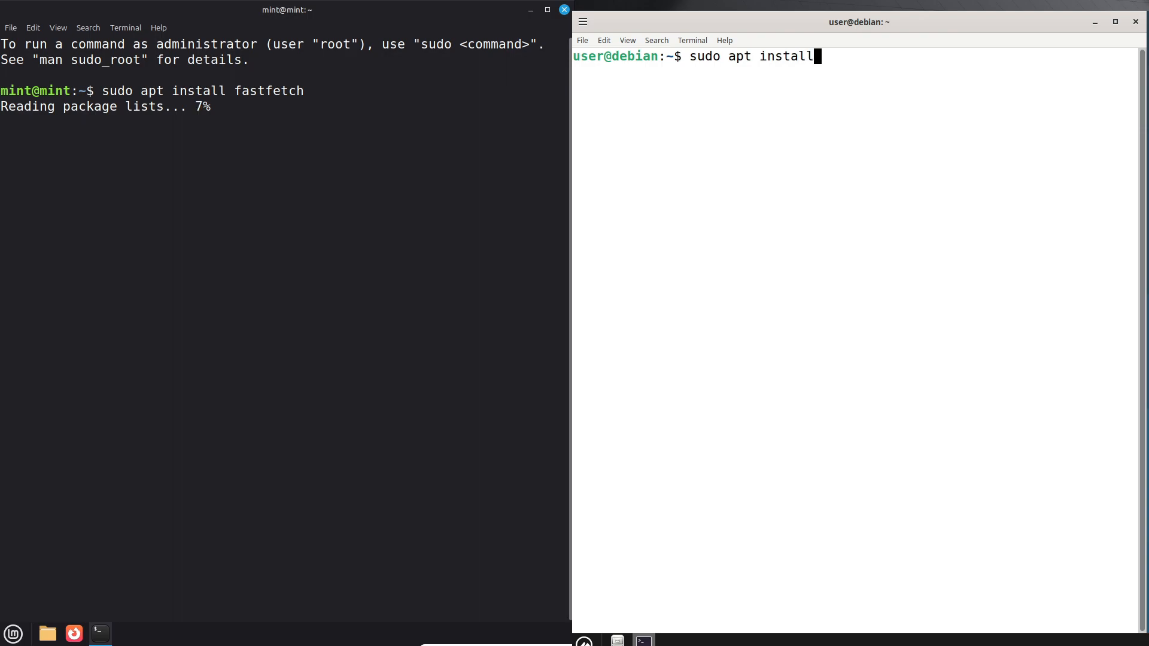
pyautogui.write('fastf')
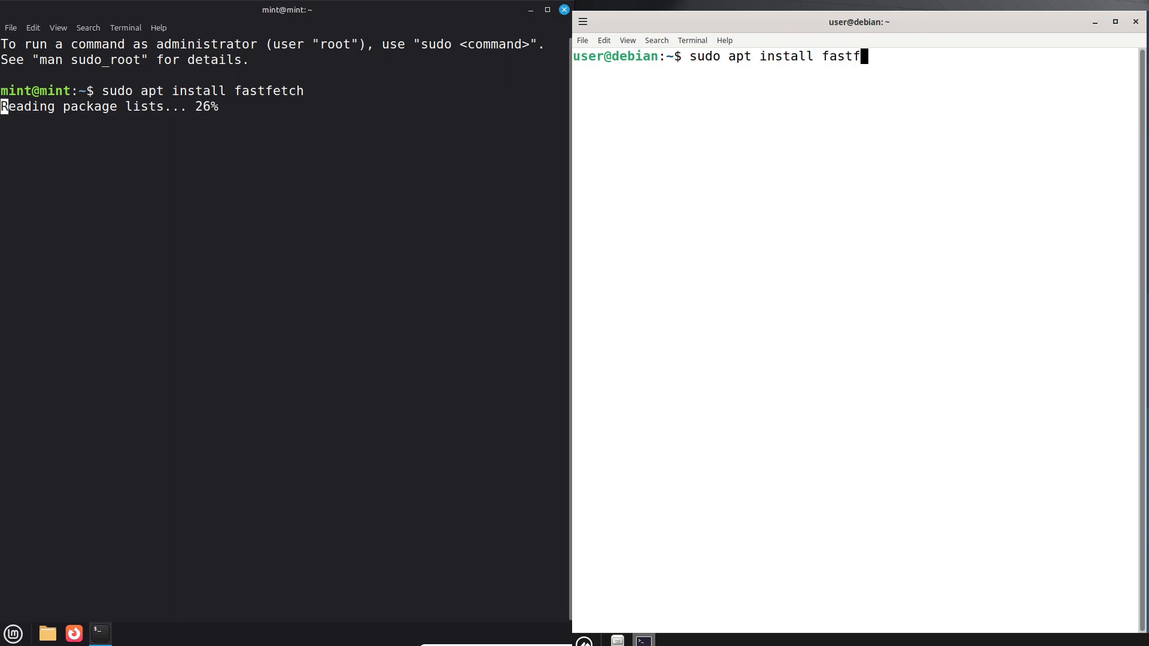
pyautogui.press('Return')
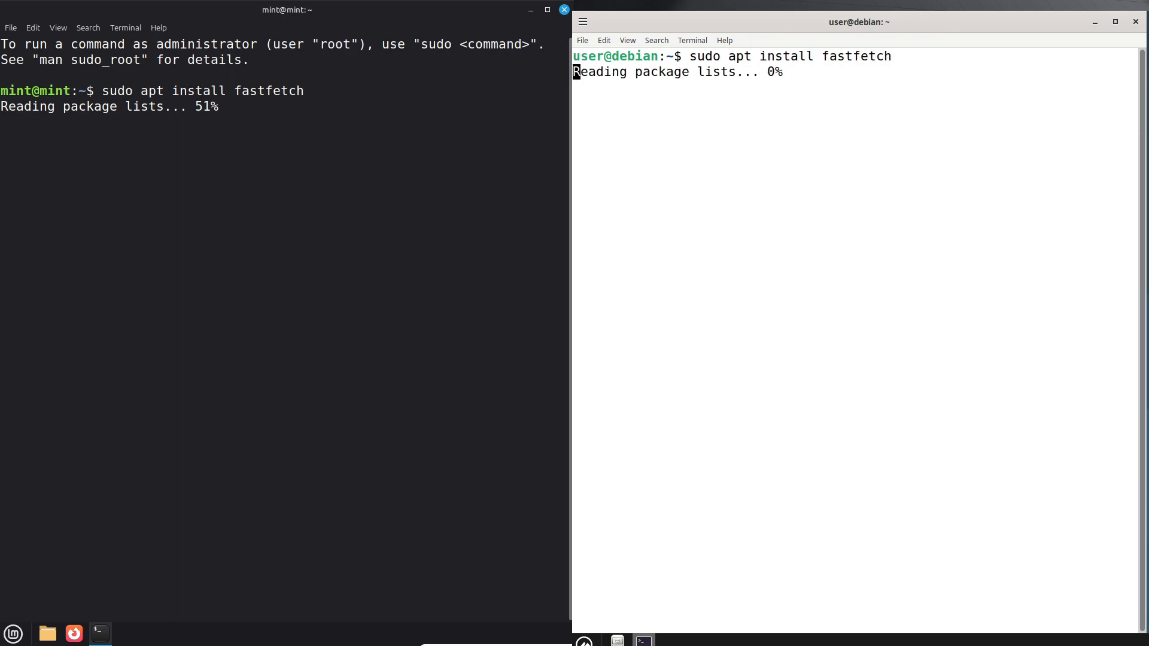
pyautogui.write('y')
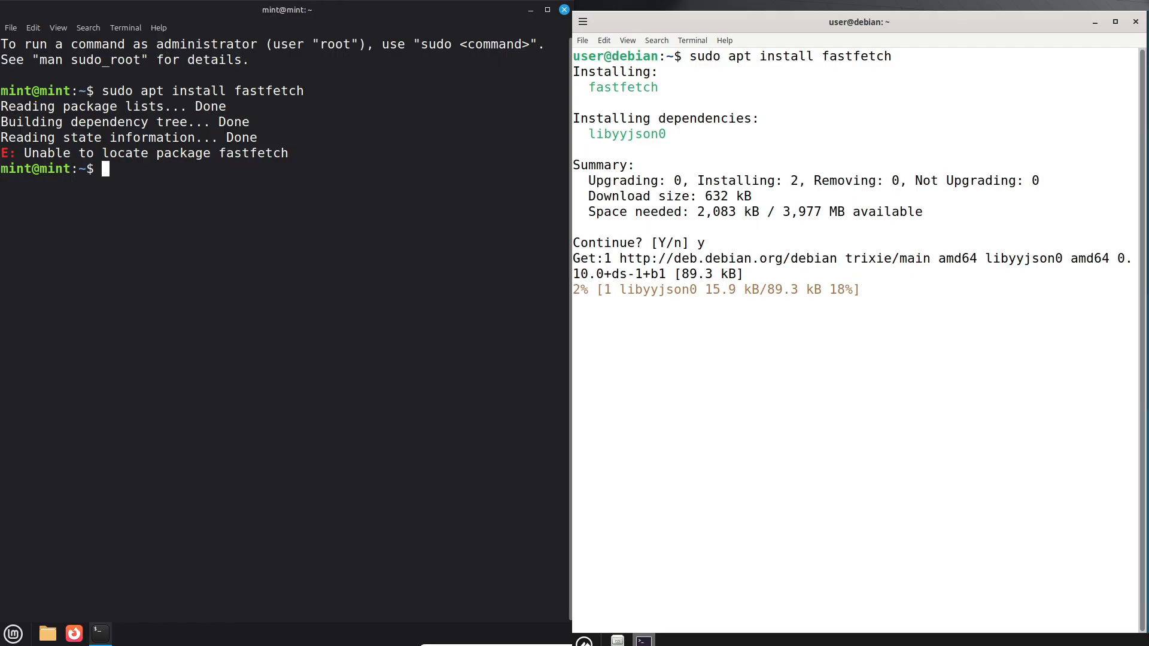
# Install btop with sudo apt install on both Mint and Debian.
pyautogui.write('sudo apt install inxi')
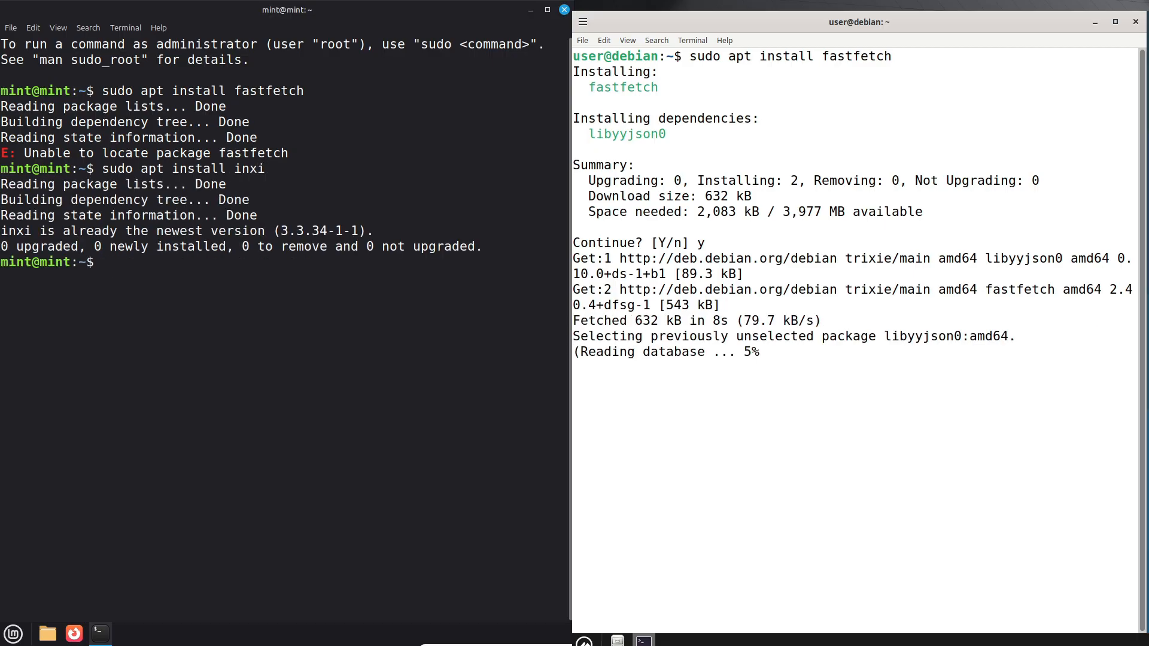
pyautogui.write('sudo apt')
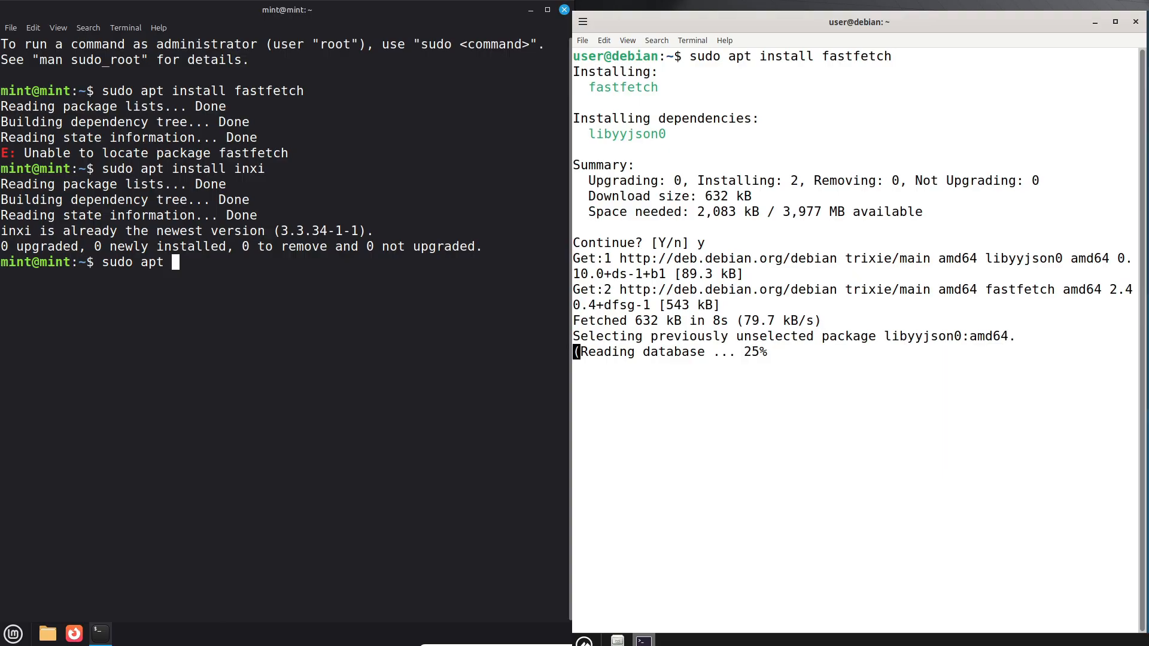
pyautogui.write('install btop')
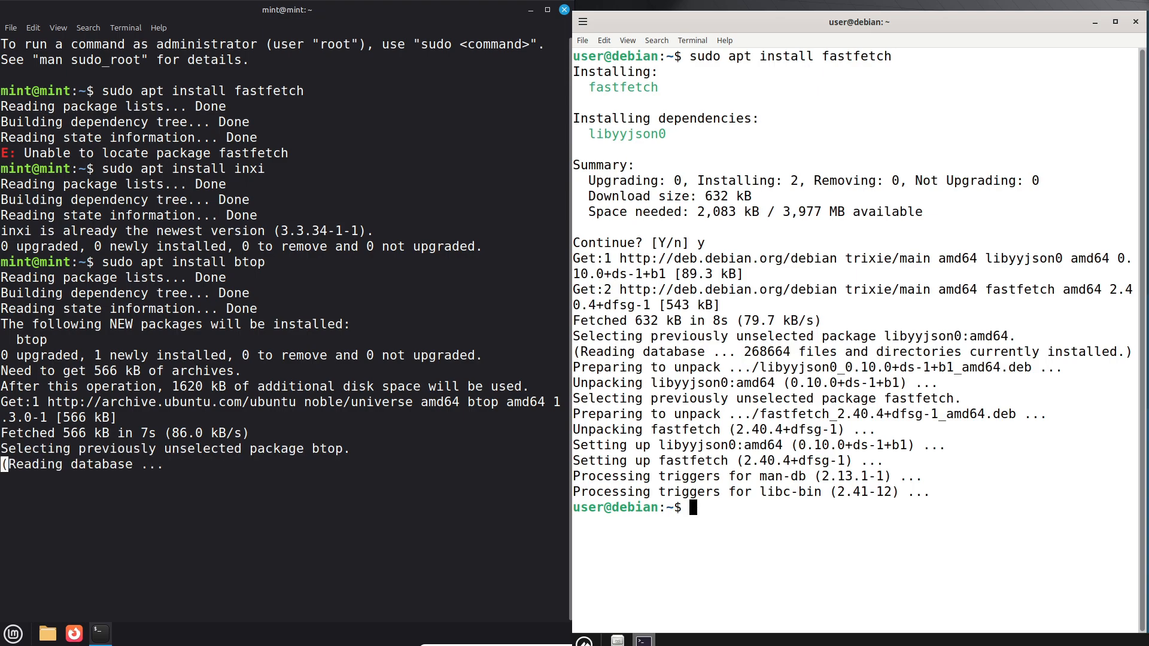
pyautogui.write('sudo apt')
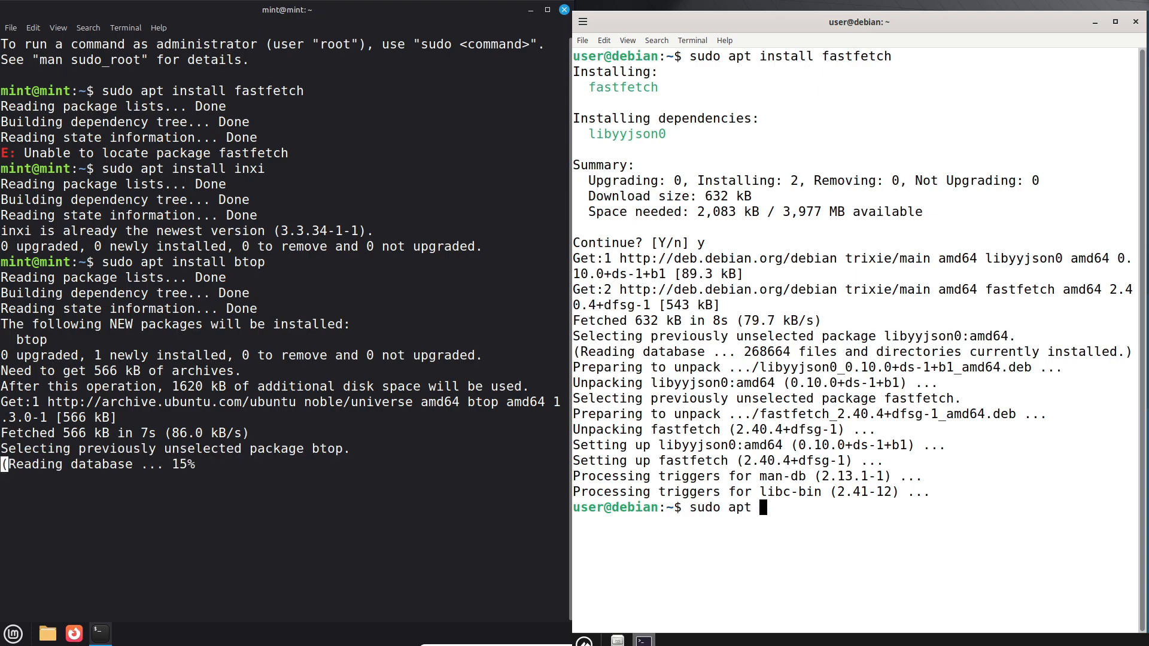
pyautogui.write('install')
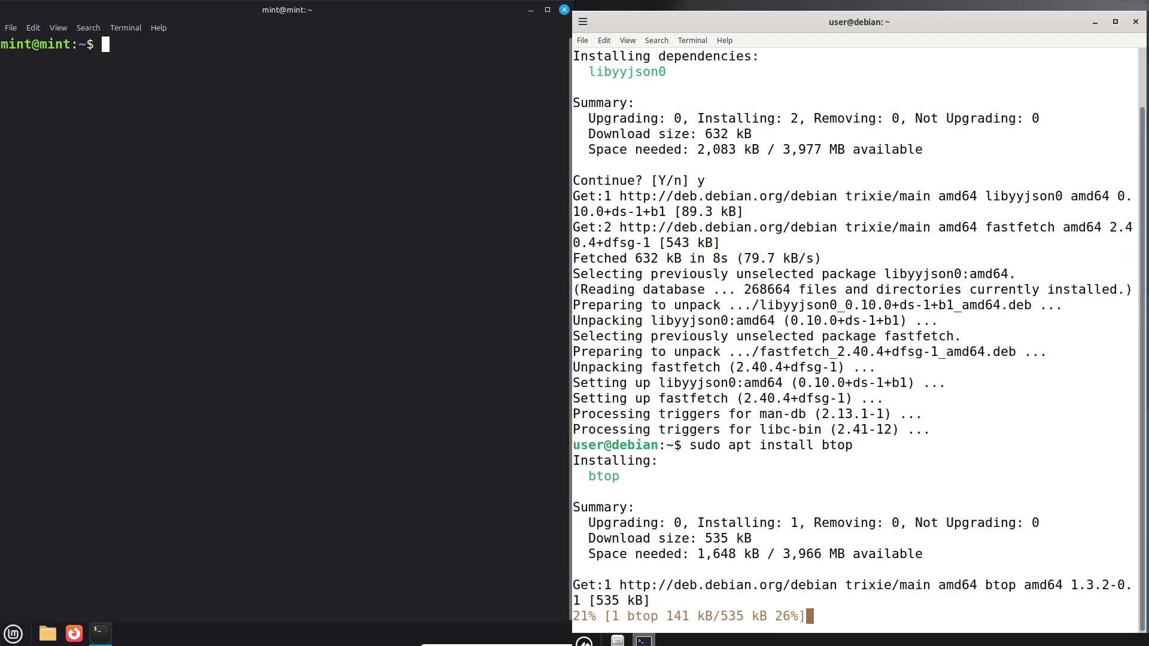
pyautogui.write('btop')
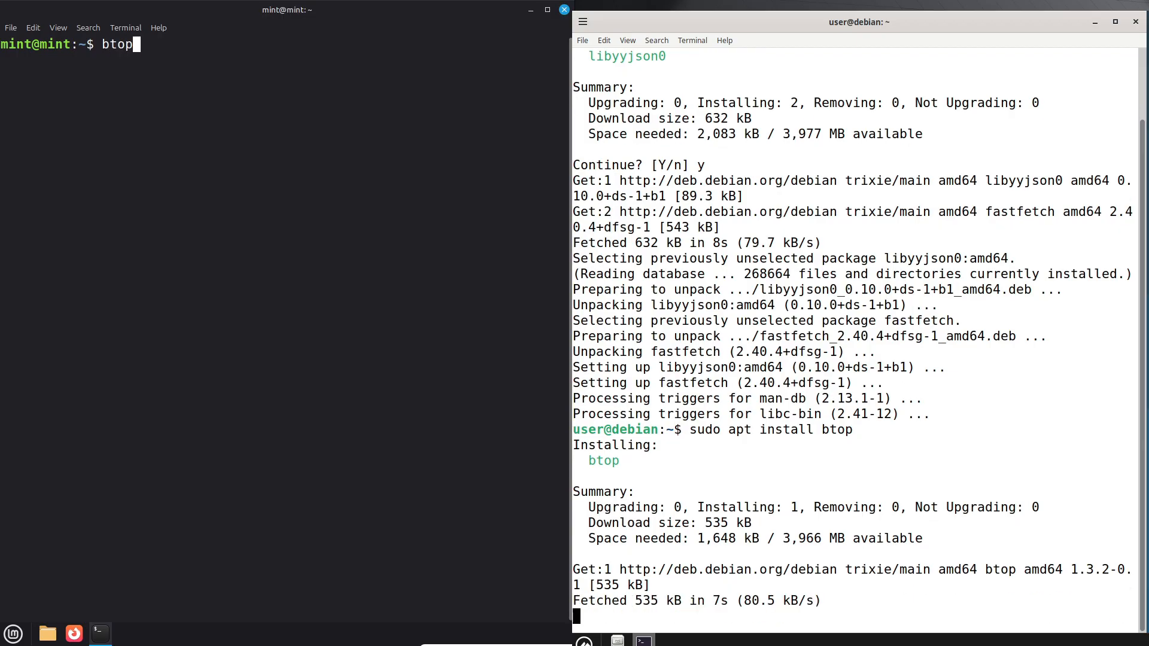
# Run btop, then close the Mint tab still running it.
pyautogui.press('Return')
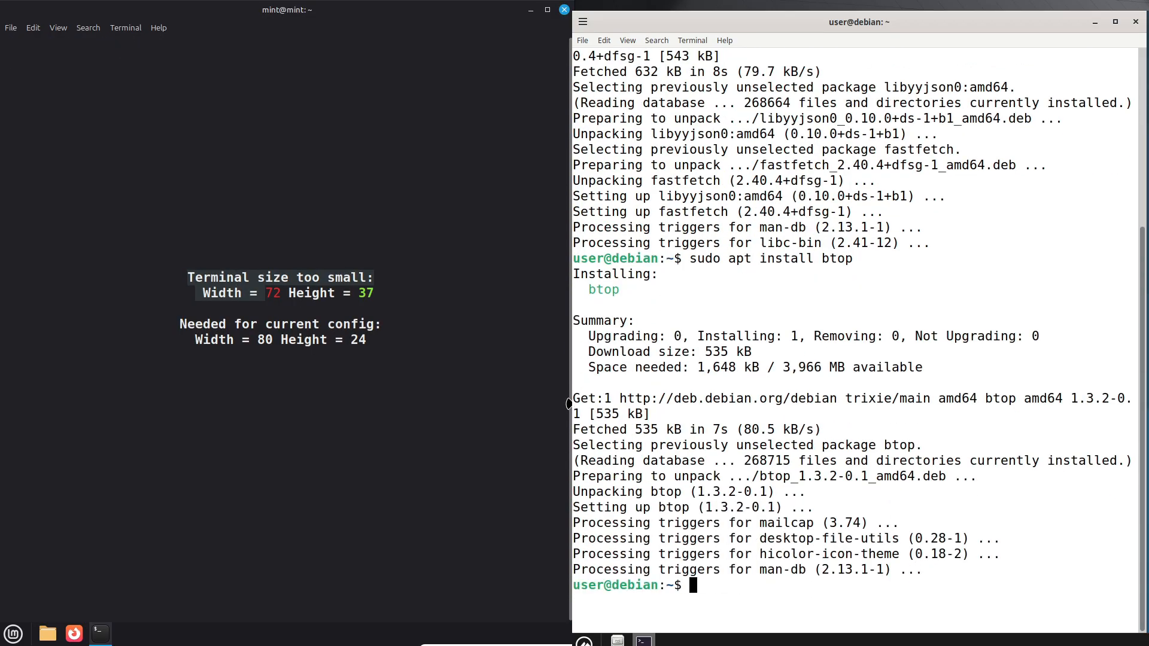
pyautogui.write('sudo a')
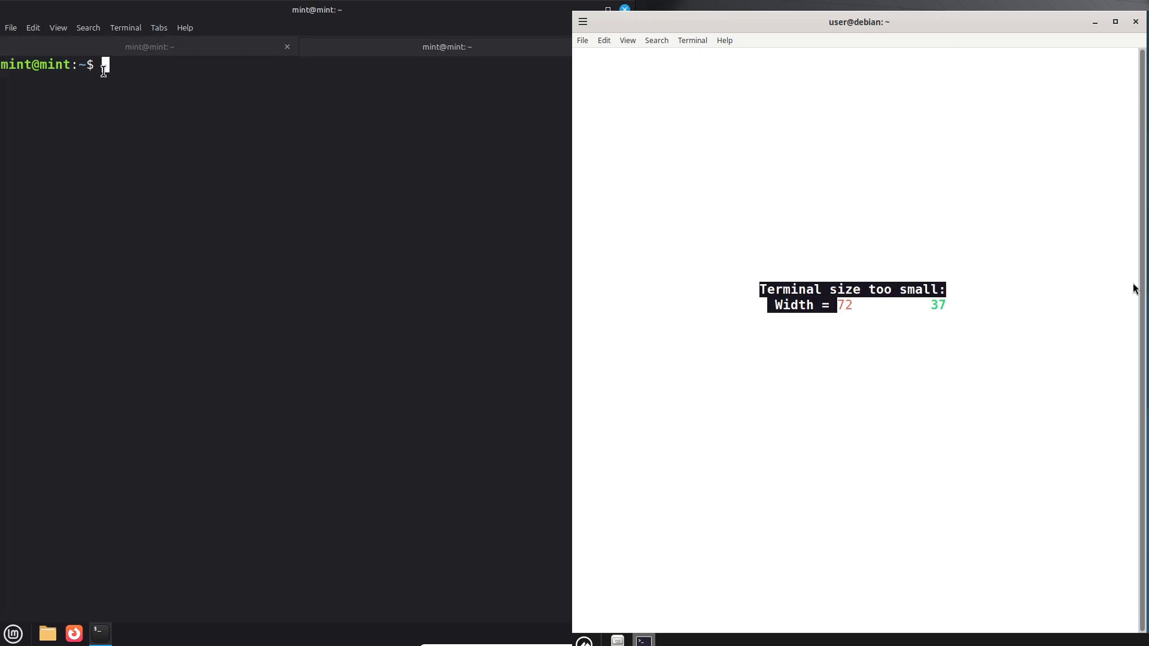
pyautogui.click(287, 46)
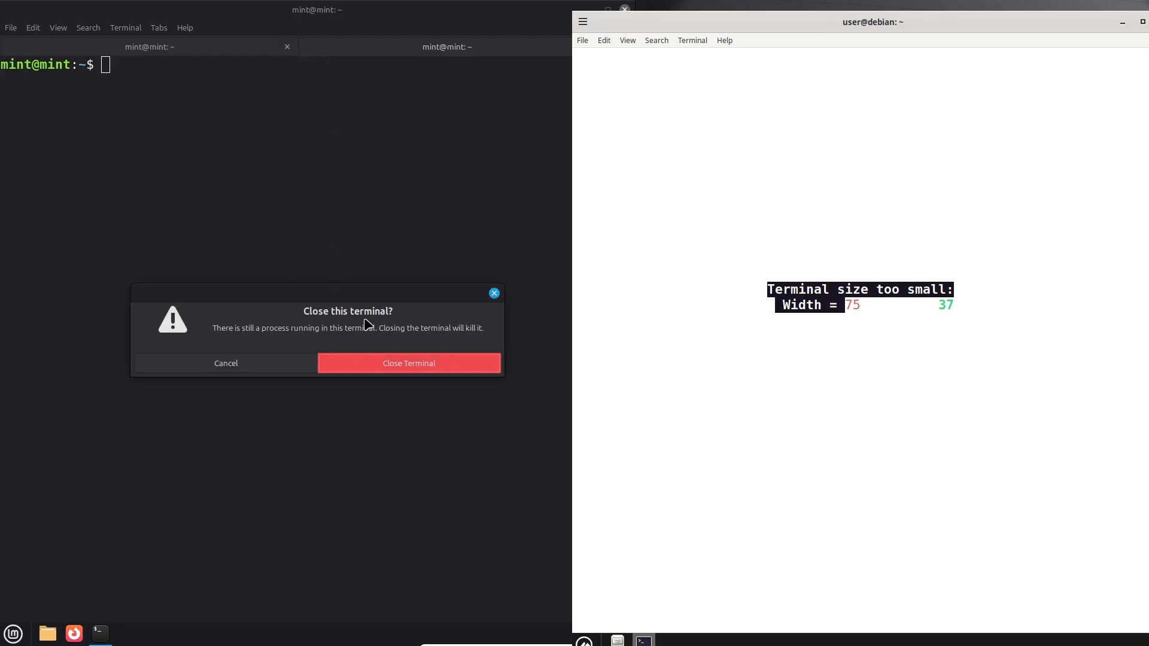
pyautogui.click(408, 363)
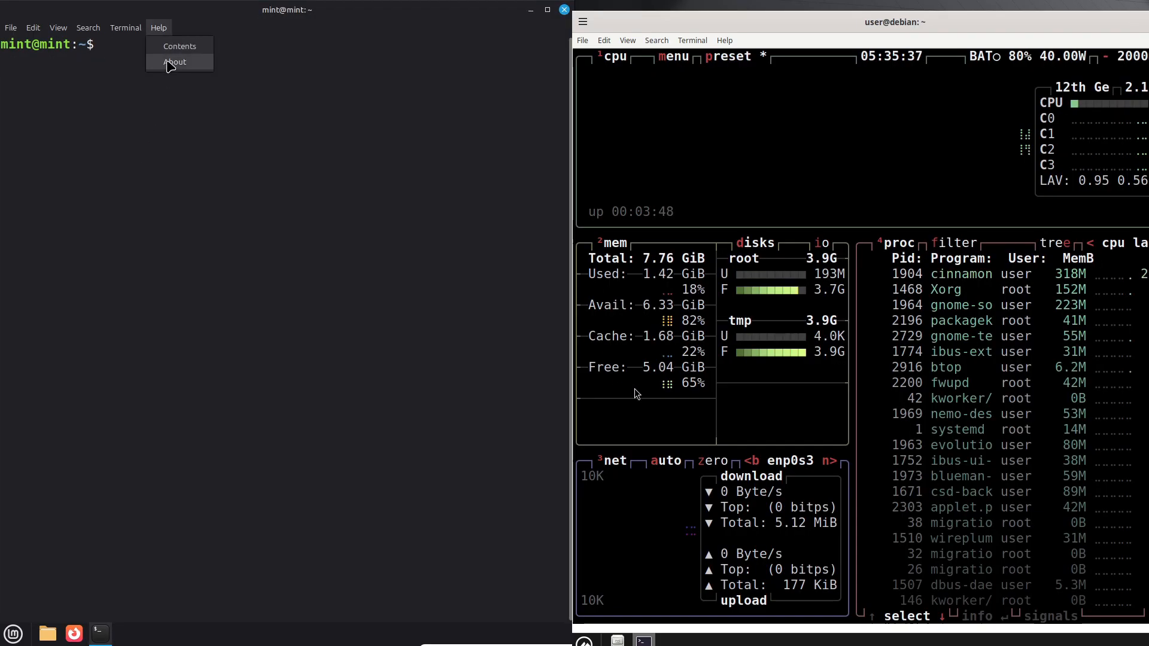
# Check GNOME Terminal's About showing version 3.52.0, then begin typing neofetch.
pyautogui.click(174, 62)
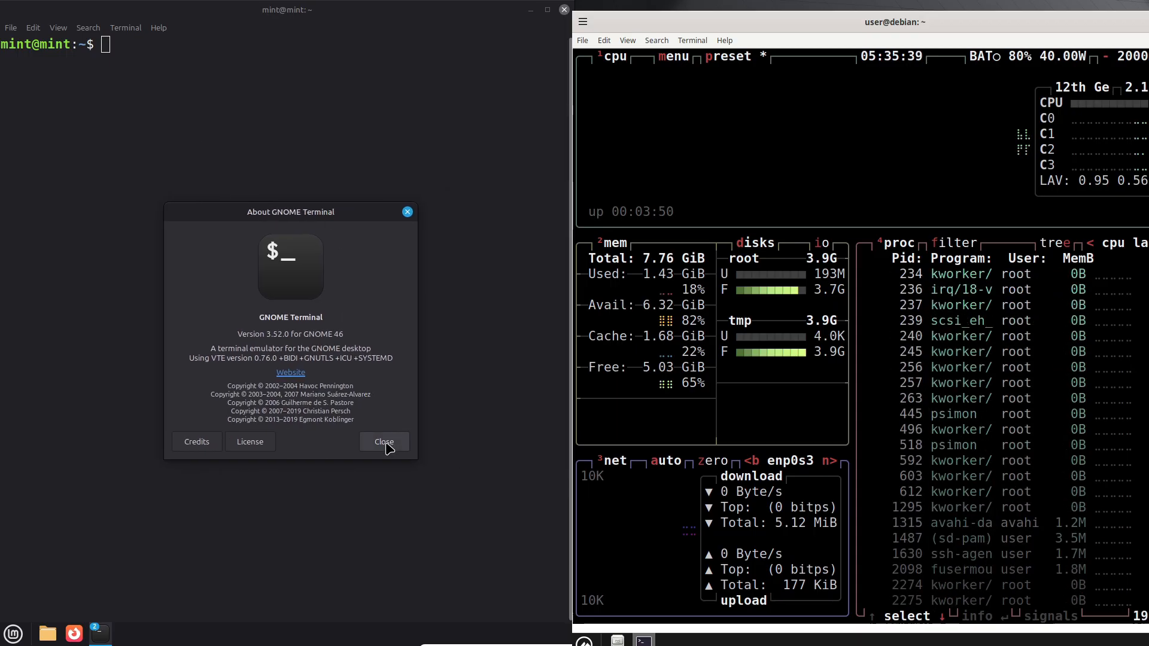
pyautogui.click(383, 441)
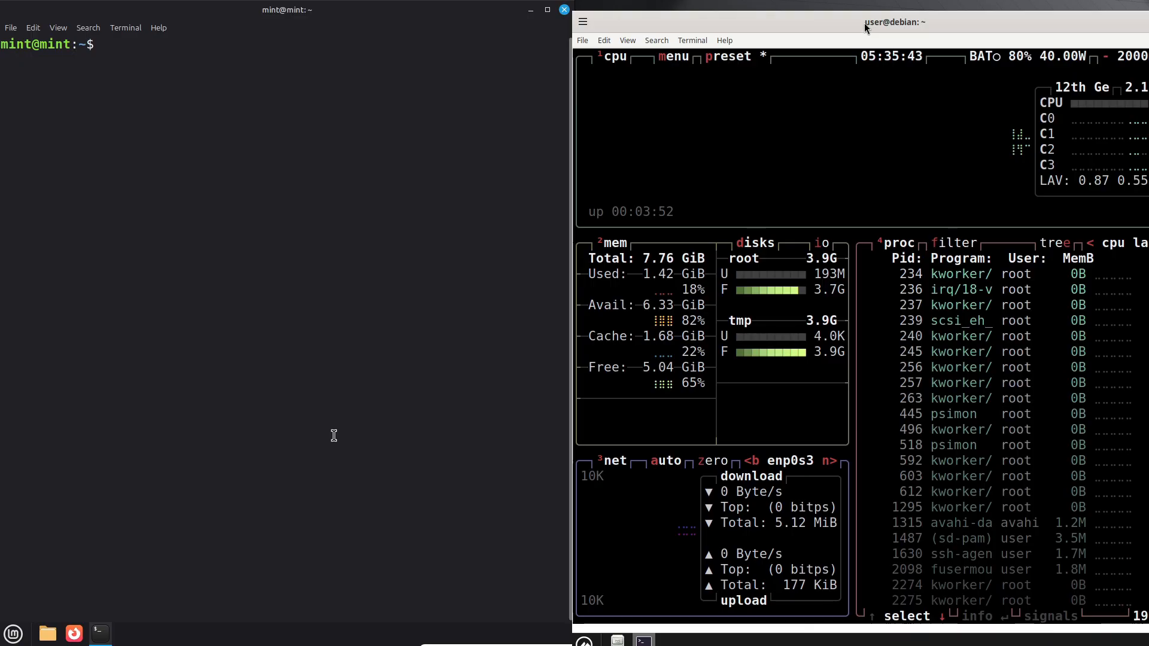
pyautogui.write('neoftce')
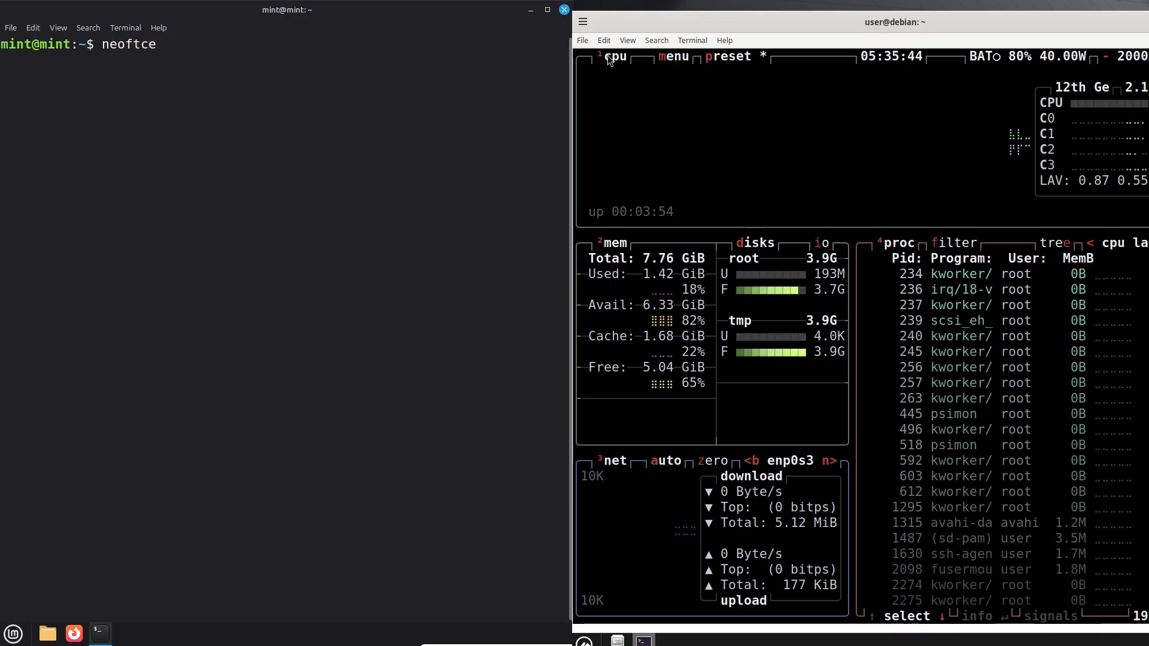
# Open a new Debian terminal tab and close the tab running btop.
pyautogui.click(582, 40)
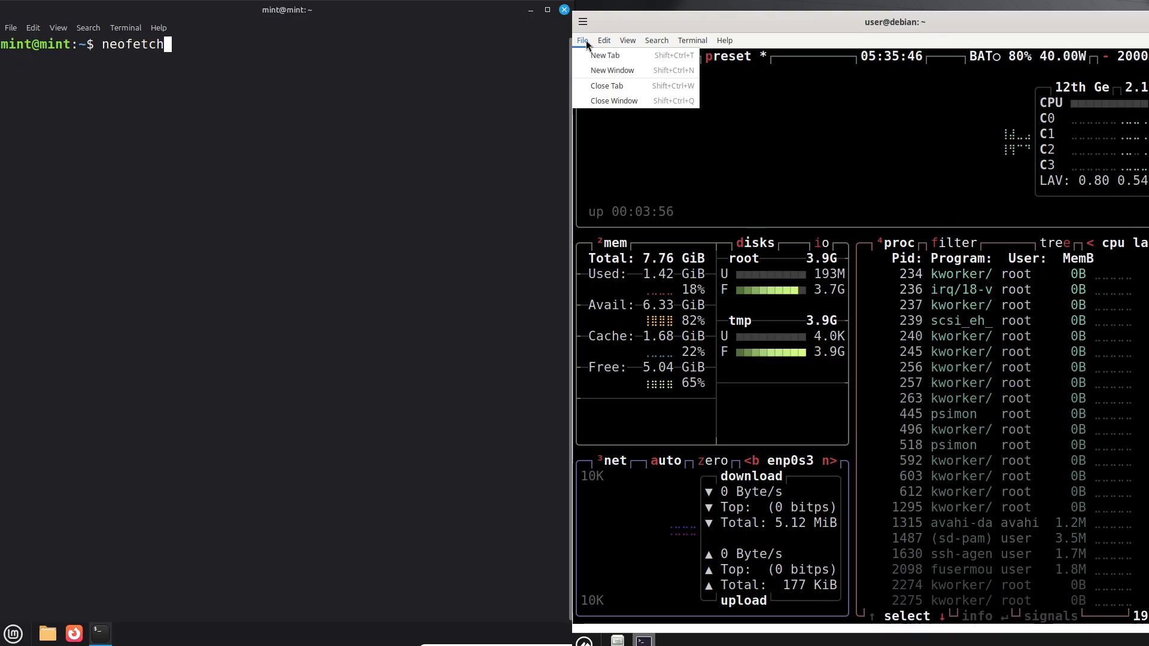
pyautogui.click(605, 55)
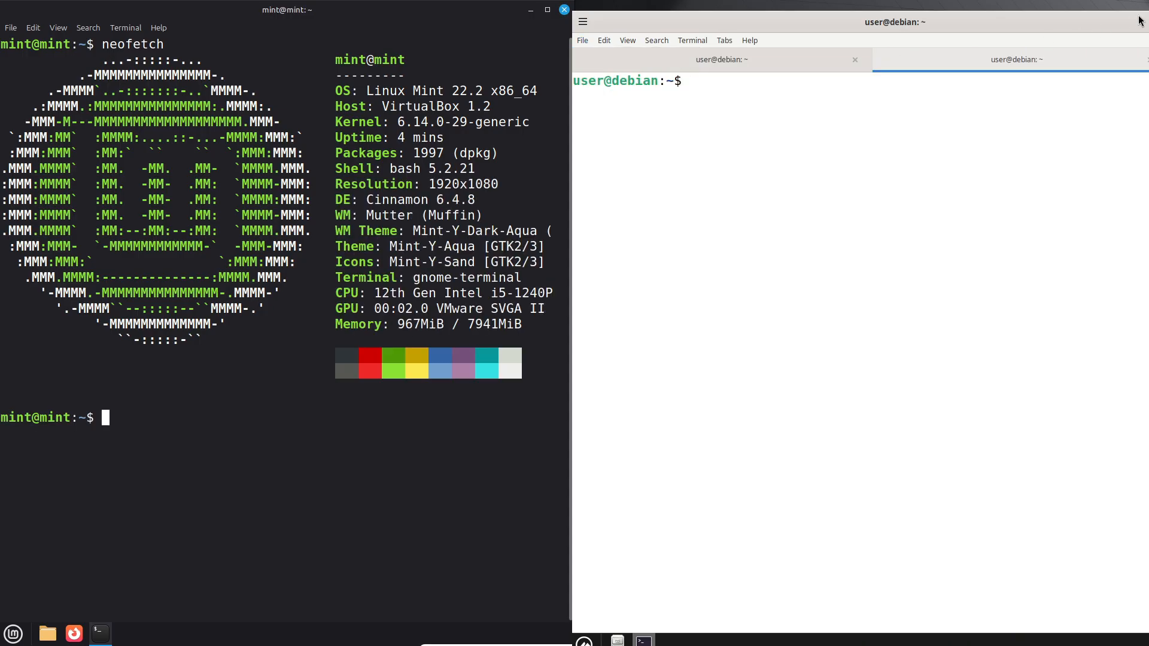
pyautogui.click(854, 59)
pyautogui.write('inxi')
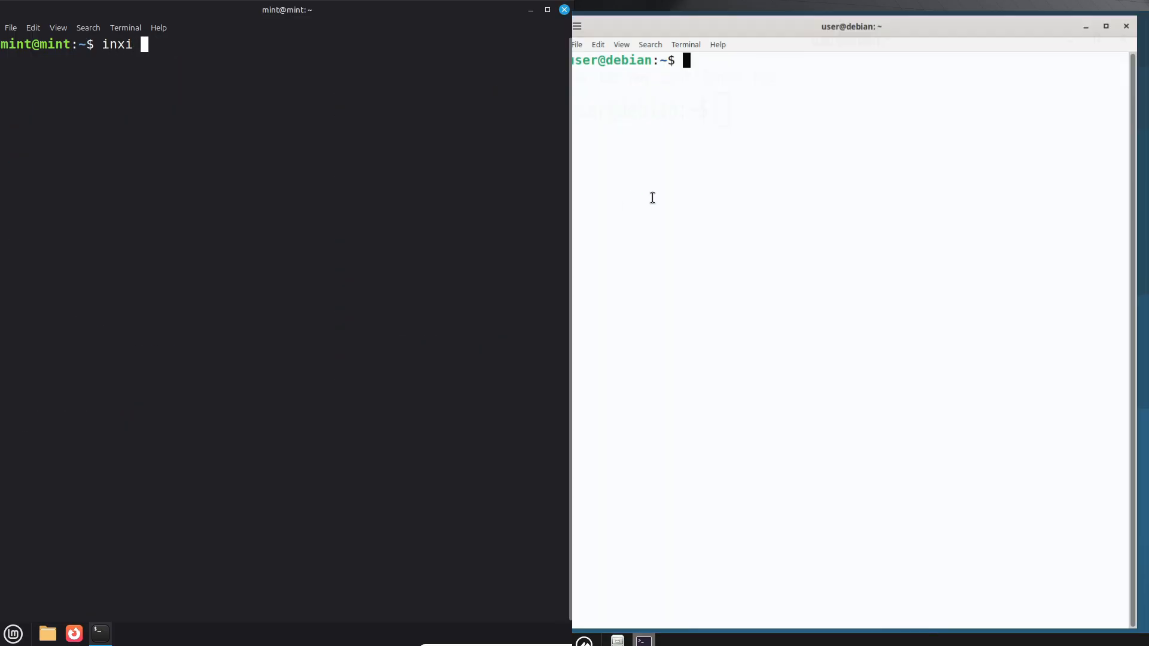
# Run inxi -sv8 on Mint and fastfetch on Debian.
pyautogui.press('Return')
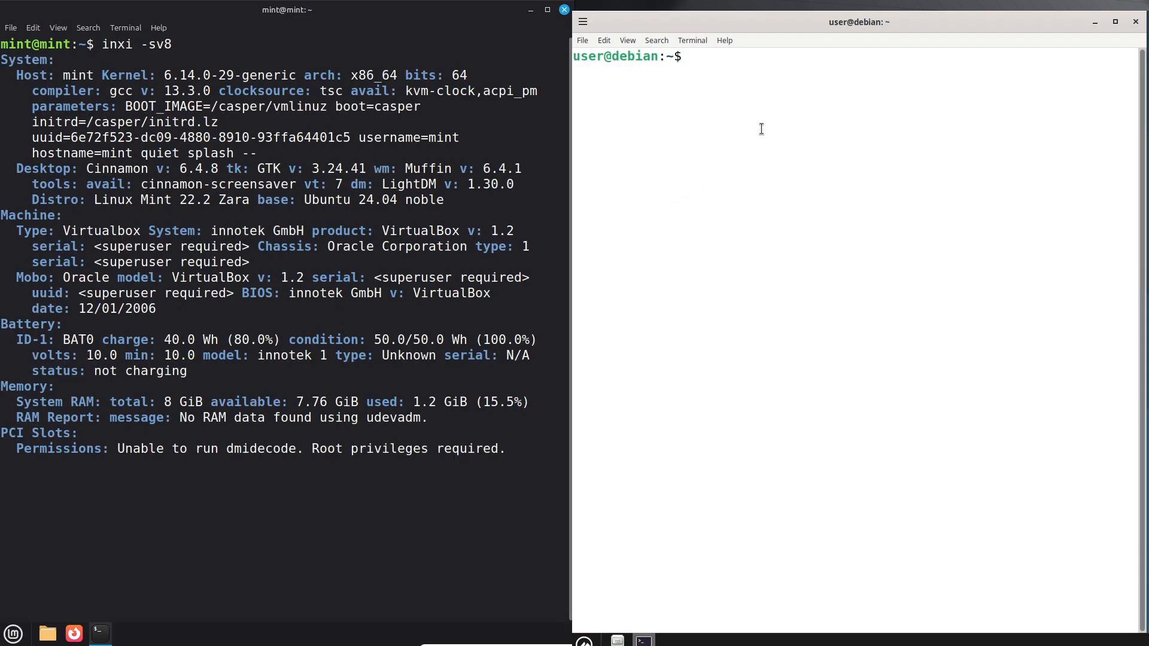
pyautogui.write('fastfetc')
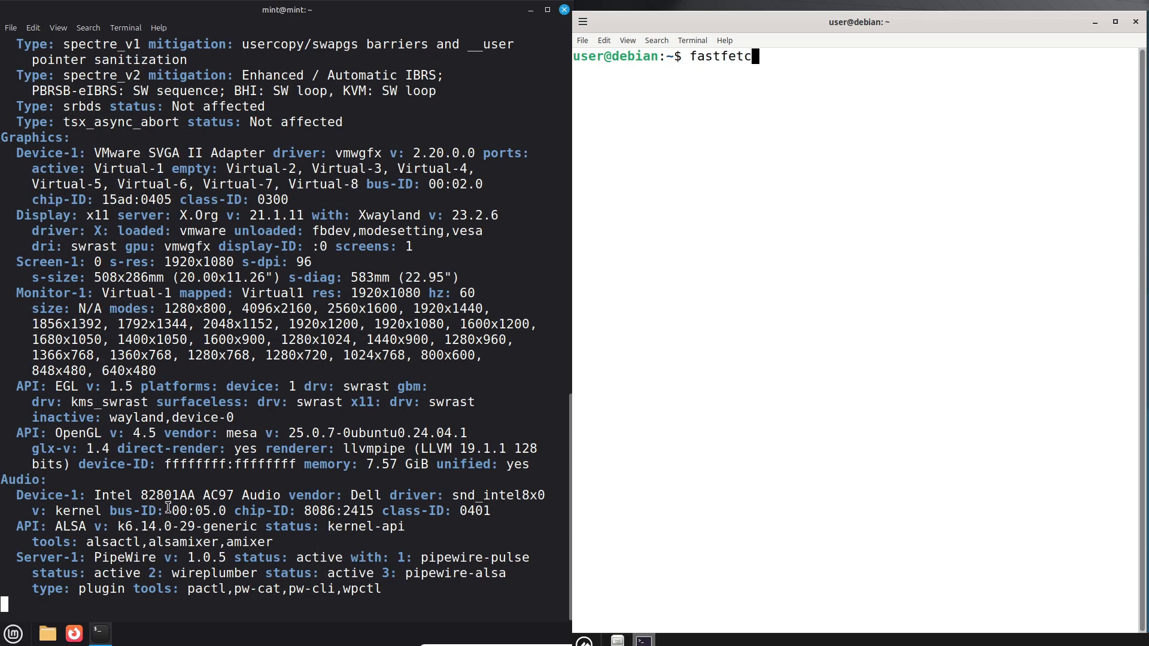
pyautogui.press('Return')
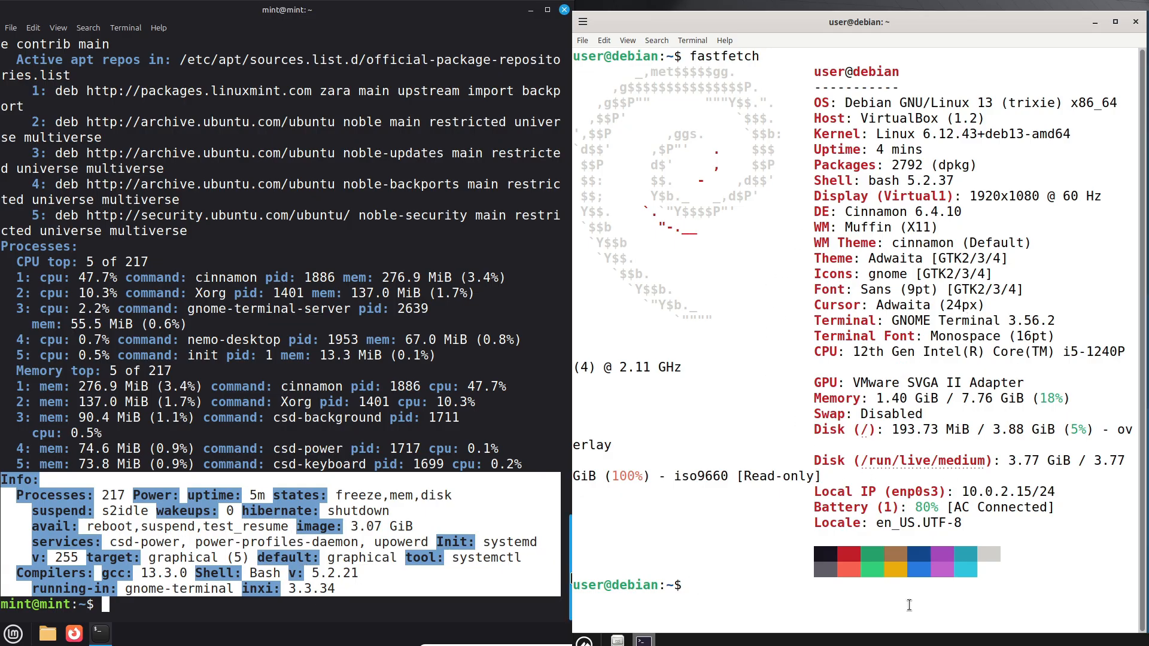
pyautogui.scroll(3)
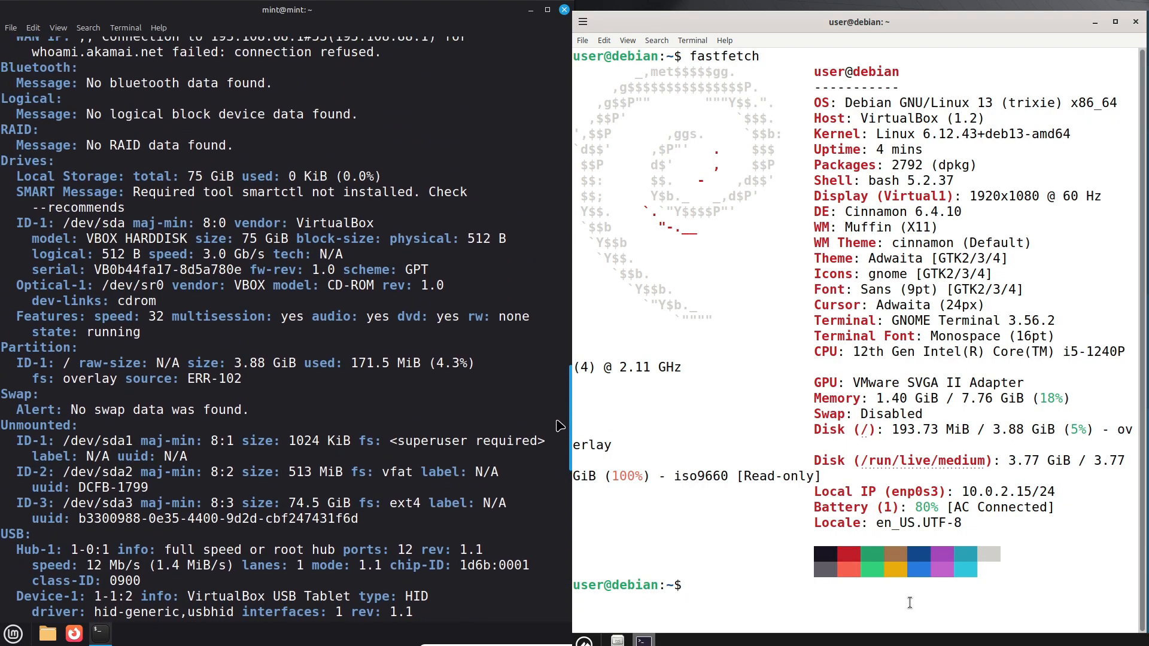
pyautogui.write('clear')
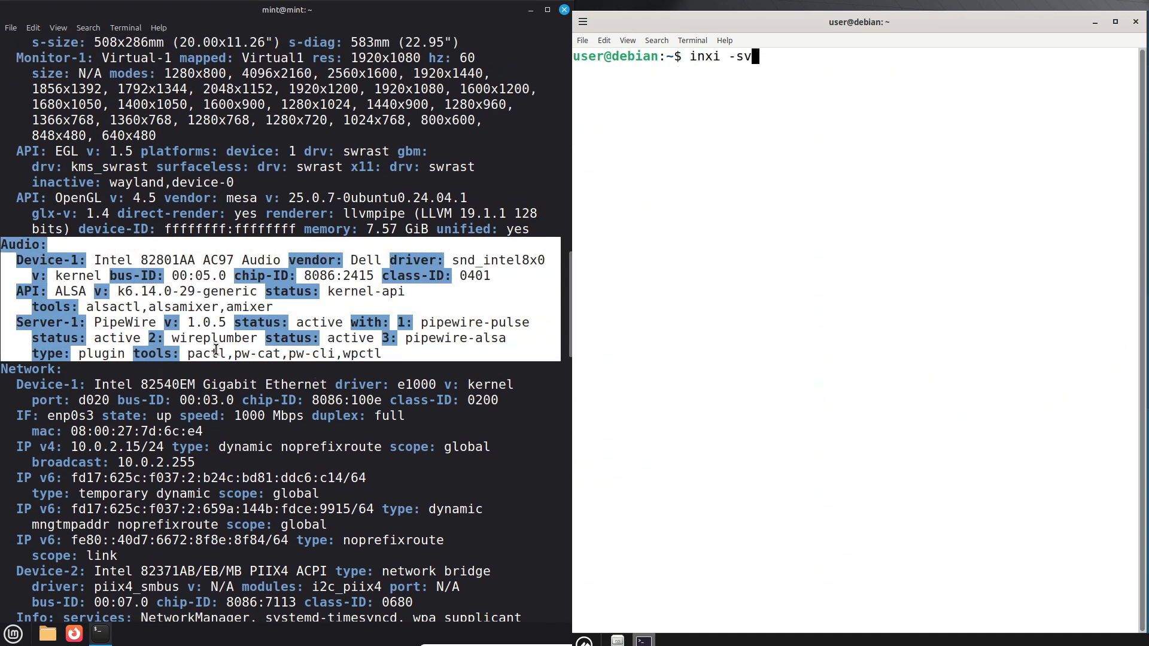
# Run inxi -sv8 on Debian and scroll both reports to compare Audio and Graphics.
pyautogui.press('Return')
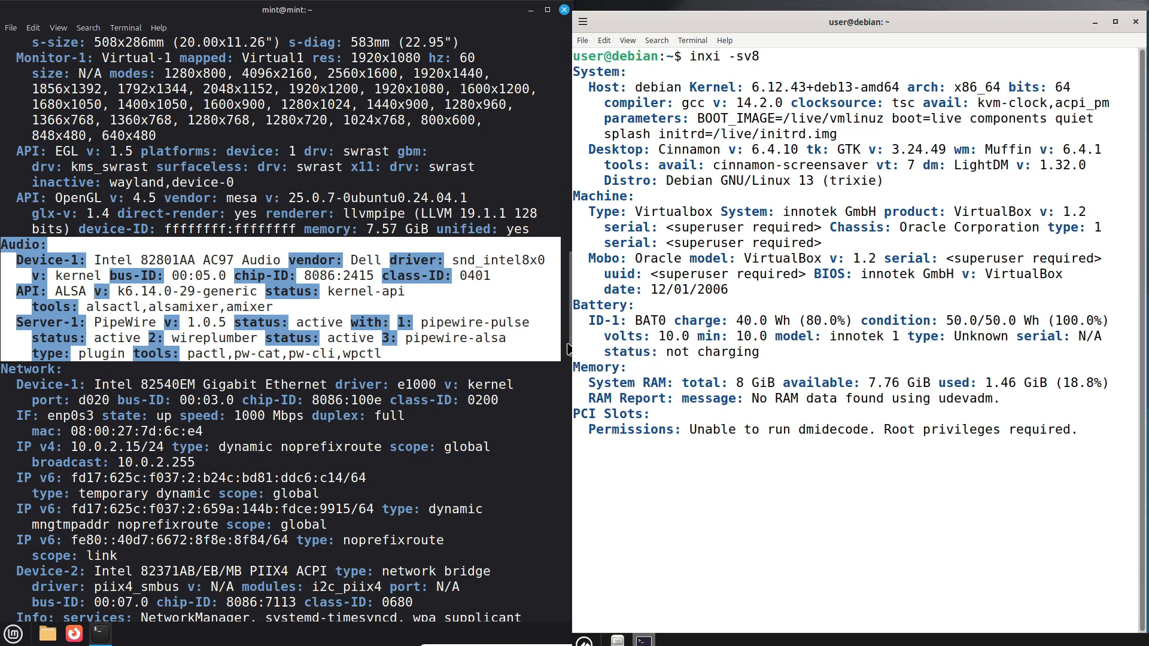
pyautogui.scroll(3)
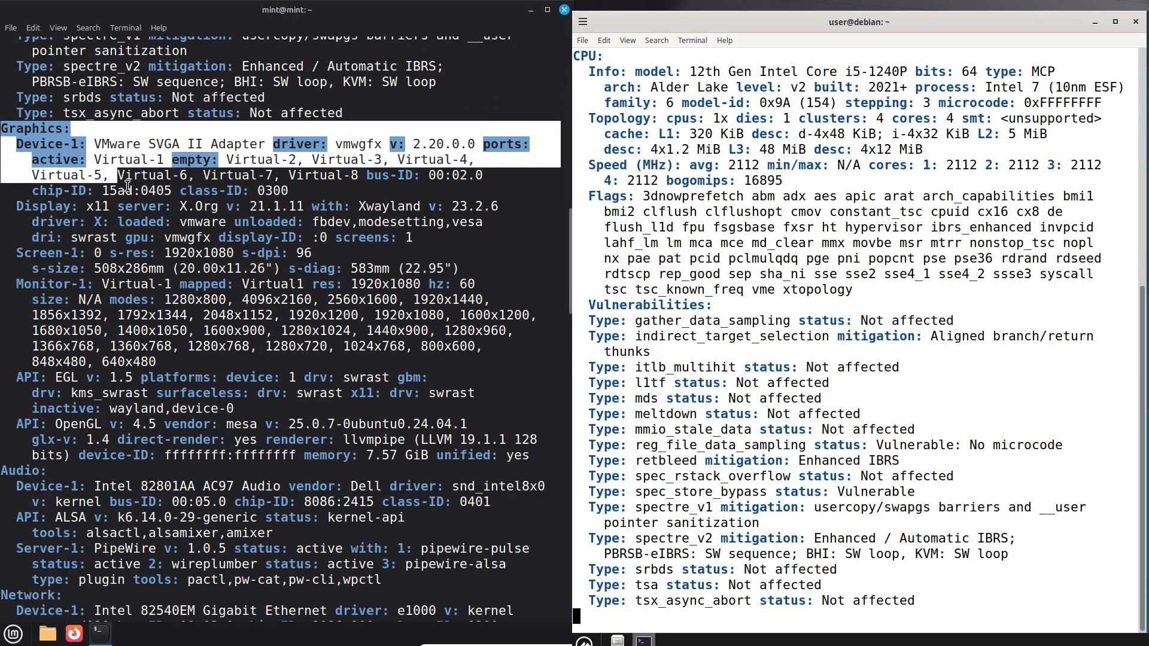
pyautogui.scroll(-3)
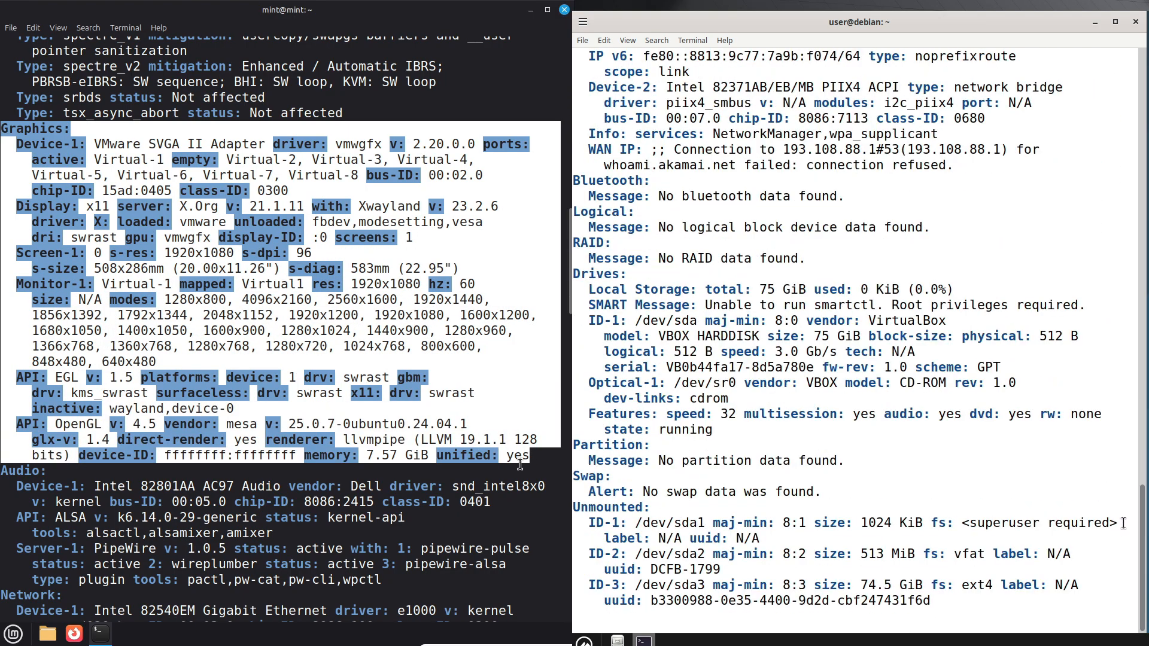
pyautogui.scroll(-3)
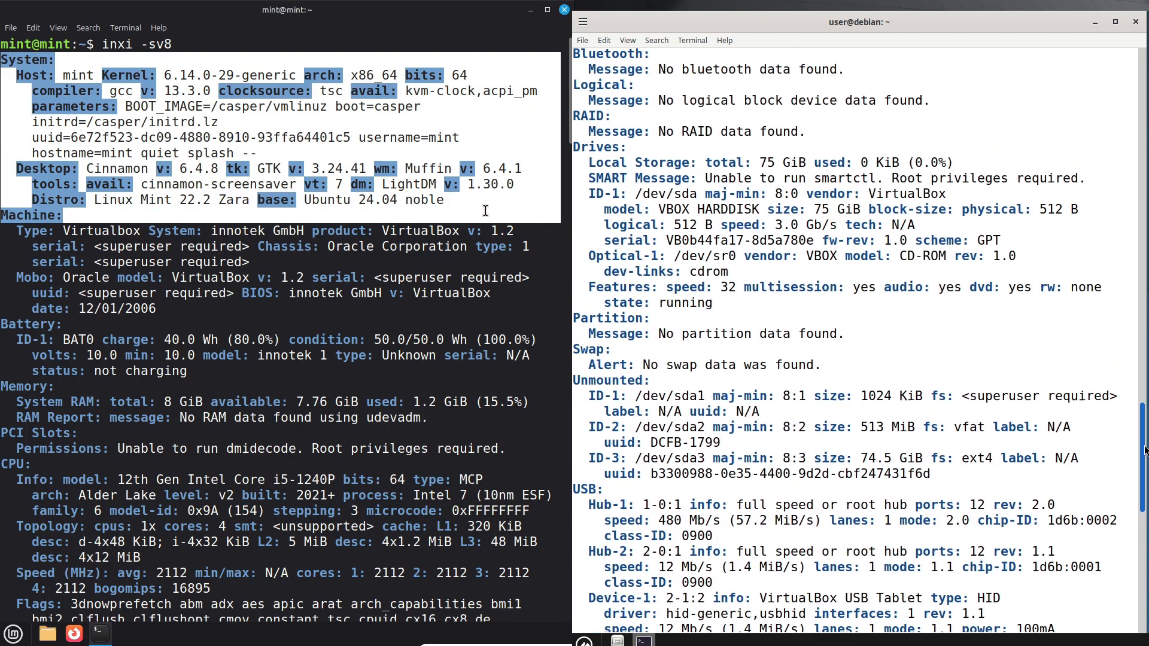
pyautogui.scroll(3)
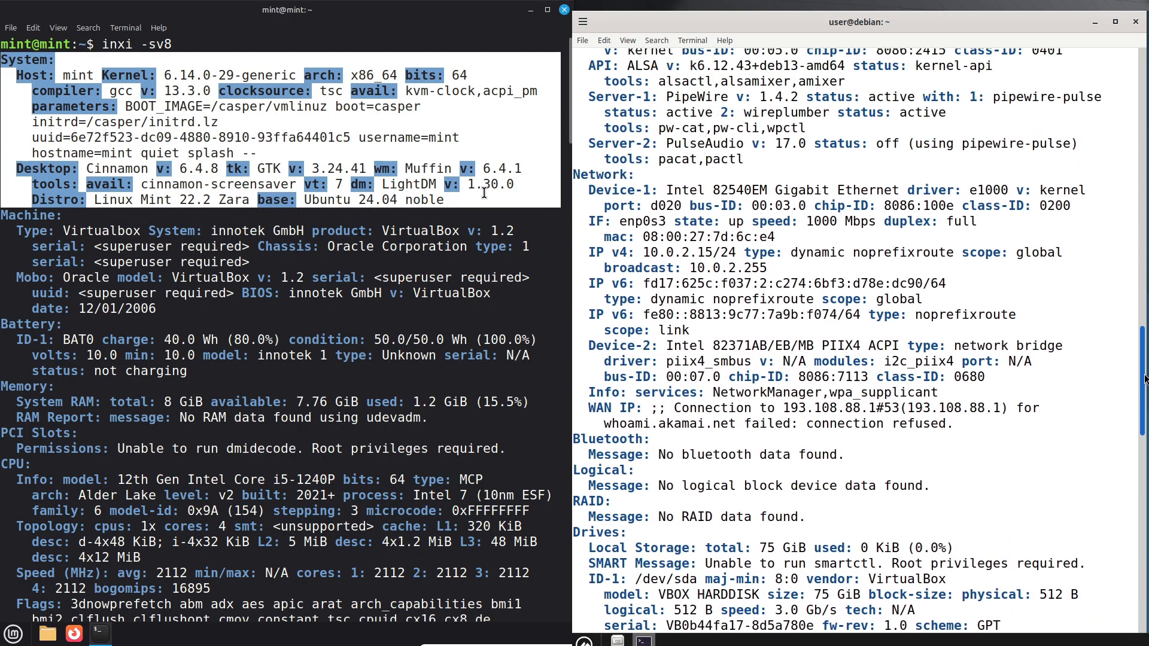
pyautogui.scroll(3)
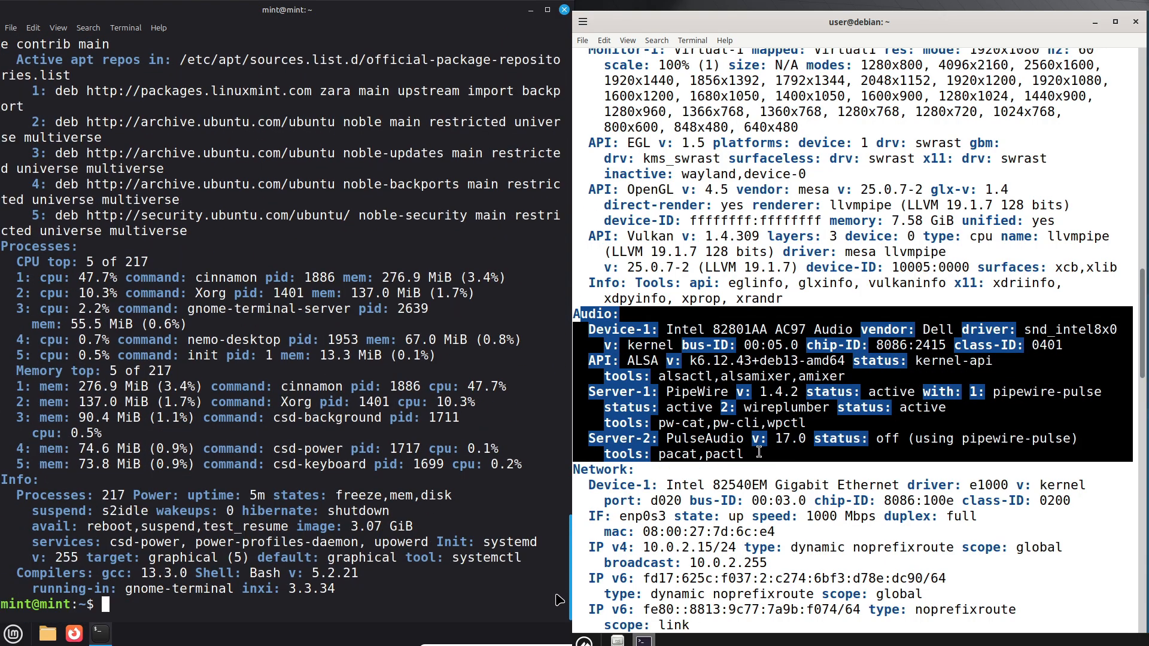
pyautogui.write('clea')
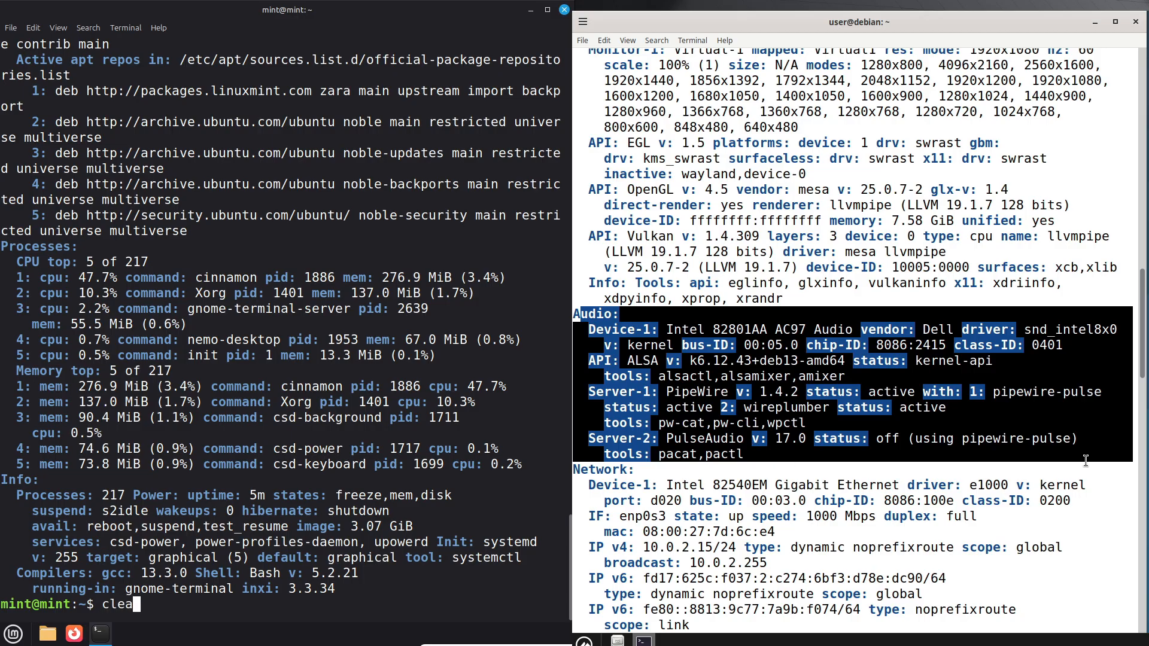
# Clear Mint's terminal and check Cinnamon 6.4.8, Python 3.12.3 and the Mint 22.2 release.
pyautogui.press('Return')
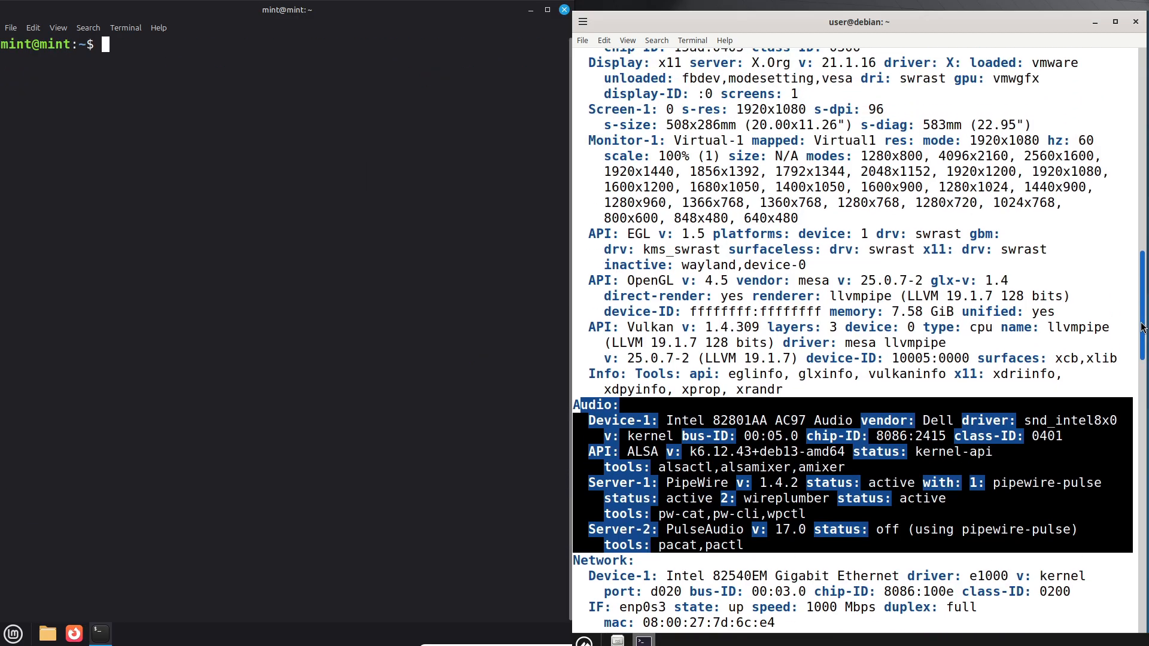
pyautogui.write('cinnamon --ve')
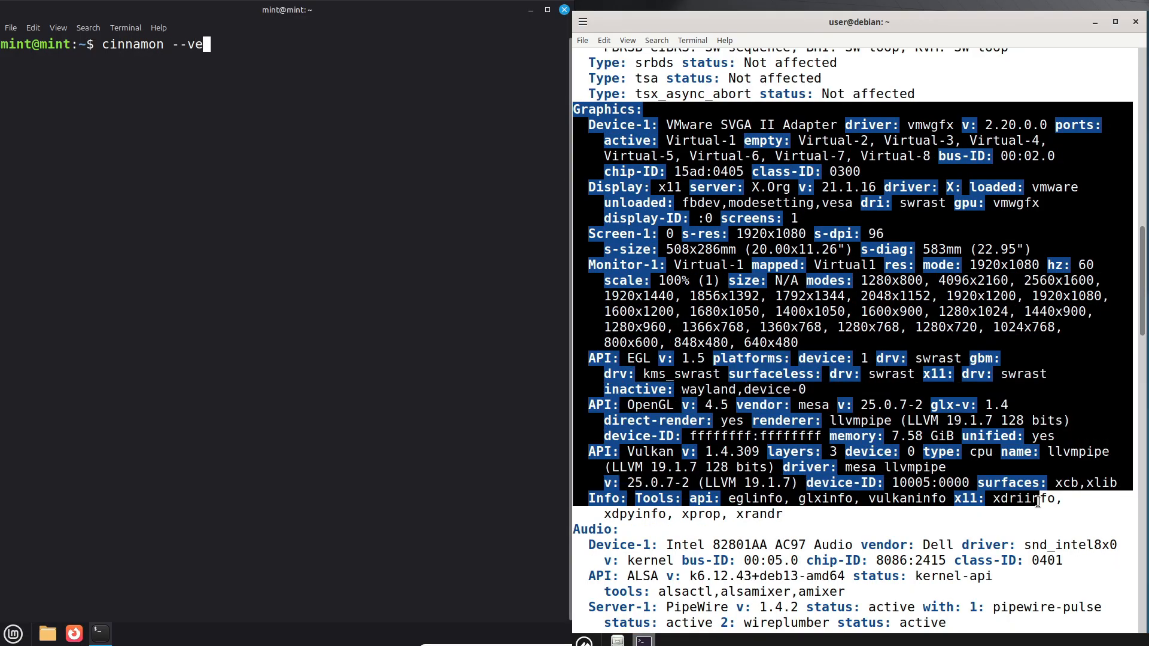
pyautogui.press('Return')
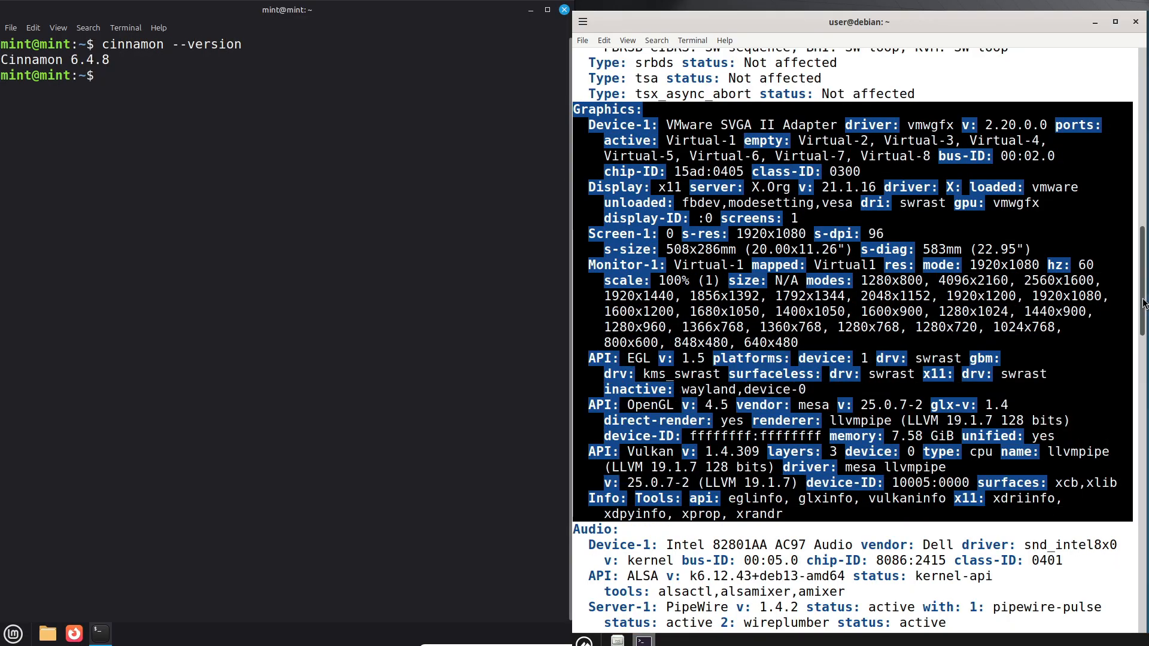
pyautogui.write('python4')
pyautogui.write('cat /etc/issue')
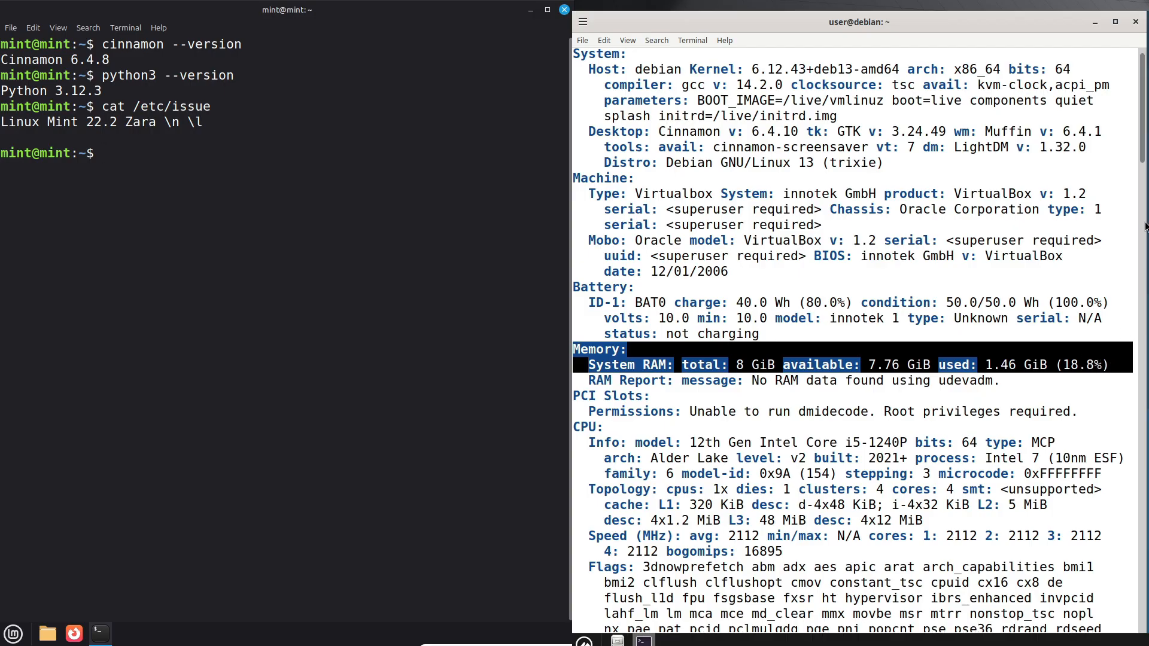
pyautogui.scroll(3)
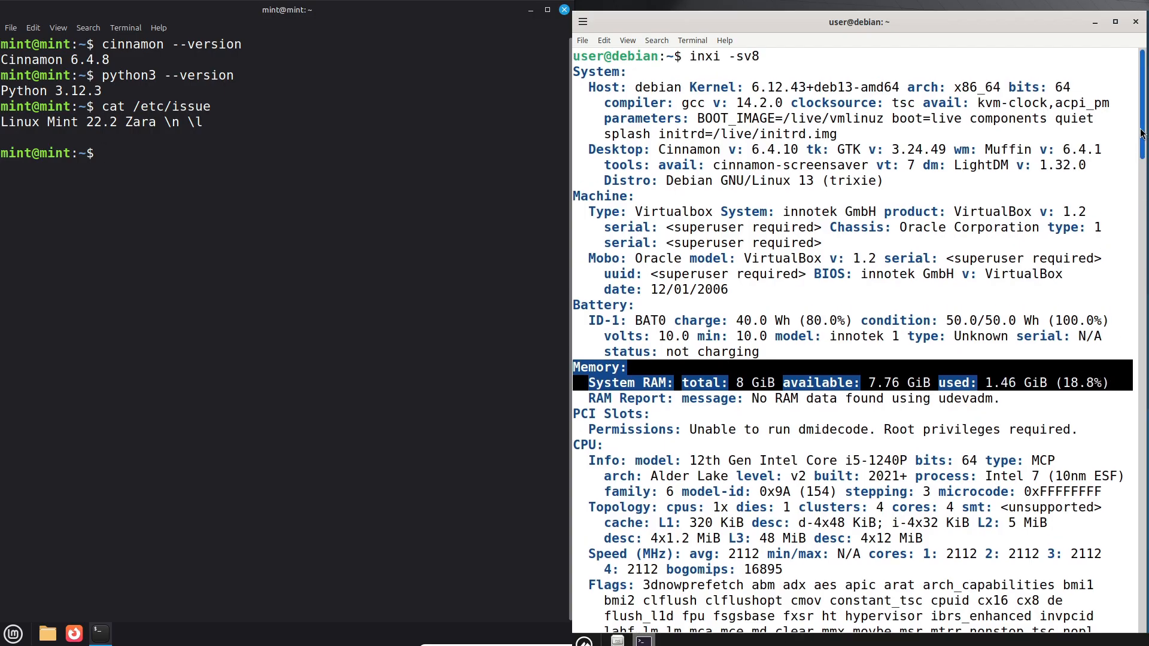
pyautogui.write('clear')
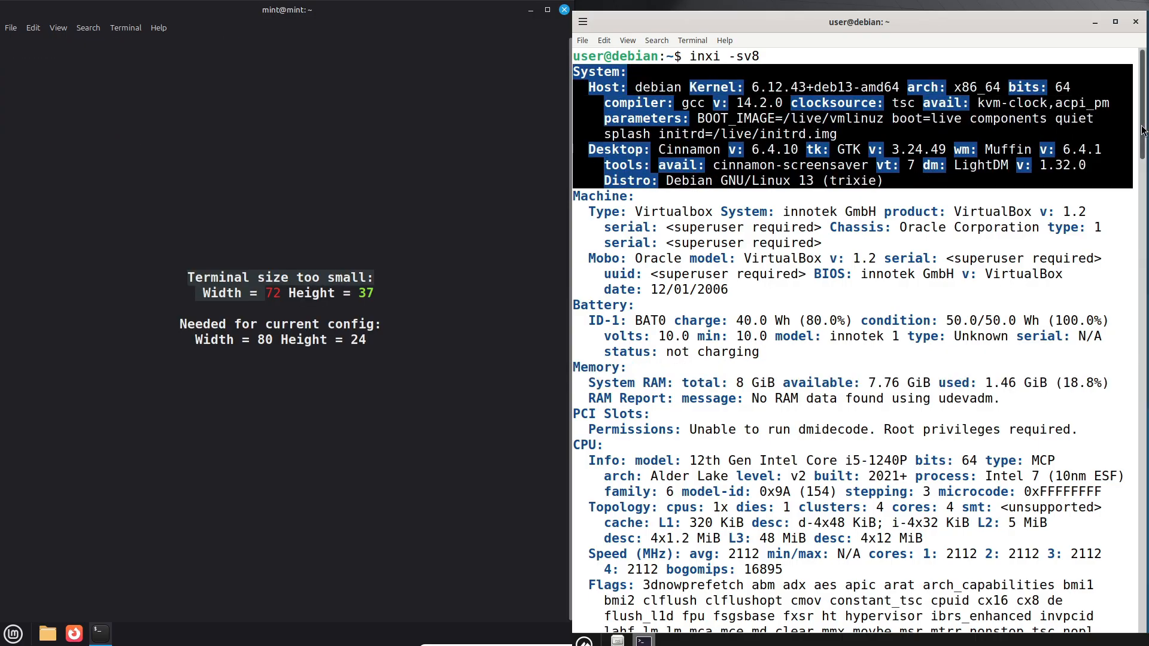
# Shrink the Mint terminal font through Edit > Preferences.
pyautogui.click(33, 28)
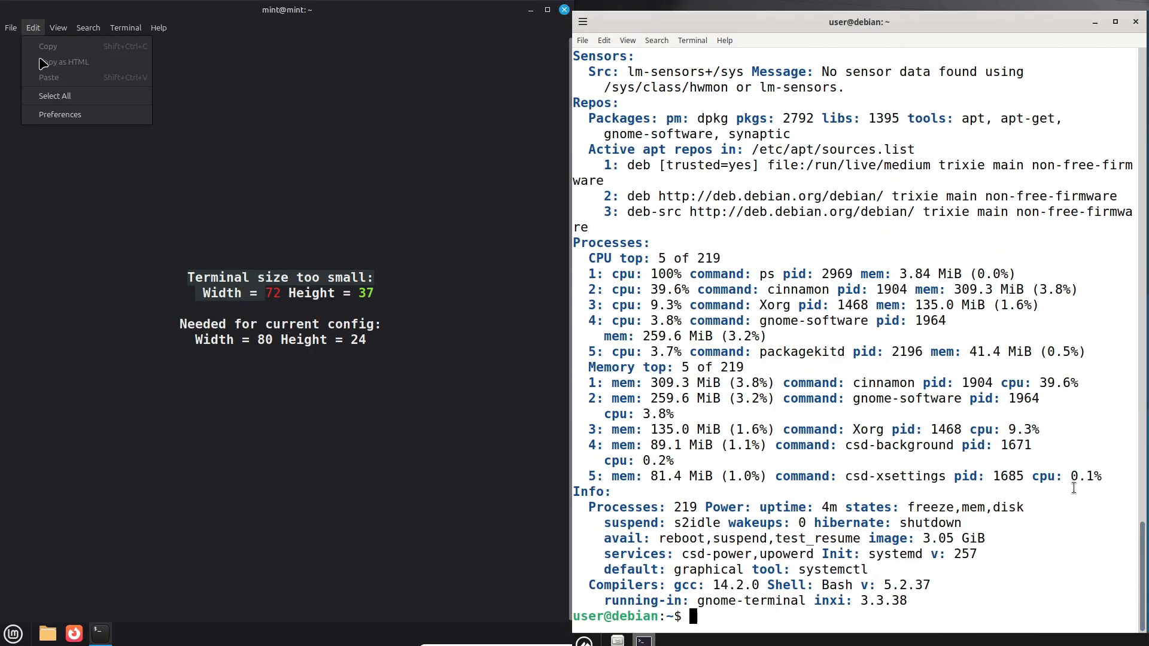
pyautogui.click(59, 114)
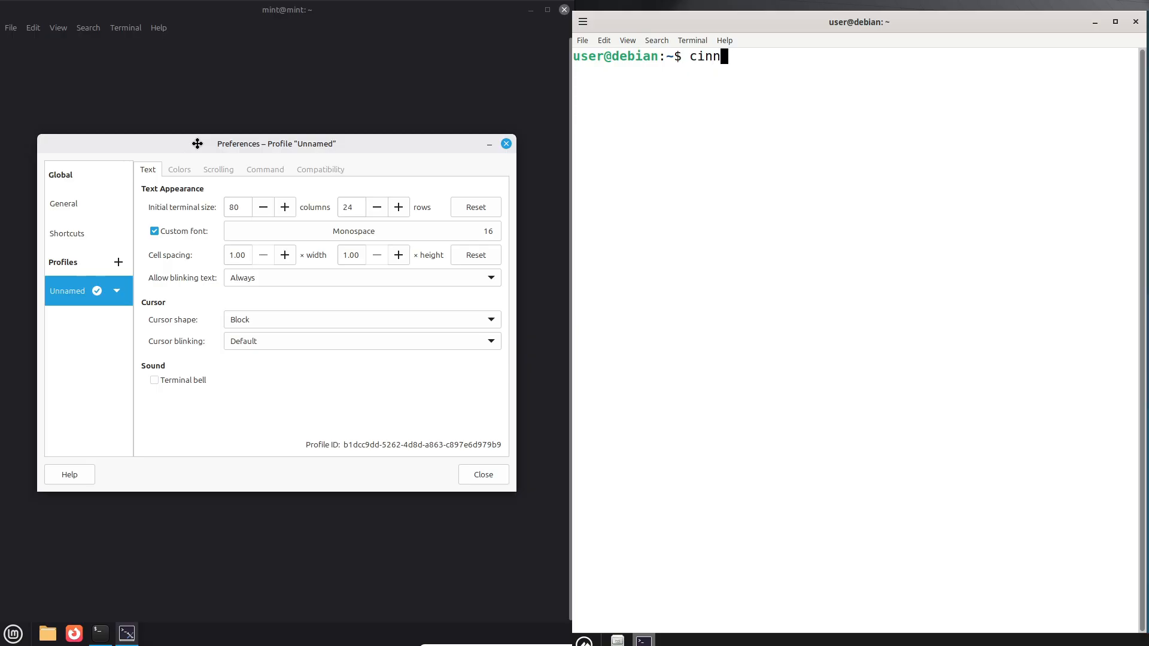
pyautogui.click(360, 231)
pyautogui.write('amon --version')
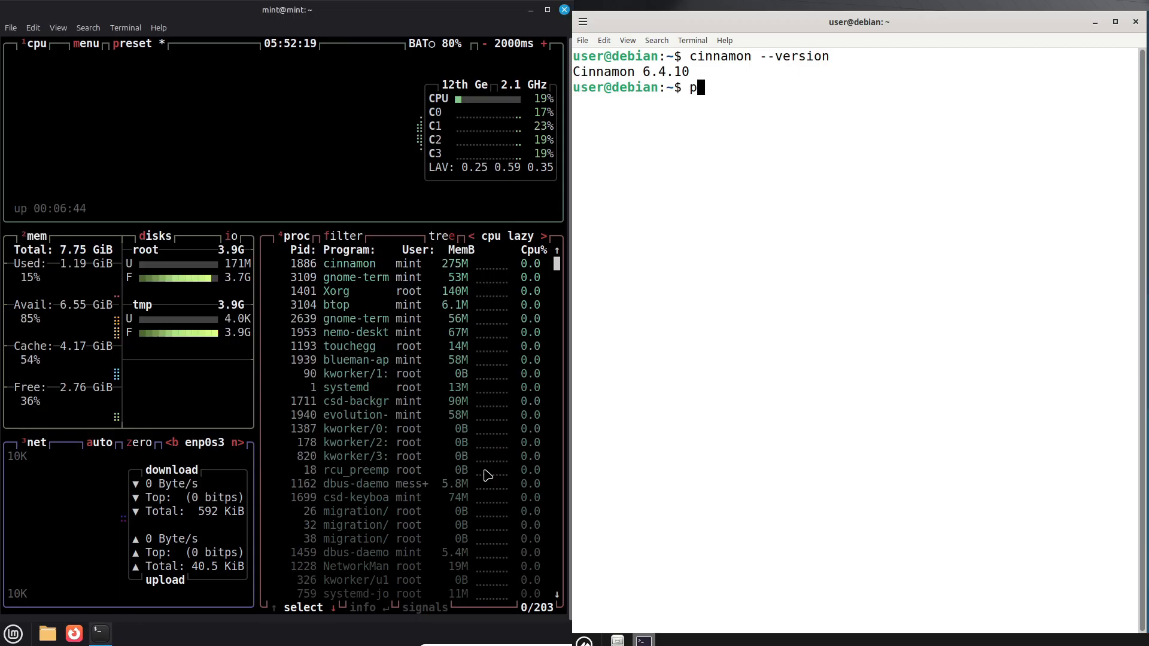
# Check Debian's Python 3.13.5, type cat /etc/issue, and close the Mint terminal.
pyautogui.write('ython')
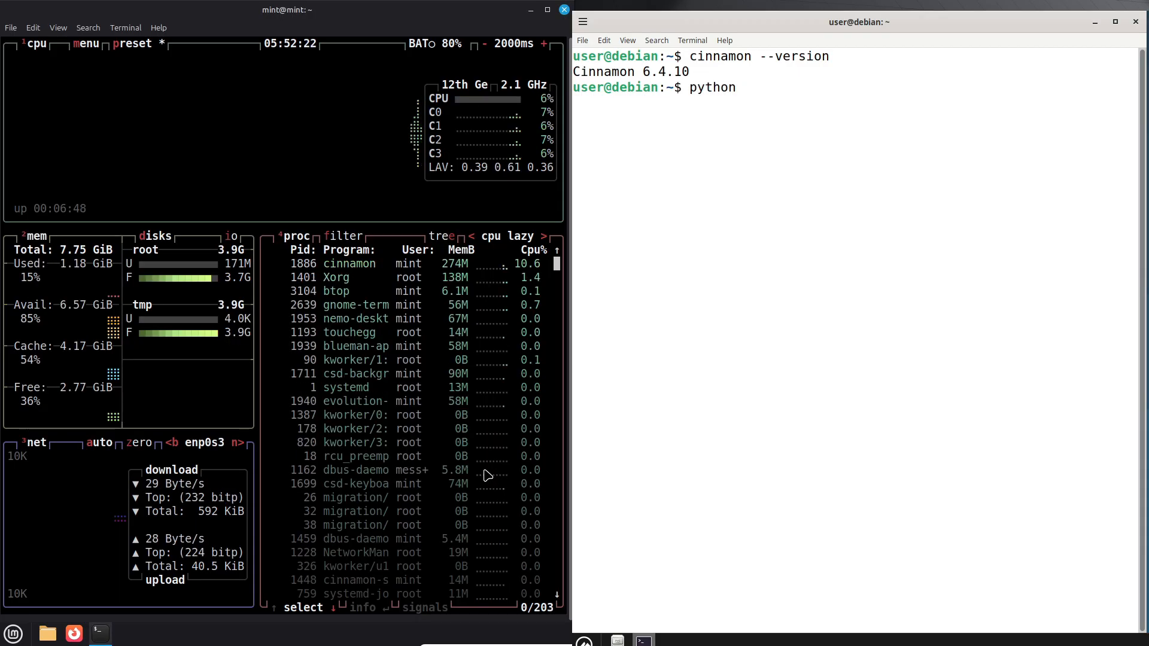
pyautogui.write('3 --ve')
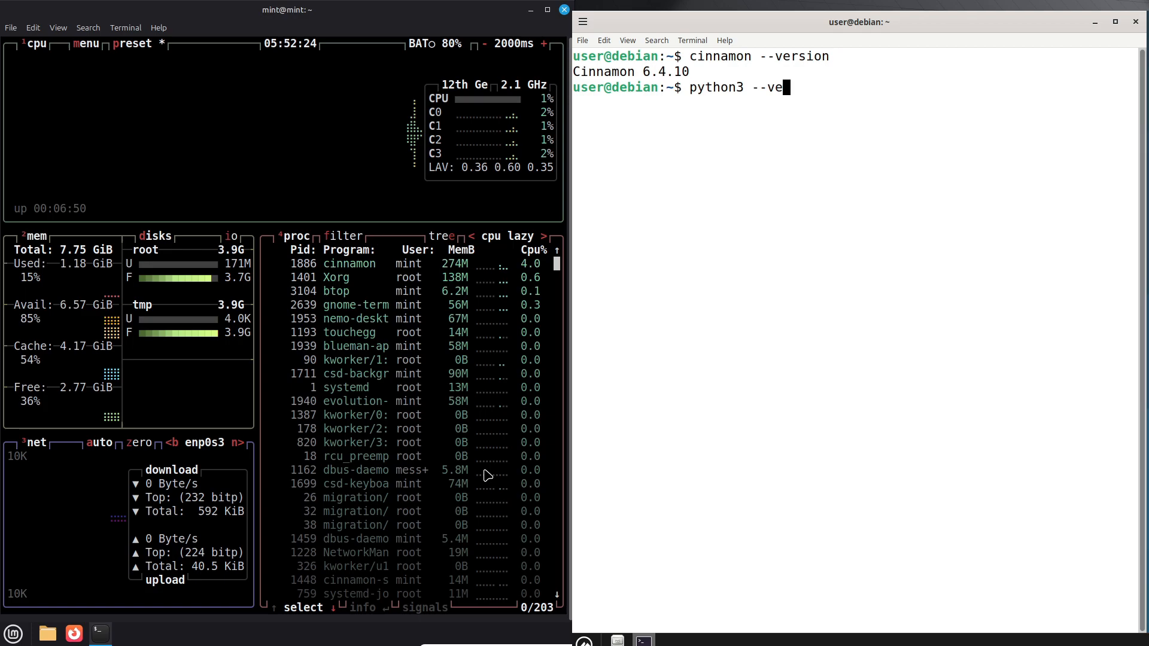
pyautogui.press('Return')
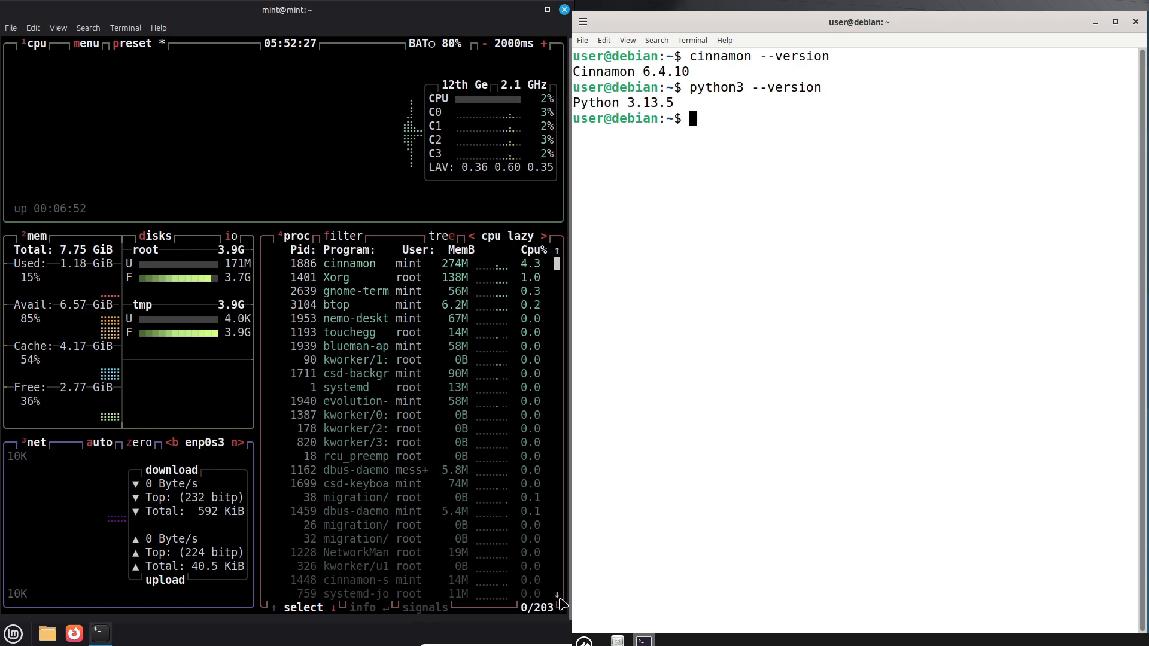
pyautogui.write('cat')
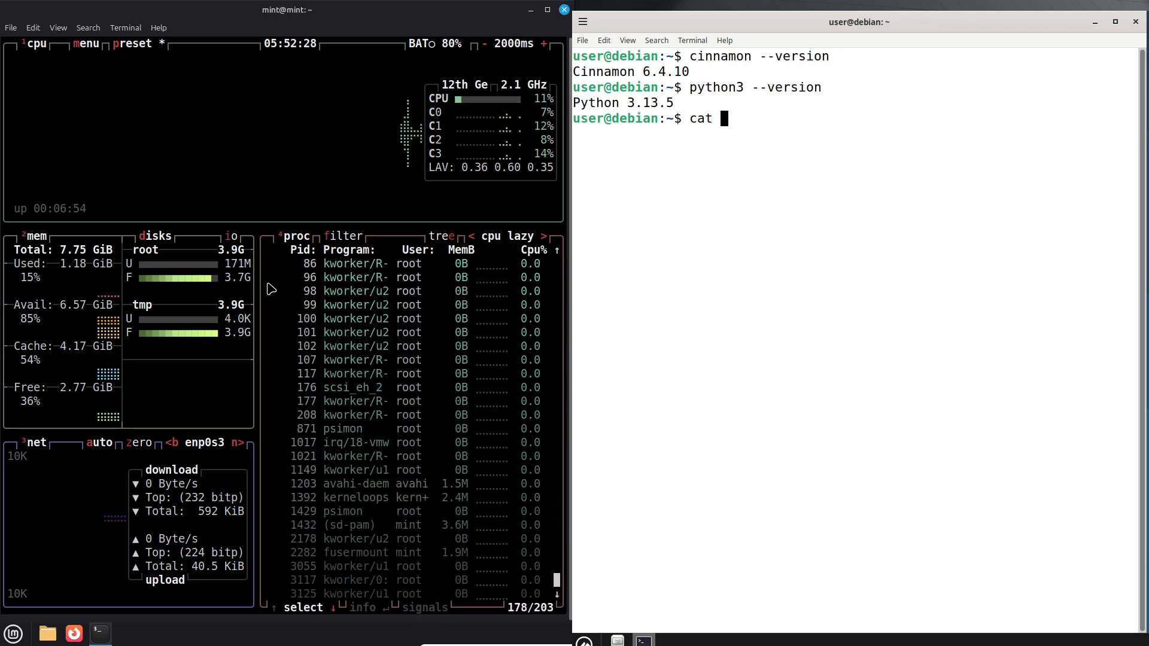
pyautogui.write('/etc')
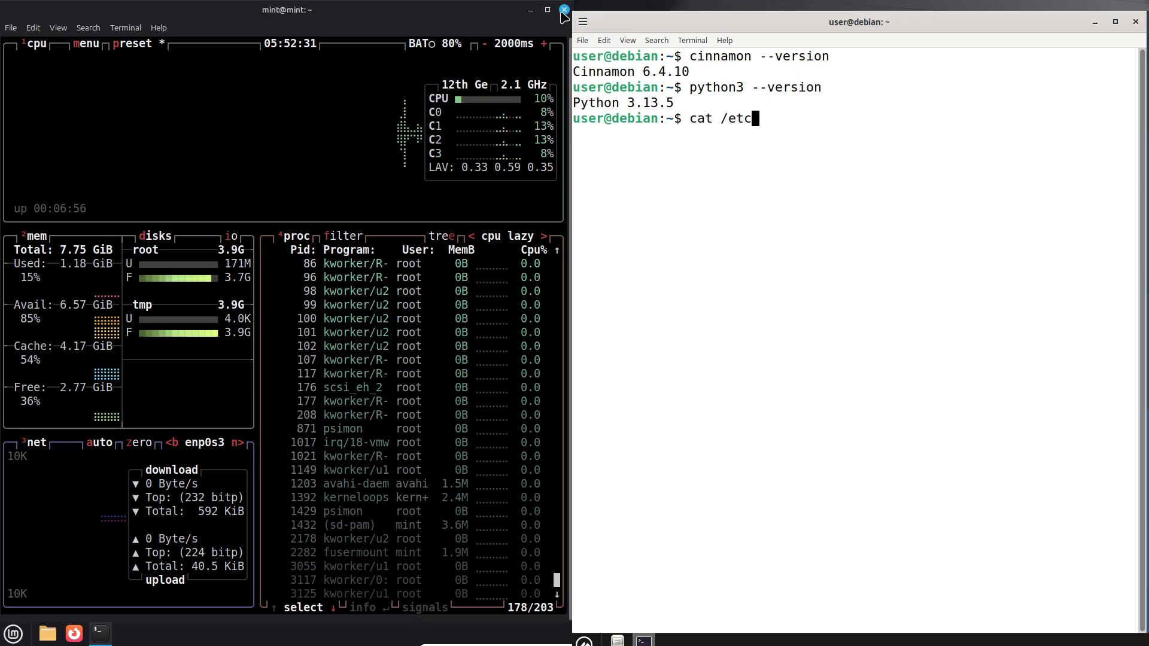
pyautogui.click(562, 10)
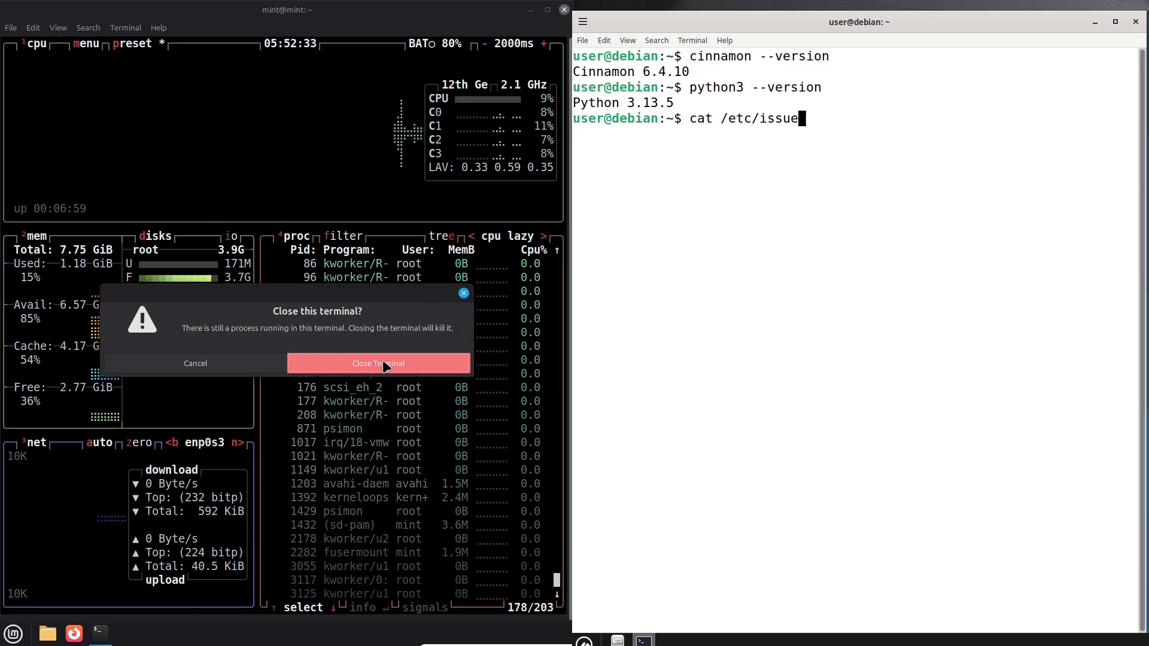
# Confirm closing Mint's terminal and launch btop on Debian.
pyautogui.click(378, 363)
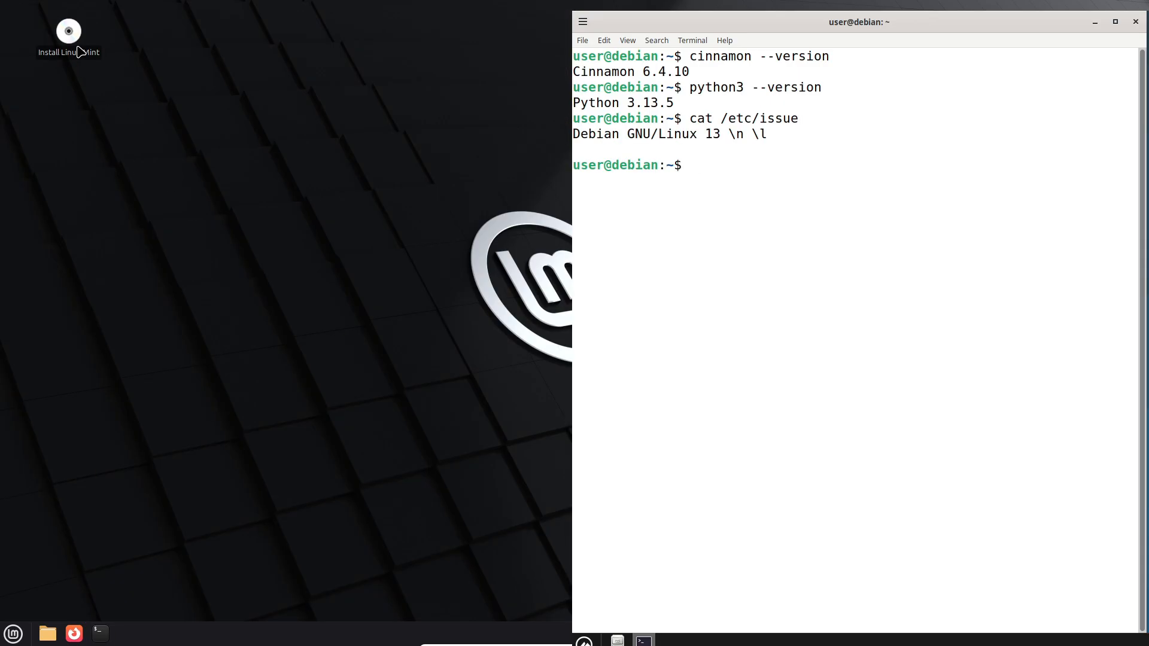
pyautogui.write('cle')
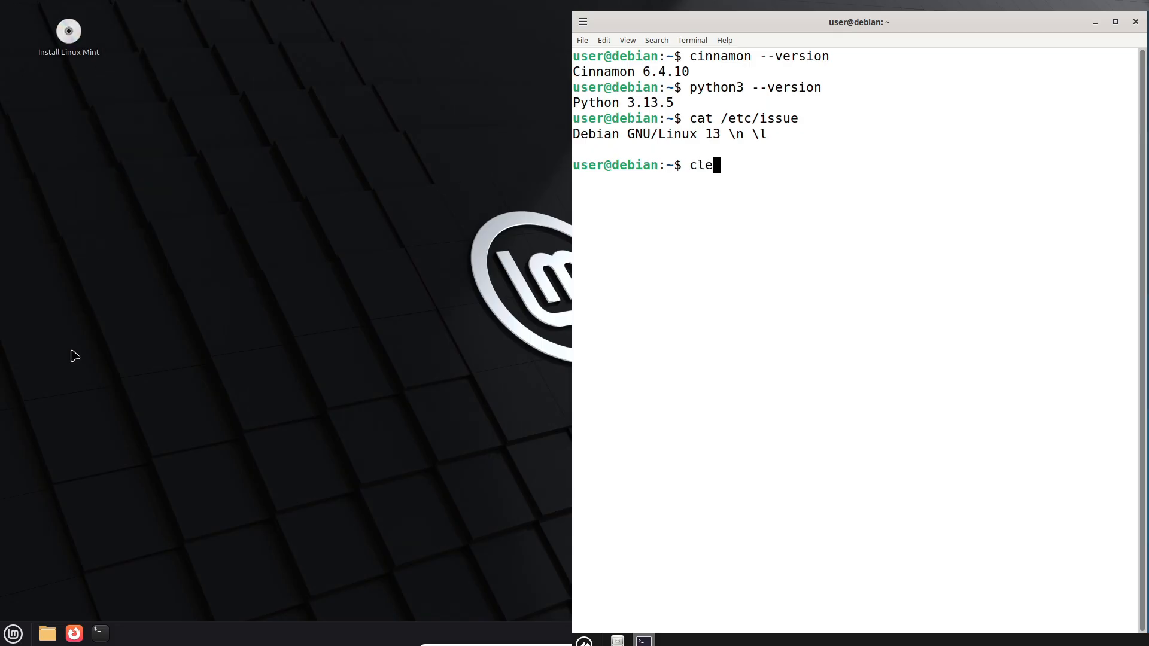
pyautogui.write('ar')
pyautogui.write('bt')
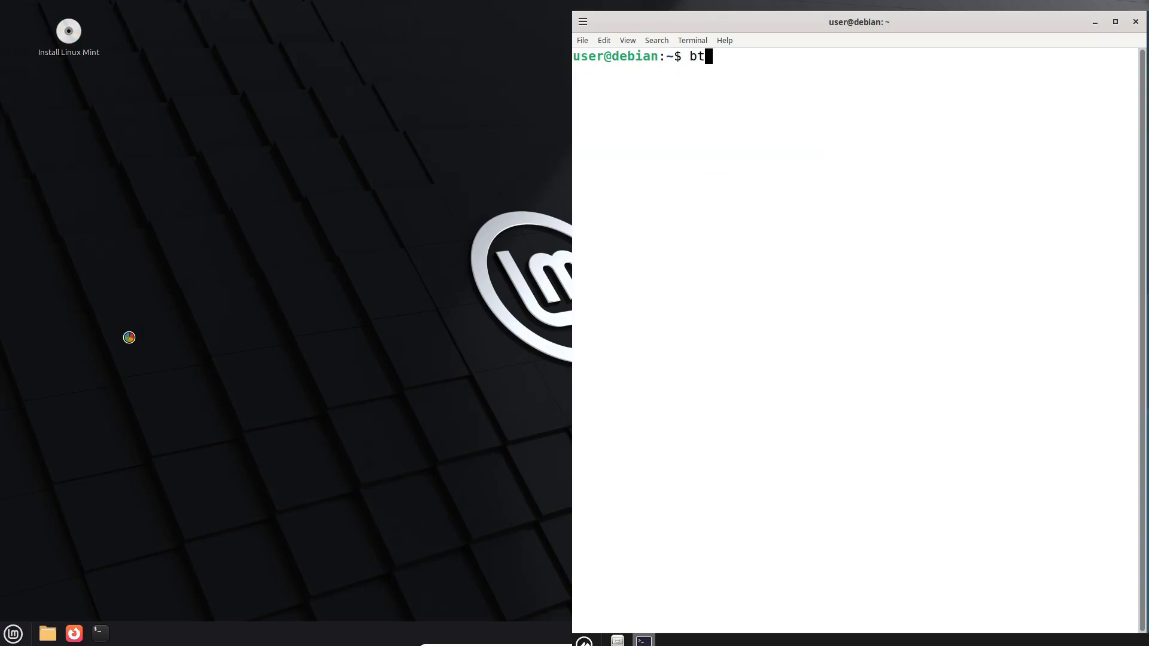
pyautogui.press('Return')
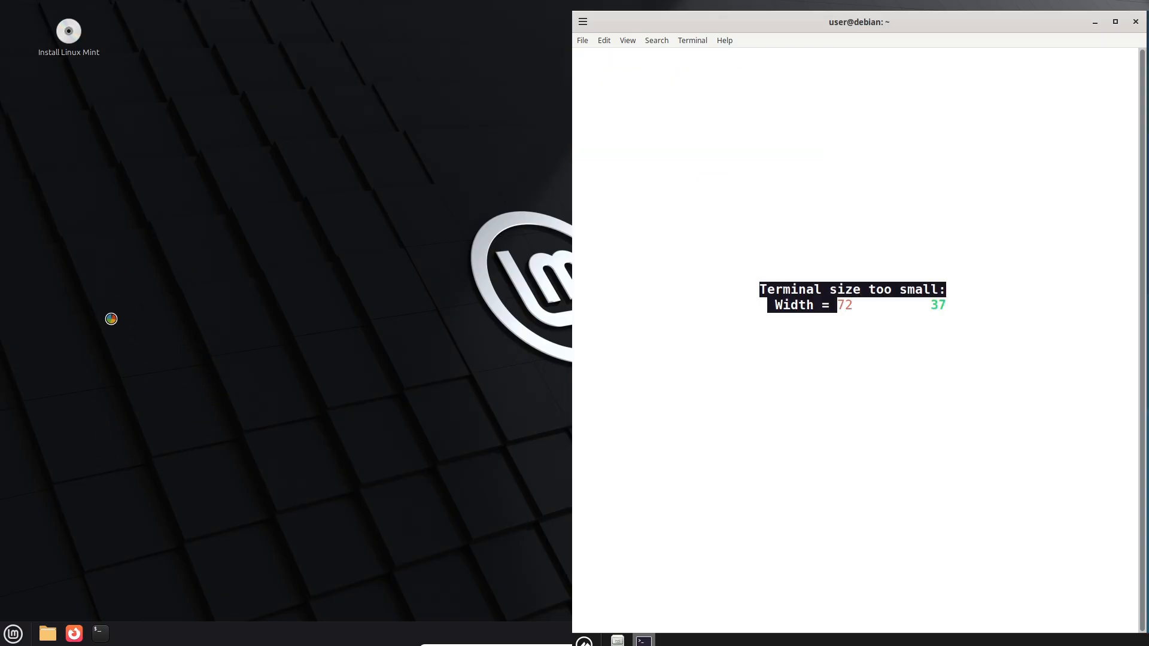
pyautogui.moveTo(693, 46)
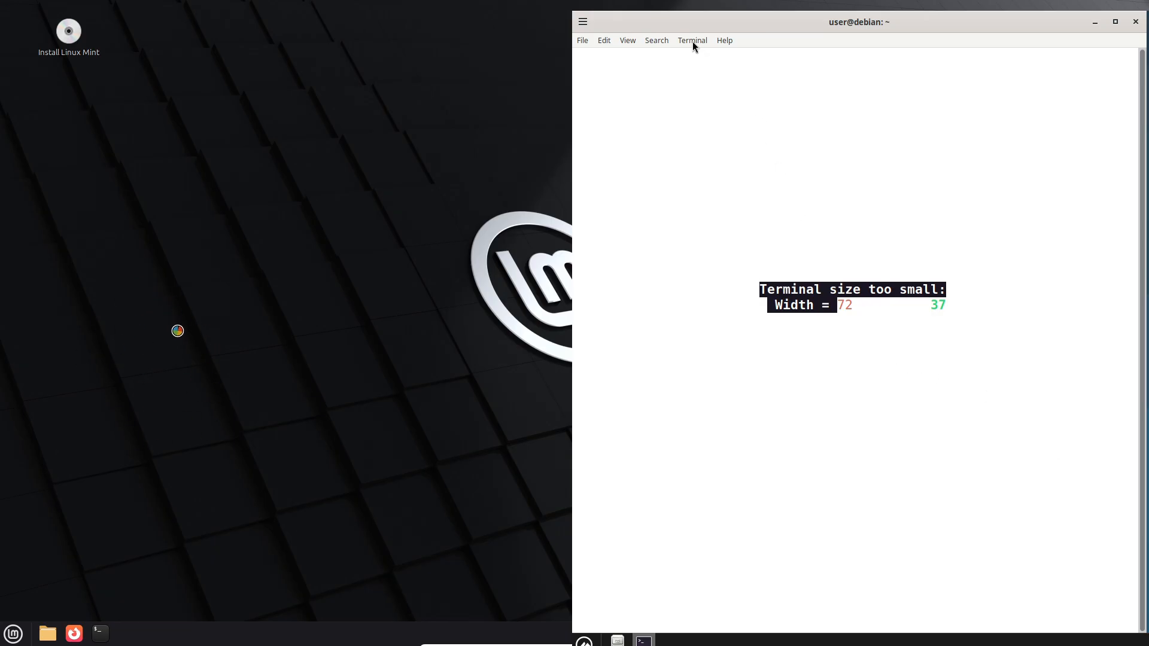
# Reduce the Debian terminal's font size in Preferences.
pyautogui.click(604, 40)
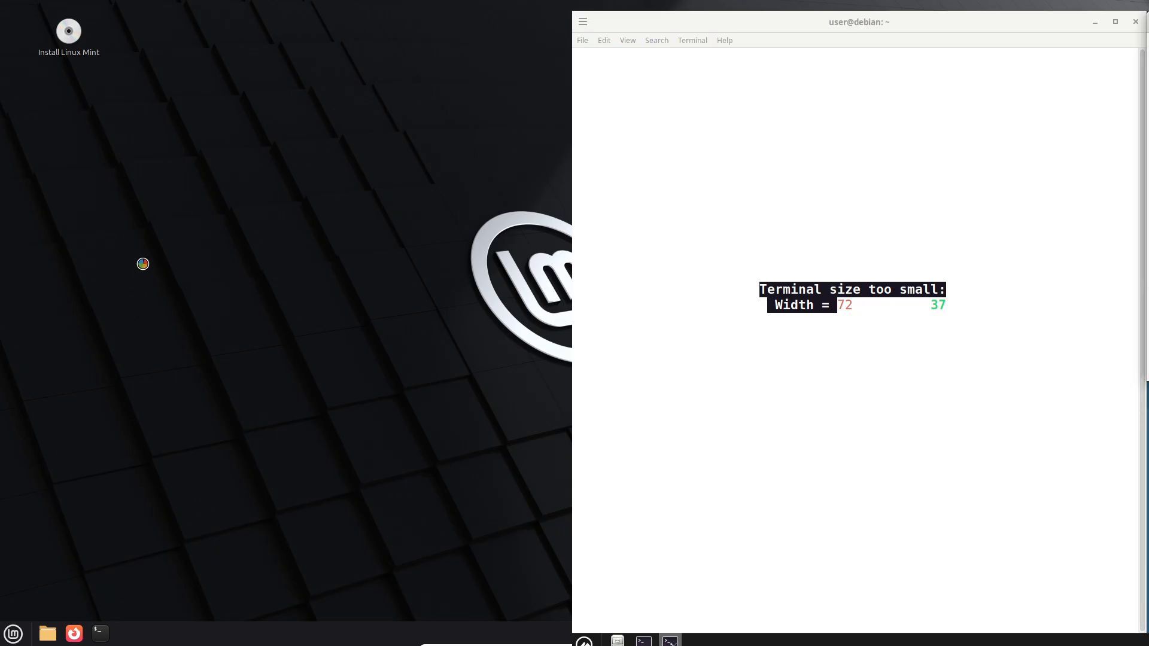
pyautogui.moveTo(149, 383)
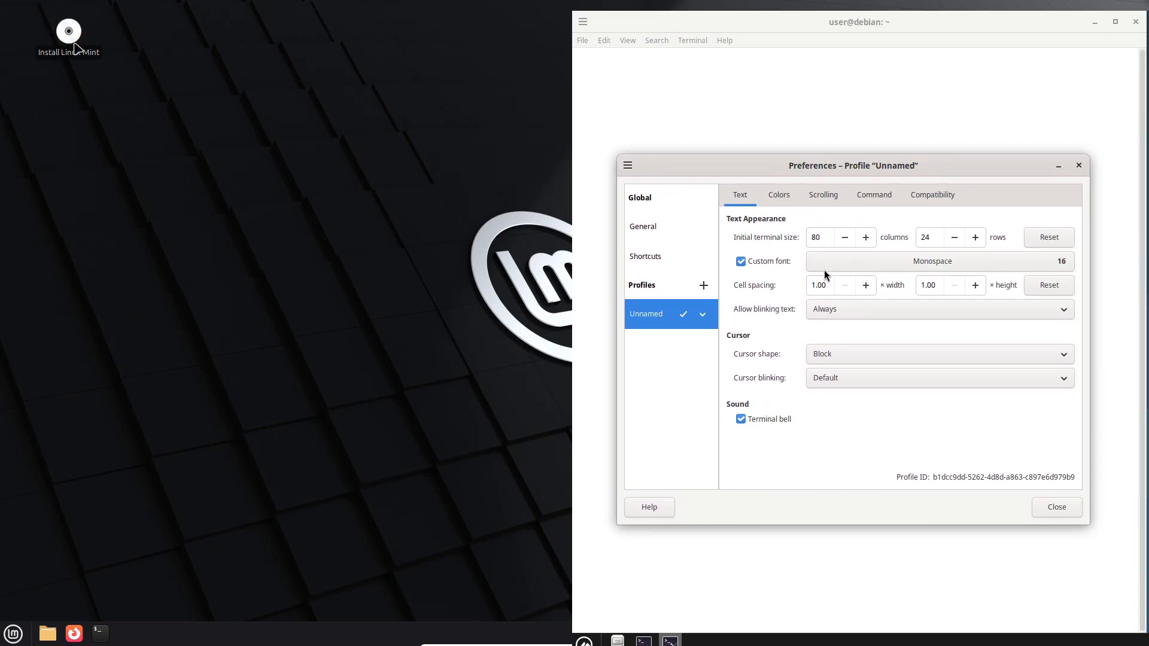
pyautogui.click(933, 260)
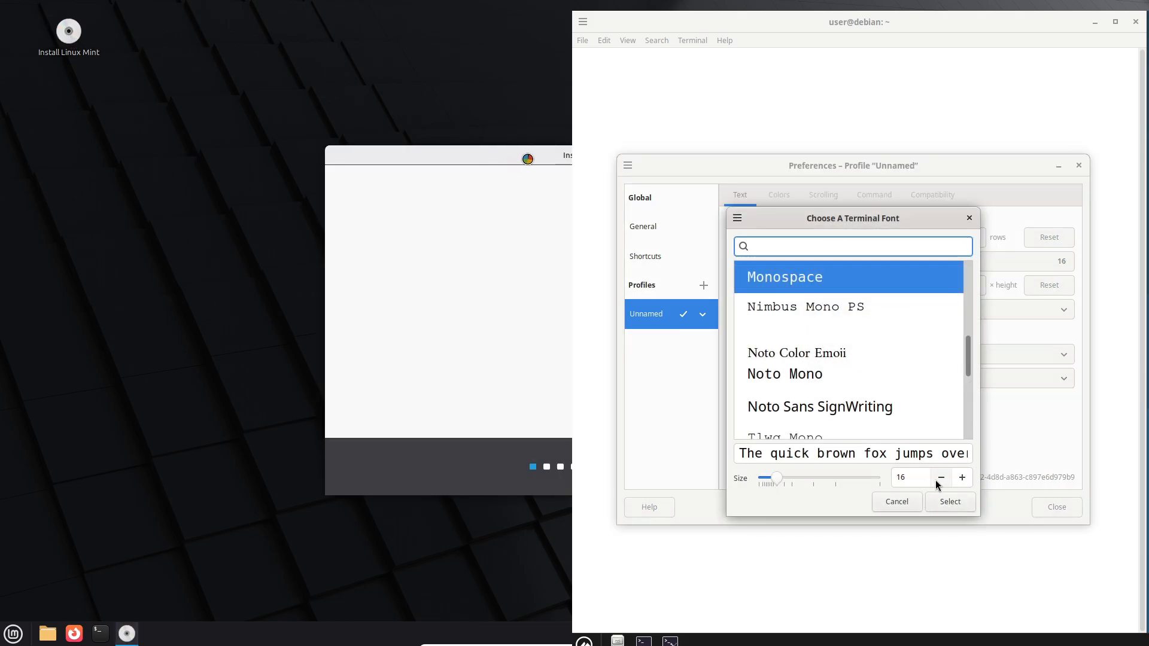
pyautogui.click(950, 502)
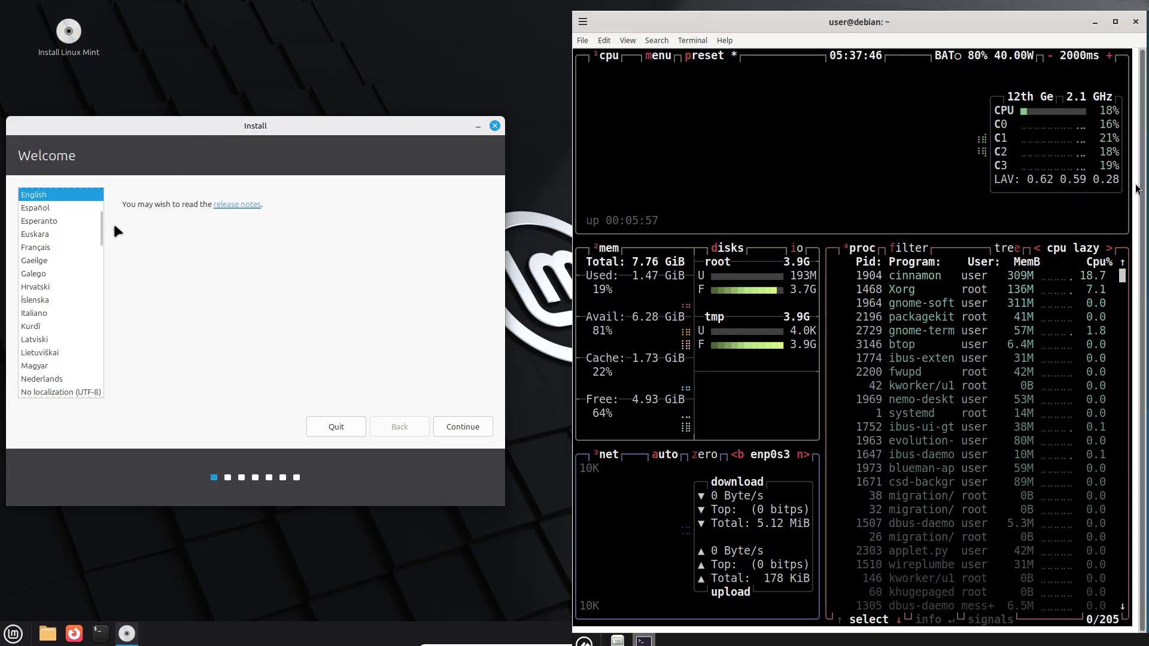
pyautogui.scroll(-3)
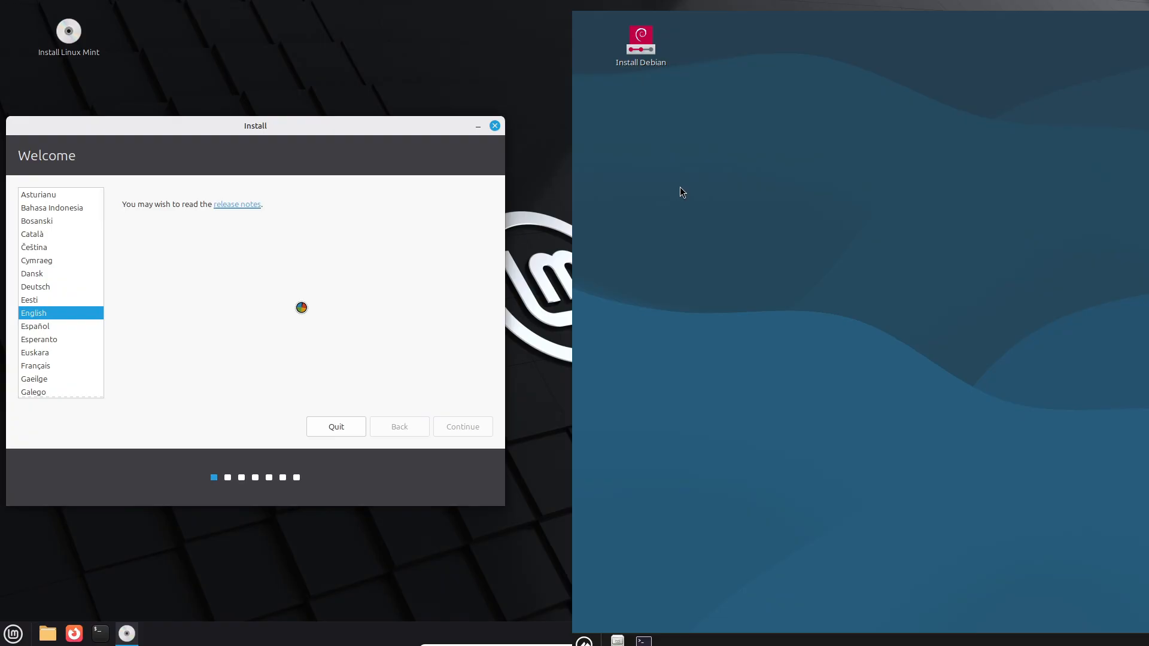
# Advance Mint's installer past welcome, keyboard and codecs pages, and launch Calamares.
pyautogui.click(461, 427)
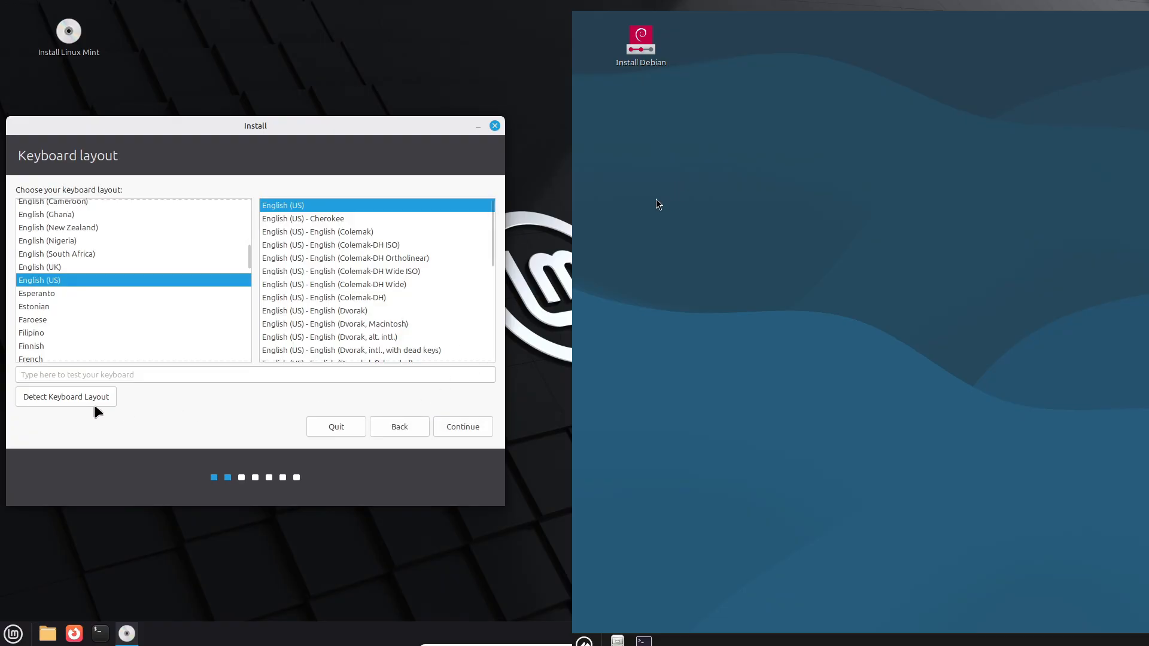
pyautogui.doubleClick(641, 37)
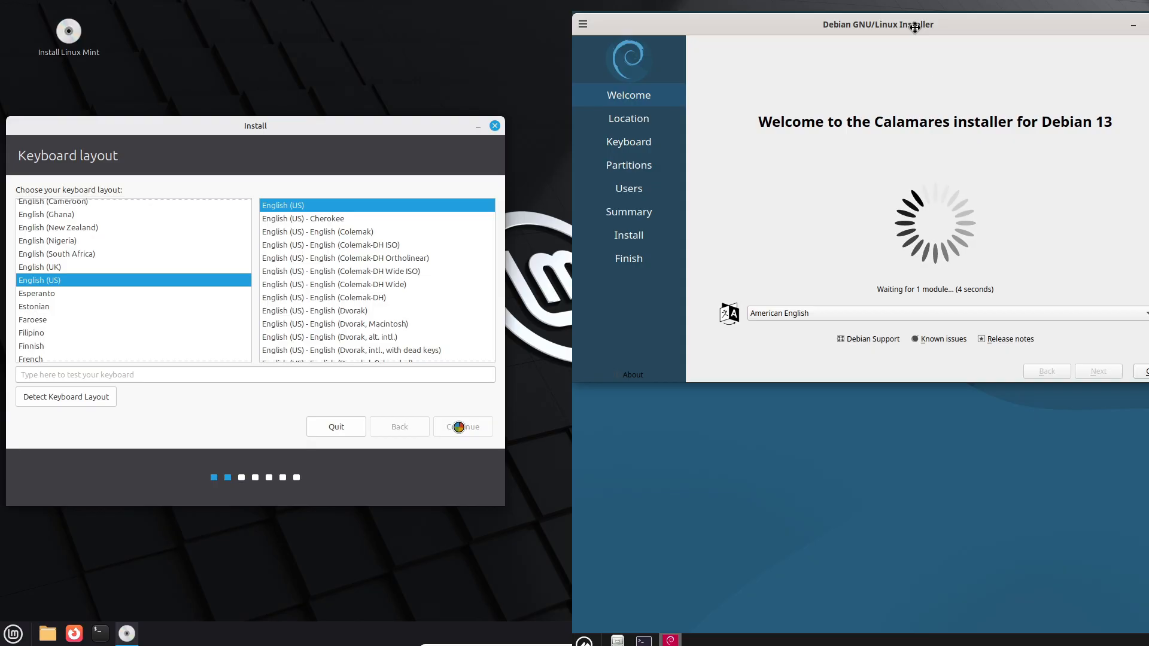
pyautogui.click(462, 427)
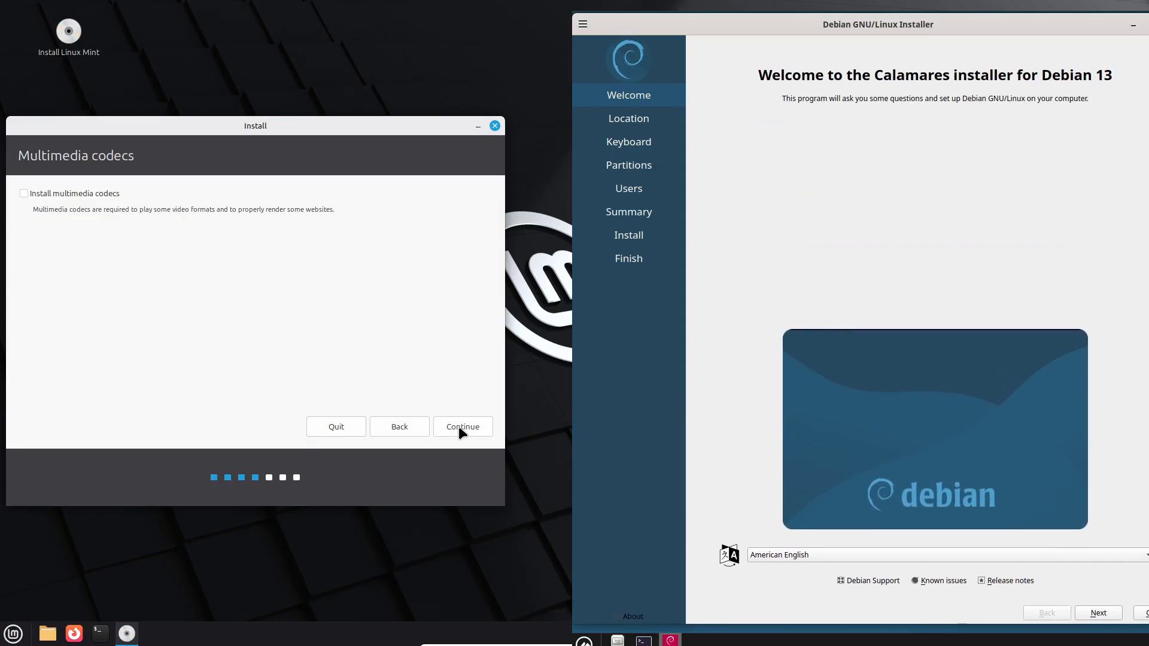
pyautogui.click(632, 616)
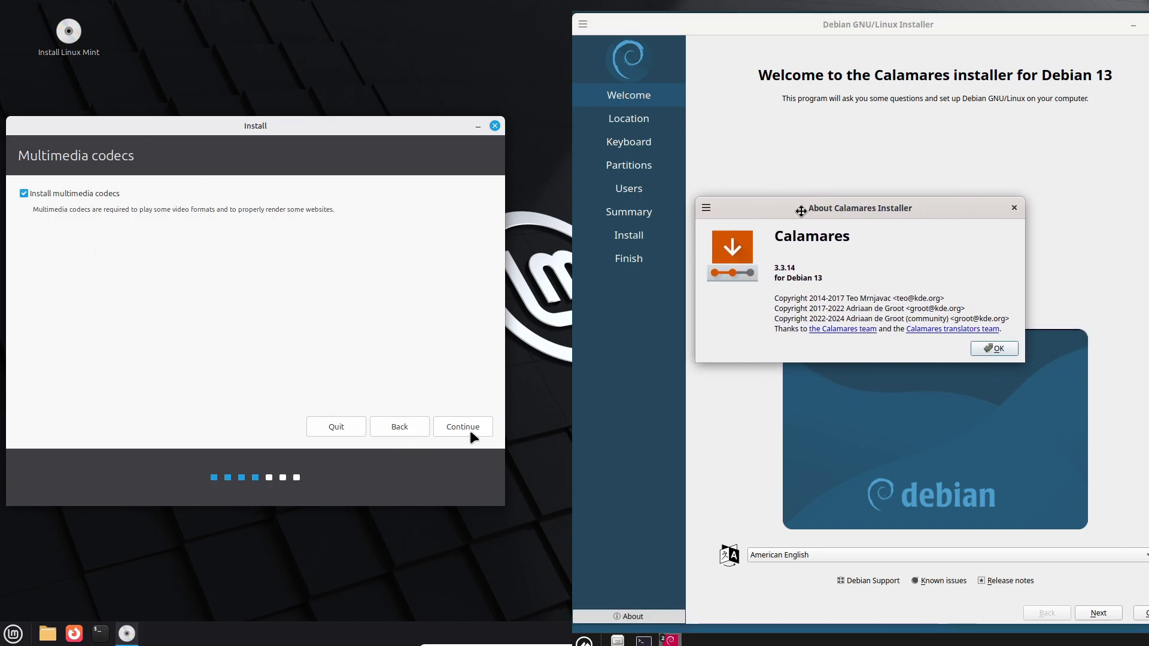
pyautogui.click(463, 426)
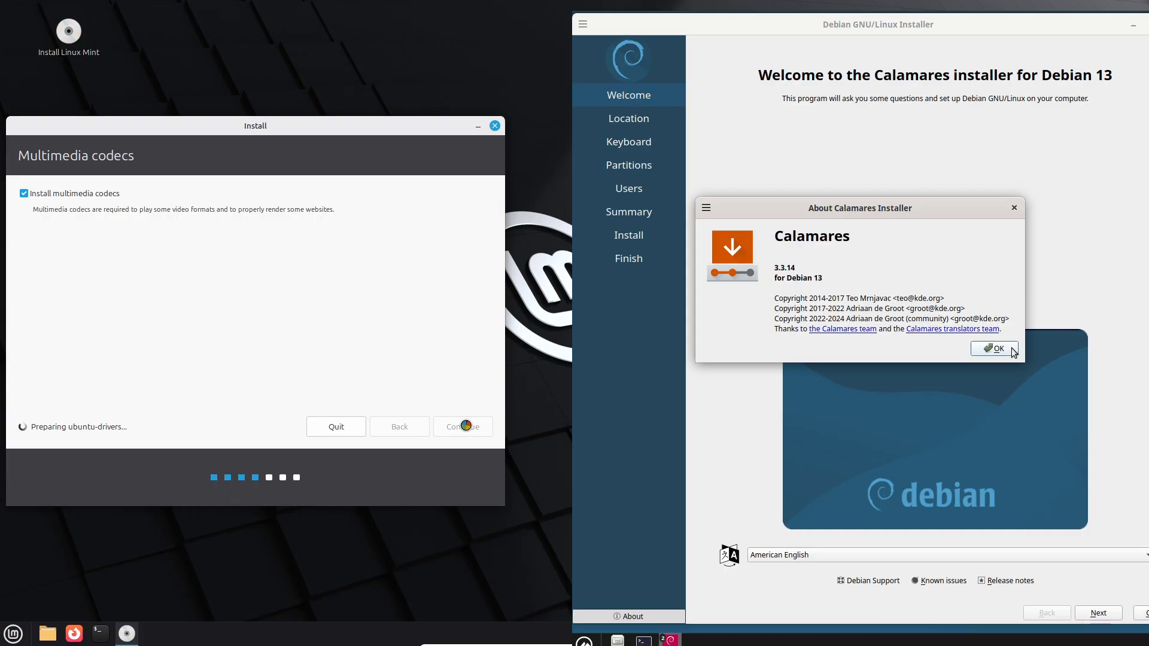
pyautogui.click(994, 349)
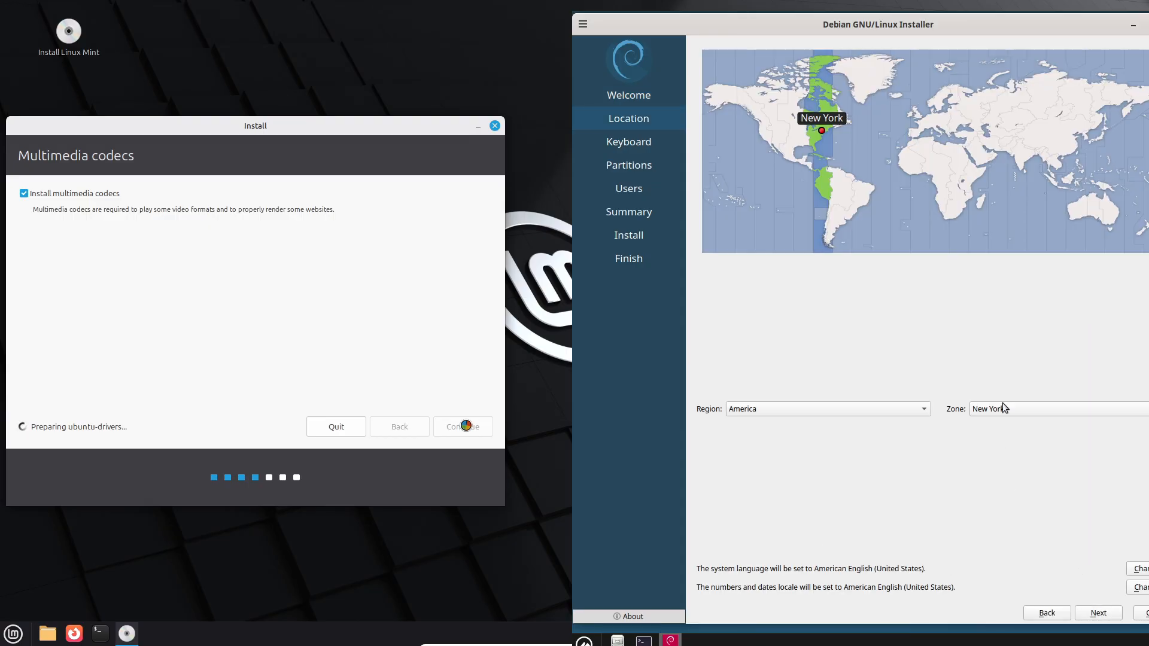
# Set Calamares' time zone to Los Angeles and advance both installers to disk setup.
pyautogui.click(764, 138)
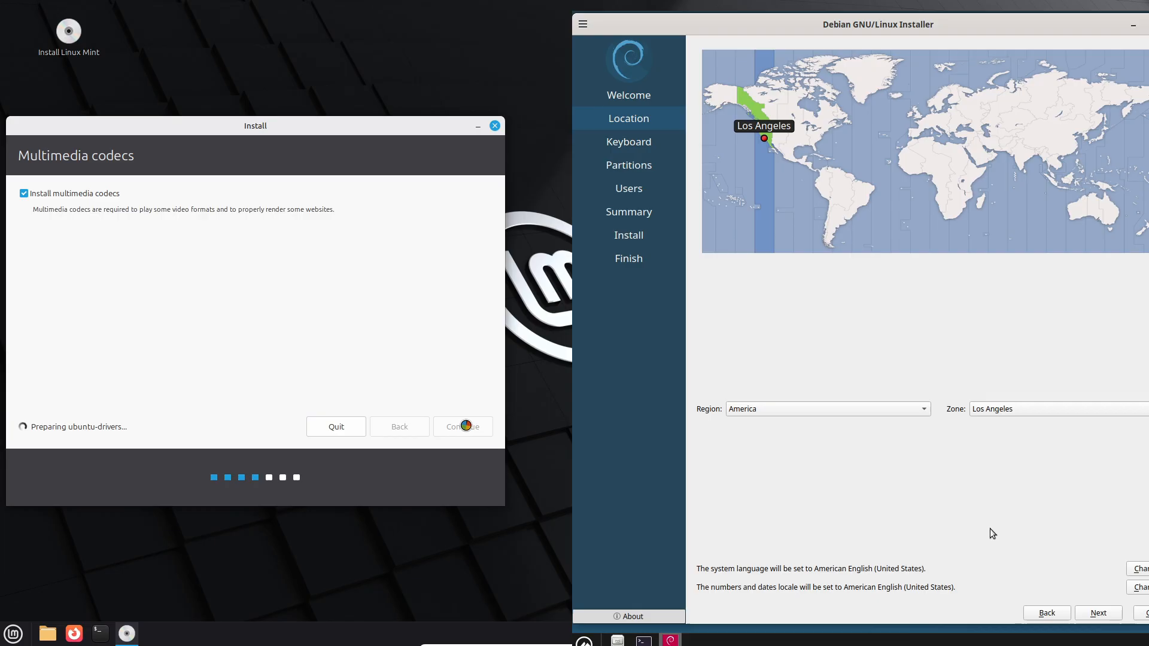
pyautogui.click(1139, 568)
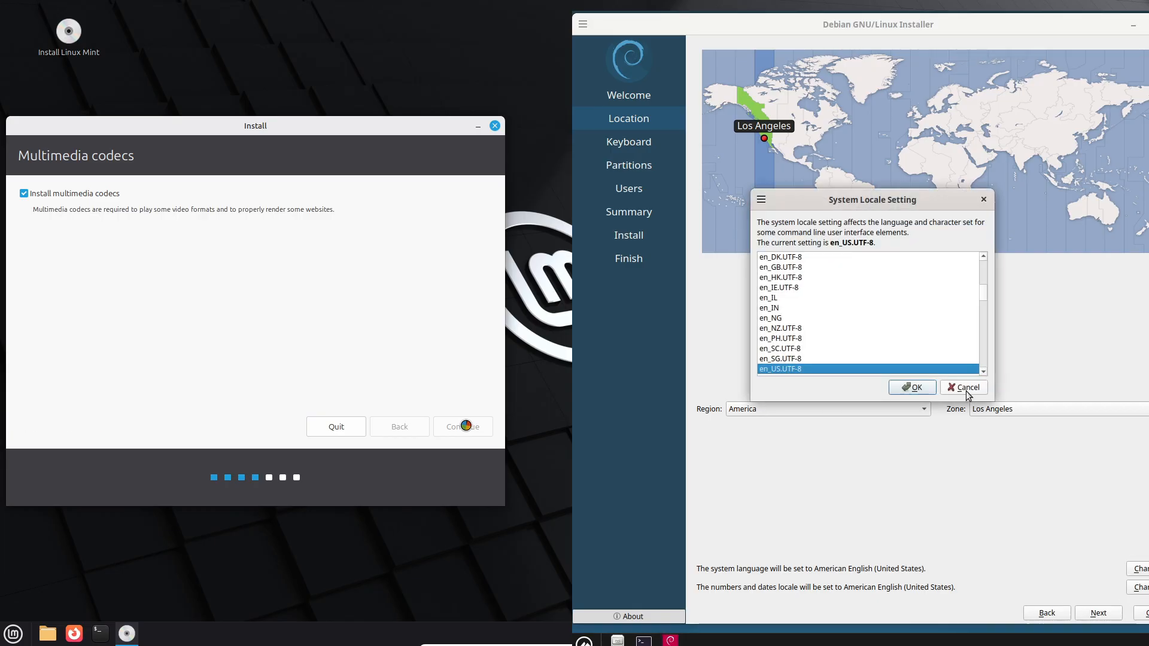
pyautogui.moveTo(1003, 457)
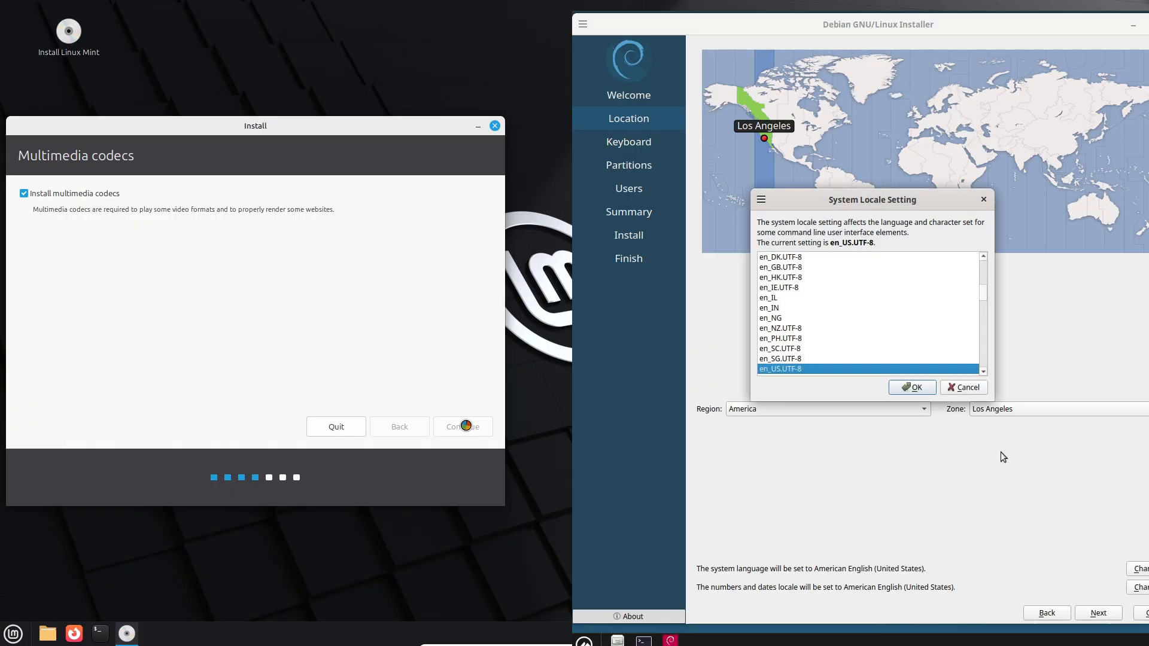
pyautogui.click(911, 387)
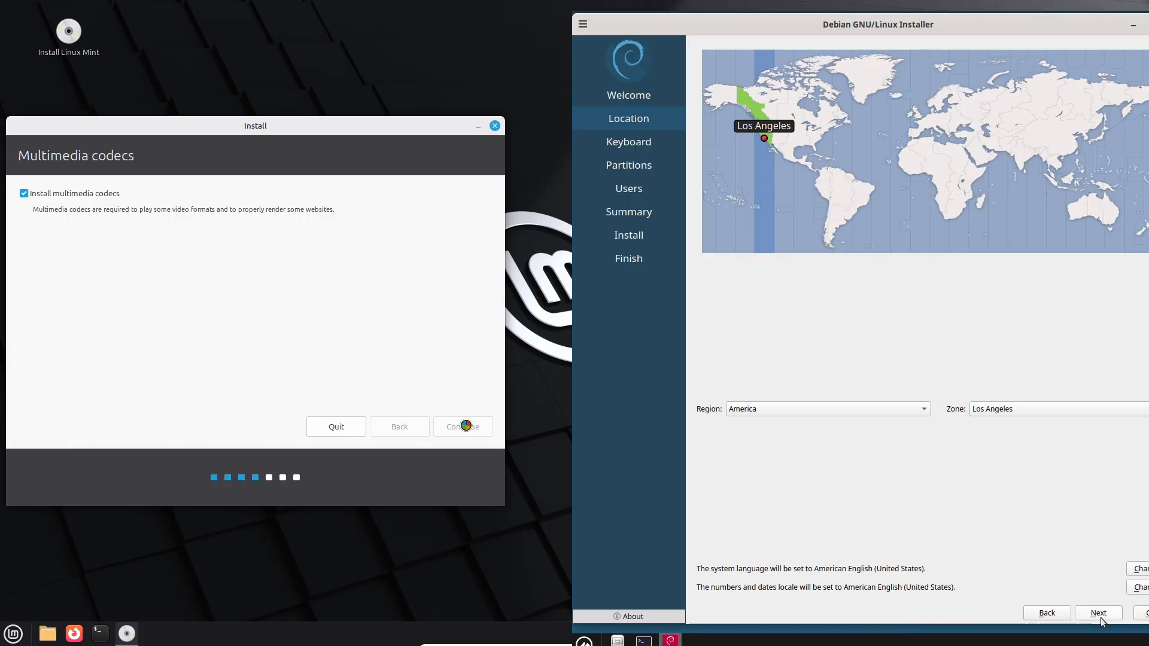
pyautogui.click(1098, 612)
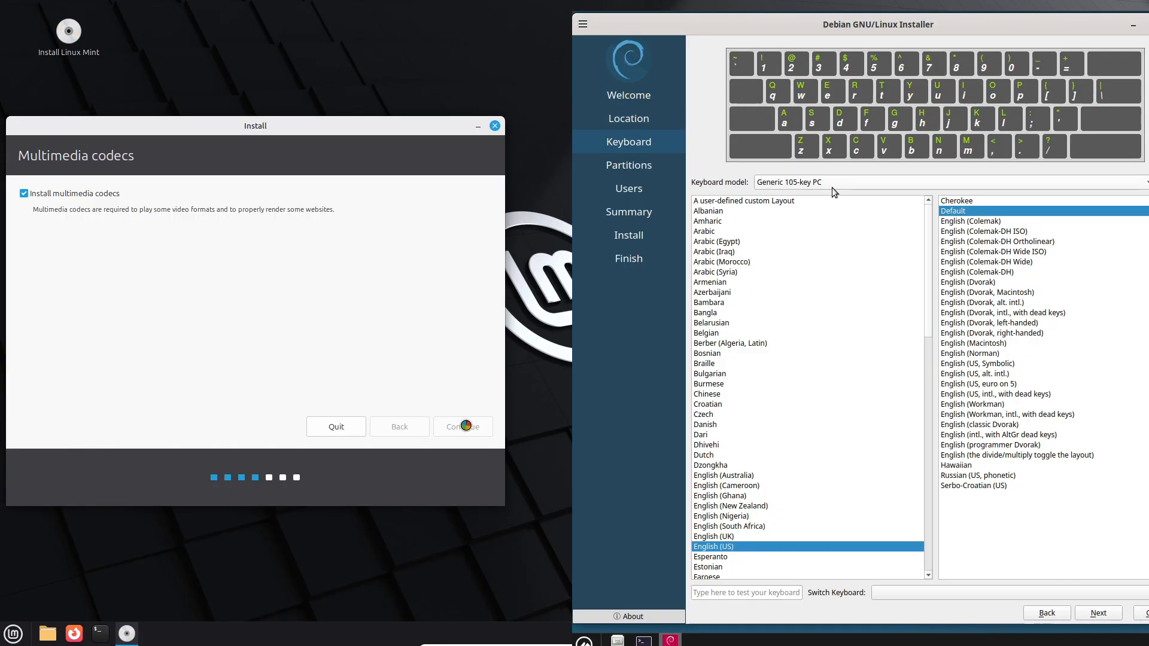
pyautogui.click(462, 427)
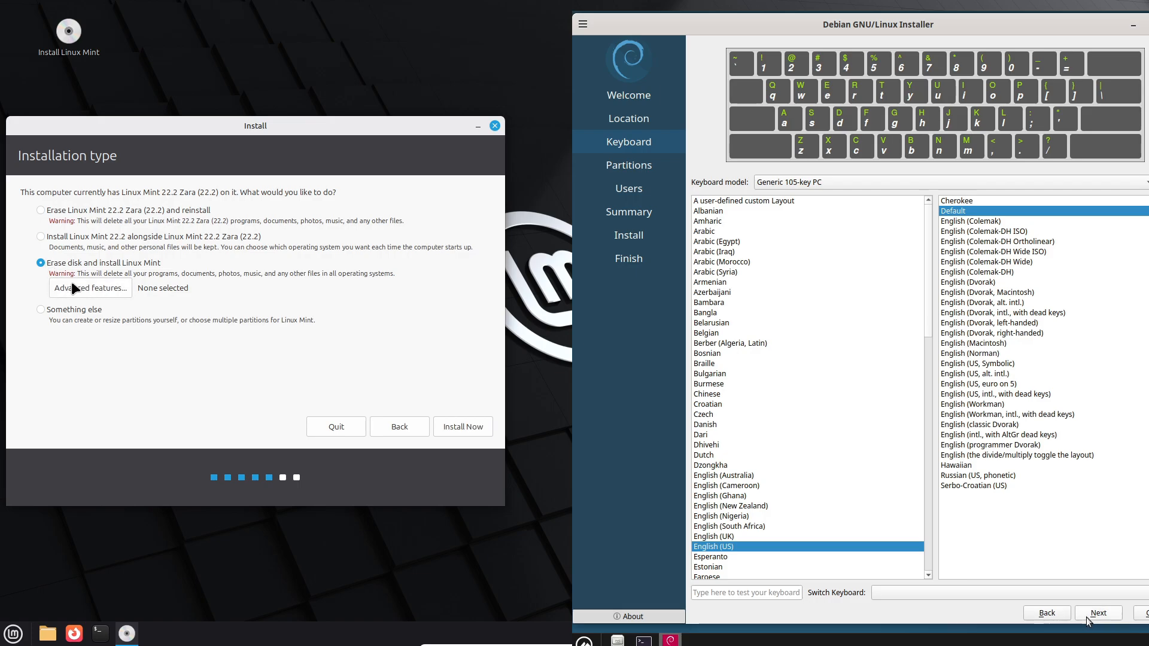
pyautogui.click(90, 287)
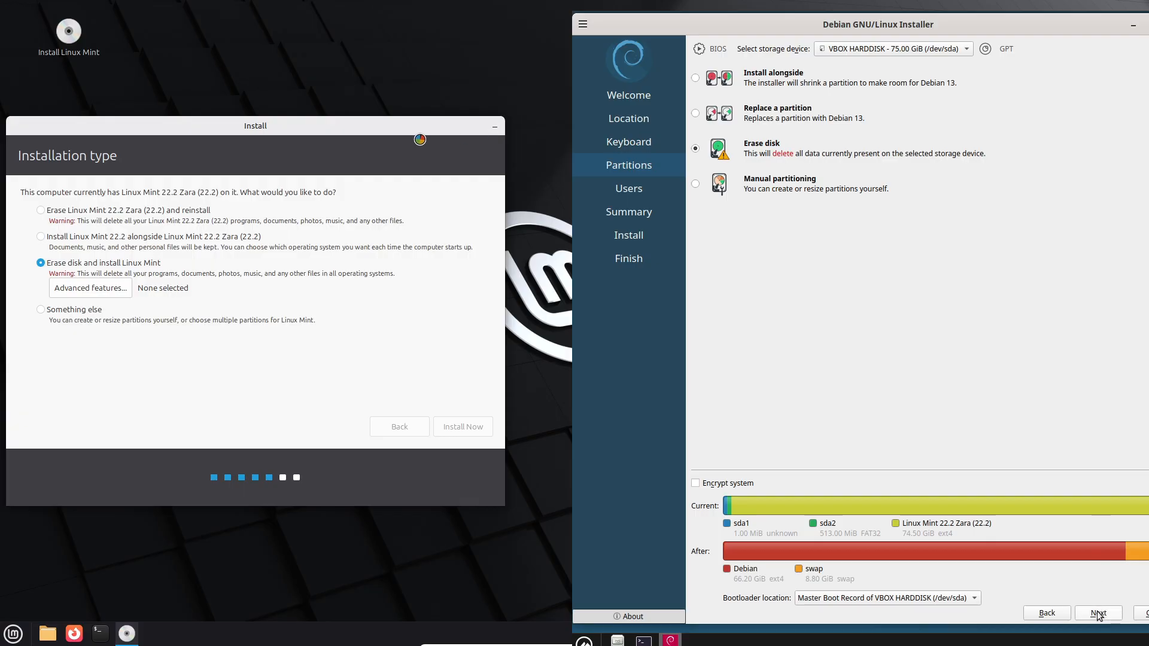
# Accept Calamares' erase-disk partitioning, then close the Mint installer and quit Calamares.
pyautogui.click(1097, 613)
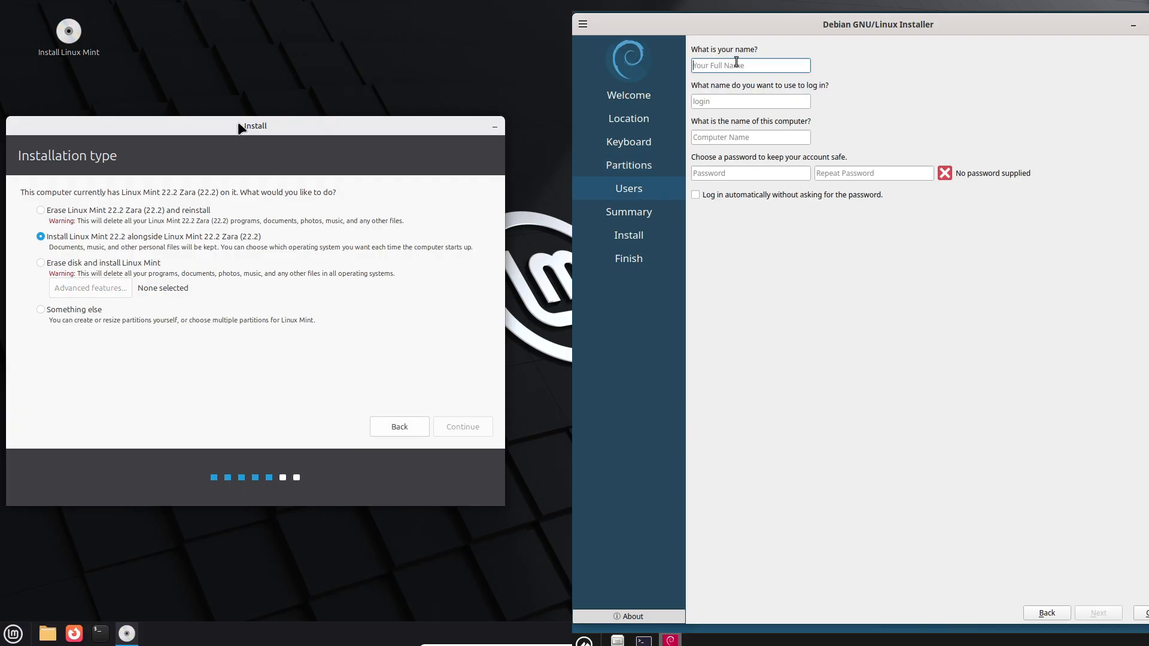
pyautogui.rightClick(254, 125)
pyautogui.write('runboxing')
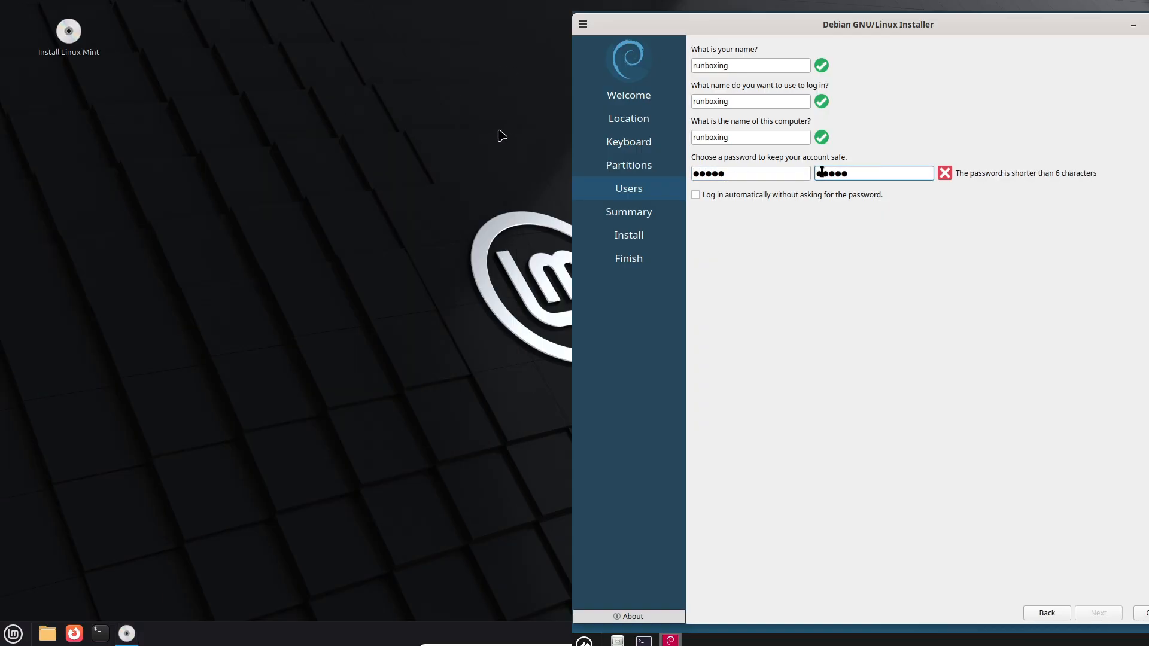
pyautogui.rightClick(126, 632)
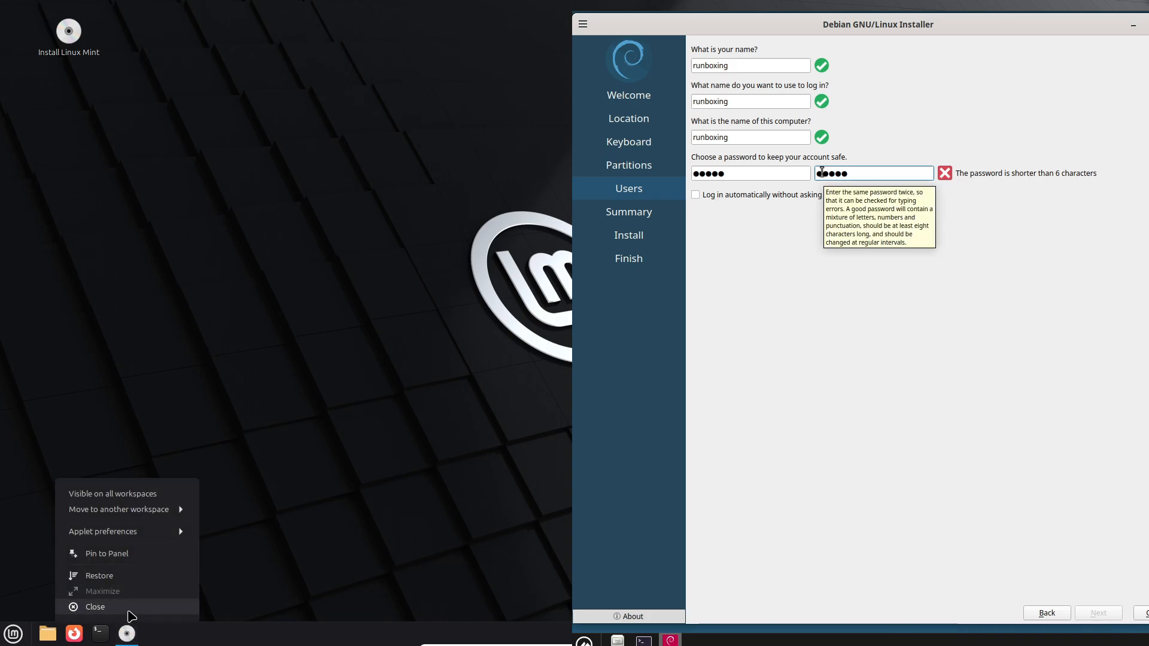
pyautogui.click(94, 607)
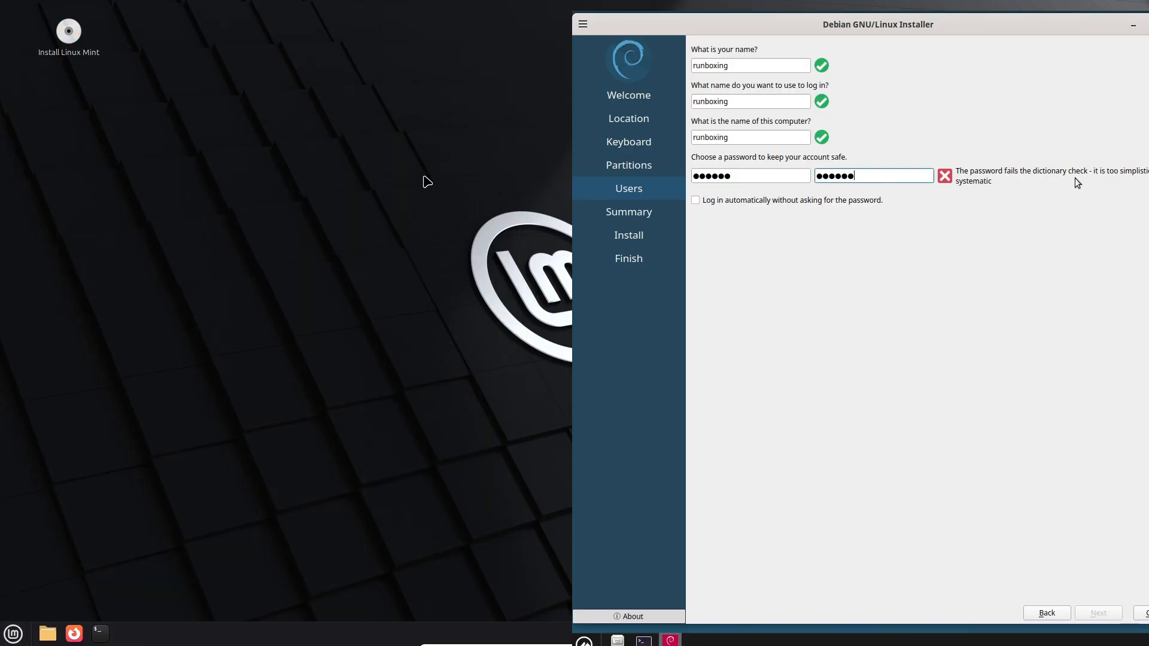
pyautogui.click(13, 634)
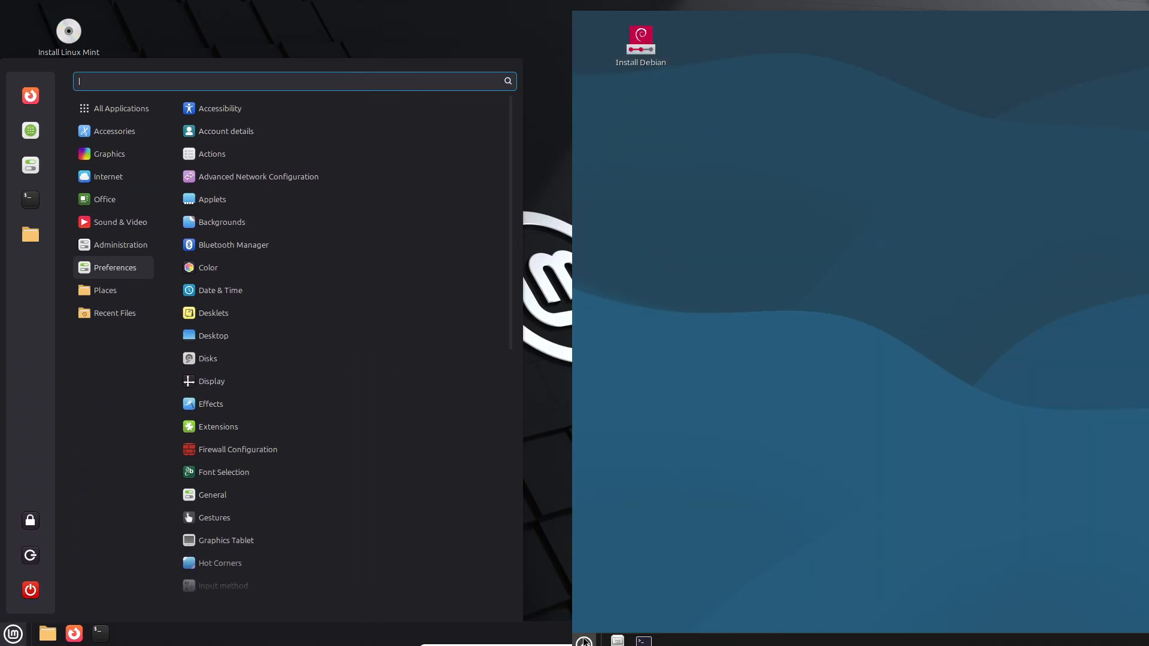
# Browse Debian's All, Internet and Administration menu categories, then launch Mint's System Settings.
pyautogui.click(584, 641)
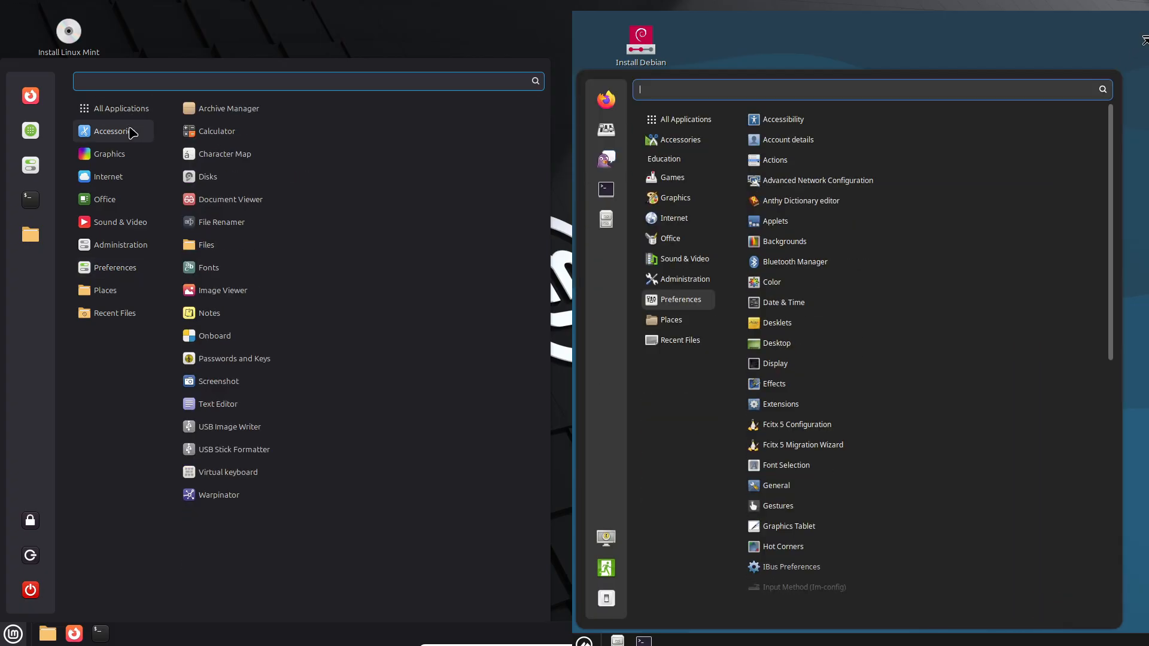
pyautogui.click(681, 95)
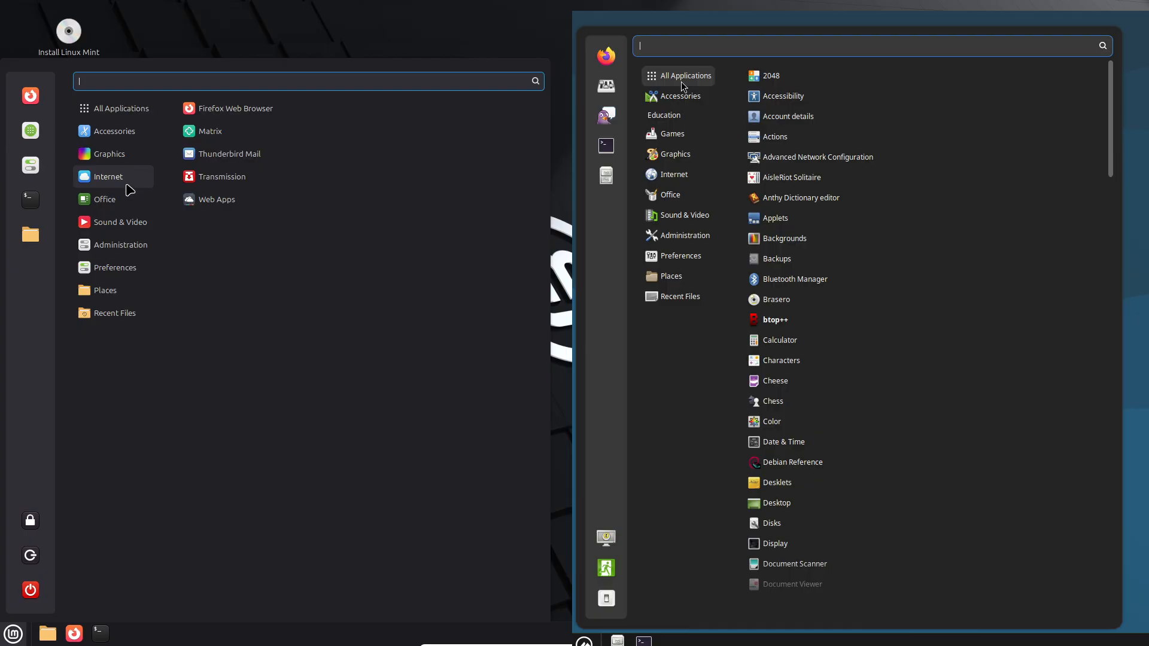
pyautogui.click(679, 95)
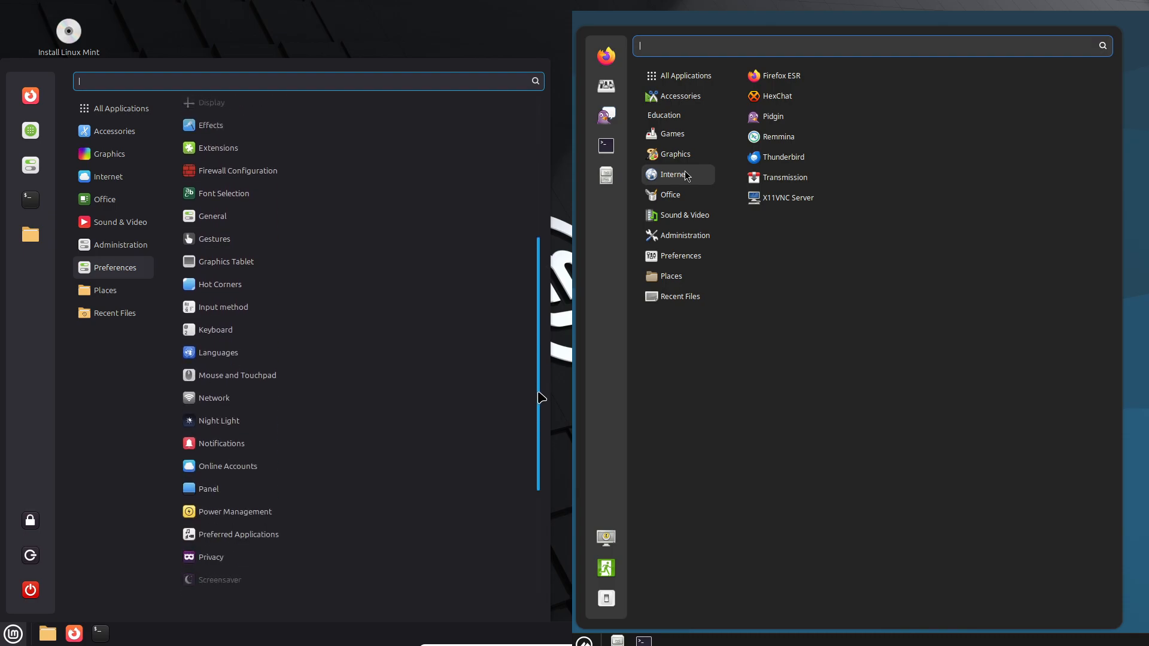
pyautogui.click(670, 194)
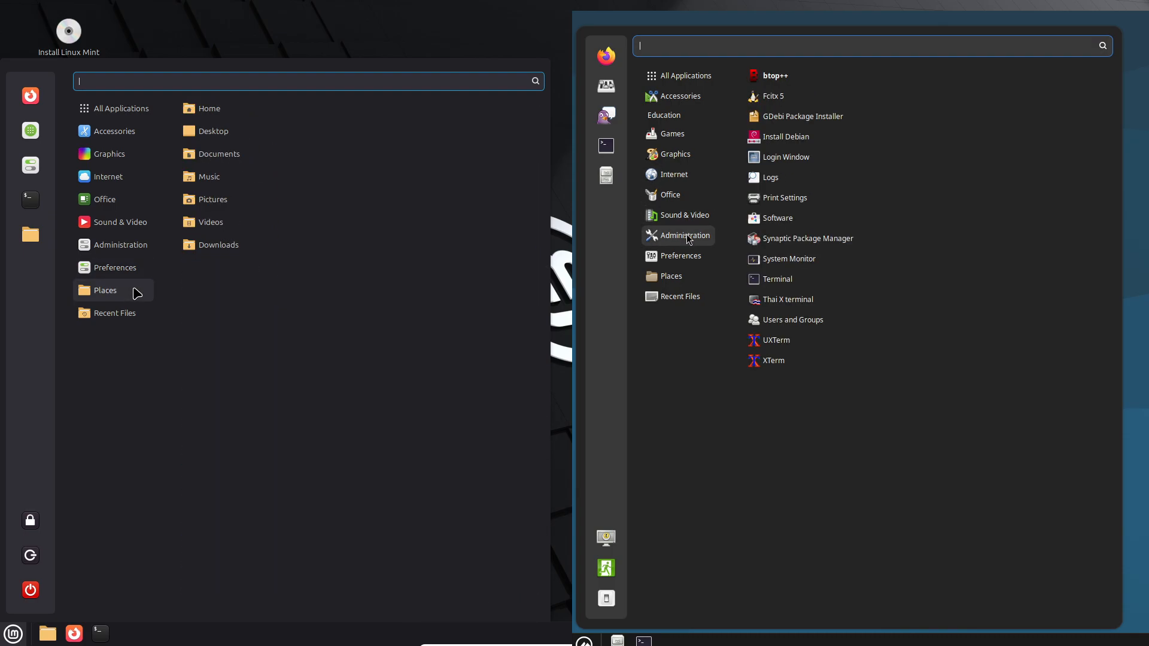
pyautogui.click(114, 313)
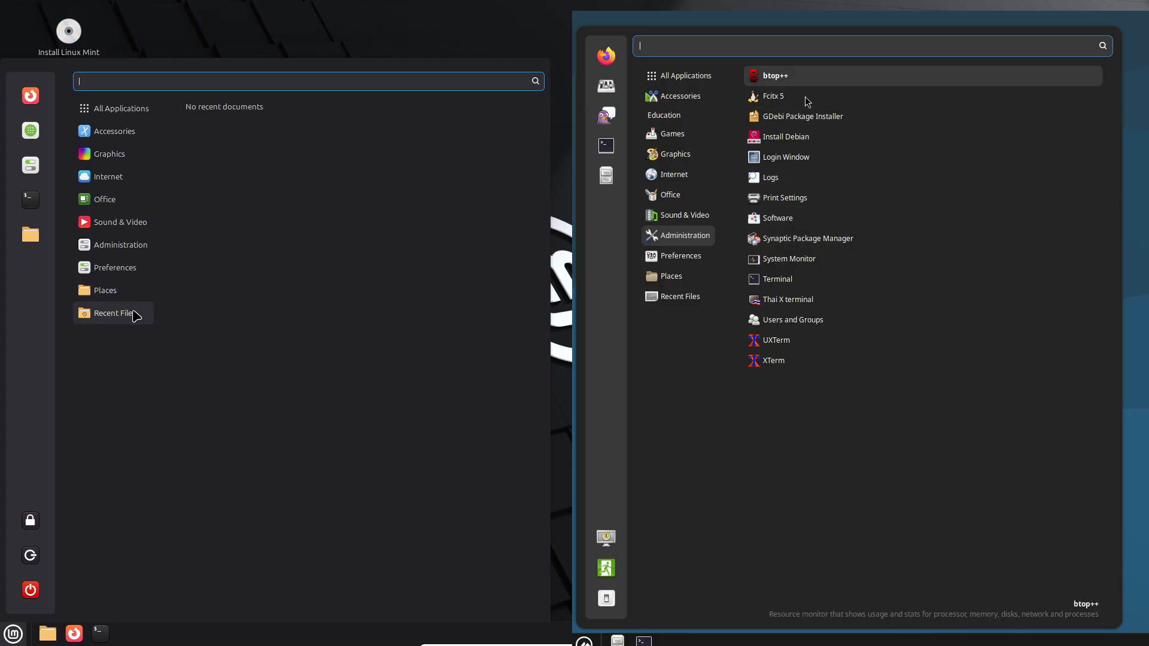
pyautogui.click(114, 131)
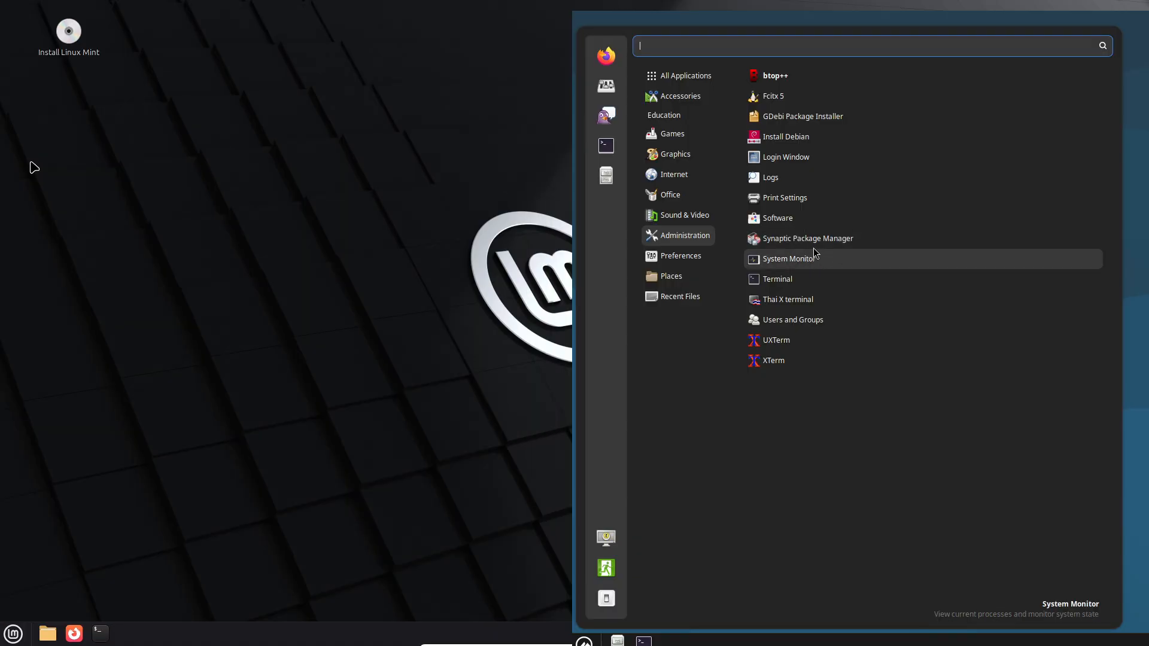
pyautogui.click(679, 256)
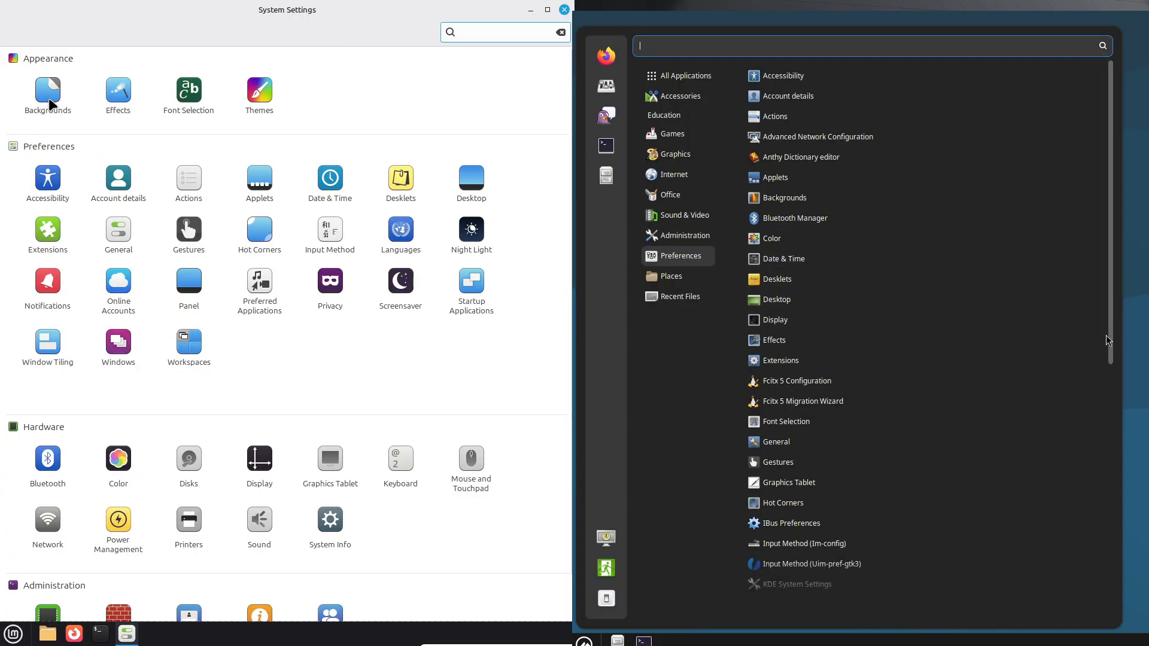
# View Mint's background images and display options, enlarge Debian's settings window, and open Mint's Effects.
pyautogui.click(47, 94)
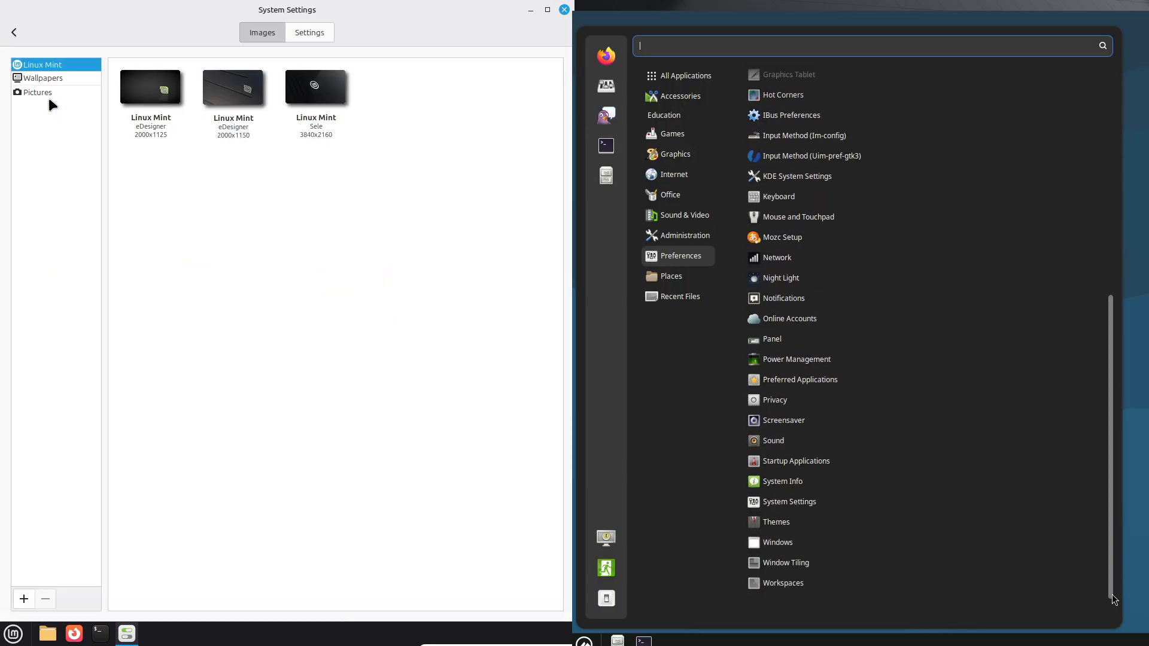
pyautogui.click(670, 277)
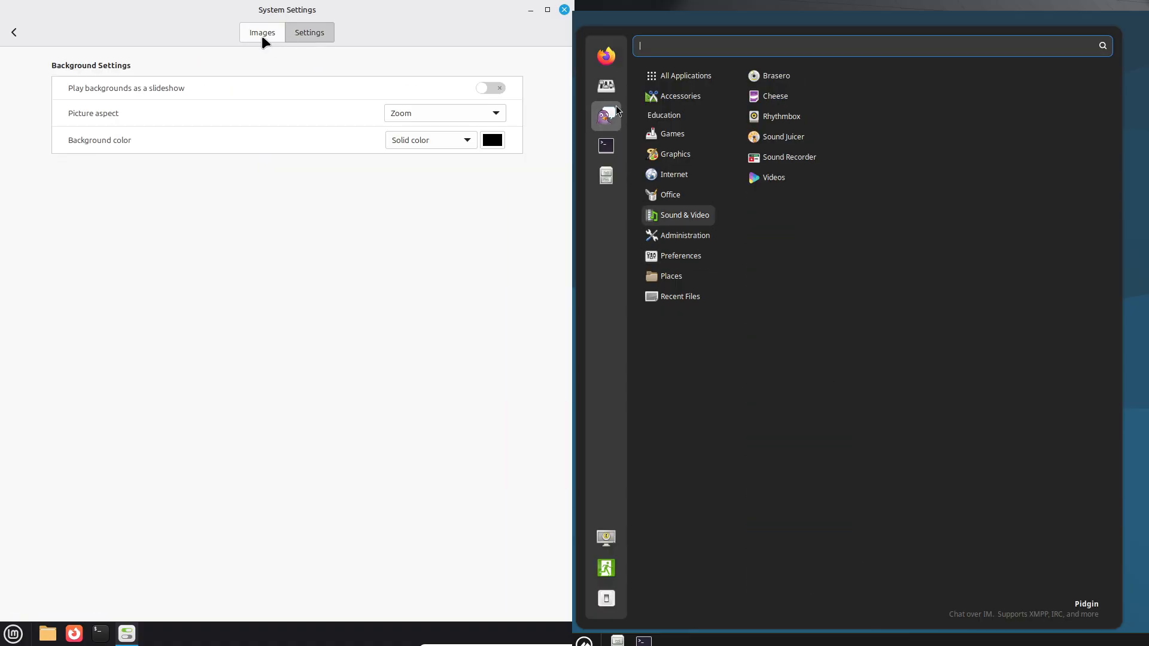
pyautogui.click(262, 33)
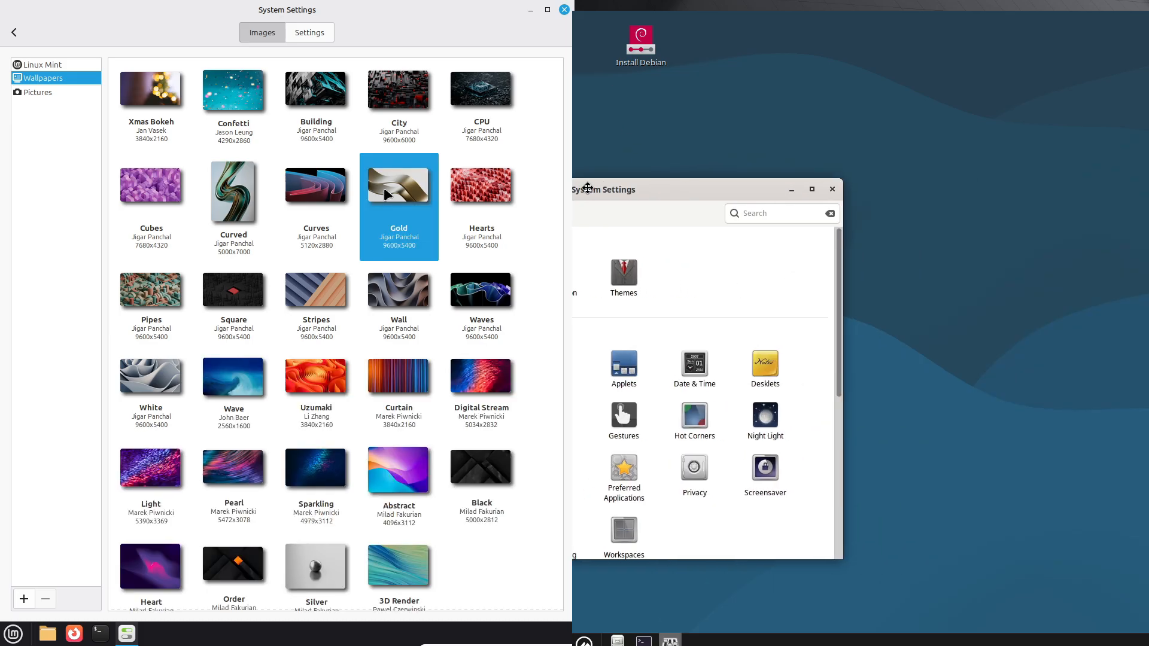
pyautogui.click(812, 189)
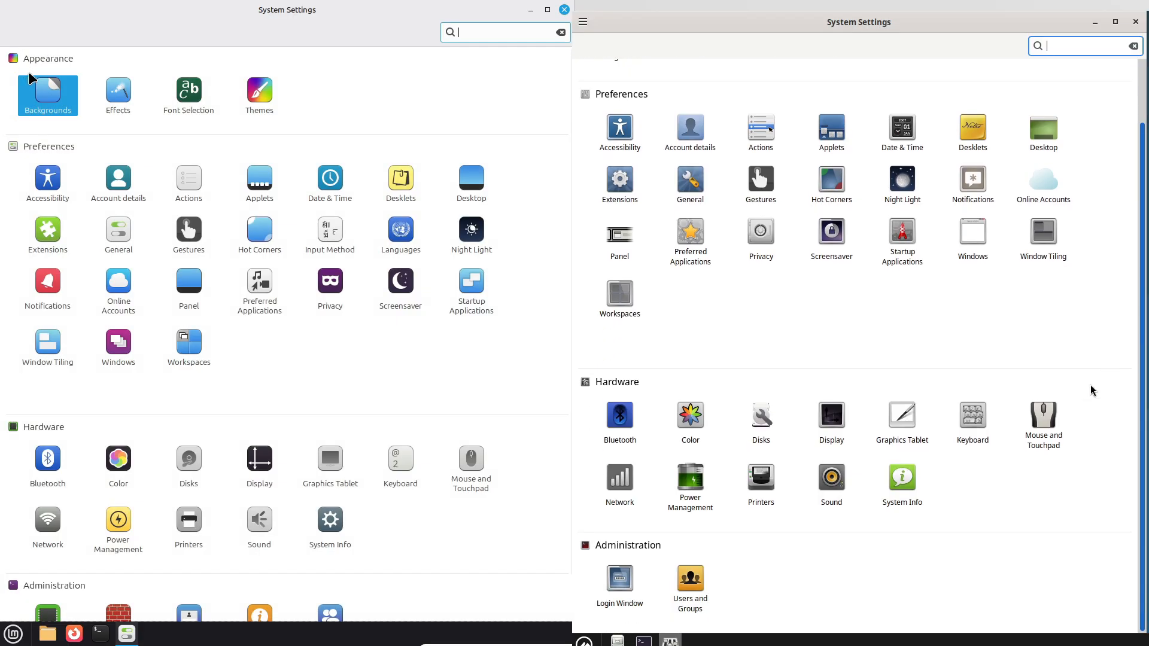
pyautogui.click(118, 94)
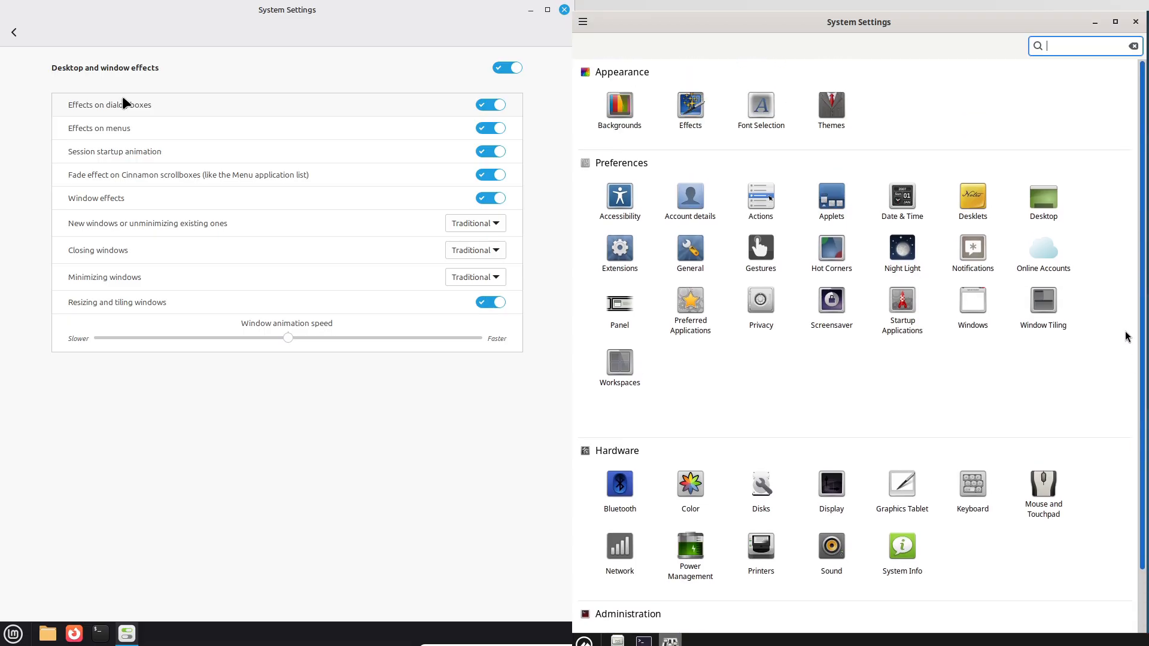
# Browse Debian's background images and options, previewing the Amber and Pixels wallpaper sets.
pyautogui.click(618, 110)
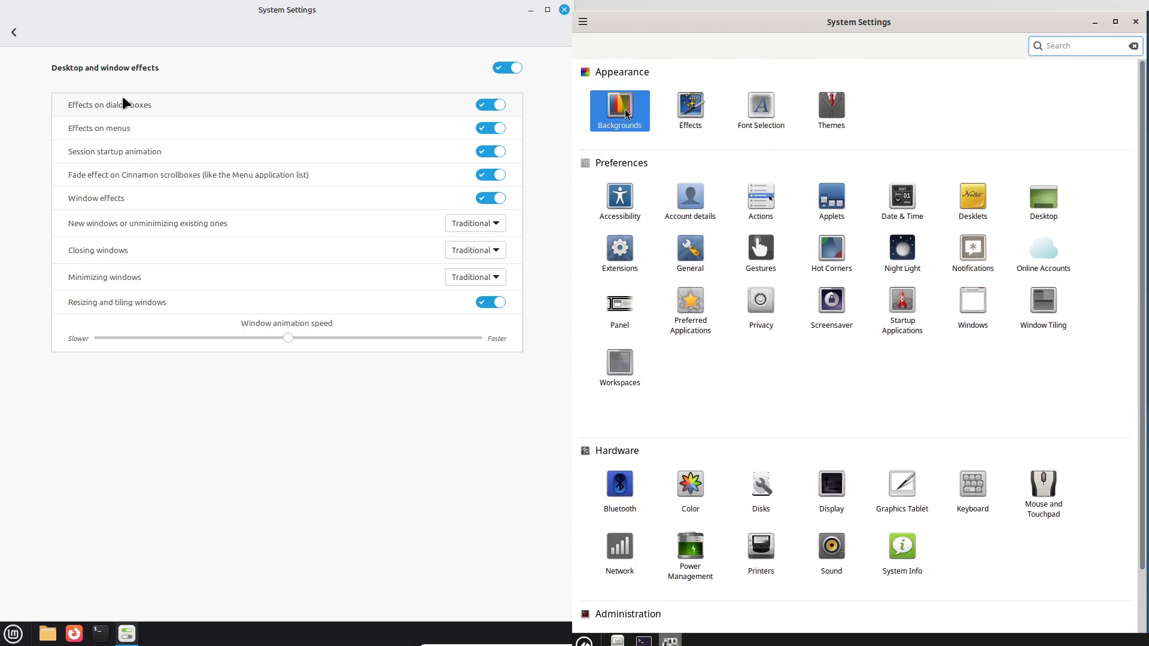
pyautogui.click(618, 106)
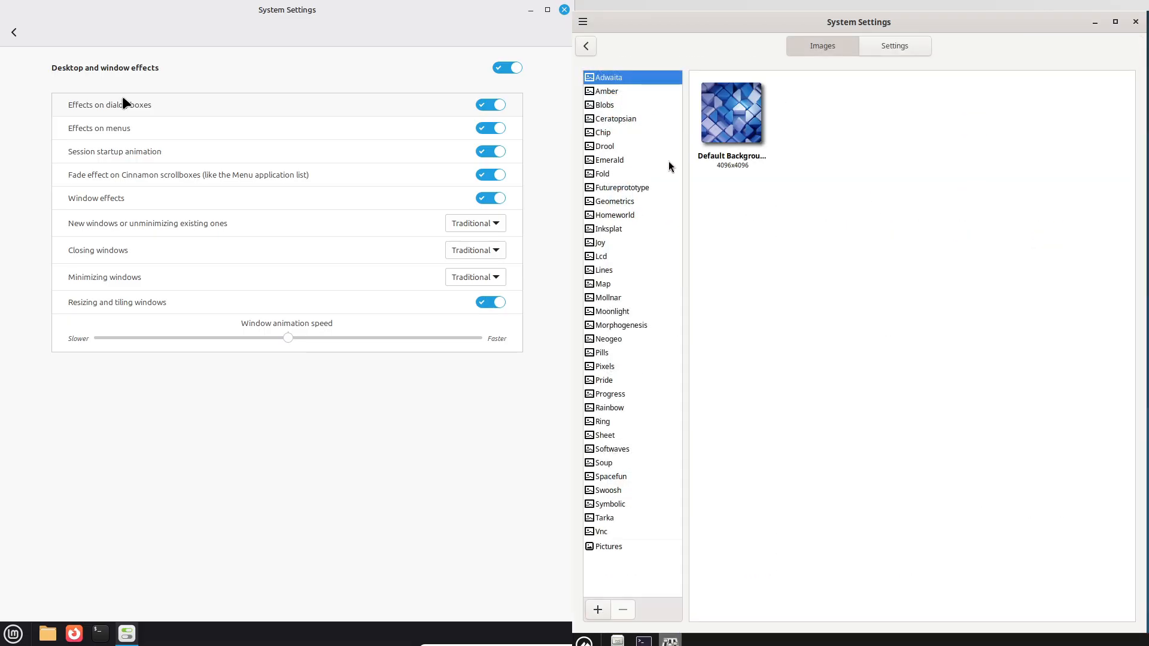
pyautogui.click(13, 32)
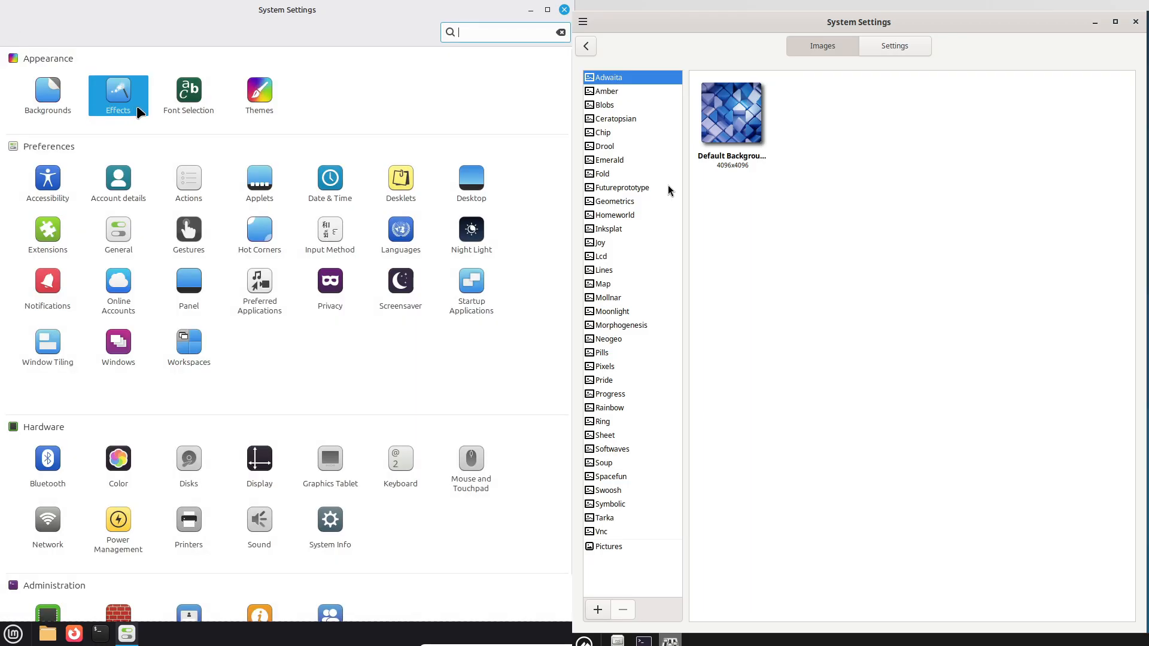
pyautogui.click(892, 45)
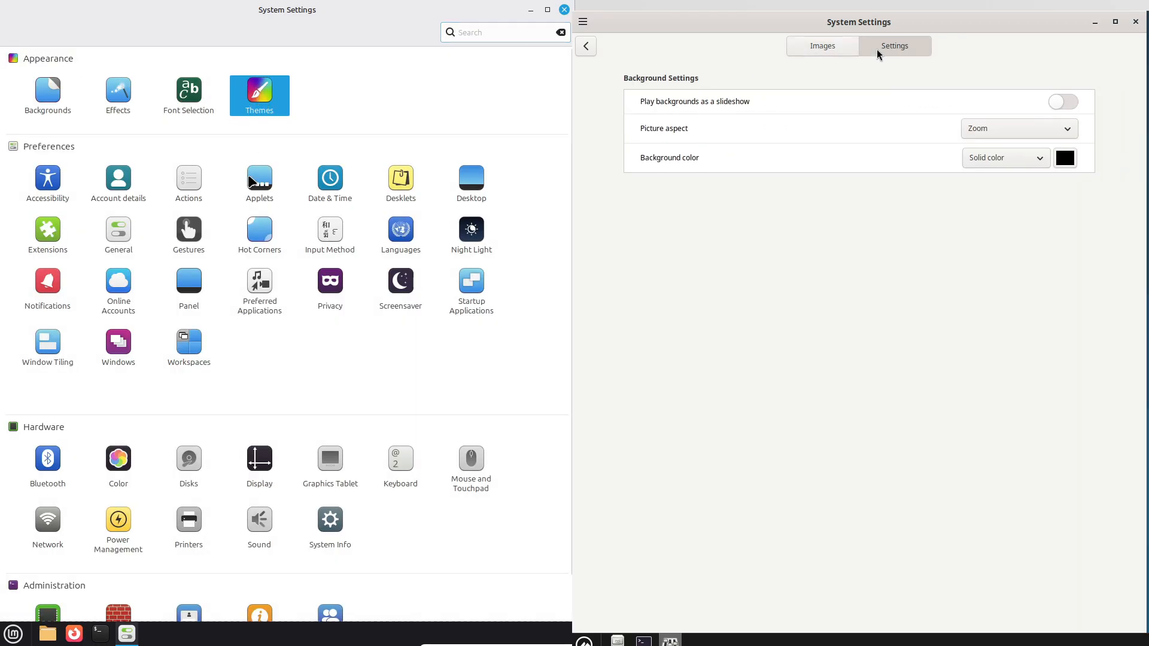
pyautogui.click(822, 45)
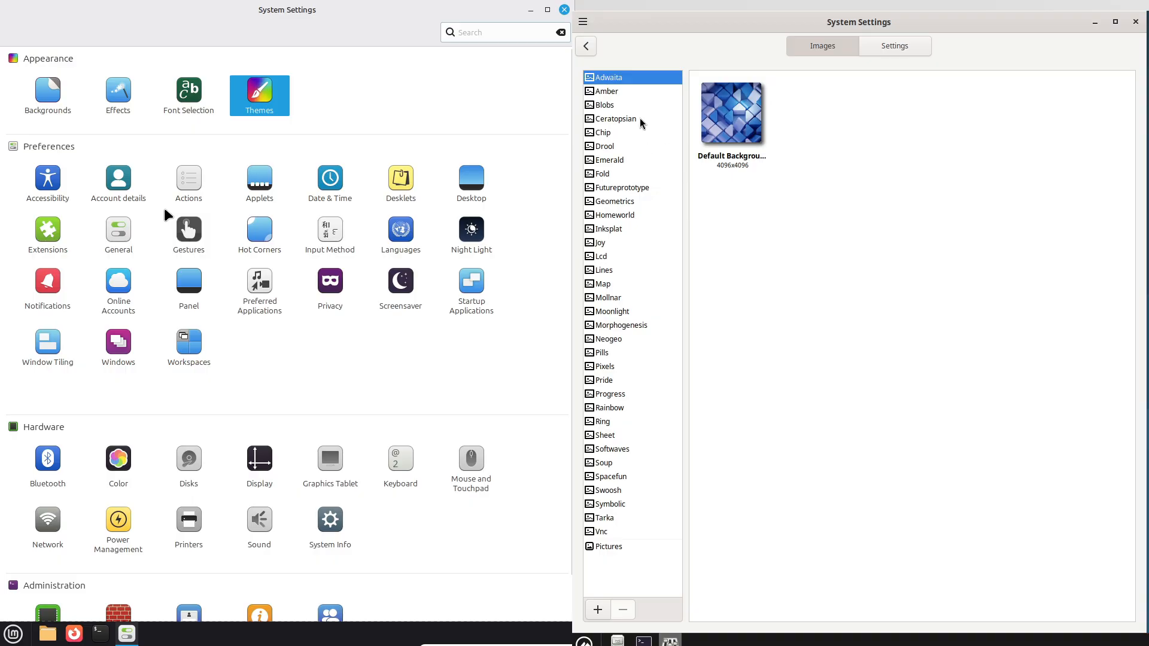
pyautogui.click(606, 91)
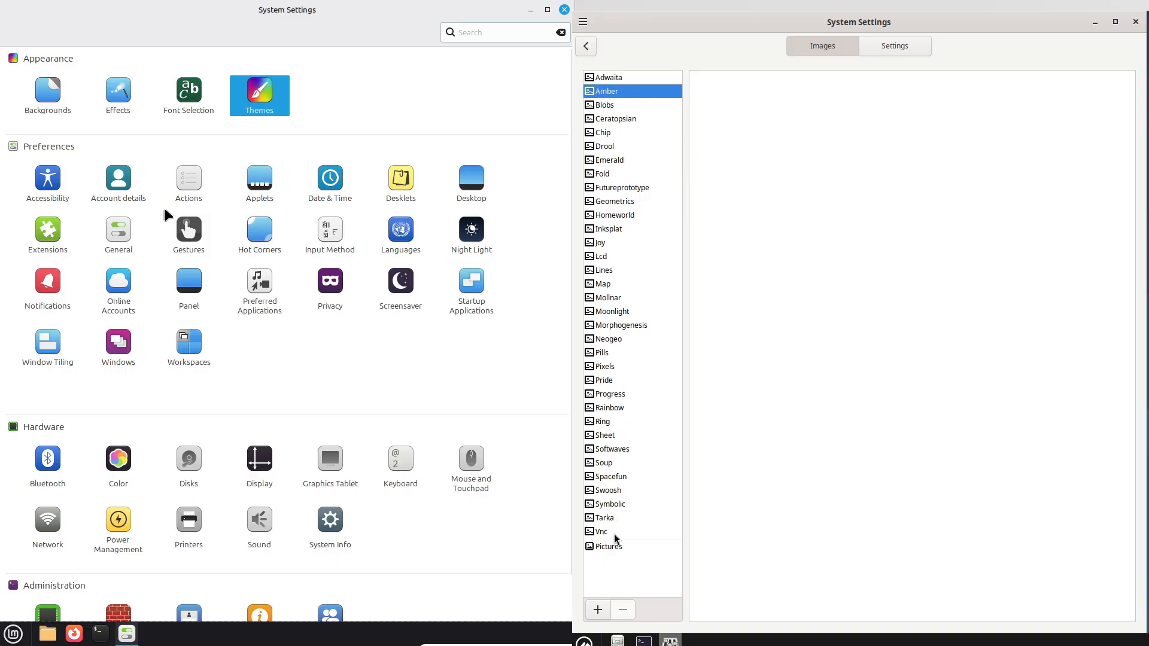
pyautogui.click(610, 504)
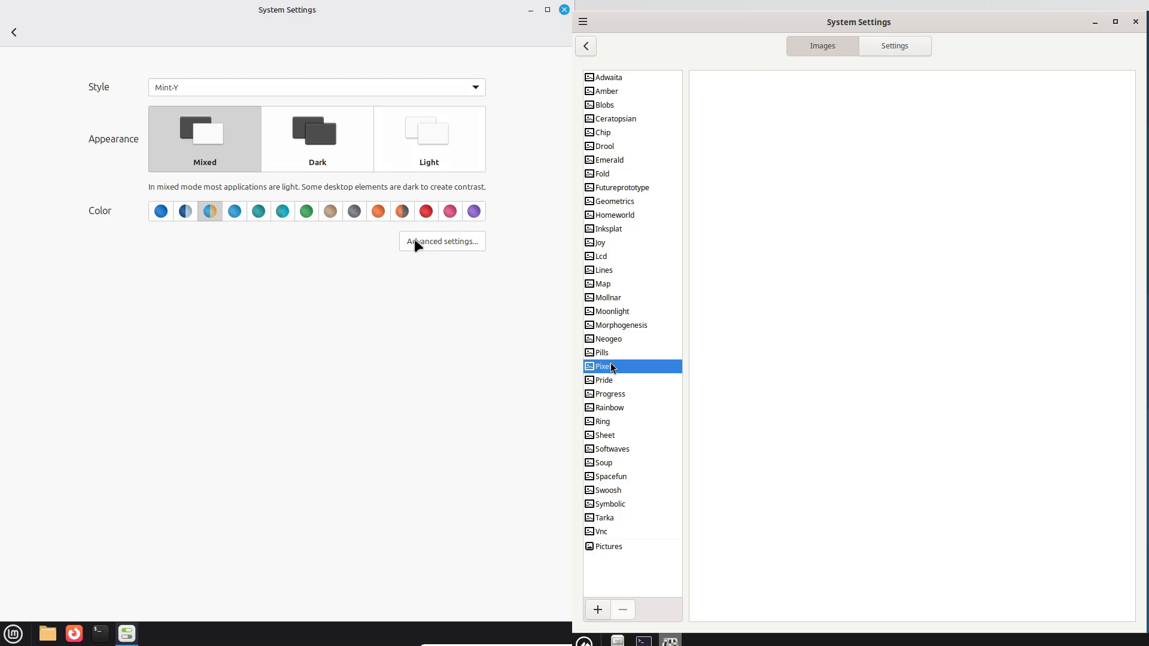
# Browse Mint's advanced theme settings, miscellaneous options and downloadable themes.
pyautogui.click(616, 324)
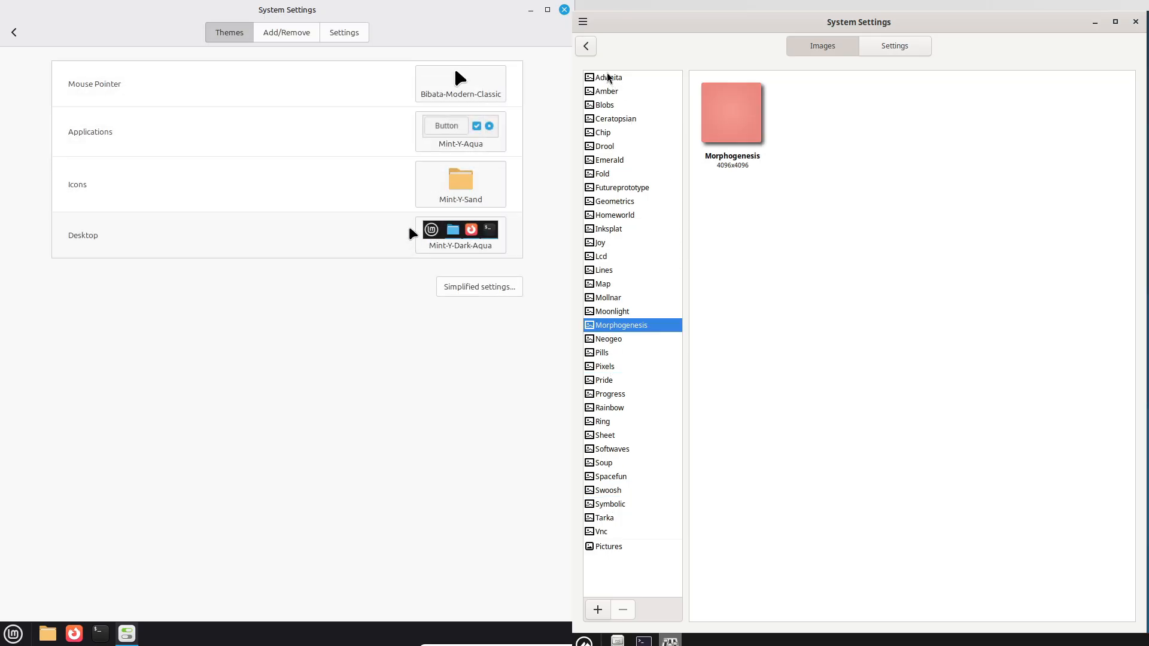
pyautogui.click(343, 32)
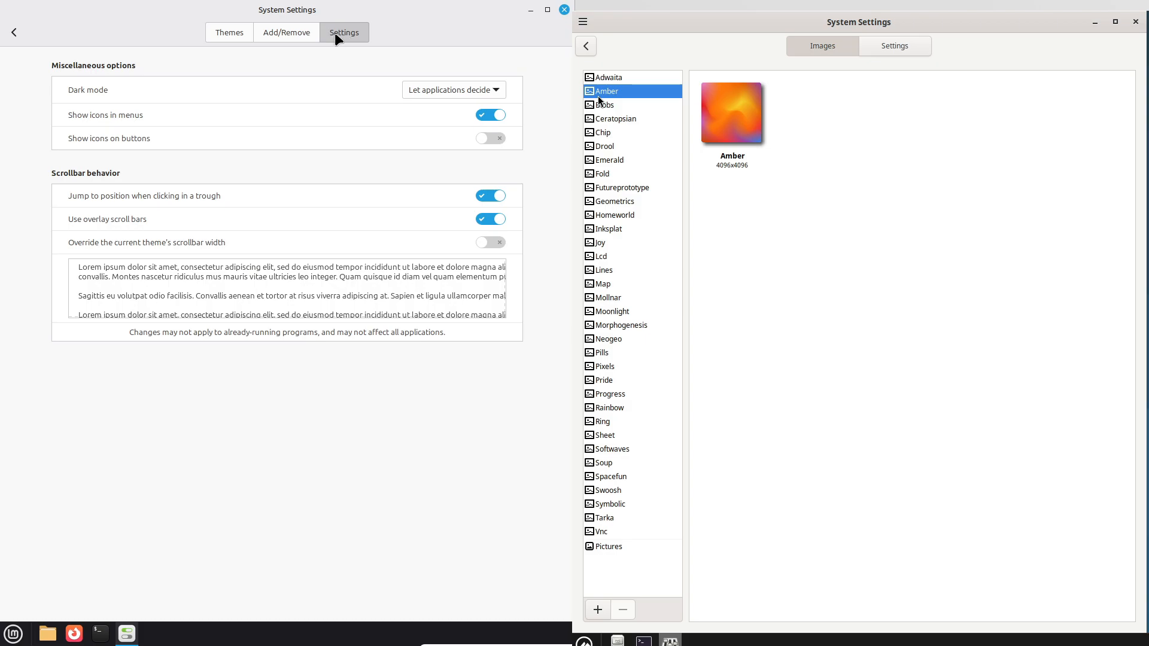
pyautogui.click(286, 32)
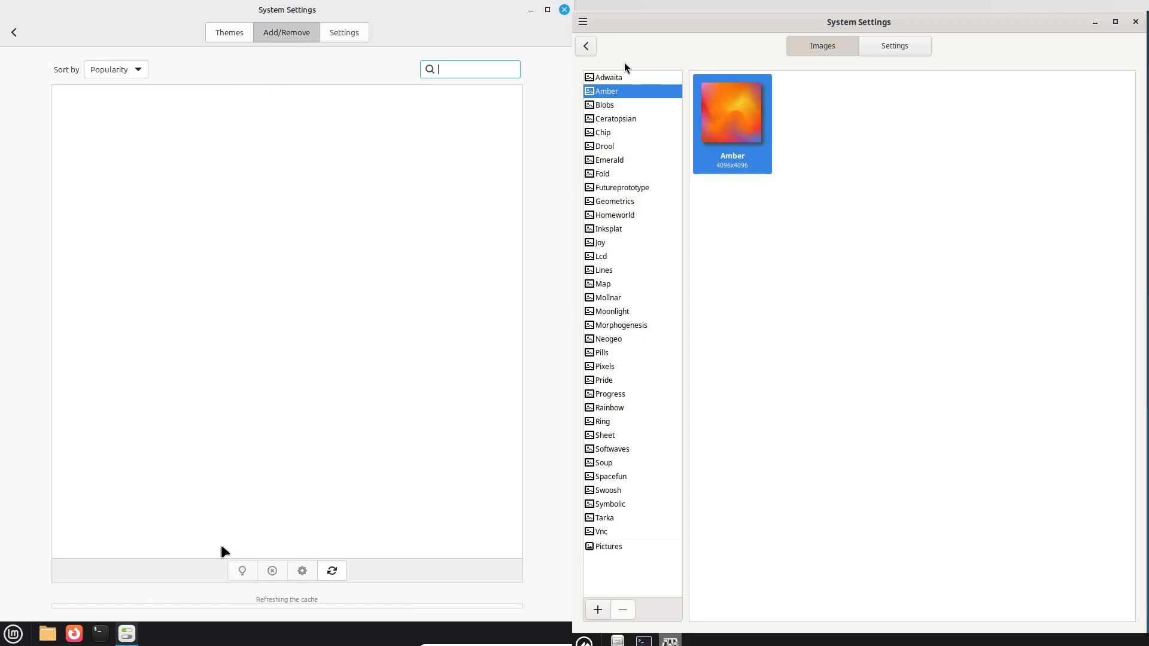
pyautogui.moveTo(585, 46)
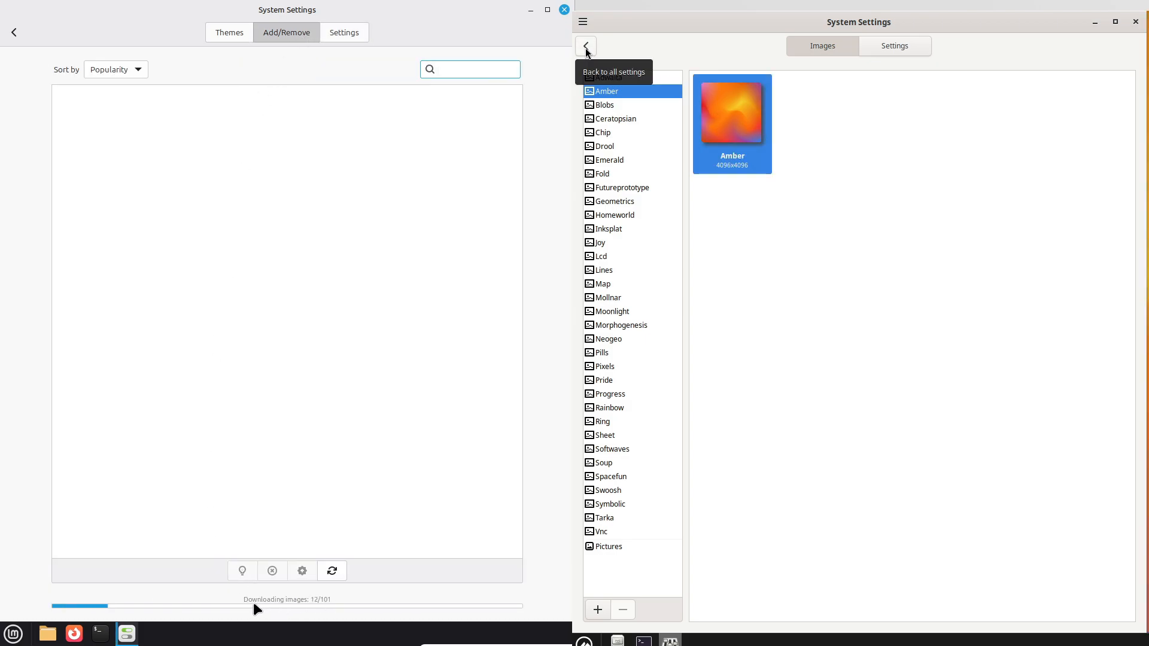
pyautogui.click(585, 46)
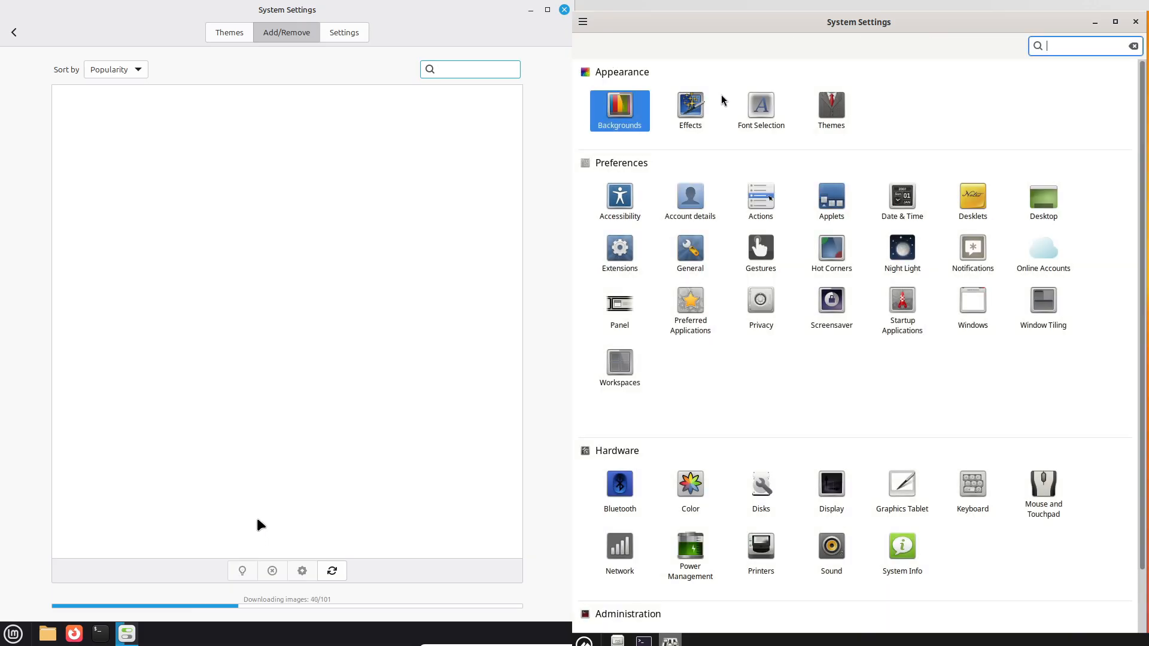
# Open Debian's effects and theme settings, and view Mint's pointer and icon theme lists.
pyautogui.click(690, 107)
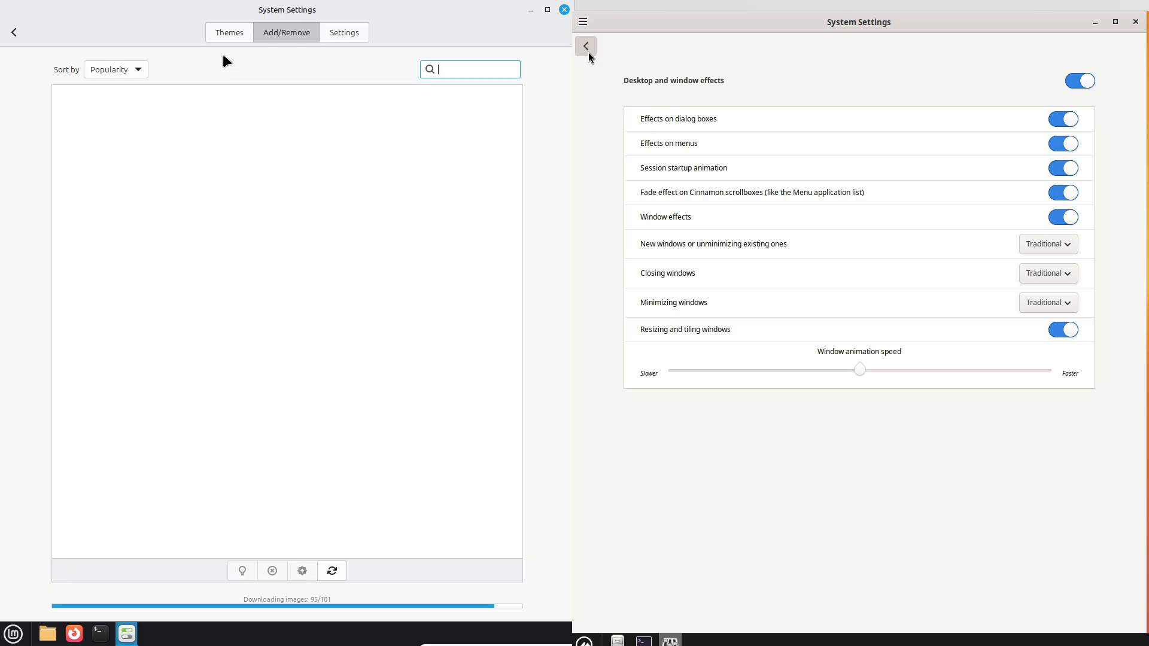
pyautogui.click(586, 46)
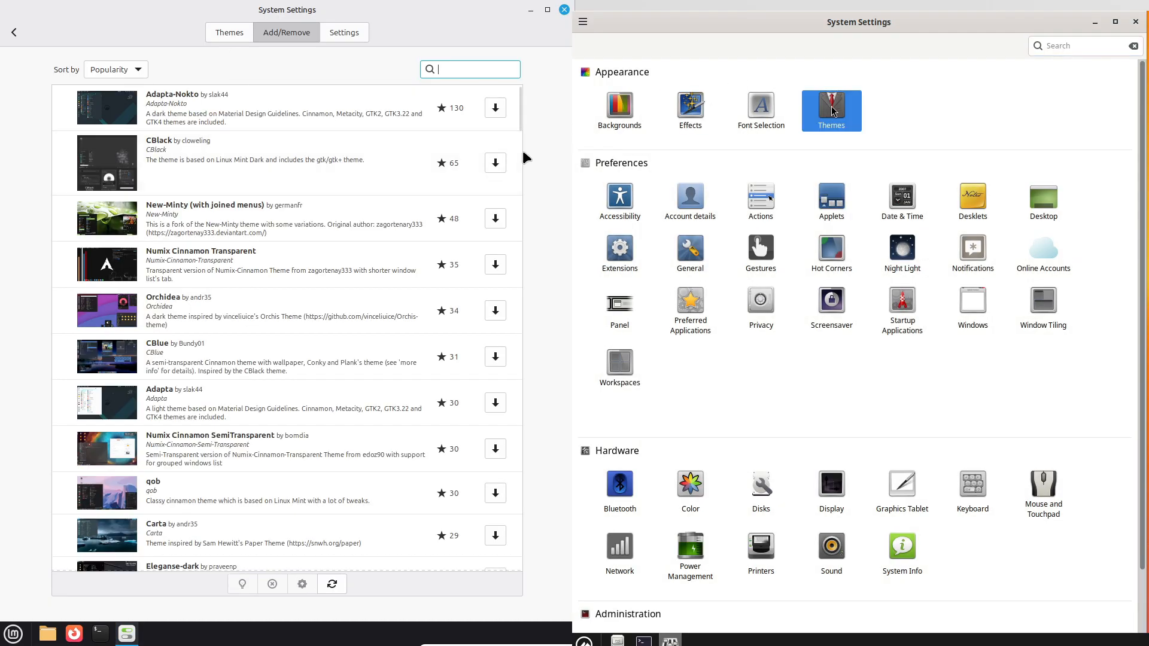
pyautogui.click(831, 111)
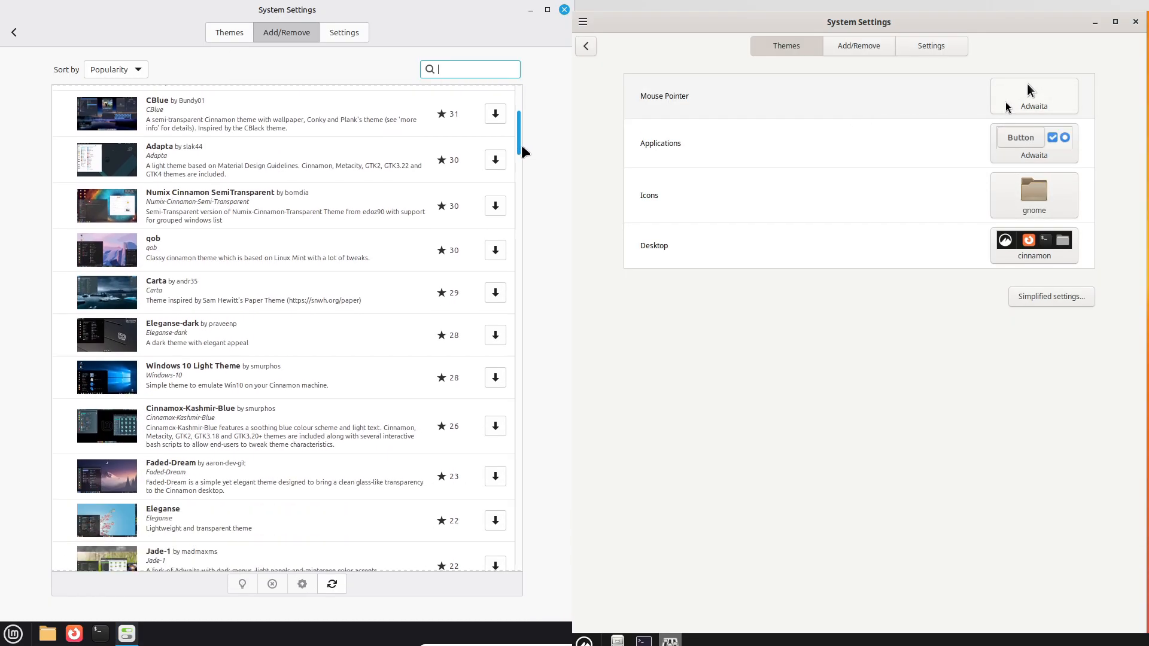
pyautogui.scroll(-3)
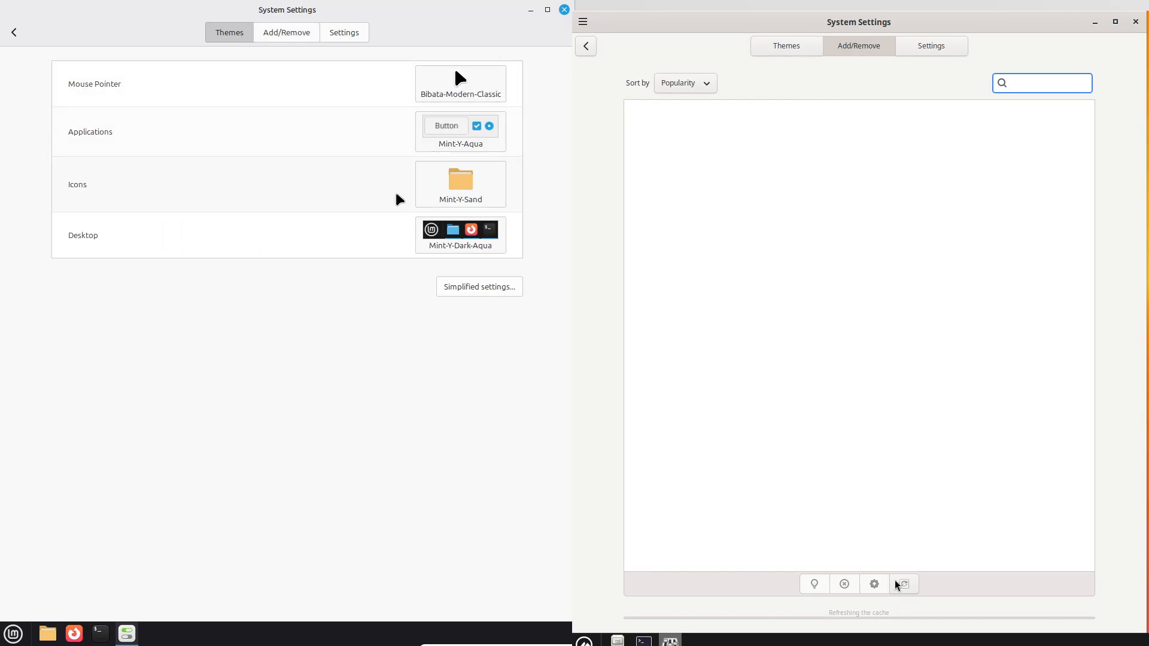
pyautogui.click(460, 84)
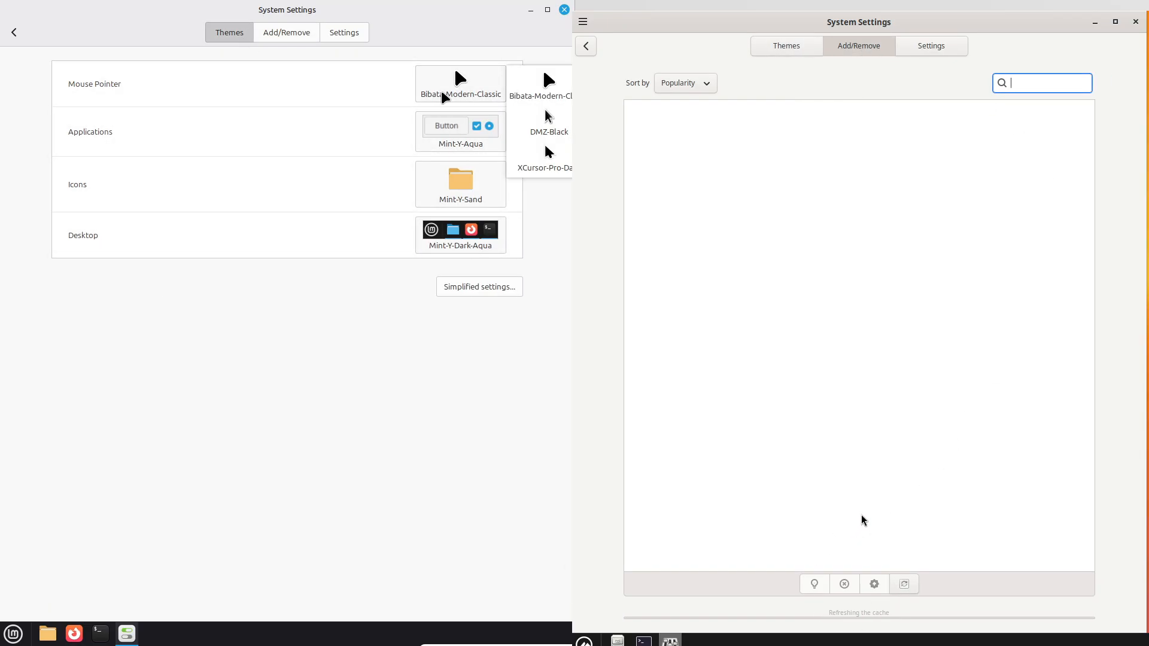
pyautogui.click(460, 132)
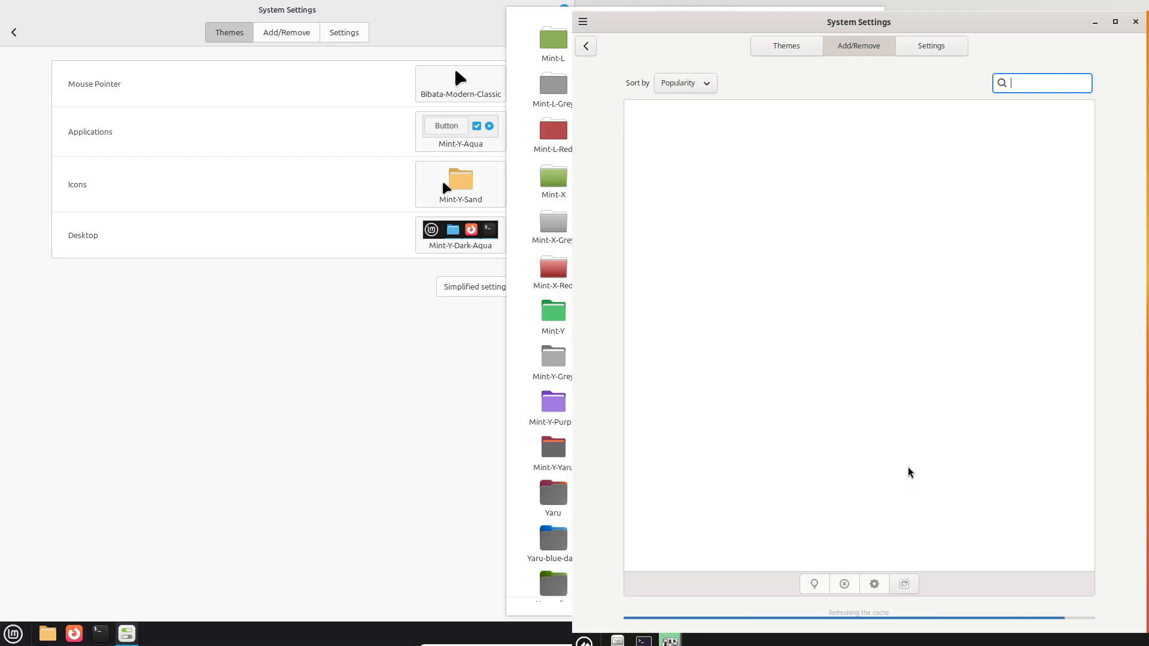
pyautogui.click(930, 46)
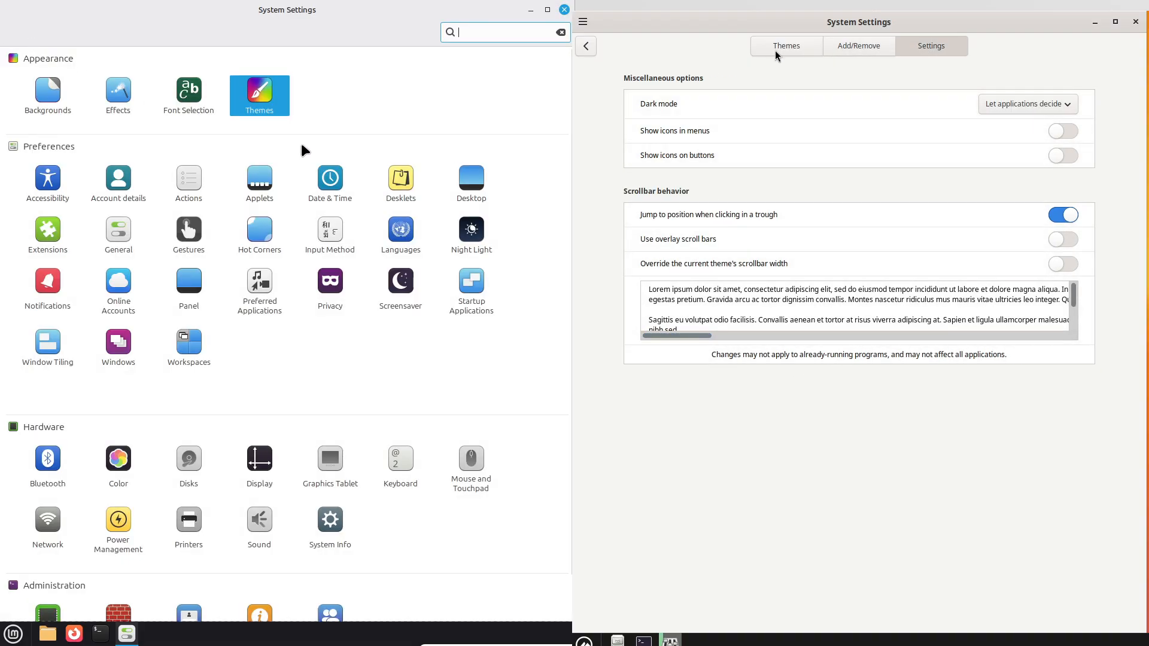
# Switch between Debian's available desktop themes and its simplified and advanced theme settings.
pyautogui.click(785, 46)
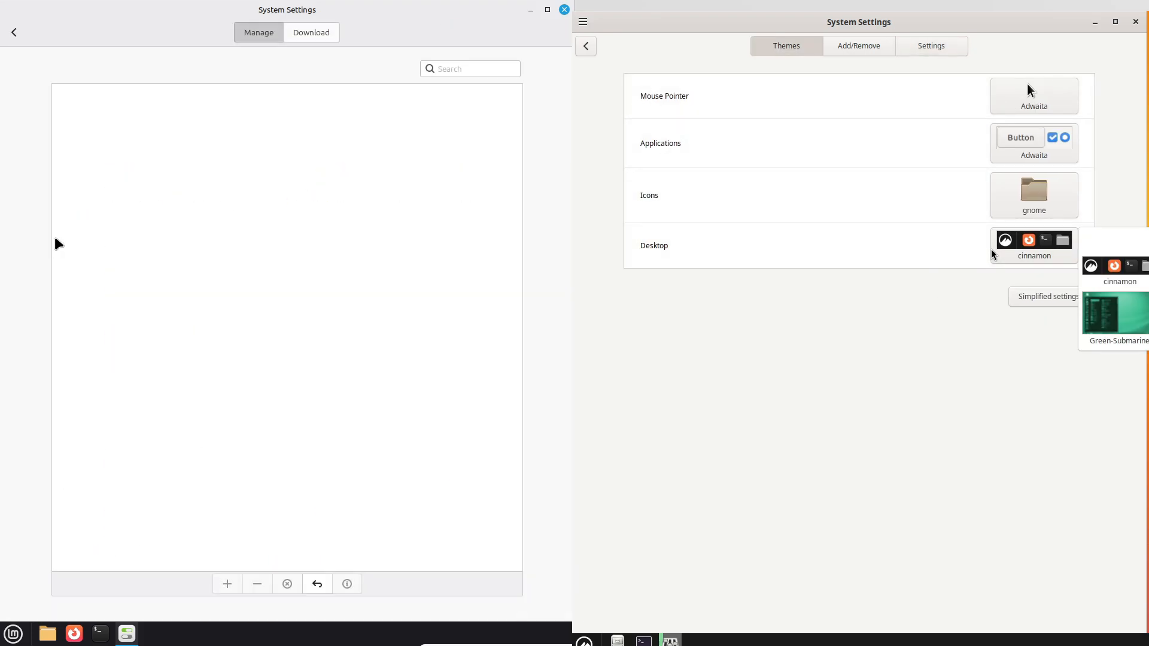
pyautogui.moveTo(1051, 223)
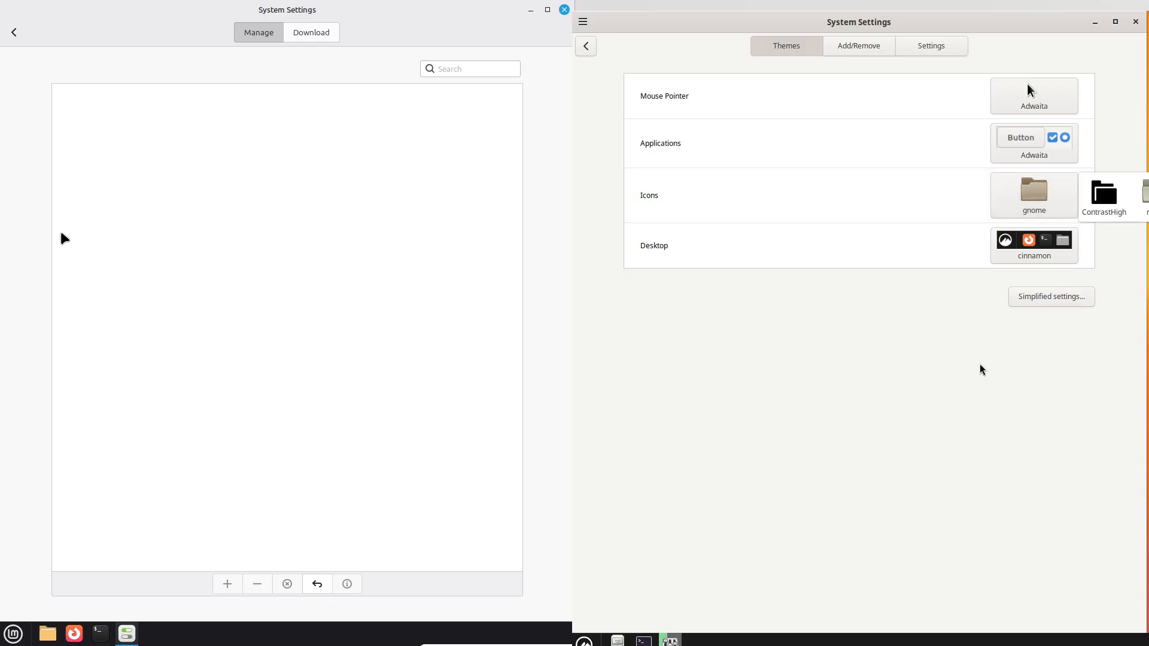
pyautogui.click(310, 32)
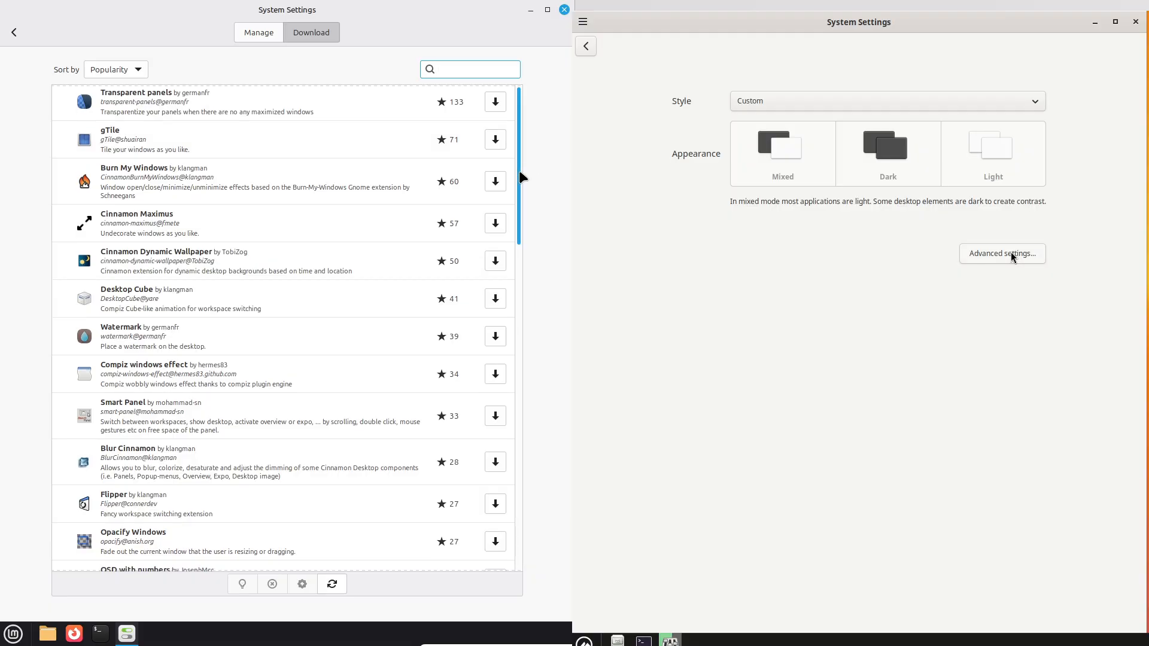
pyautogui.click(857, 46)
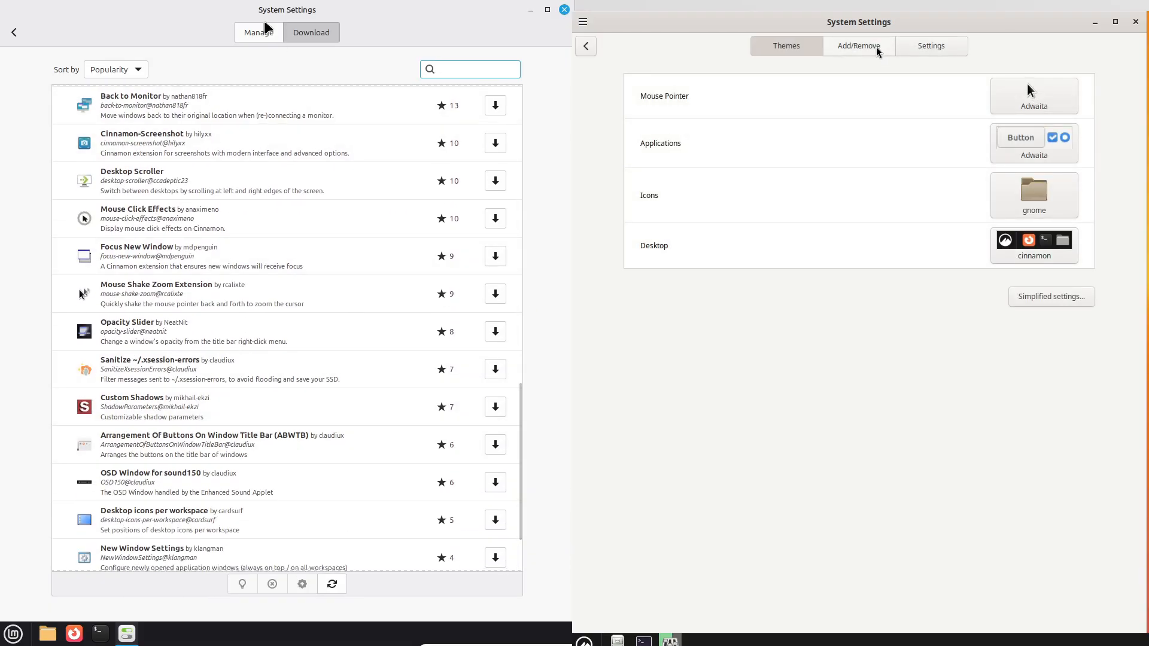
pyautogui.click(857, 45)
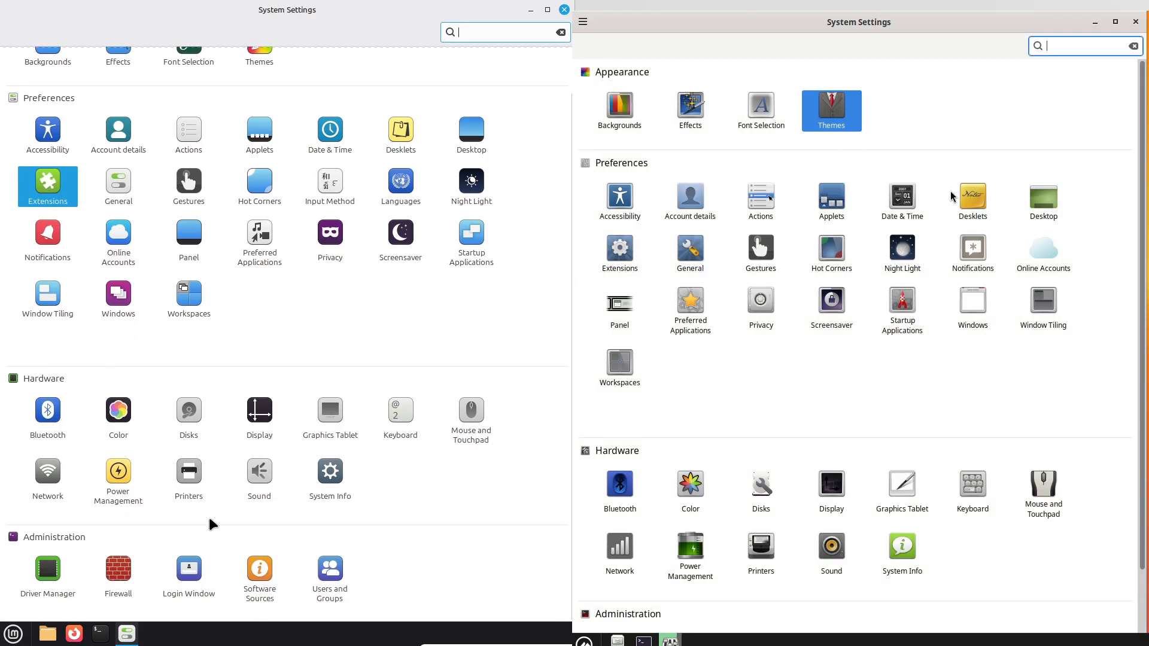
# Browse Debian's desklets, download and general desklet options, and reach the extensions manager.
pyautogui.click(970, 198)
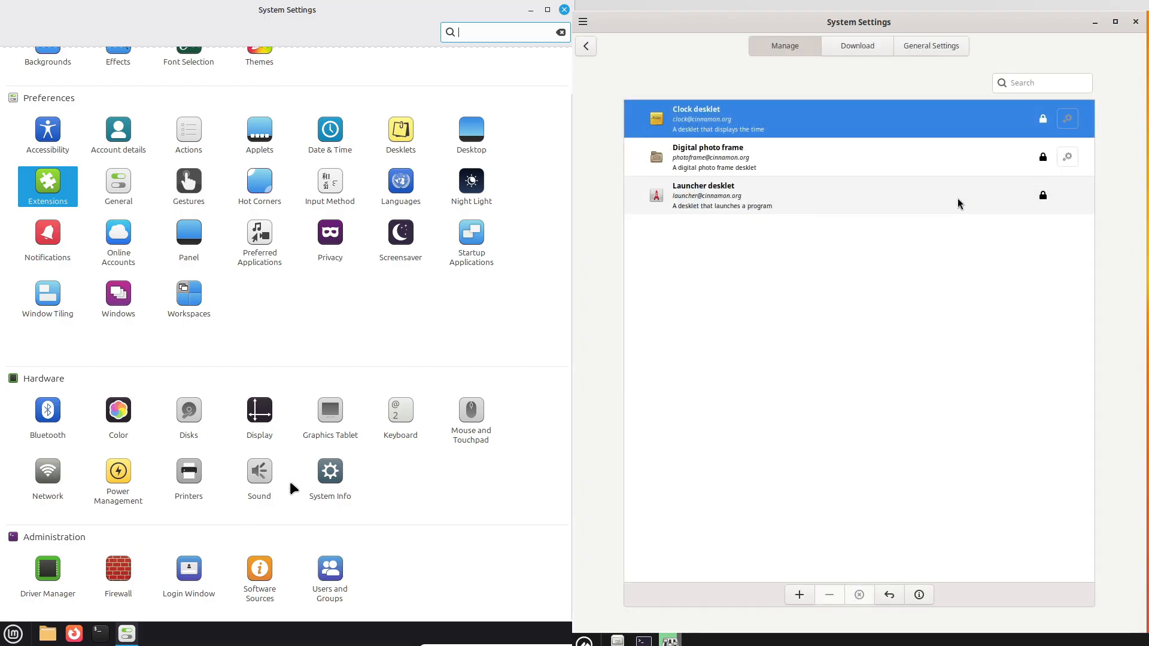
pyautogui.click(857, 45)
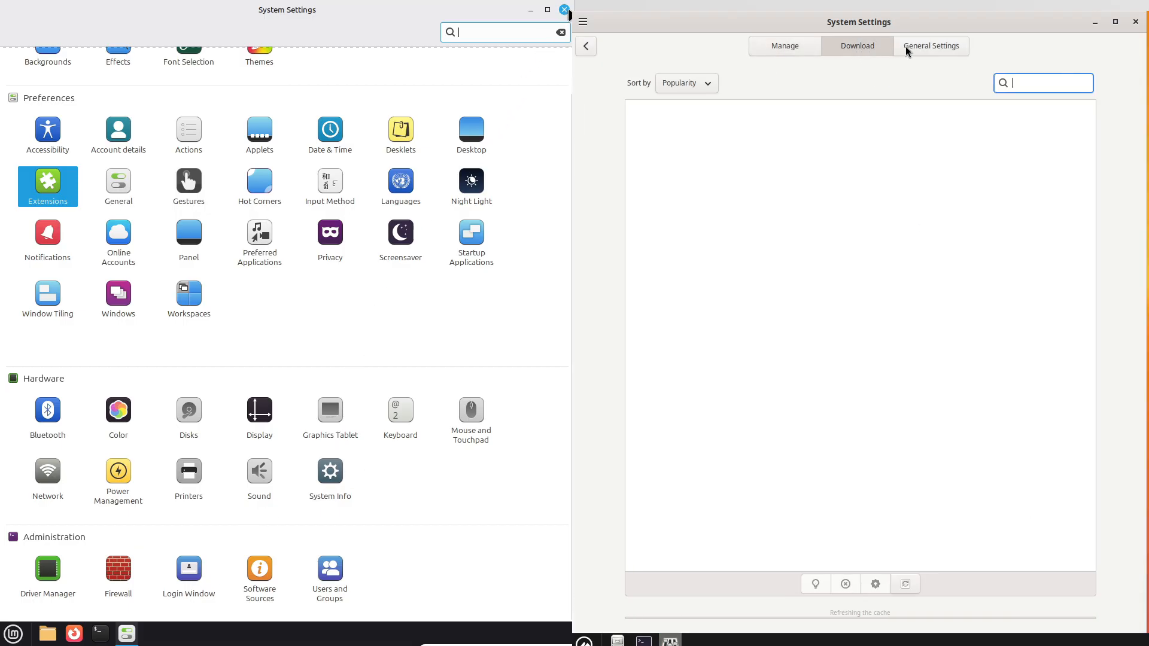
pyautogui.click(931, 46)
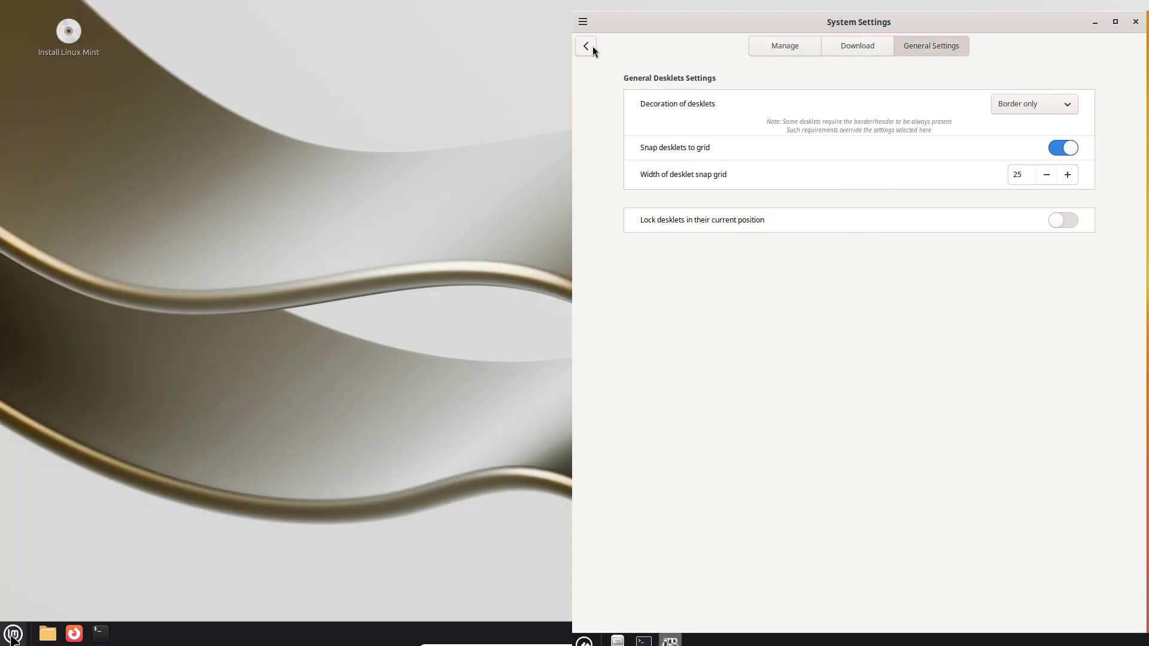
pyautogui.click(586, 45)
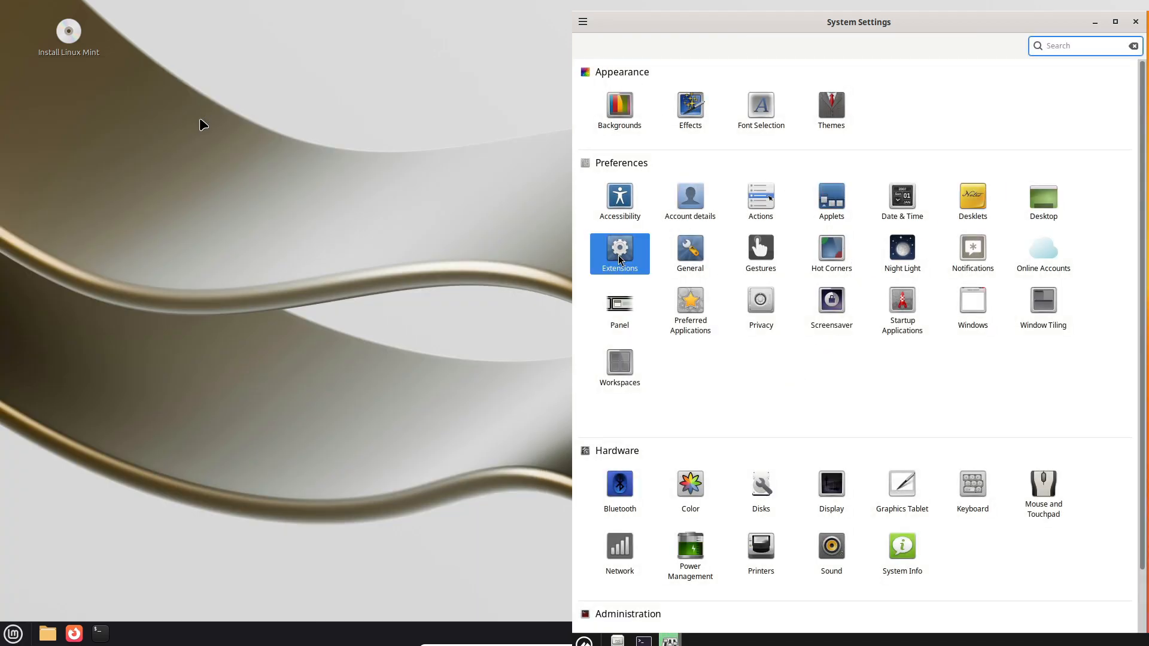
pyautogui.click(619, 253)
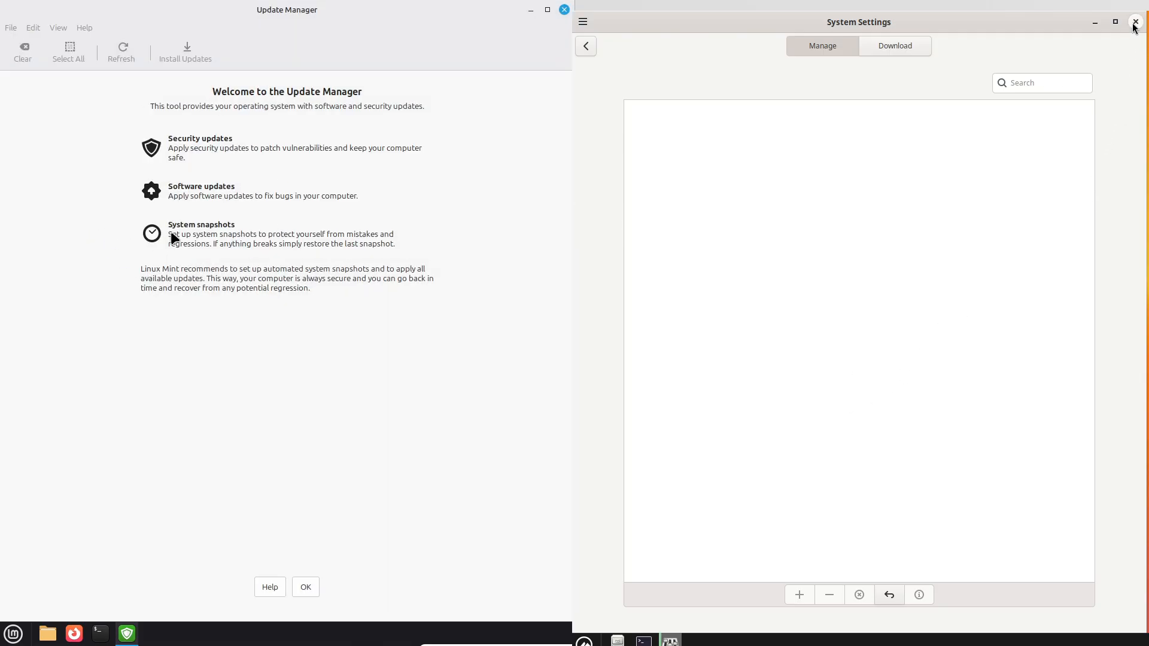
# Apply Mint's Update Manager upgrade and view Debian's Cinnamon Menu About and configuration.
pyautogui.click(306, 587)
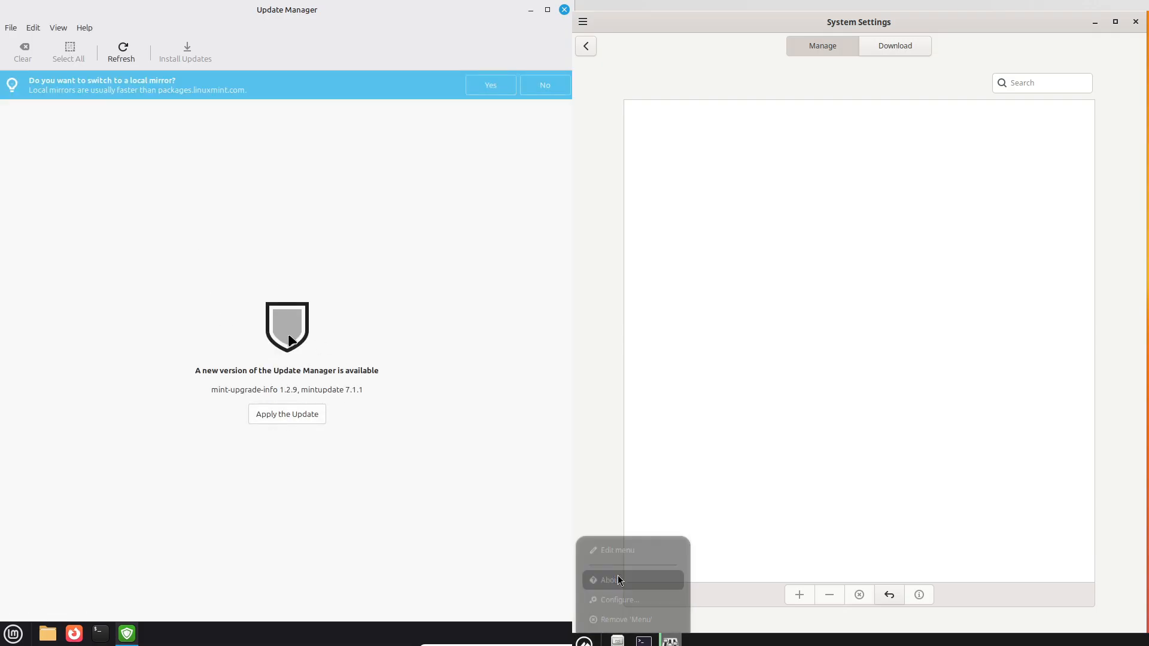
pyautogui.click(611, 580)
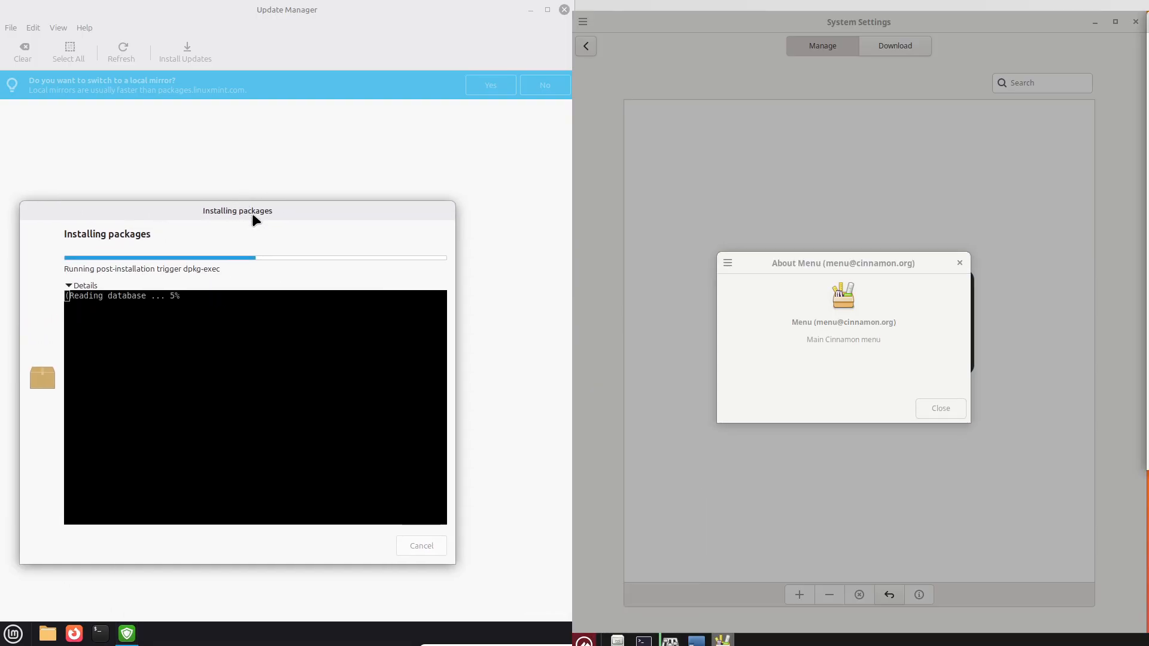
pyautogui.click(939, 408)
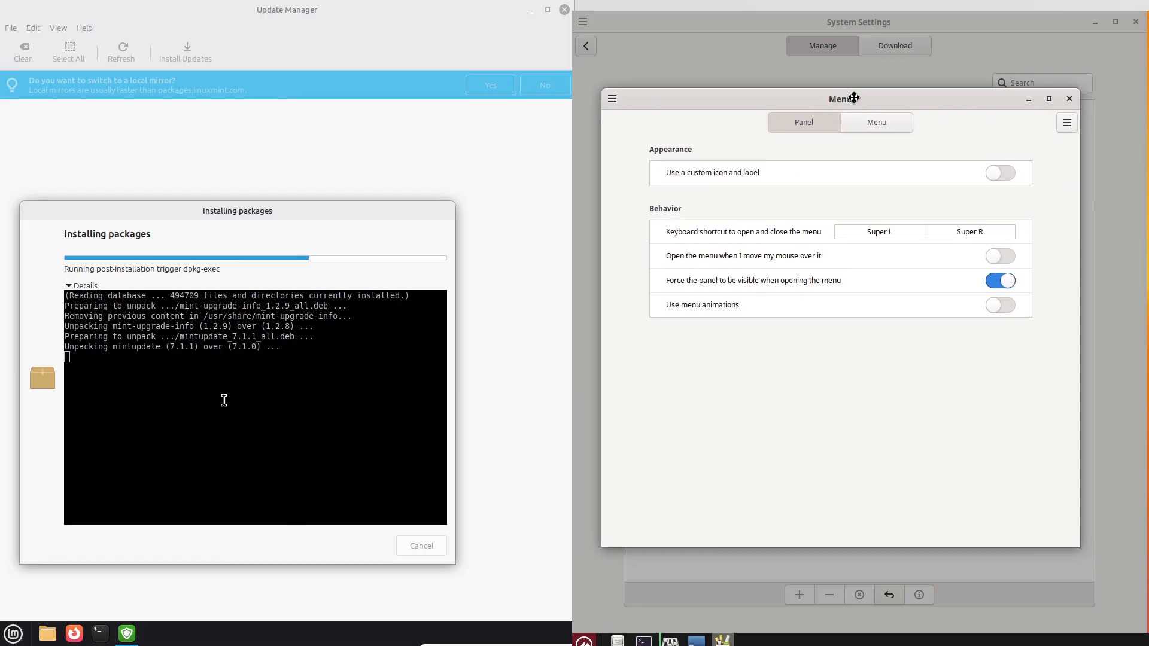
pyautogui.click(1067, 122)
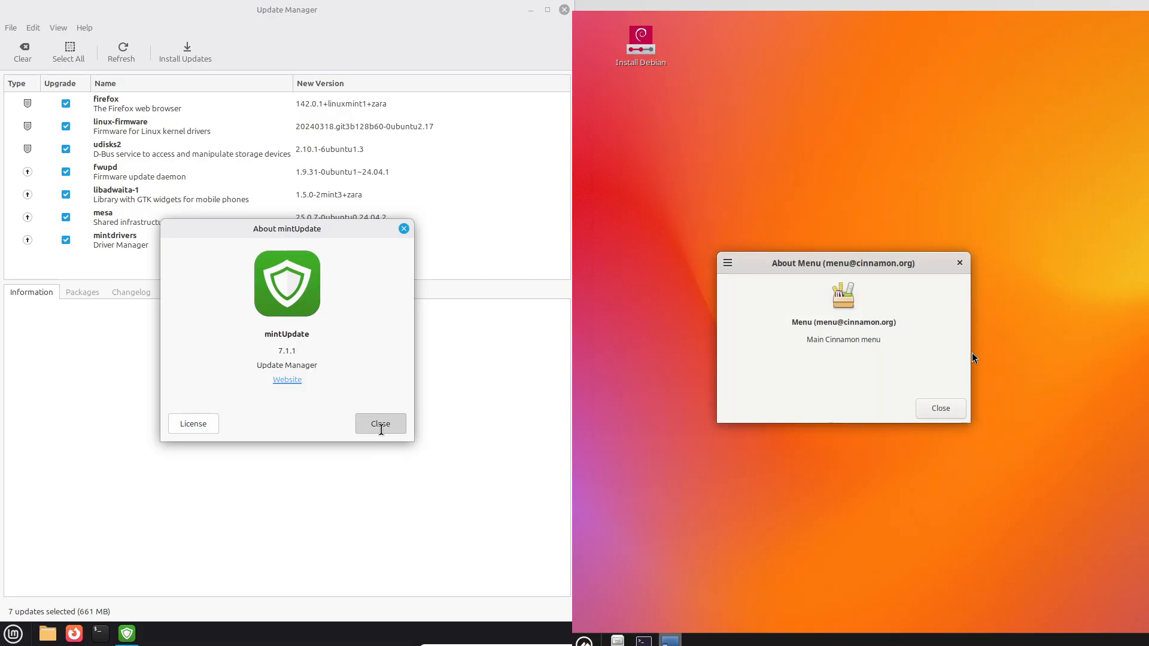
# Dismiss mintUpdate's version info, open its Preferences, and browse Debian's Administration menu for Software.
pyautogui.click(33, 27)
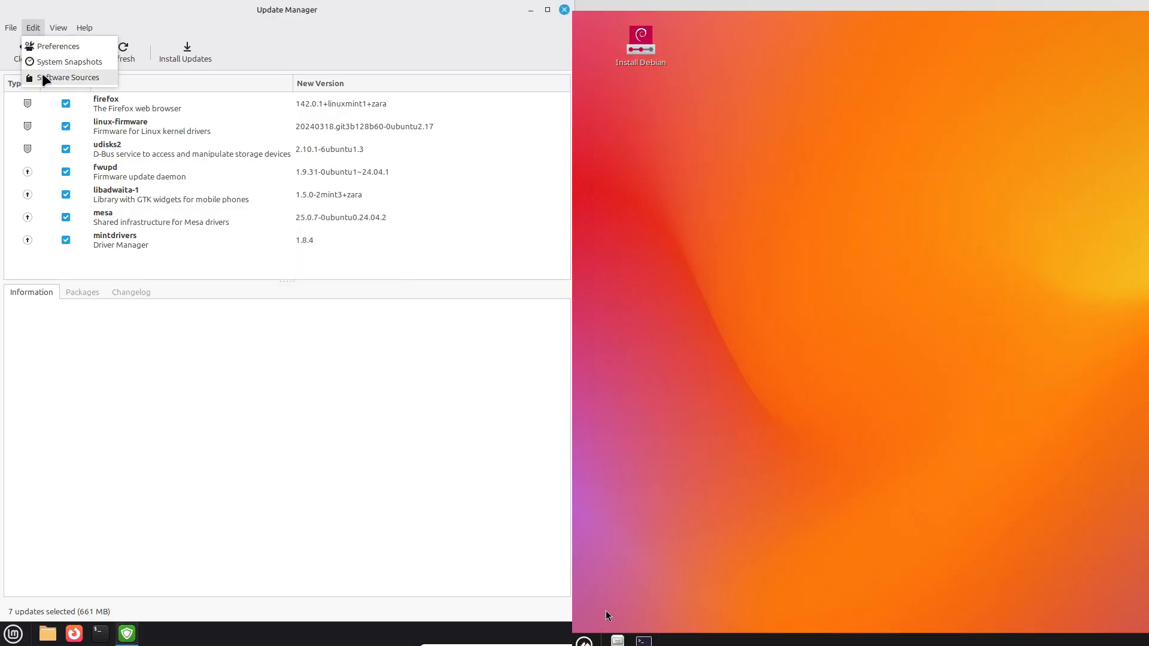
pyautogui.click(12, 633)
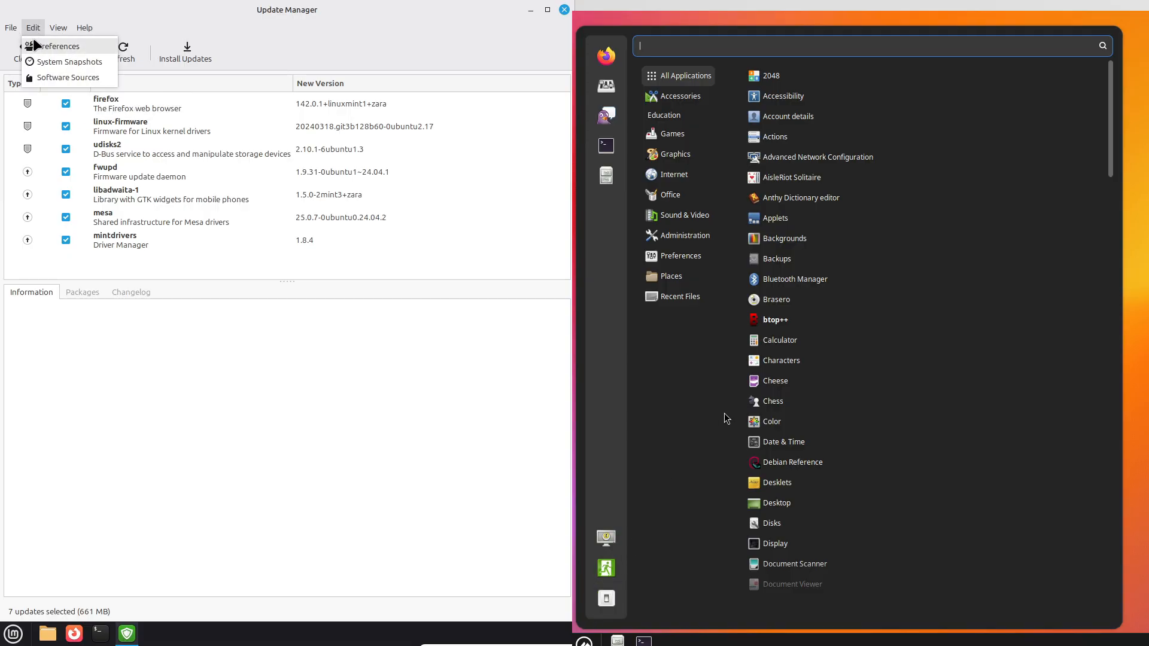
pyautogui.click(58, 47)
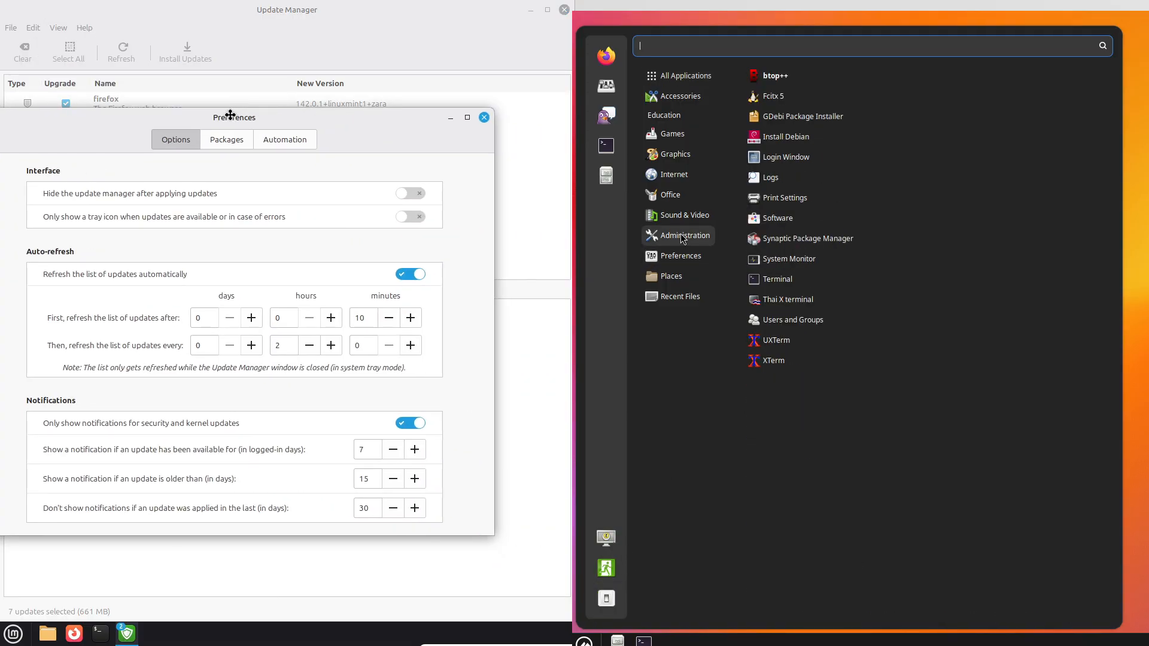
pyautogui.click(237, 140)
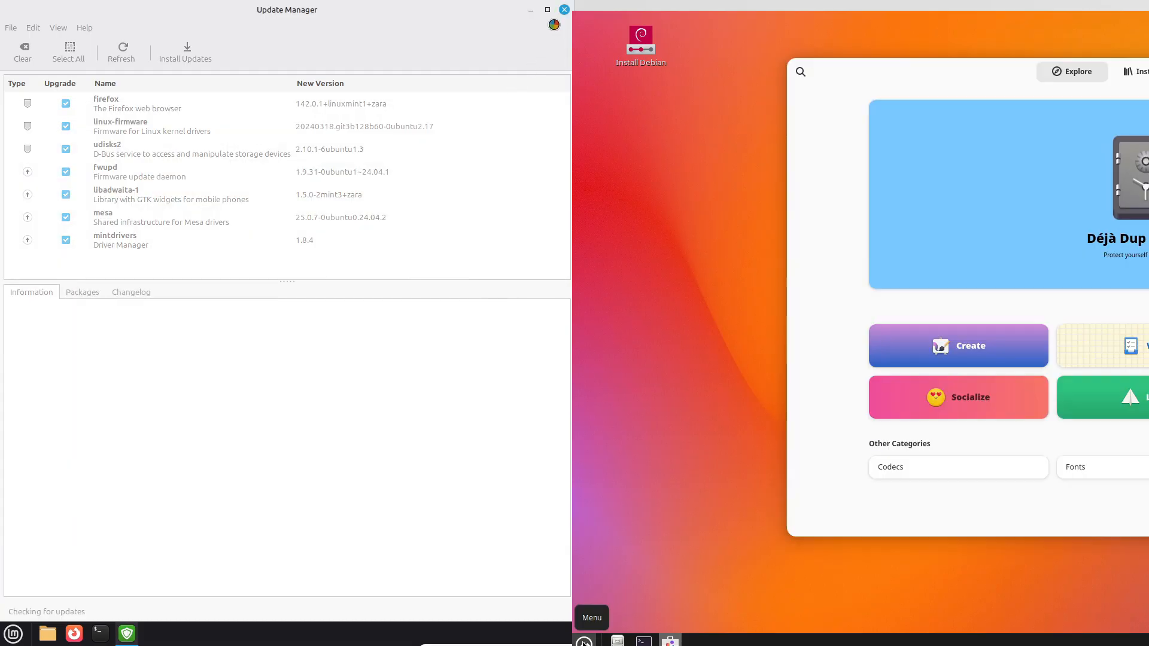
# Close Mint's Update Manager, launch Software Manager, and dismiss Debian Software's information box.
pyautogui.click(563, 9)
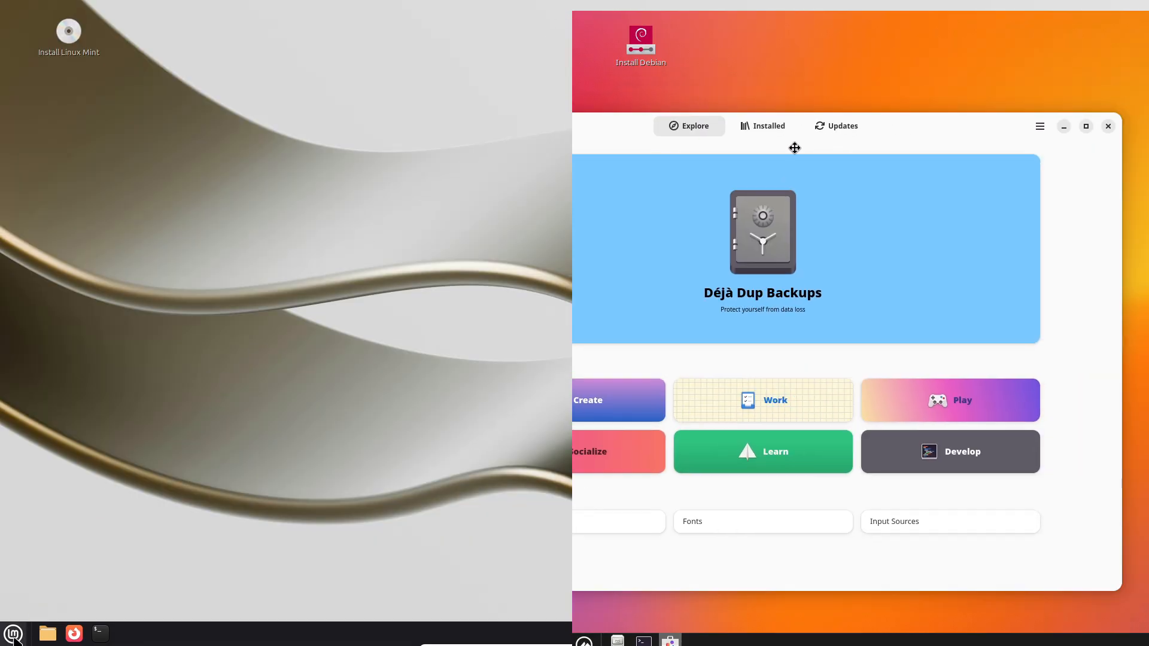
pyautogui.click(13, 633)
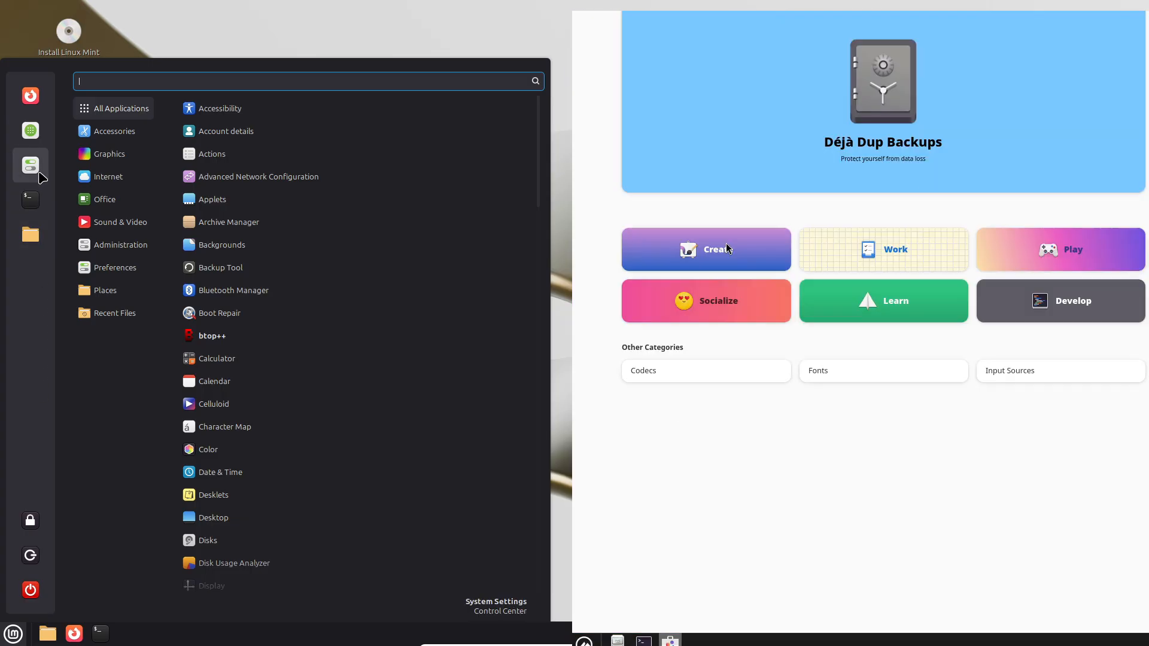
pyautogui.click(1064, 24)
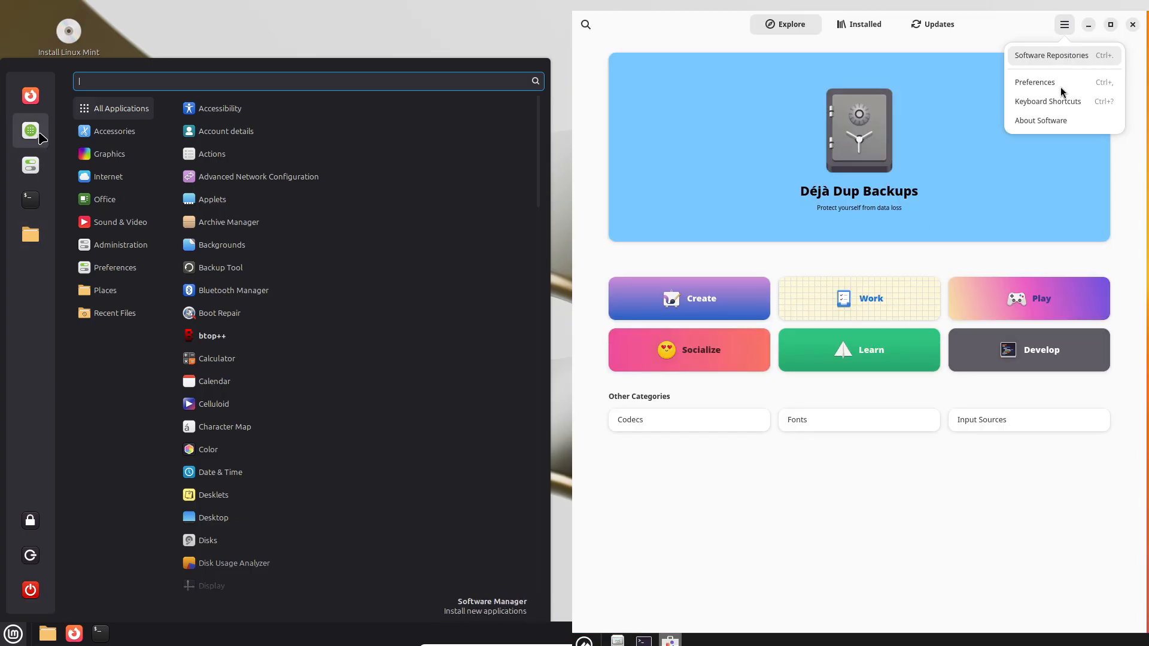
pyautogui.click(1039, 120)
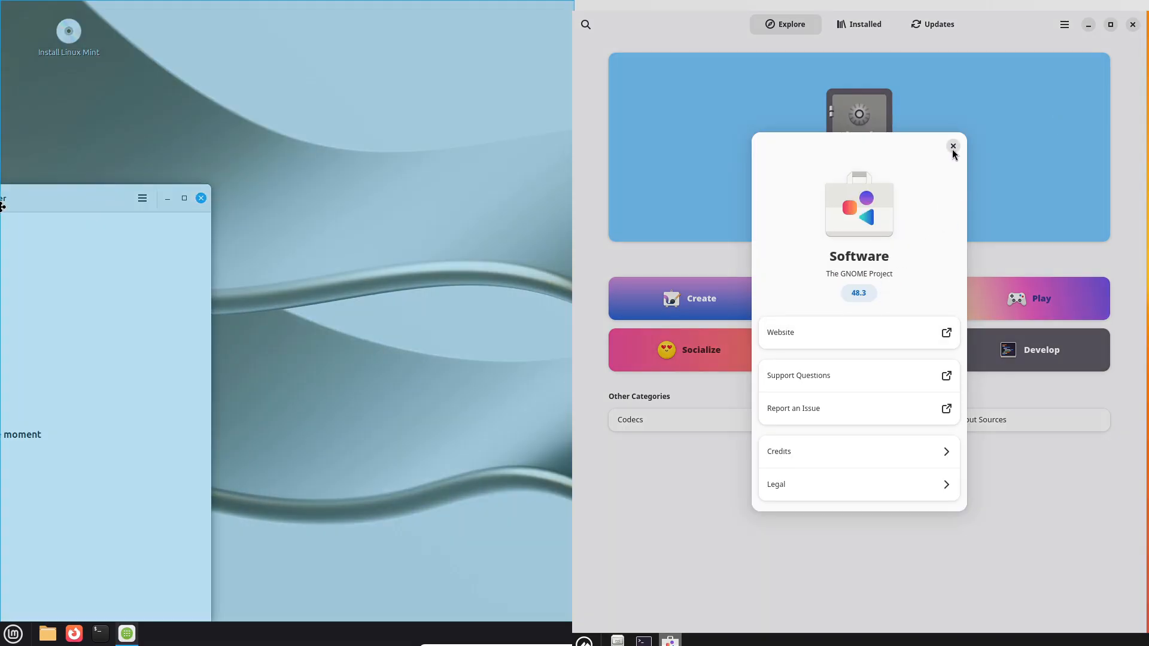
pyautogui.click(954, 147)
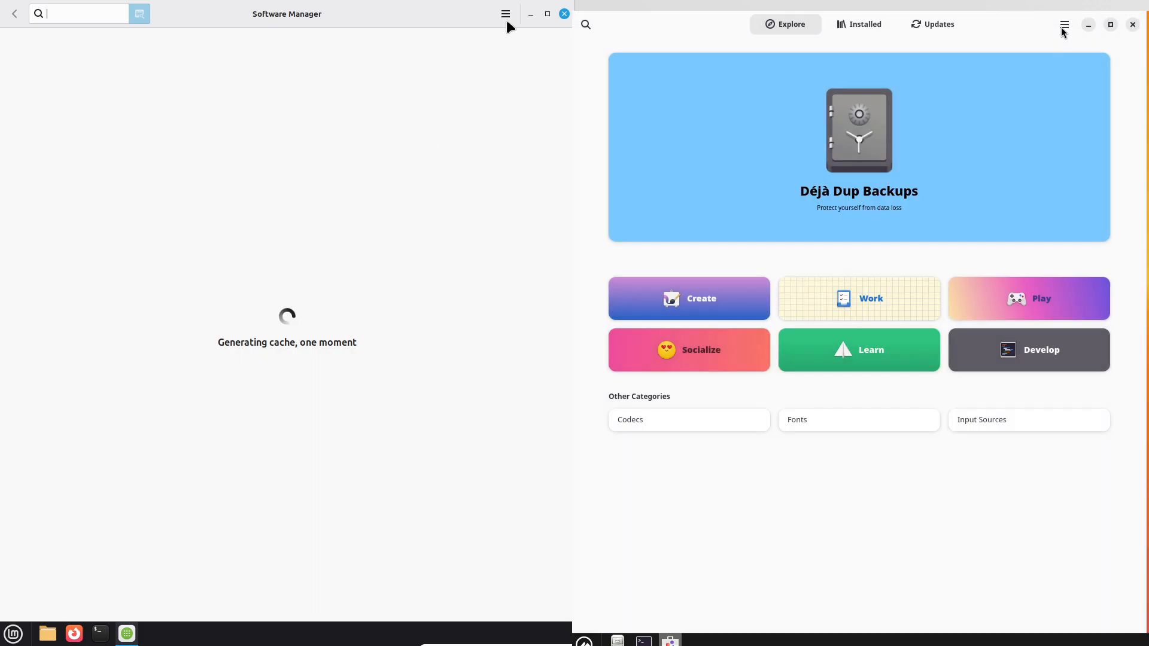
# Check Software Manager's version, allow unverified Flatpaks, and look up 'vlc' in Debian's store.
pyautogui.click(1063, 23)
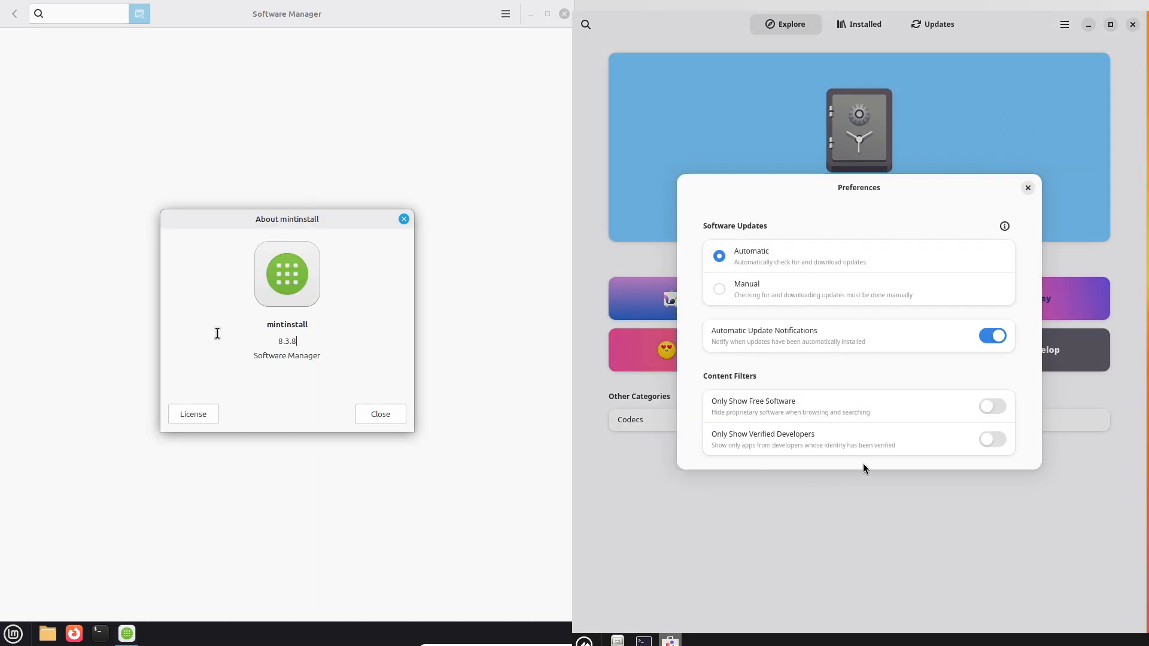
pyautogui.click(1027, 187)
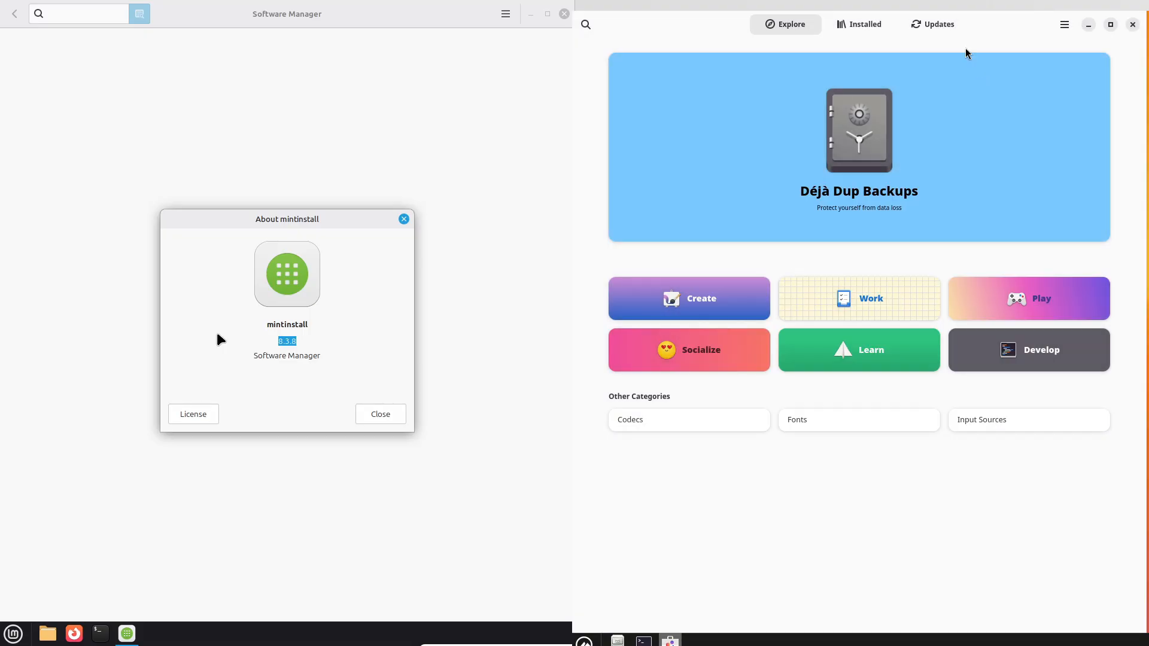
pyautogui.click(858, 24)
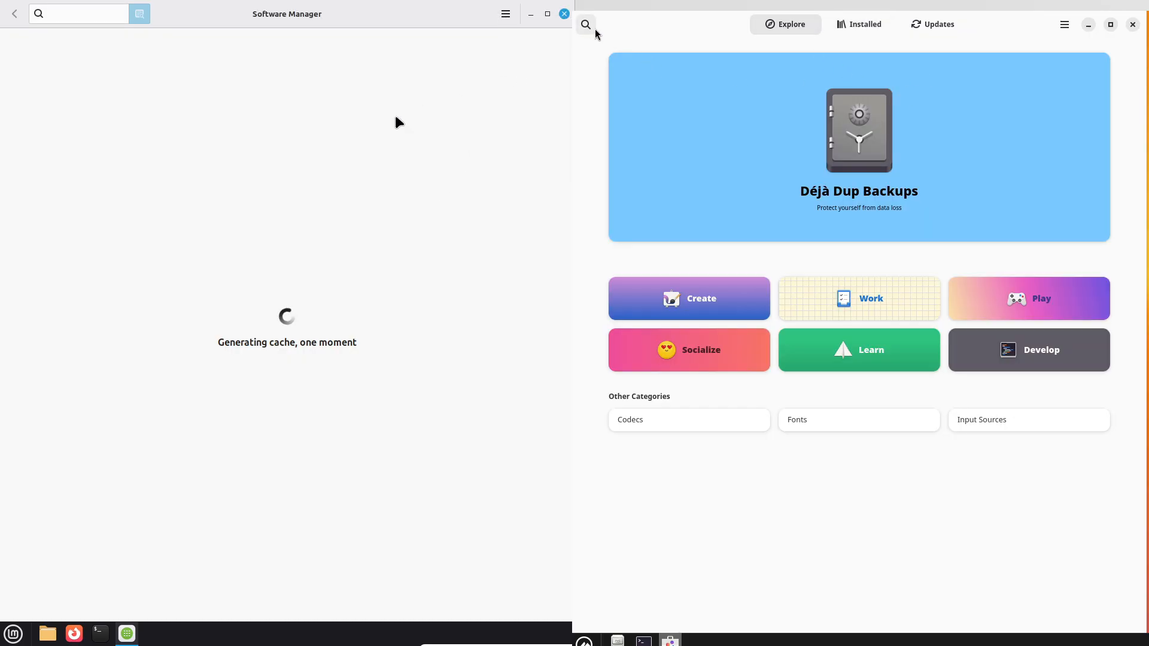
pyautogui.click(585, 24)
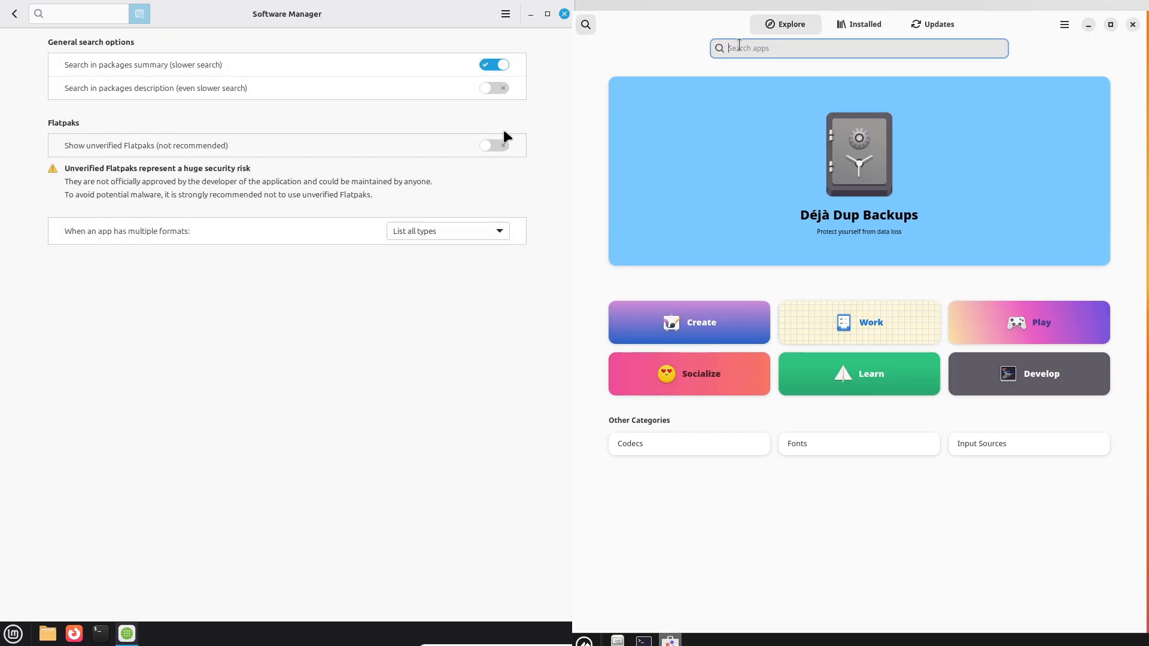
pyautogui.write('vlc')
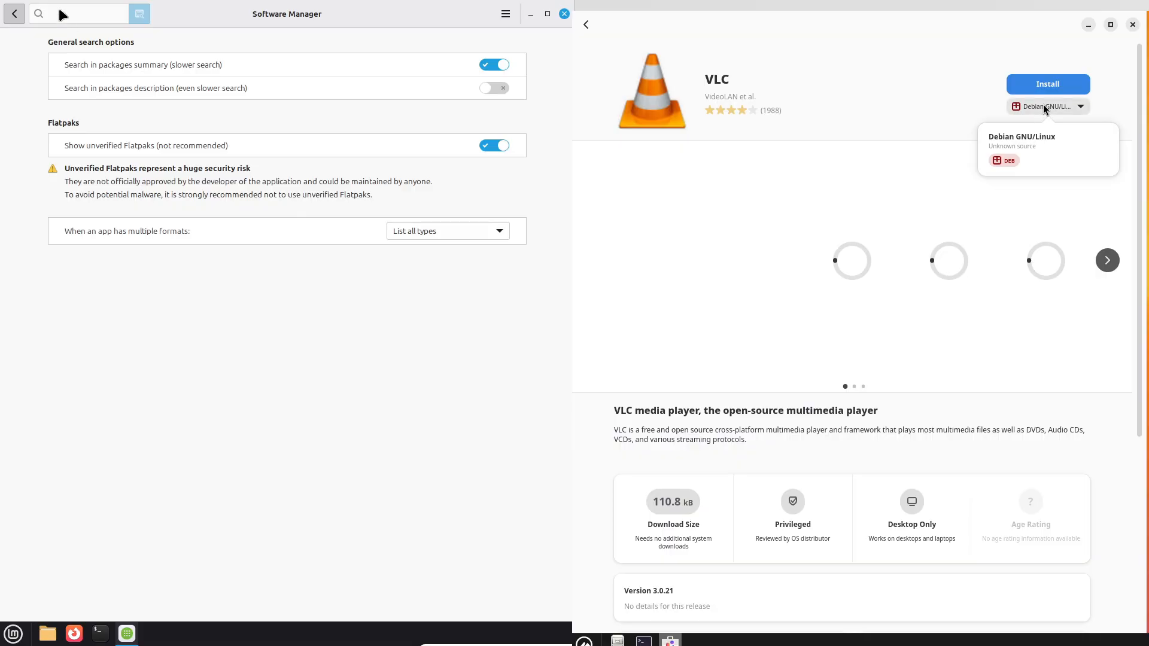
pyautogui.moveTo(605, 49)
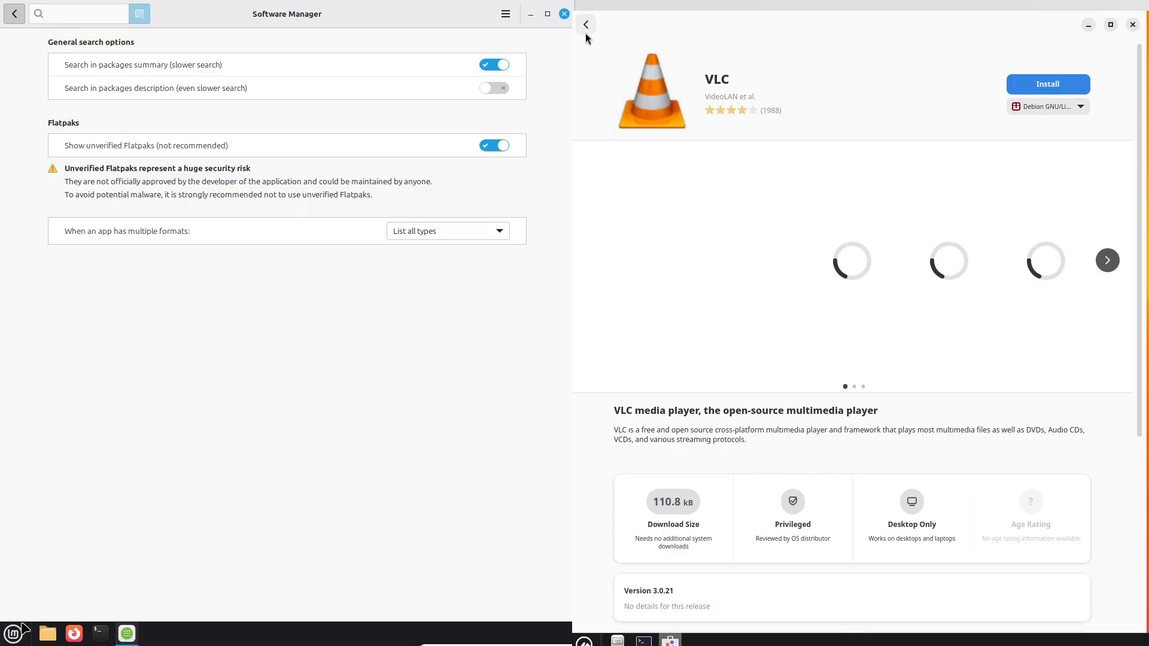
pyautogui.click(586, 24)
pyautogui.write('gimp')
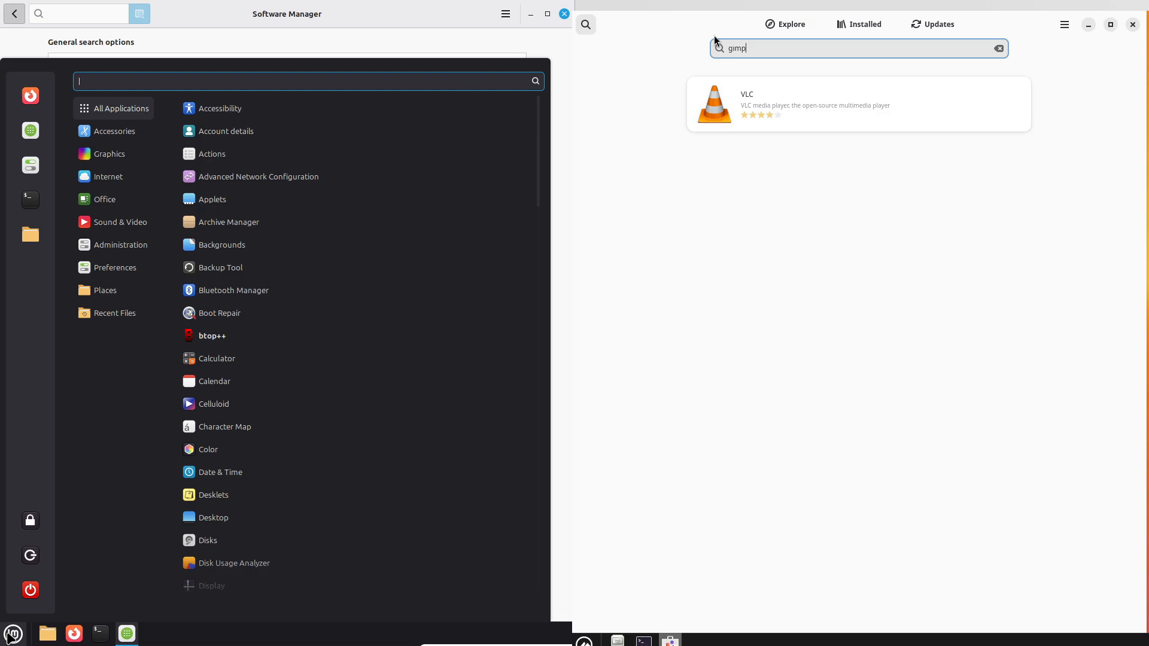
# Launch Synaptic on Debian via 'sy', dismiss its introduction, and open GIMP in Mint.
pyautogui.click(857, 103)
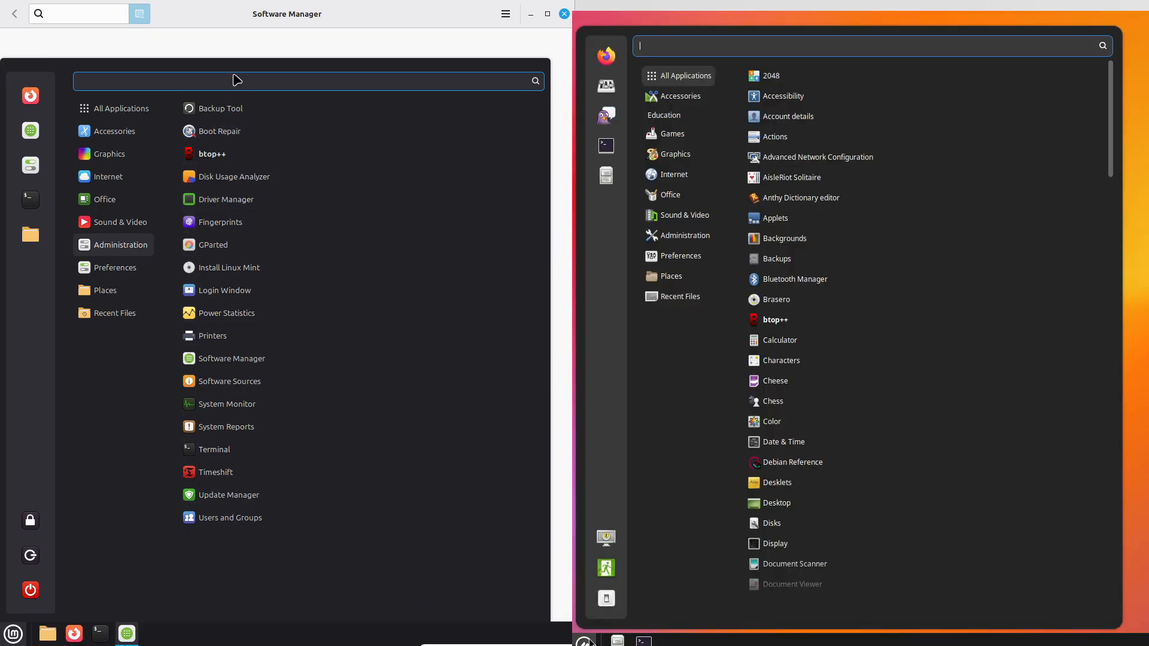
pyautogui.write('sy')
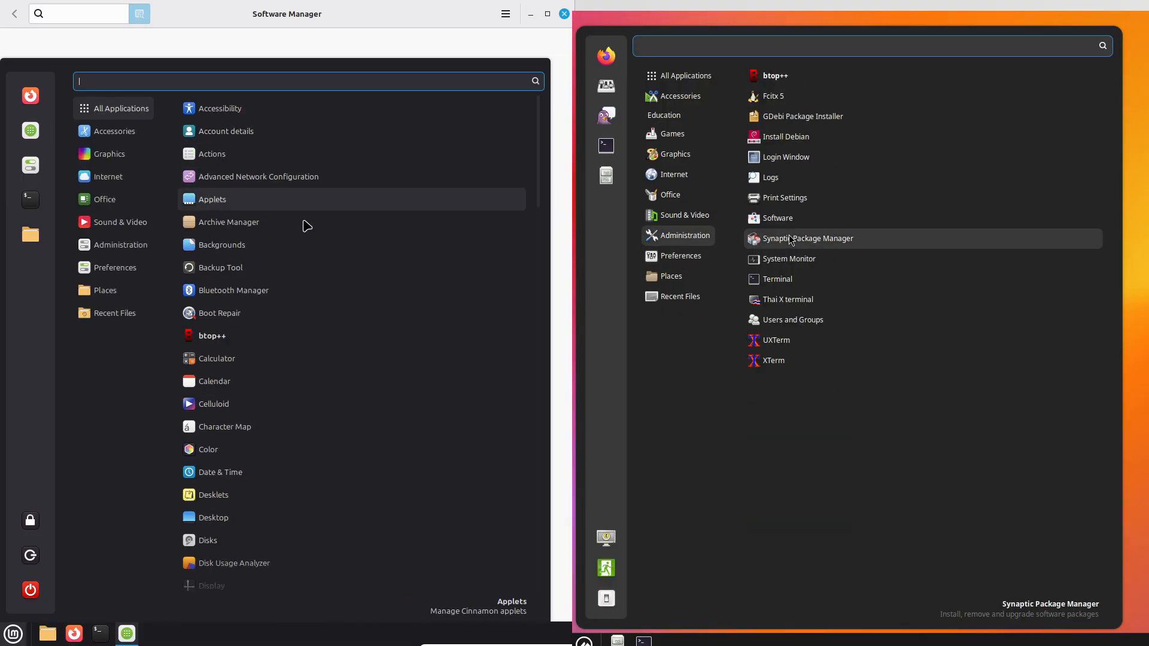
pyautogui.click(808, 238)
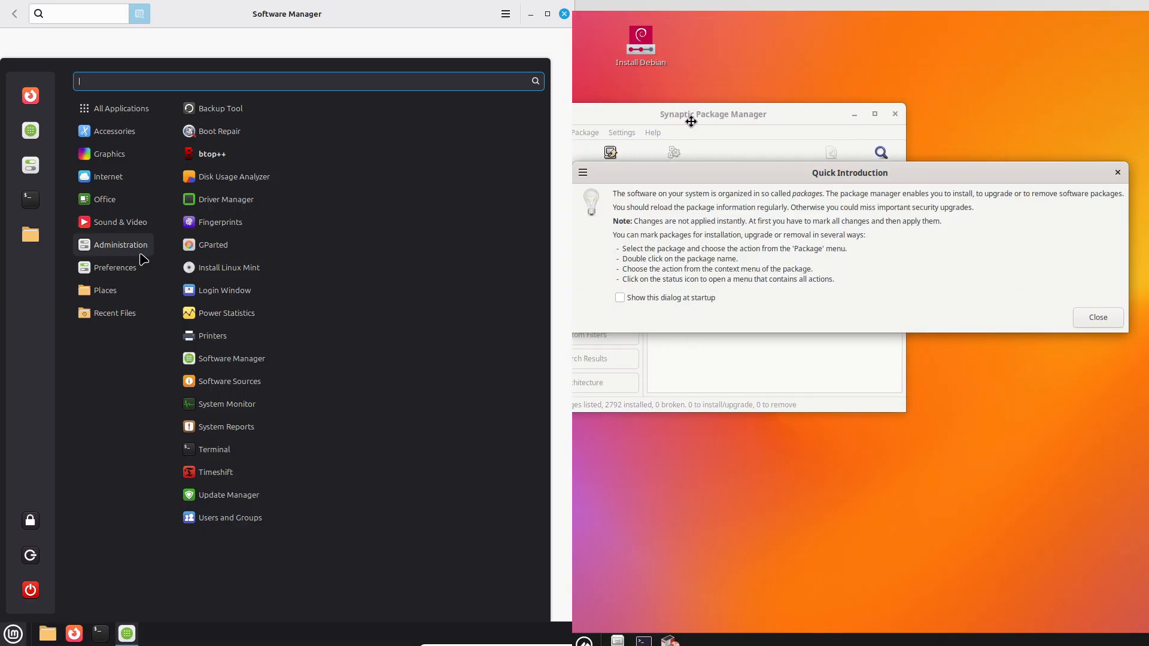
pyautogui.click(1096, 318)
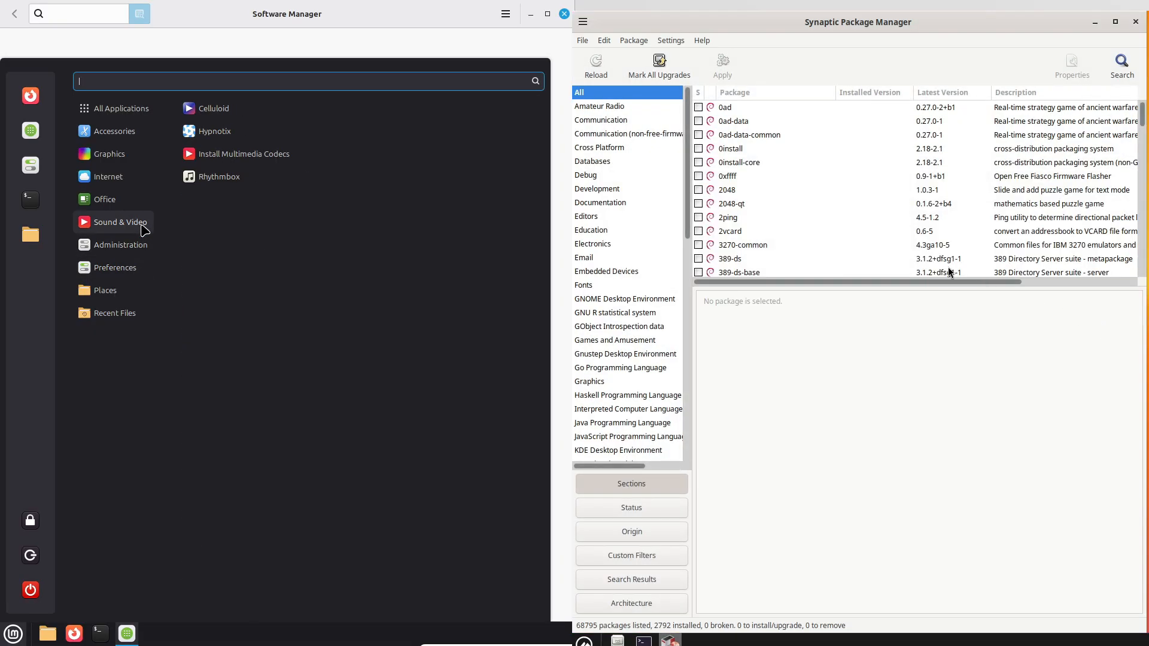
pyautogui.click(115, 267)
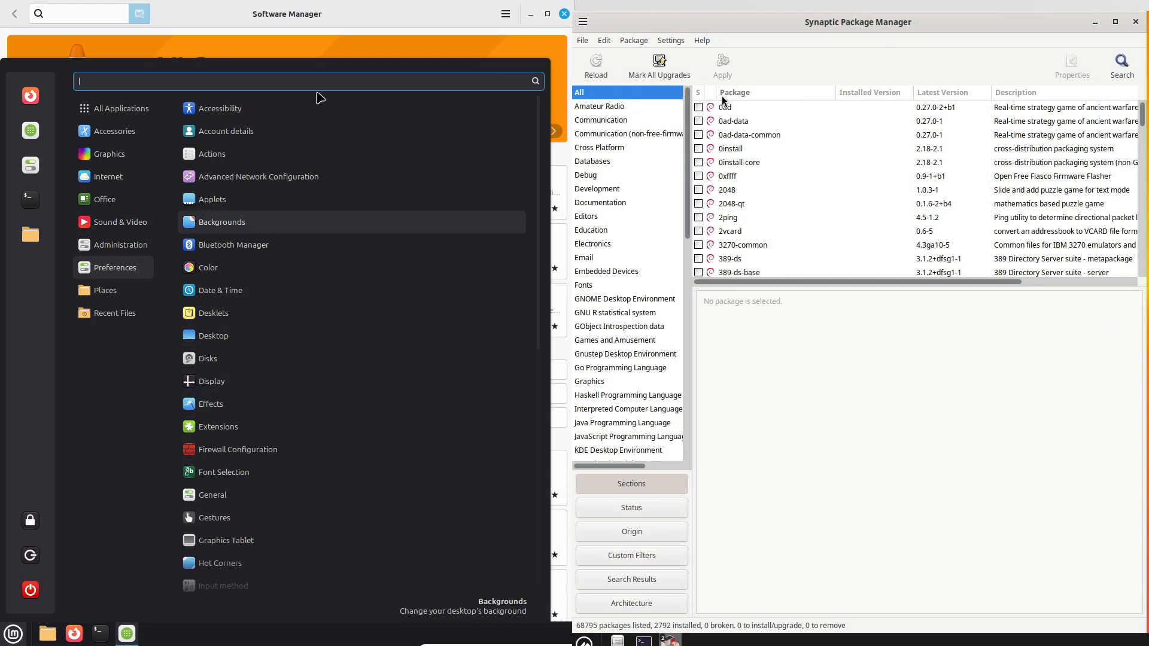
pyautogui.click(701, 40)
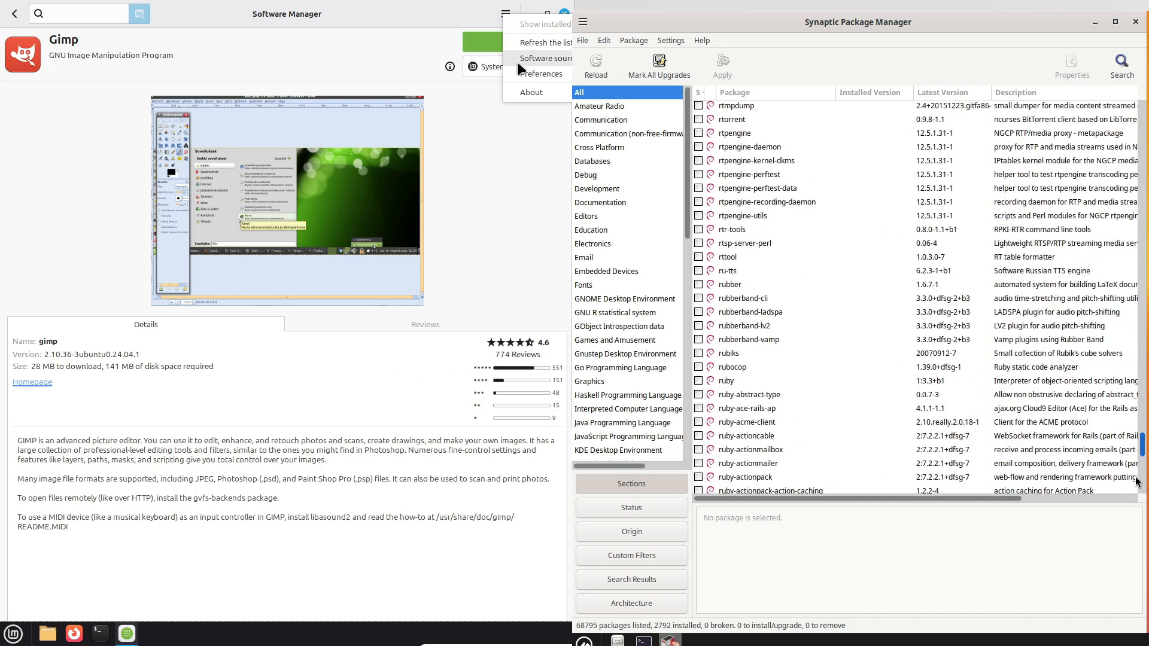
# Search 'chrom' in Mint's Software Manager, view the Google Chrome listing, then close the manager.
pyautogui.click(542, 73)
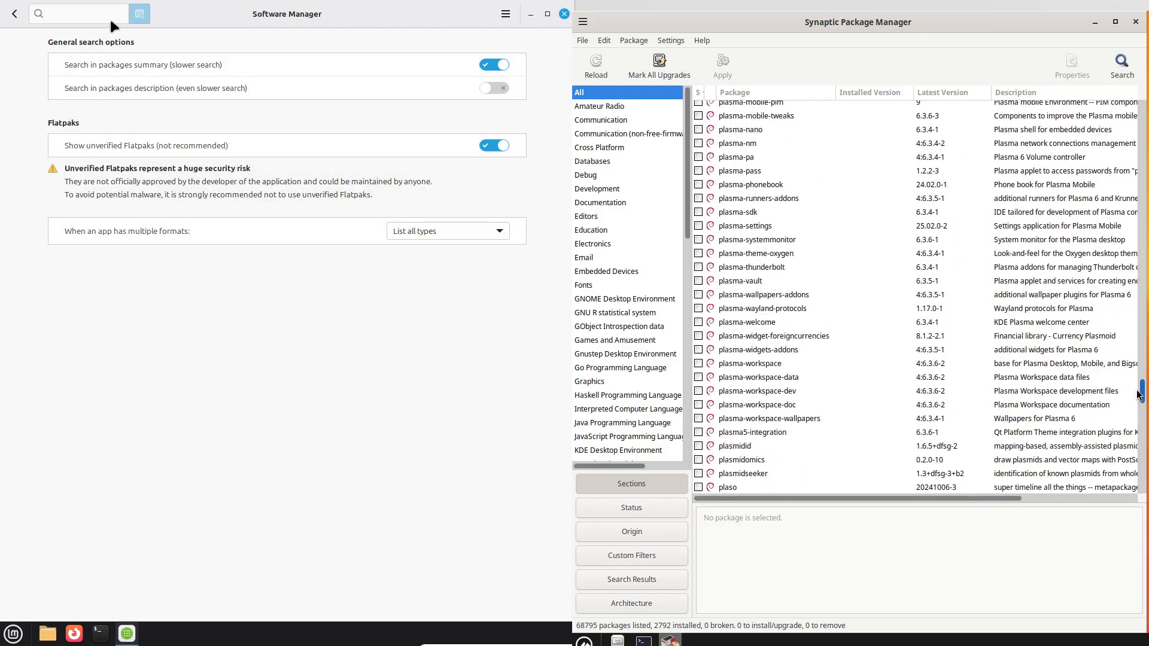
pyautogui.click(13, 13)
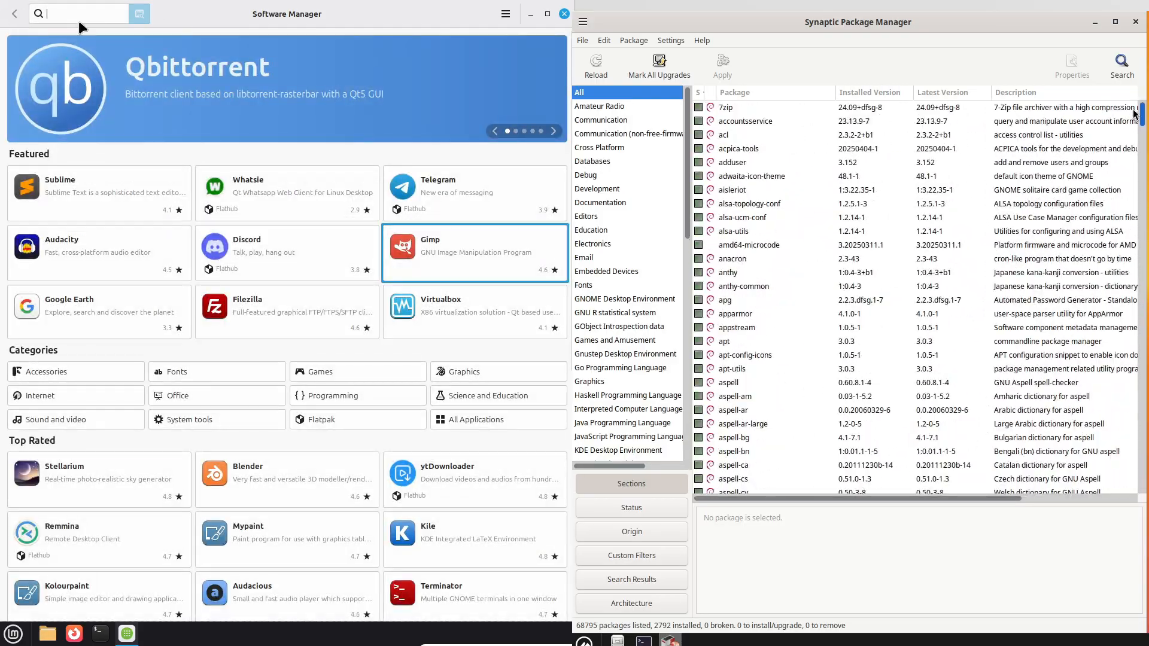
pyautogui.write('chrome')
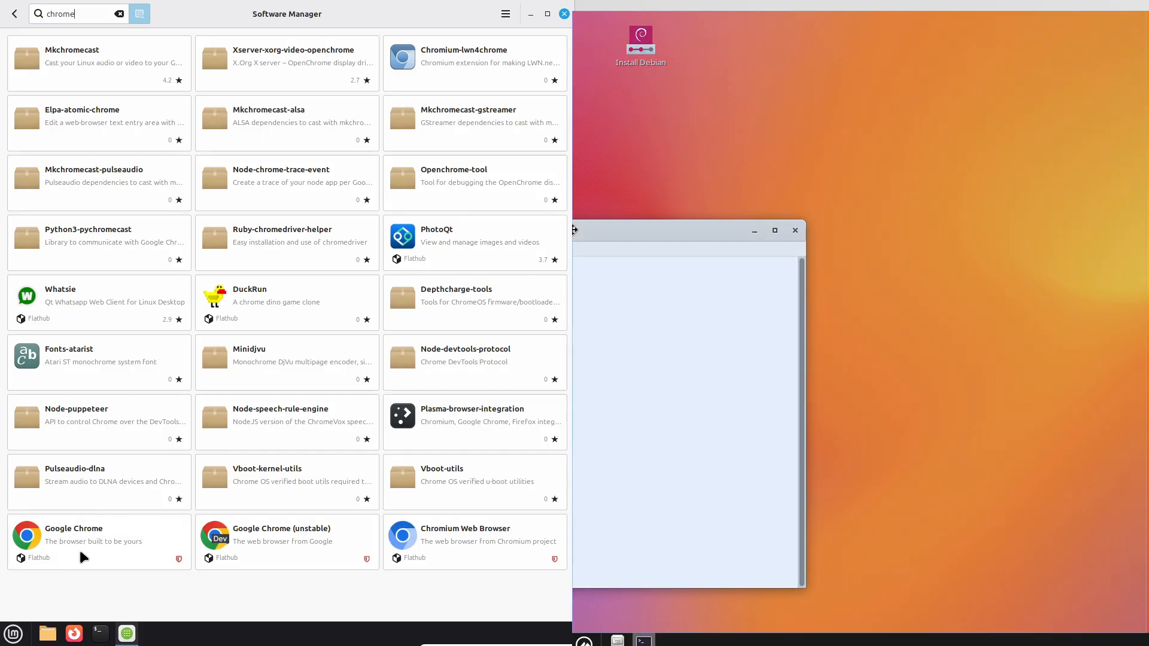
pyautogui.click(287, 541)
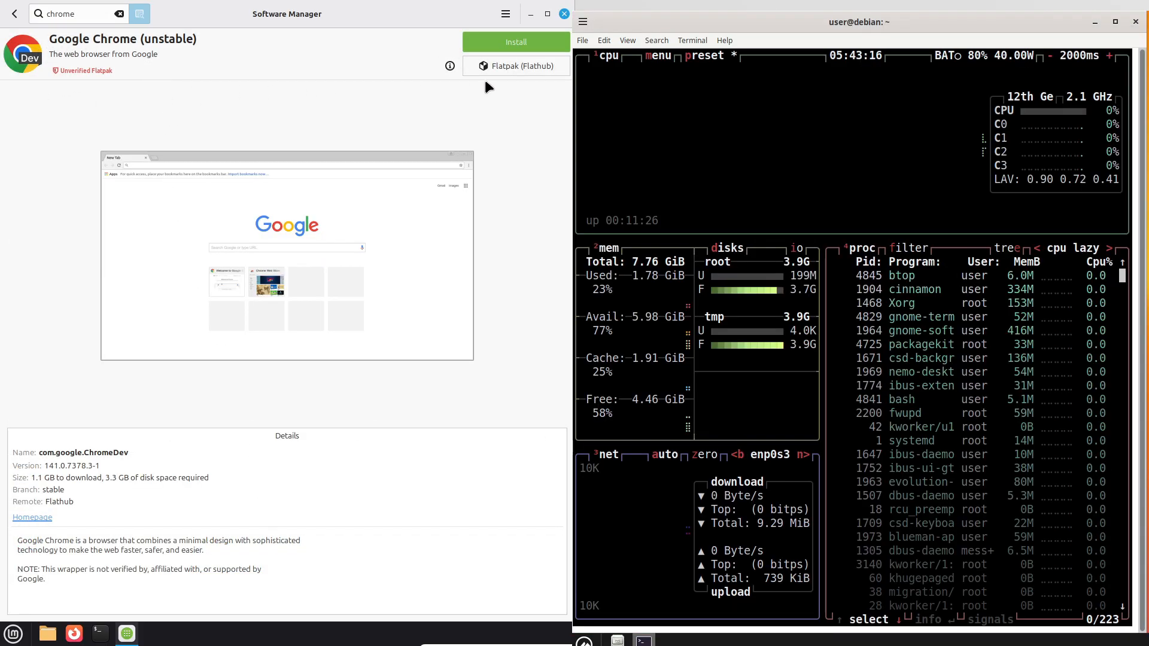
pyautogui.click(563, 13)
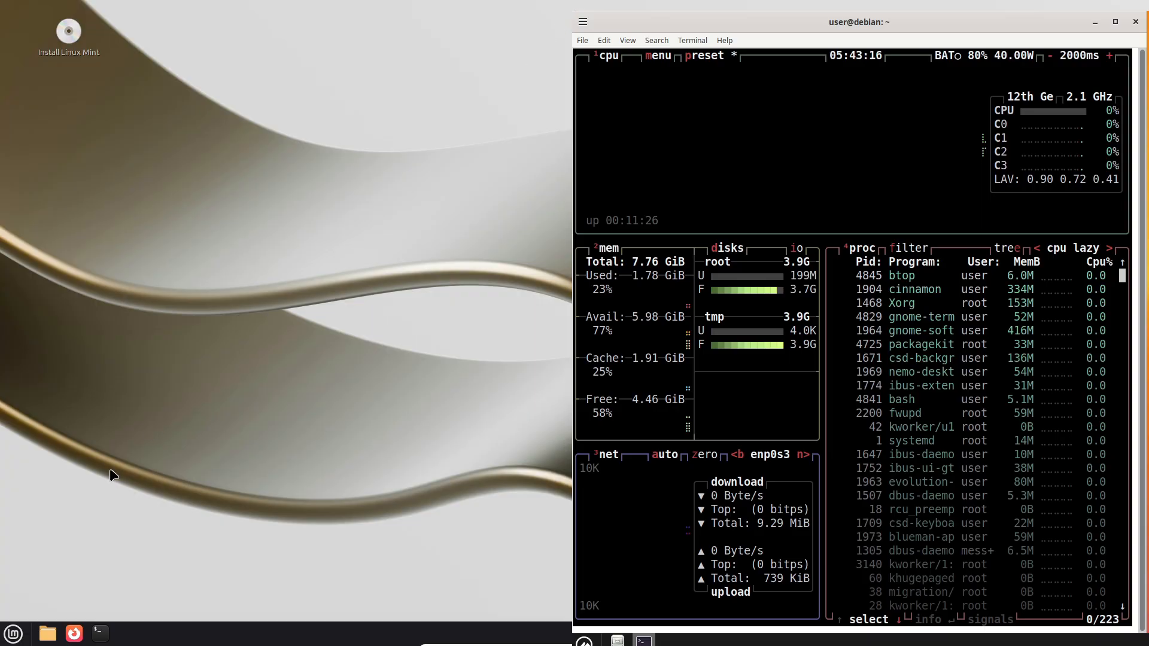
# Open Mint's System Monitor, close Debian's btop terminal, and search 'syste' in Debian's menu.
pyautogui.click(13, 634)
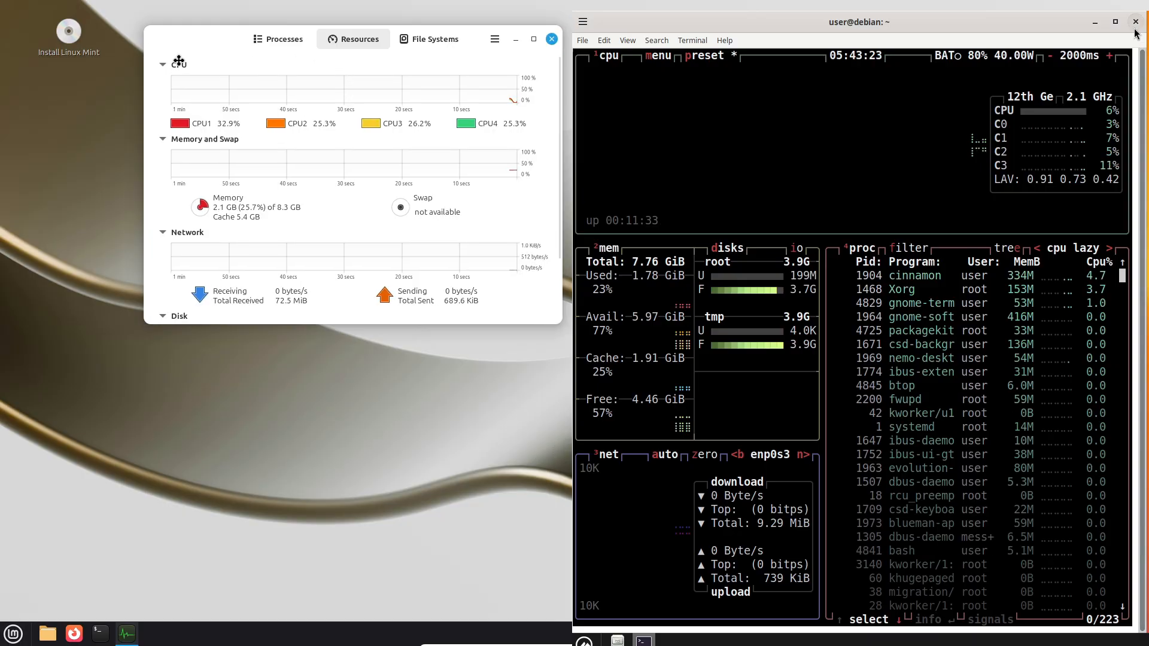
pyautogui.click(1136, 22)
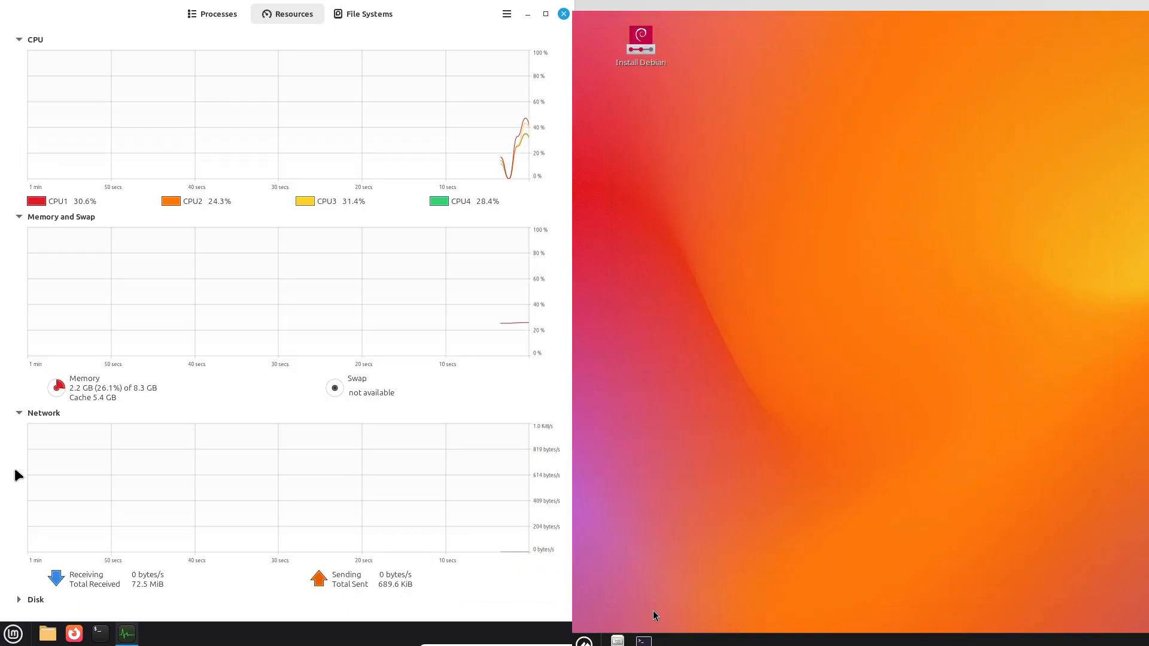
pyautogui.click(13, 633)
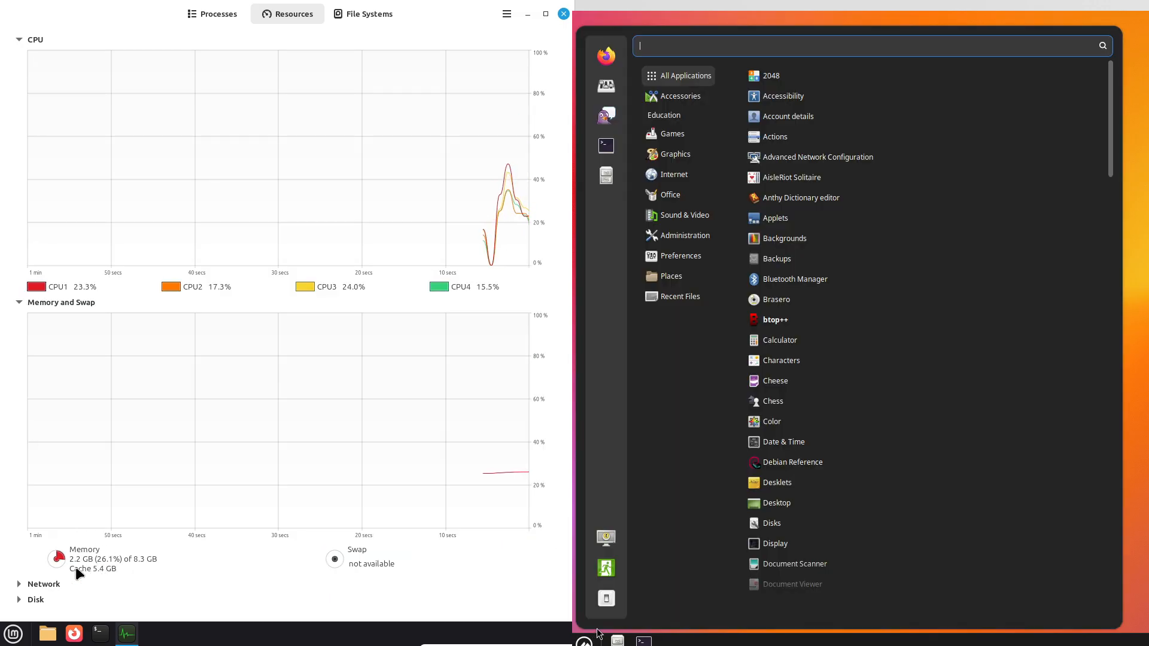
pyautogui.write('syste')
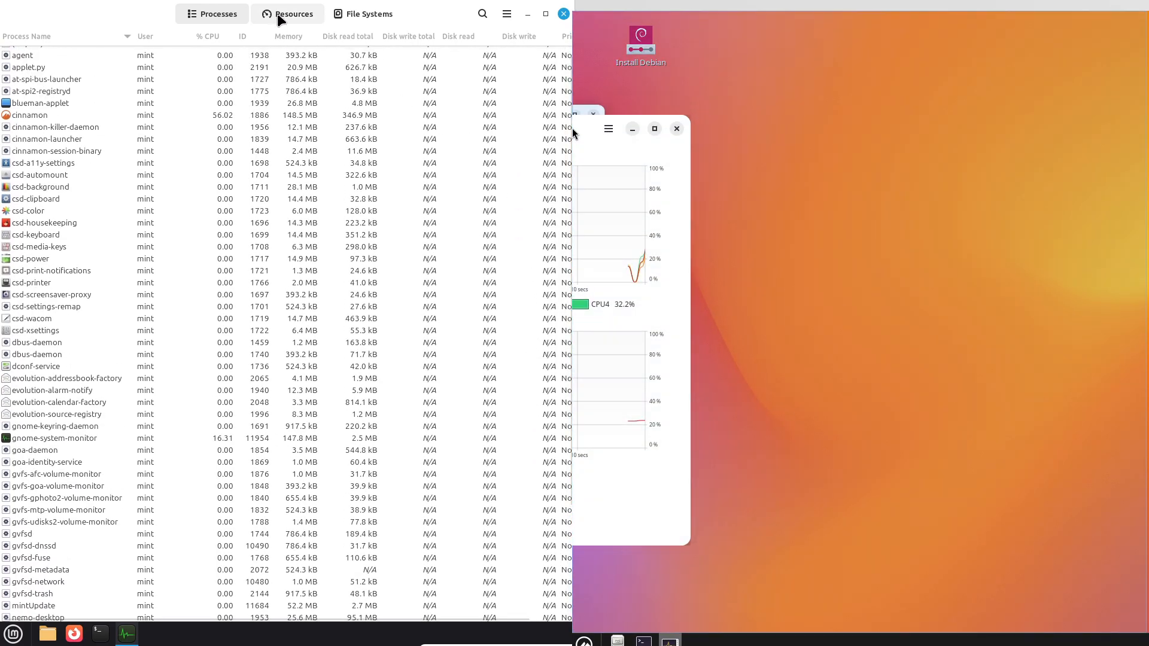
# View Mint's resource graphs, then scroll through its process list.
pyautogui.click(294, 13)
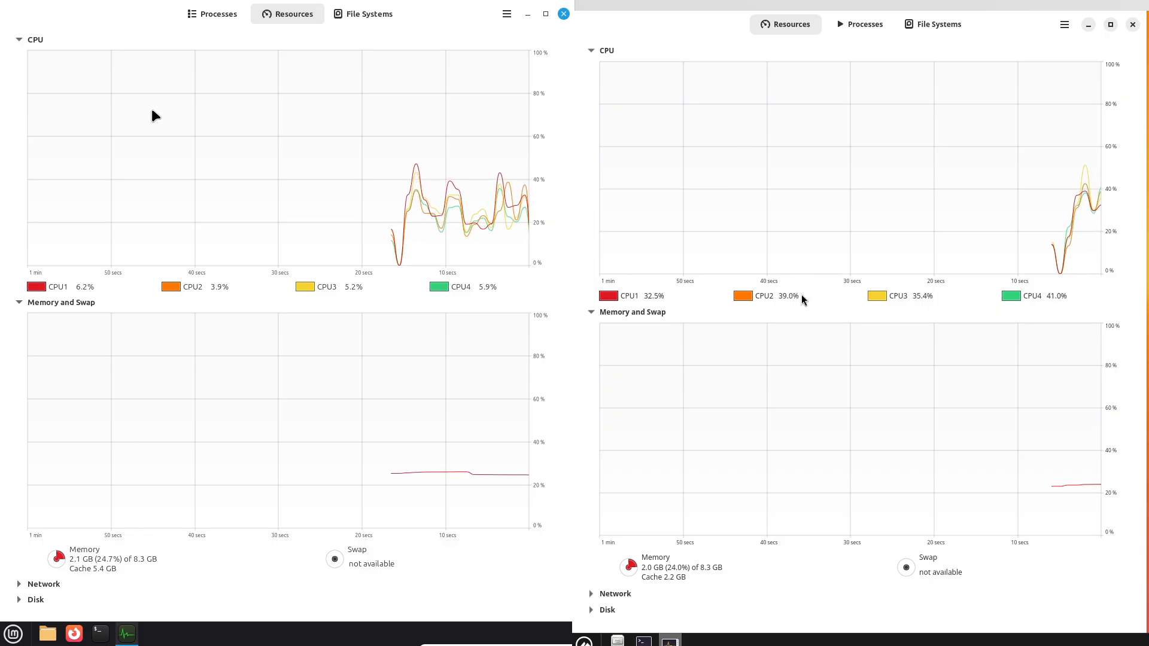
pyautogui.click(212, 14)
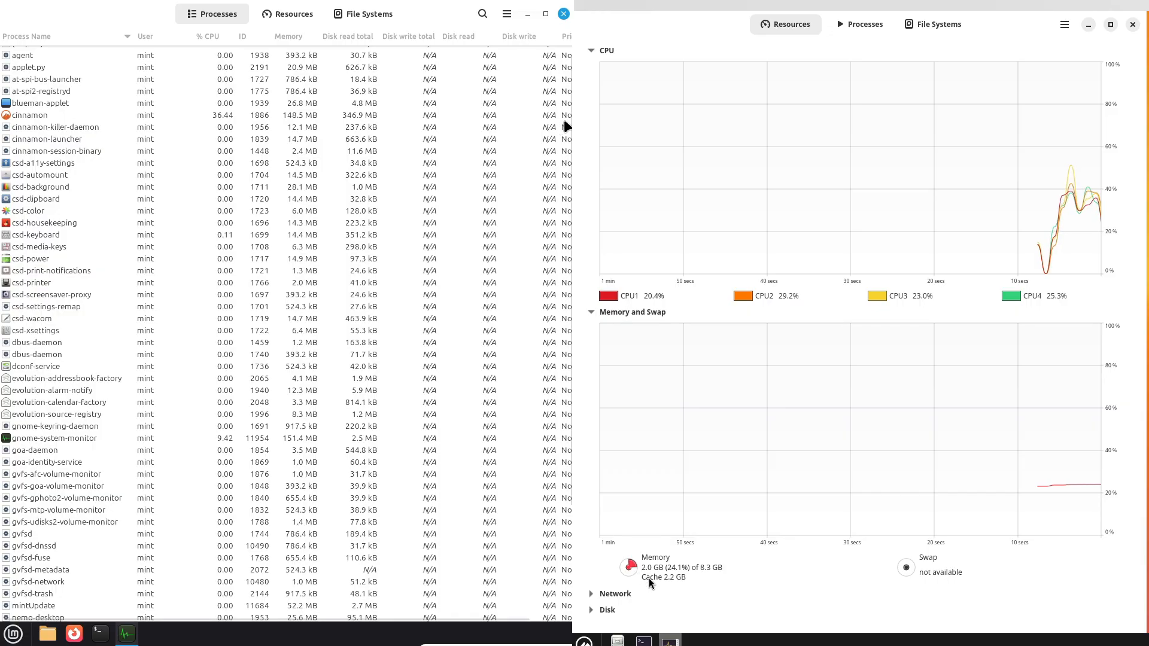
pyautogui.scroll(-3)
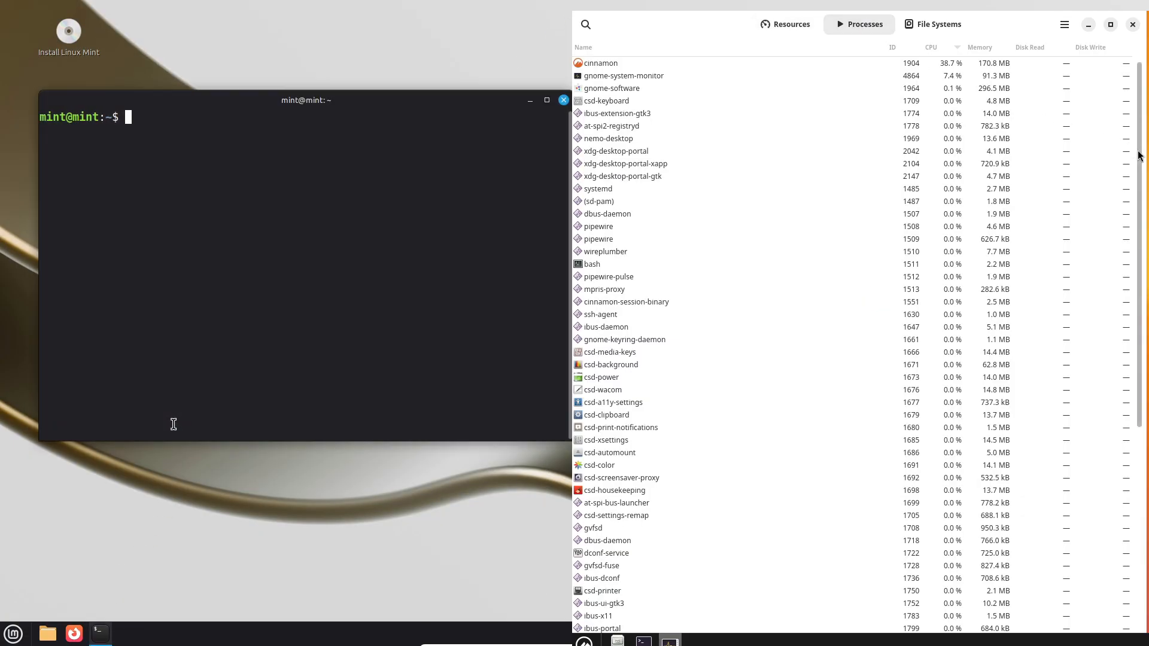
pyautogui.scroll(-3)
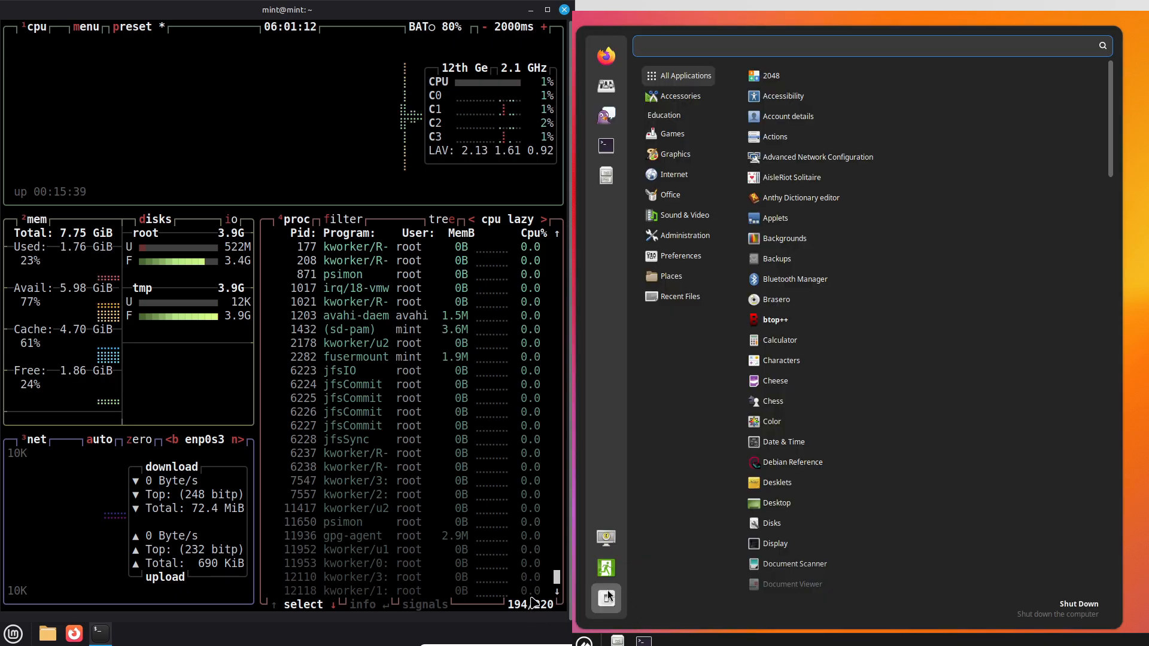
# Bring up Debian's shutdown prompt and close the btop terminal on Mint.
pyautogui.click(1078, 604)
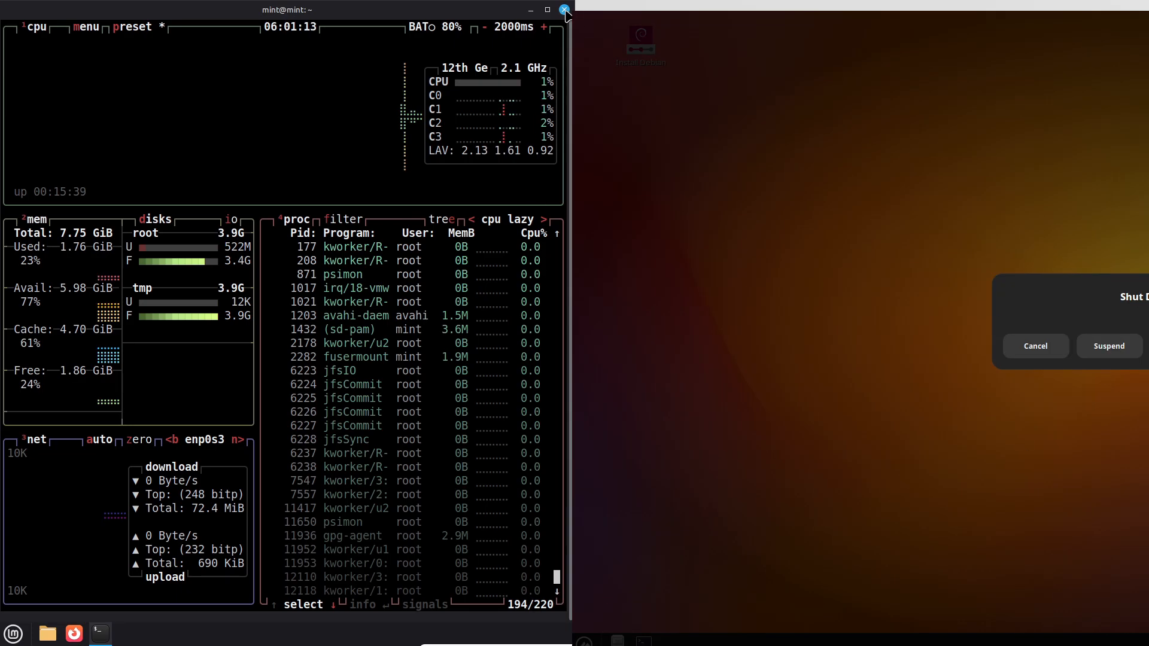
pyautogui.click(564, 9)
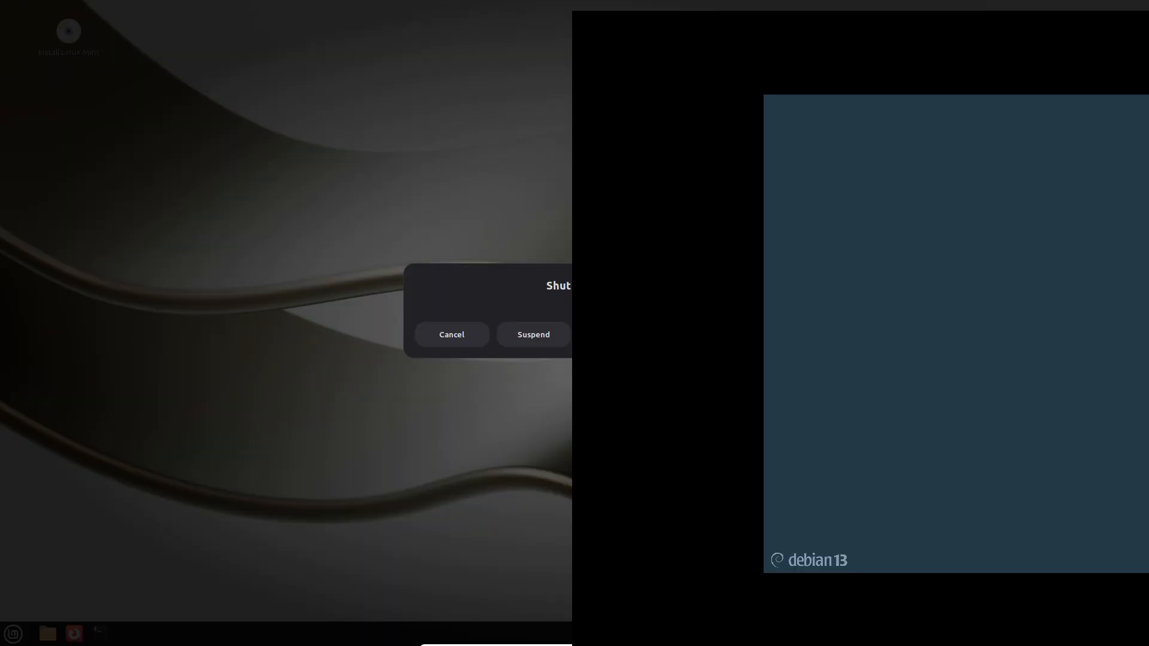